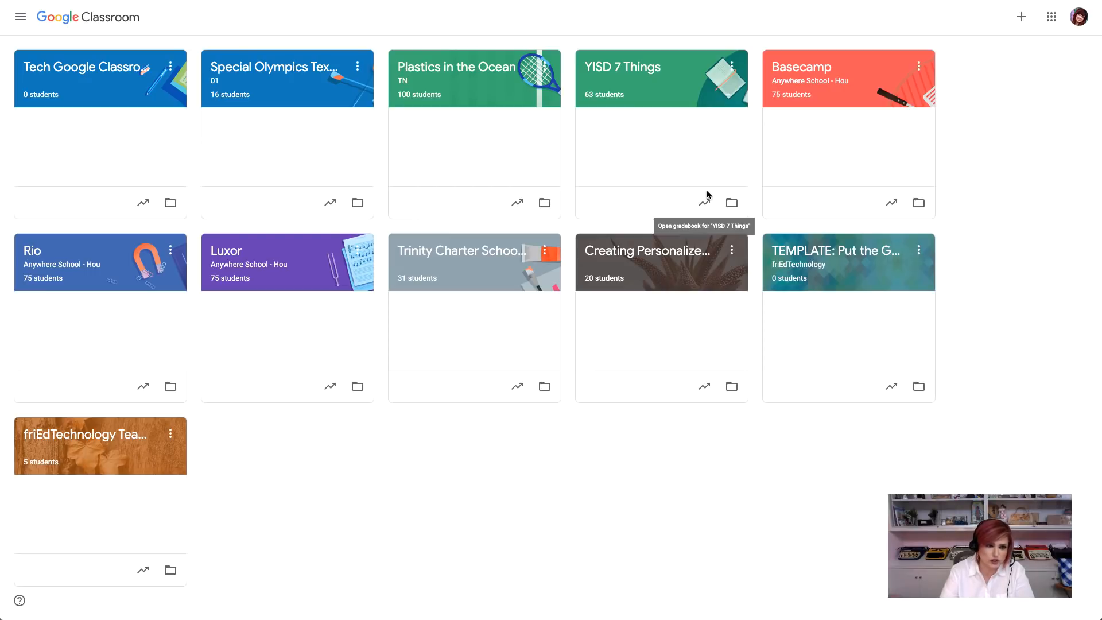
pyautogui.moveTo(713, 182)
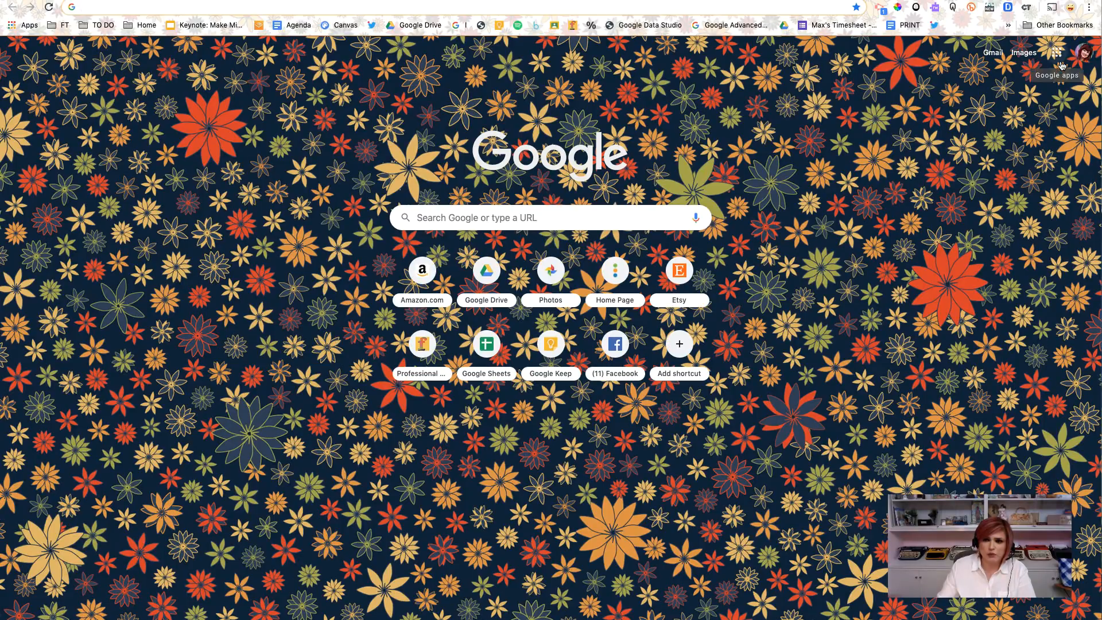
# Navigate to classroom.google.com from the Google apps menu
pyautogui.click(1057, 53)
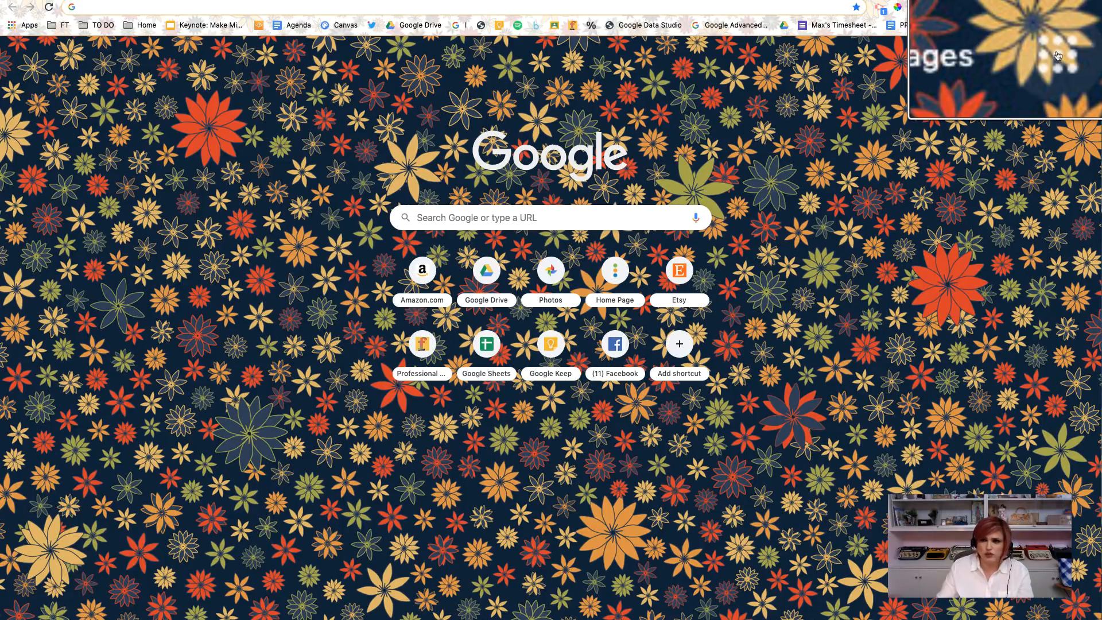
pyautogui.click(1057, 55)
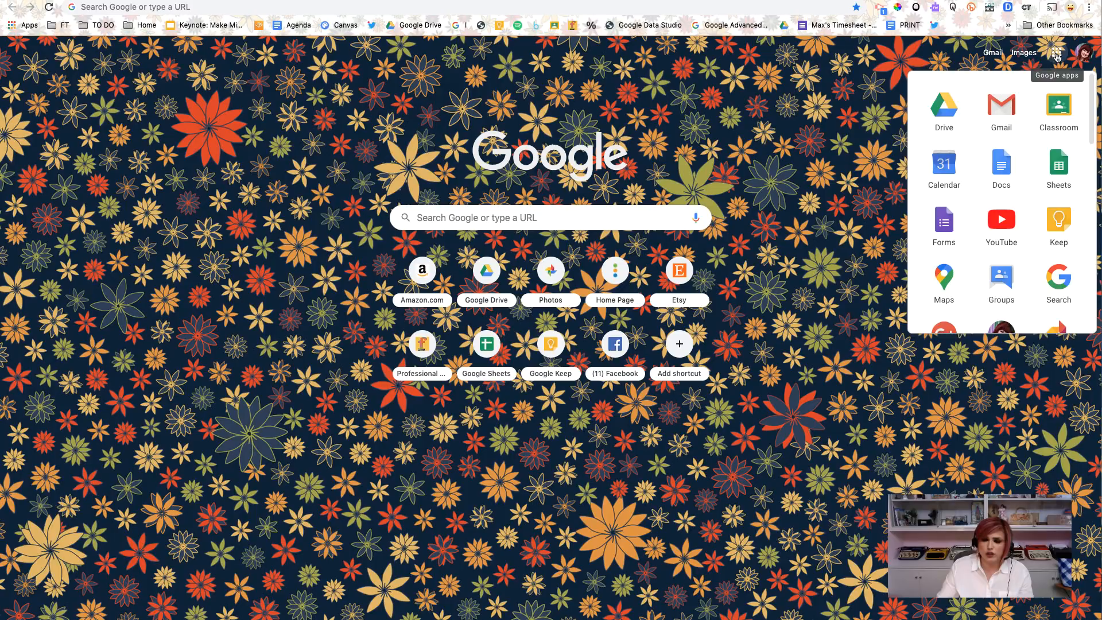
pyautogui.scroll(-3)
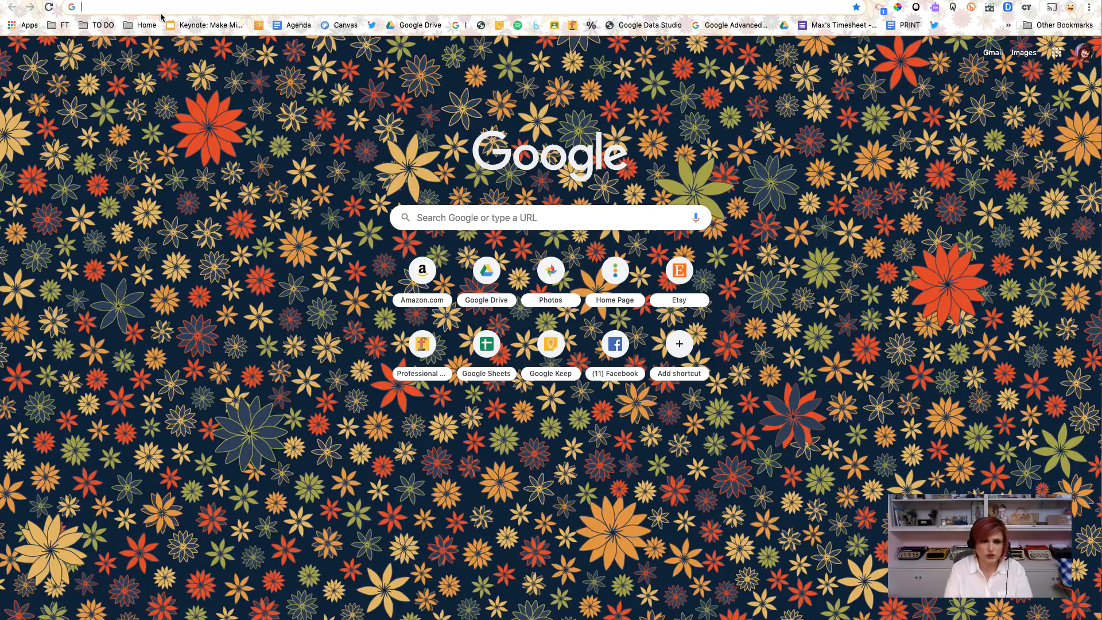
pyautogui.write('classroom.google.com')
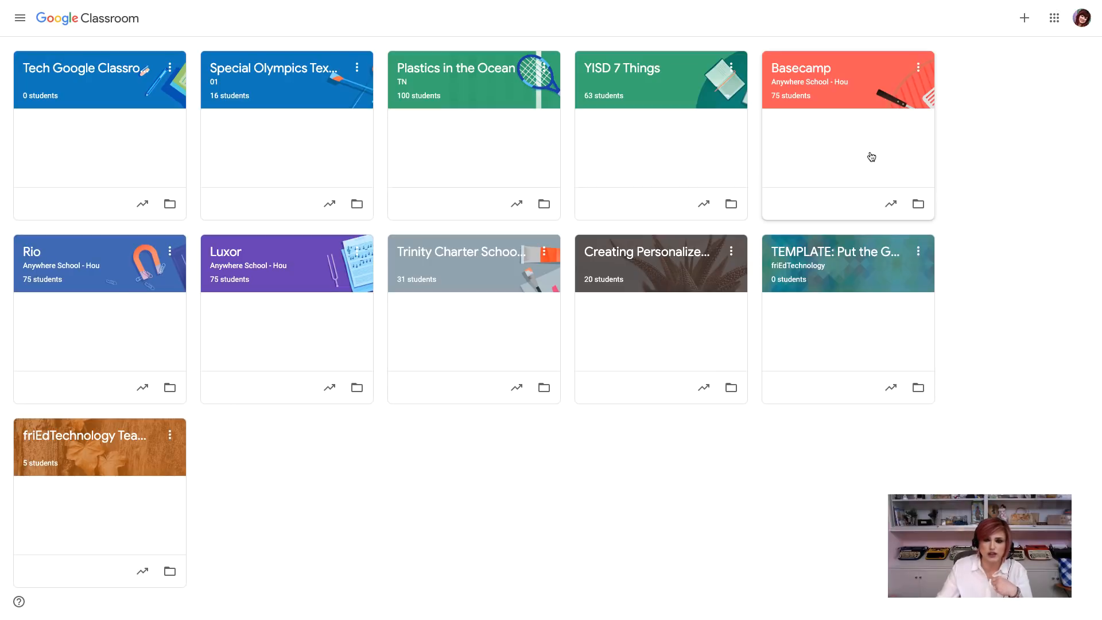
pyautogui.moveTo(1024, 17)
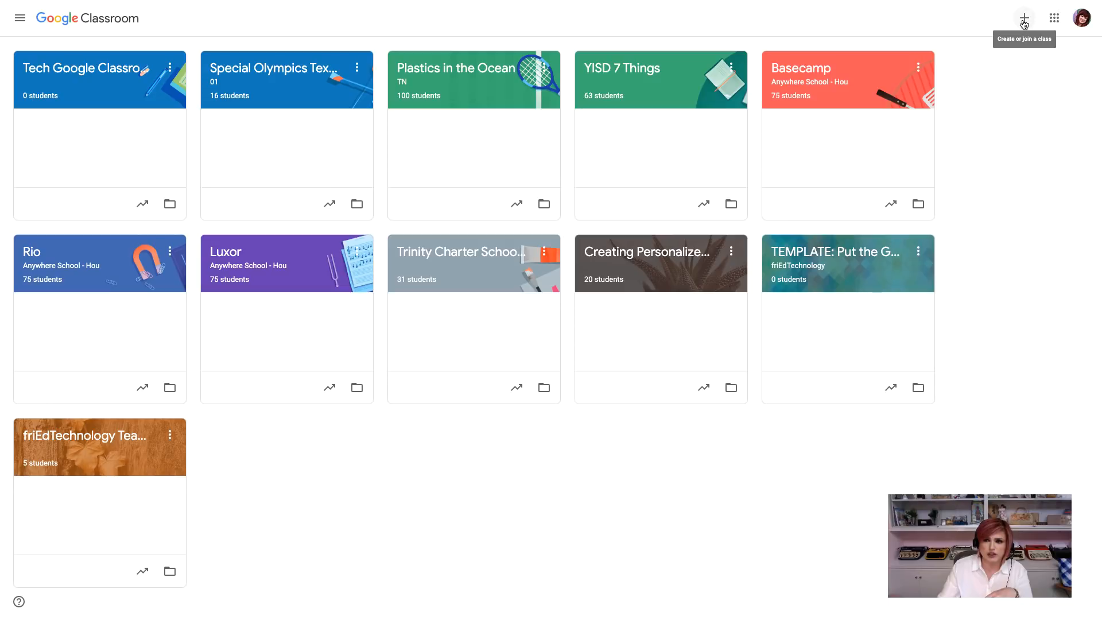
# Create a new class named 'Learning to Use Google Classroom 101'
pyautogui.click(1023, 17)
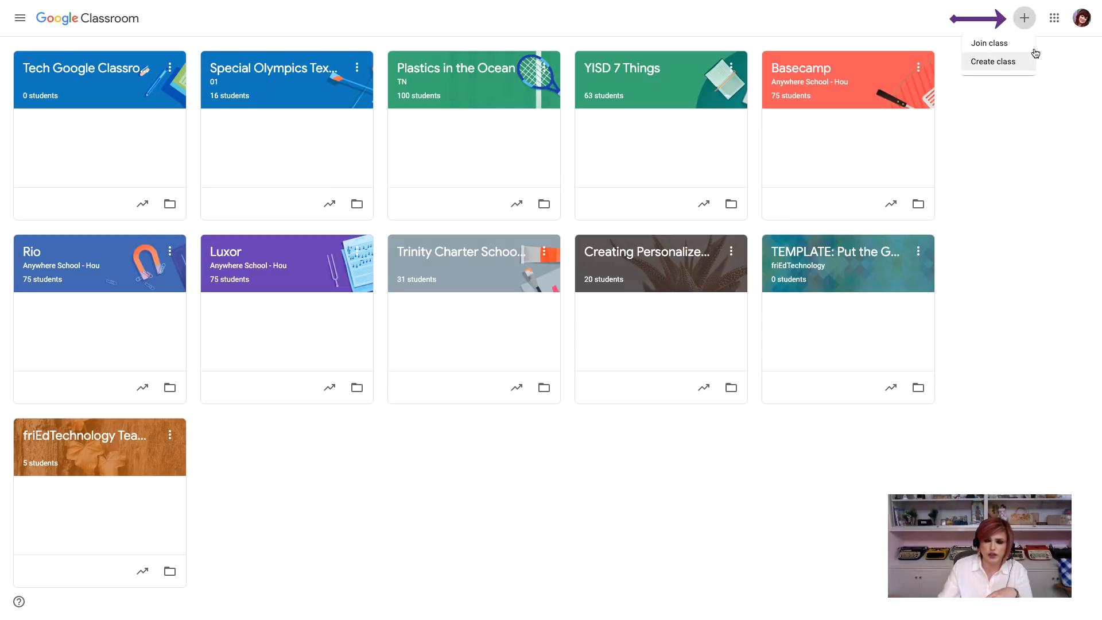
pyautogui.click(993, 61)
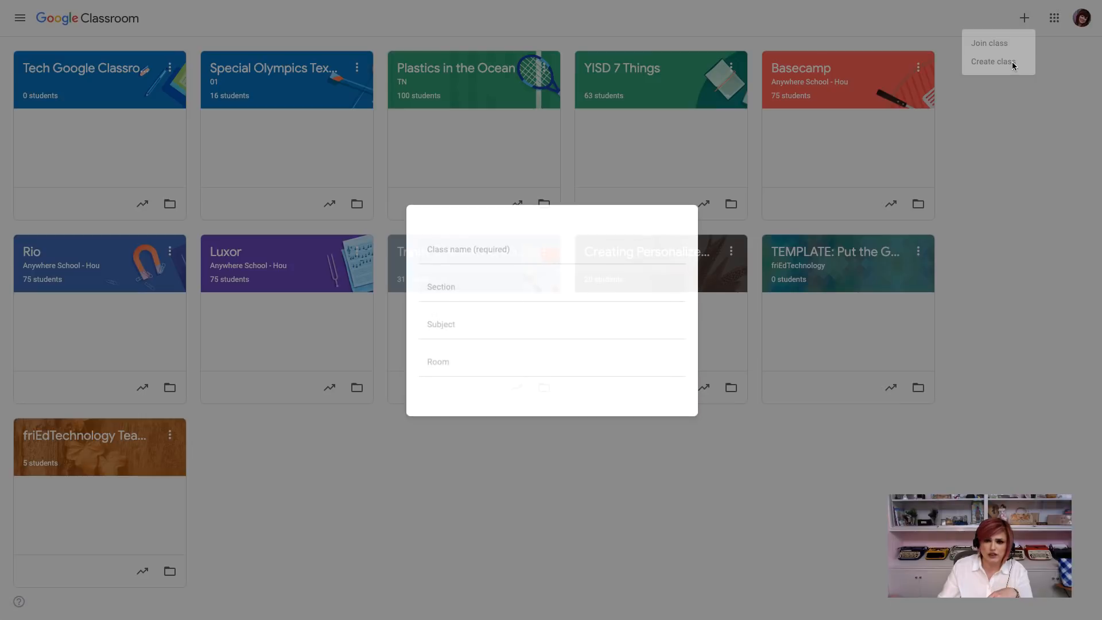
pyautogui.click(991, 61)
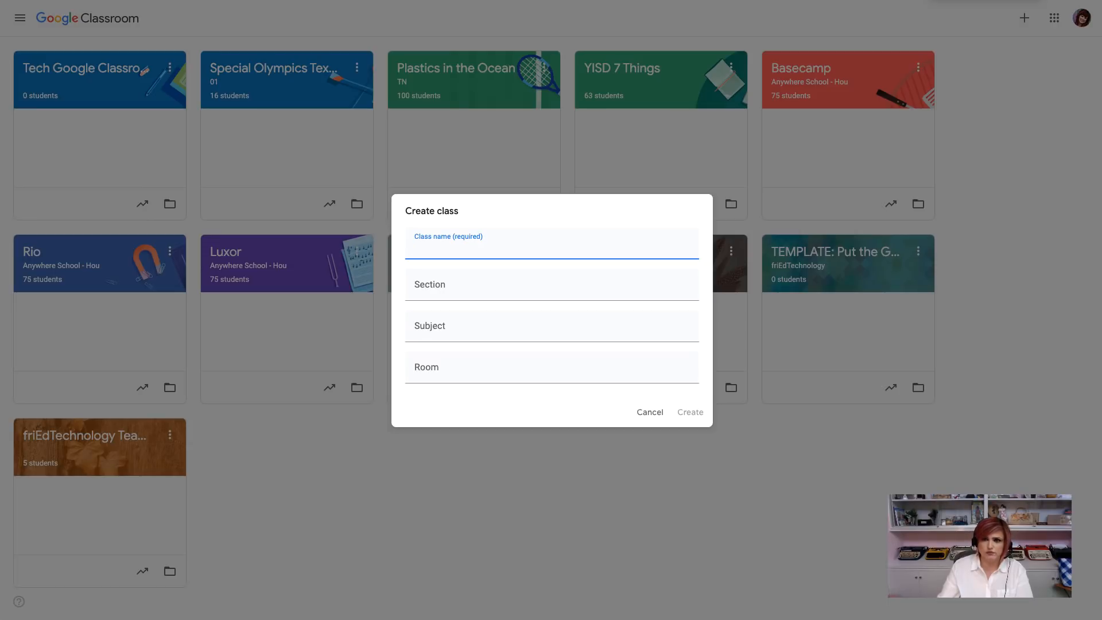
pyautogui.write('Learning to Use Google Classroom 101')
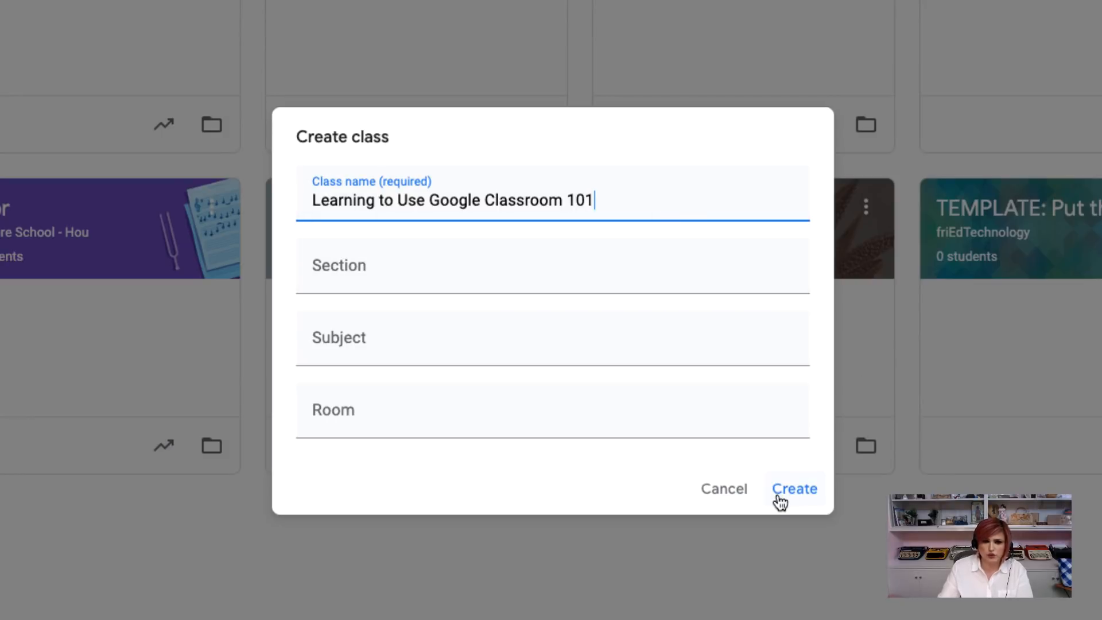
pyautogui.click(794, 489)
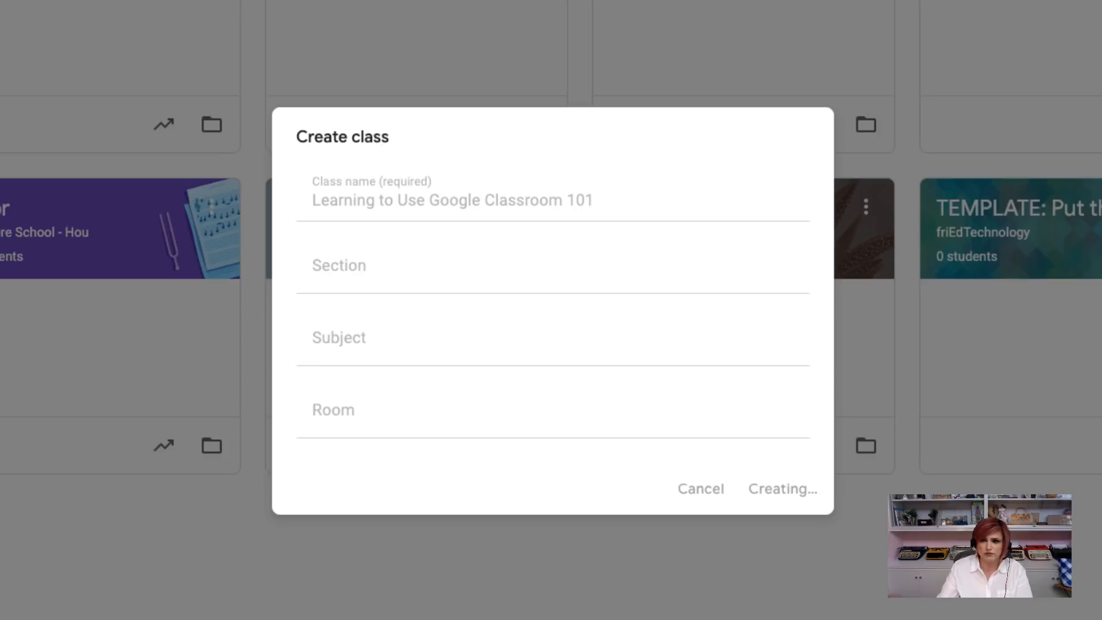
pyautogui.click(782, 489)
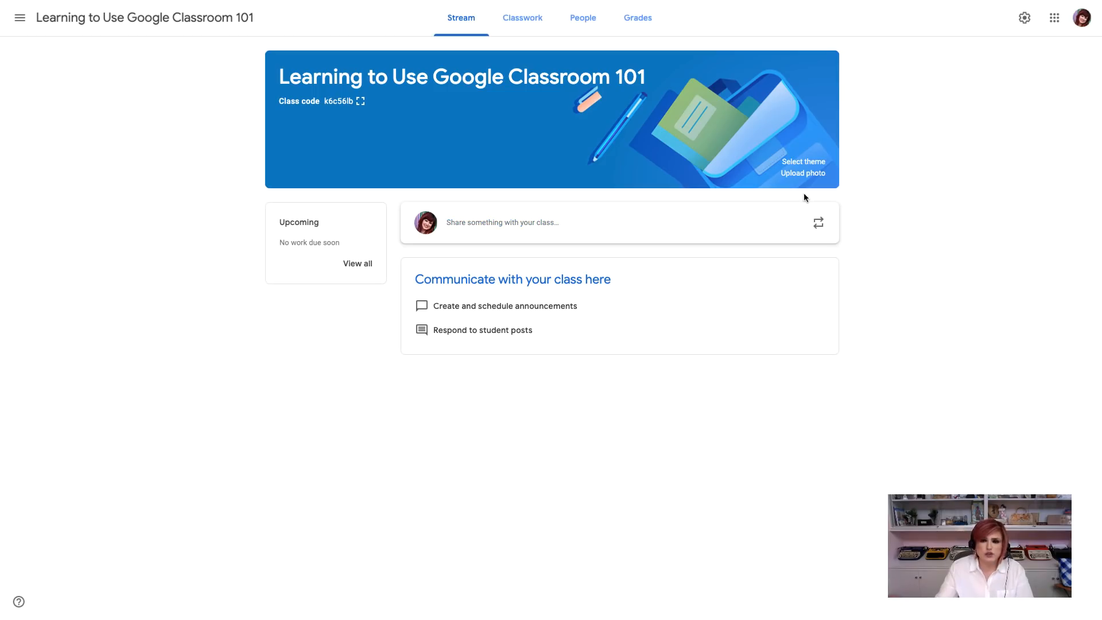
pyautogui.moveTo(560, 118)
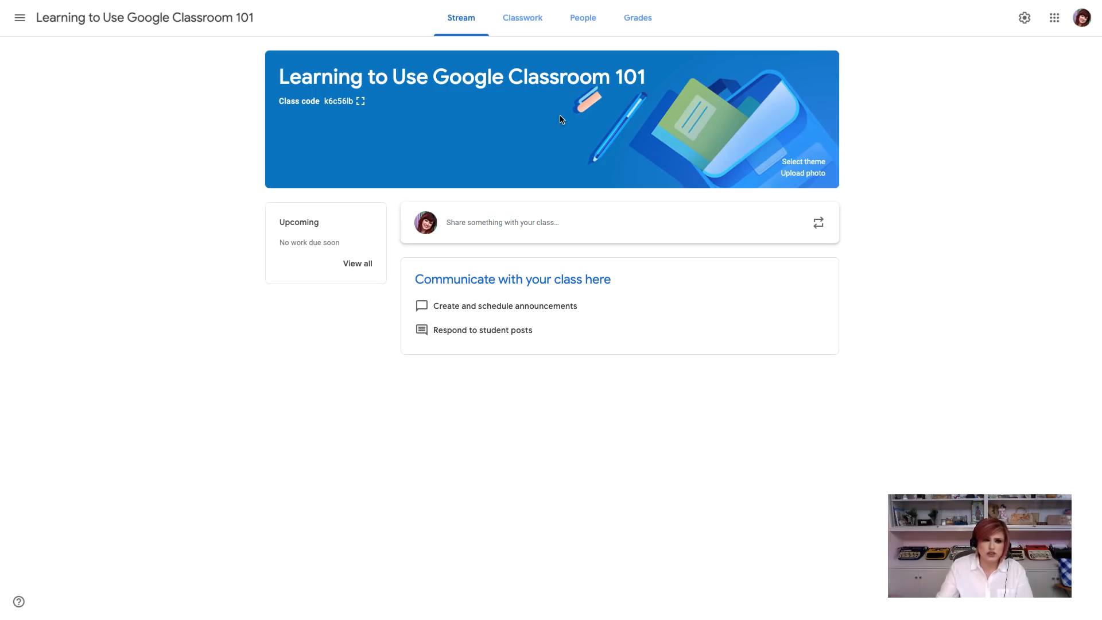
pyautogui.moveTo(358, 128)
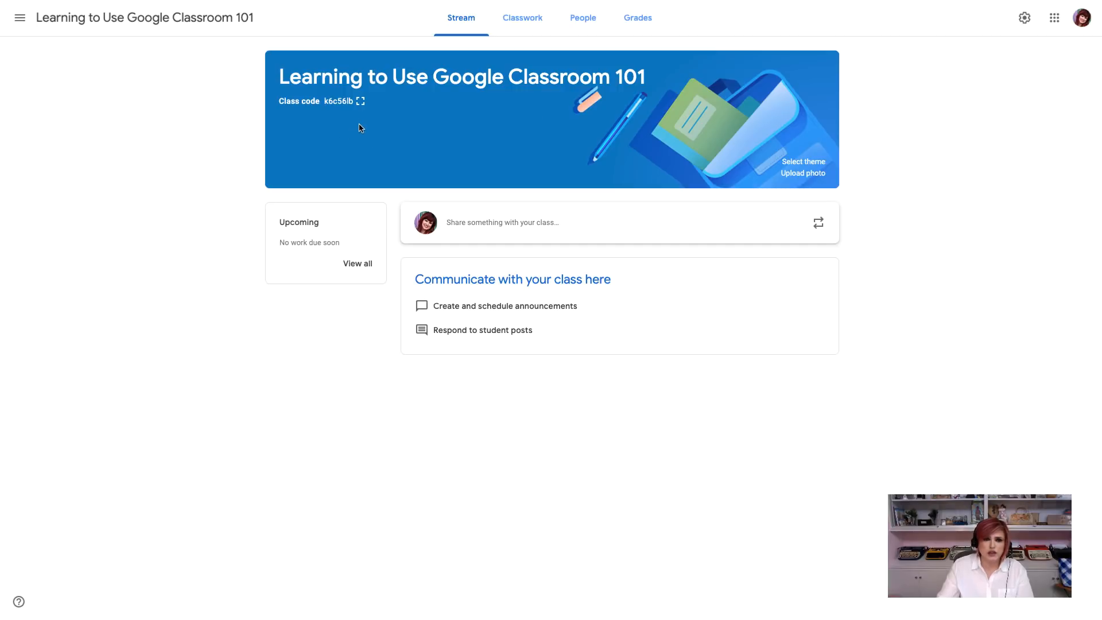
pyautogui.moveTo(317, 102)
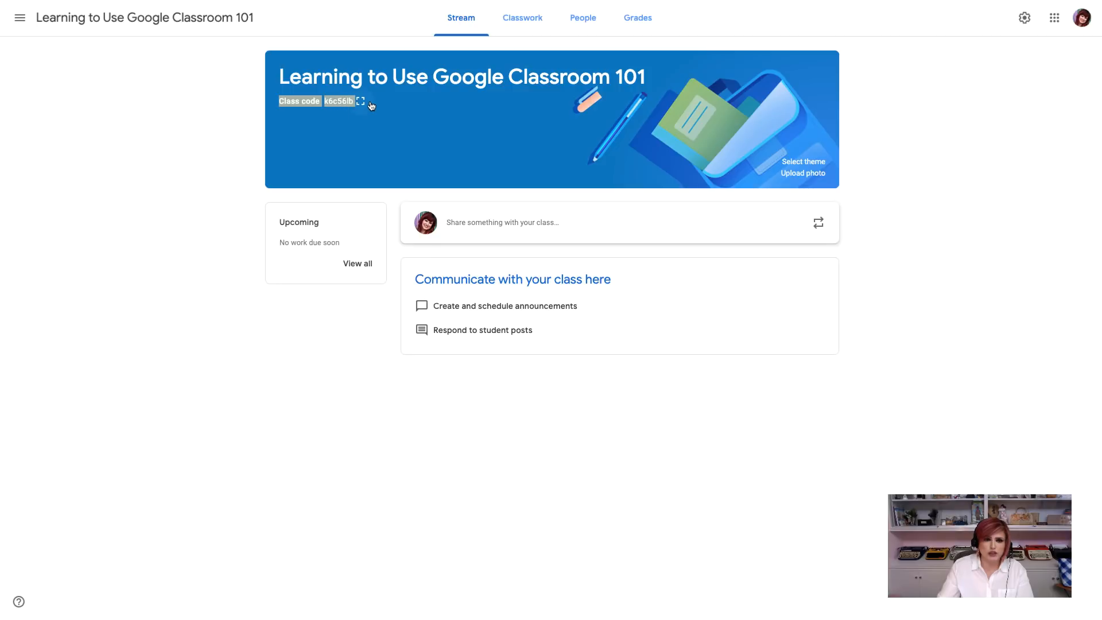
pyautogui.moveTo(410, 67)
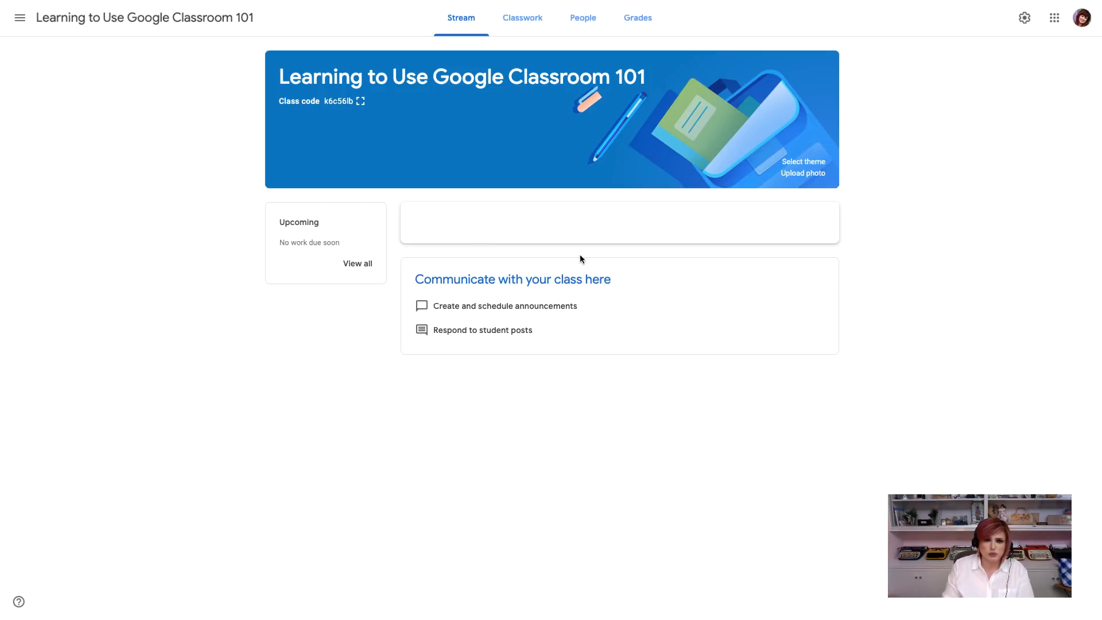
# Start an empty announcement addressed to all students from the Stream page
pyautogui.click(619, 222)
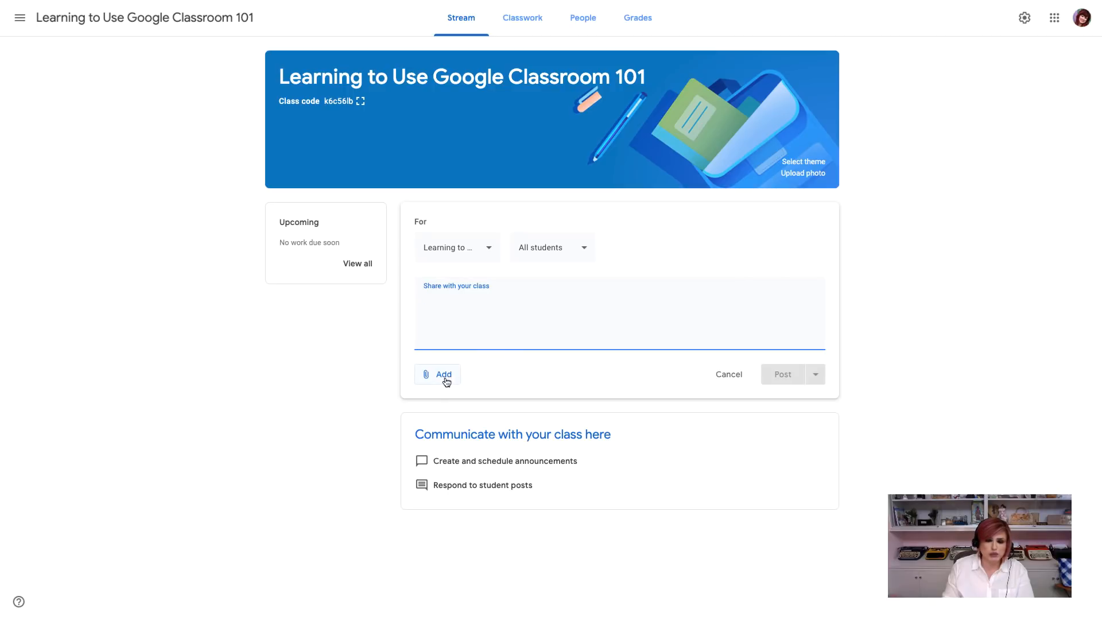
pyautogui.moveTo(655, 224)
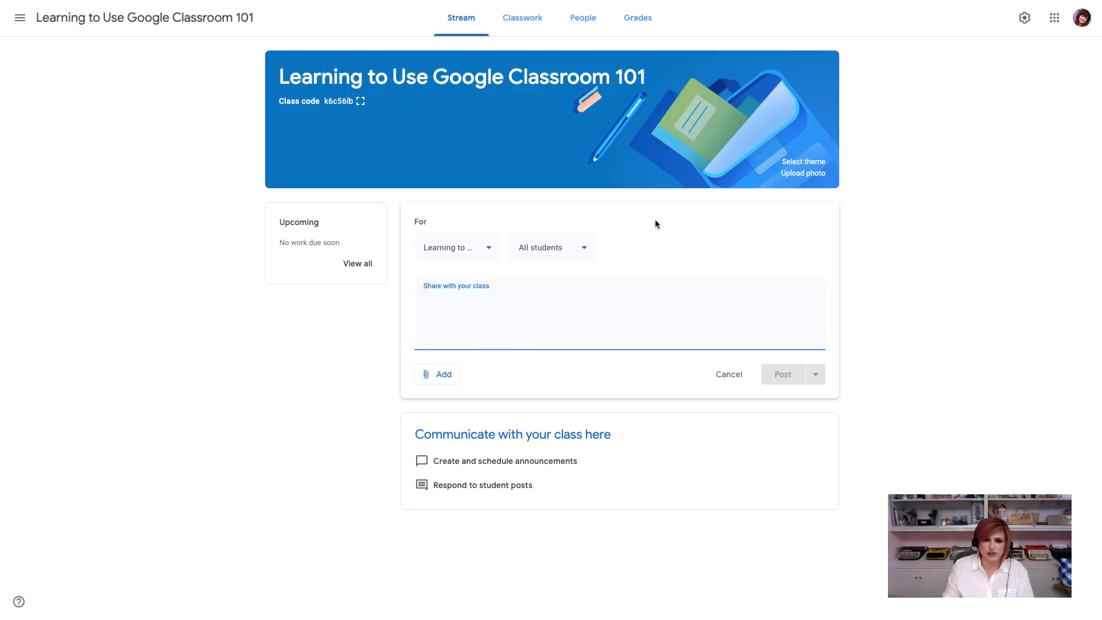
pyautogui.moveTo(522, 17)
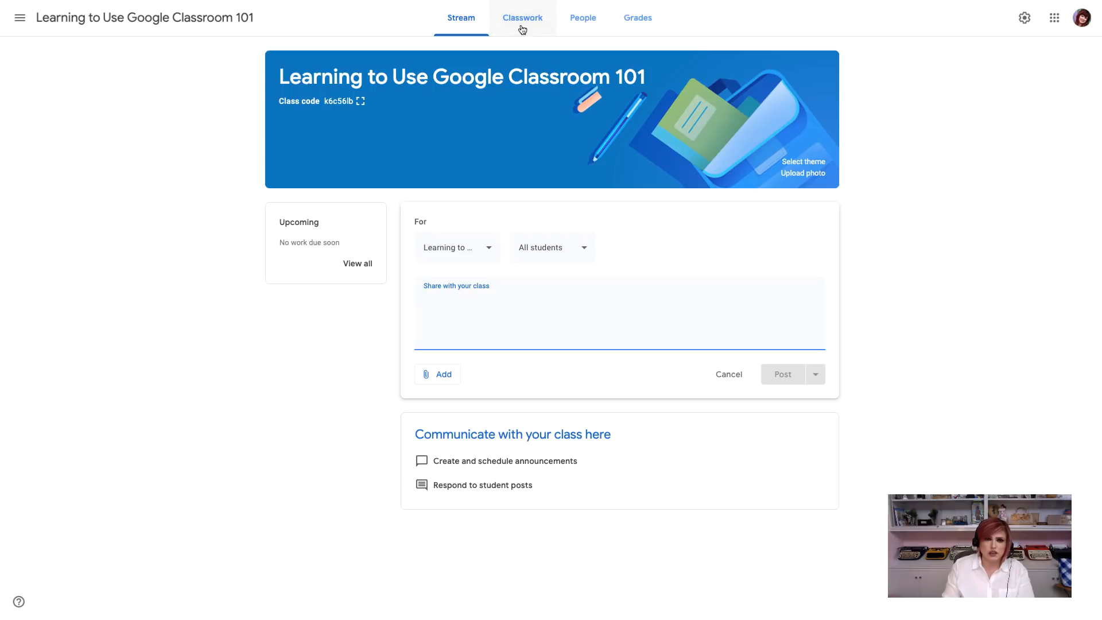
# Tour the Classwork, People and Grades pages of the new class
pyautogui.click(523, 18)
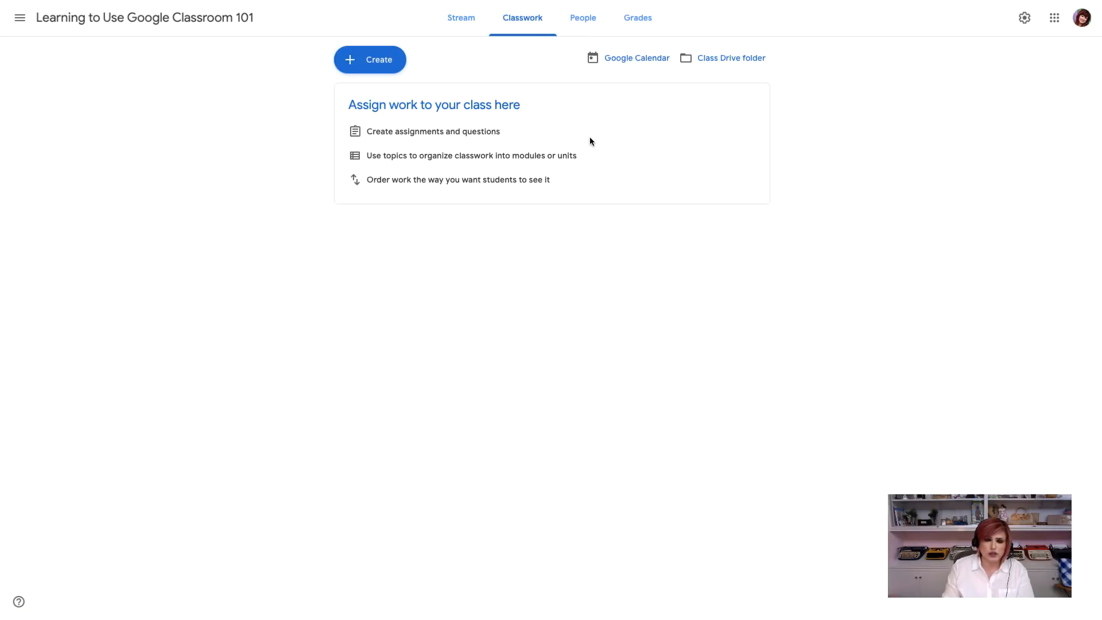
pyautogui.moveTo(562, 151)
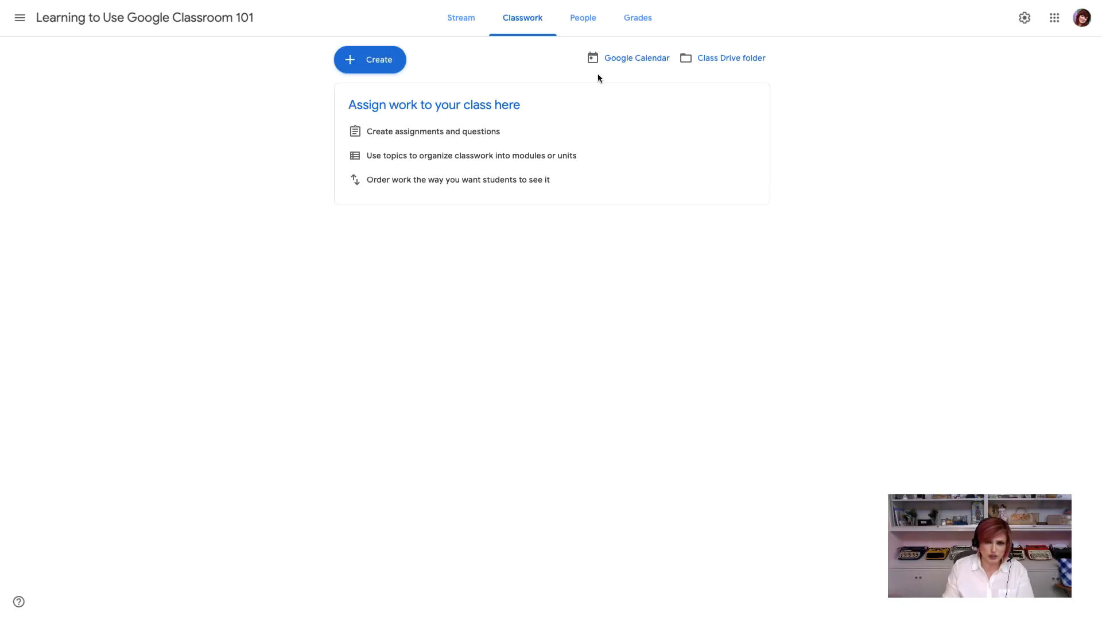
pyautogui.click(583, 17)
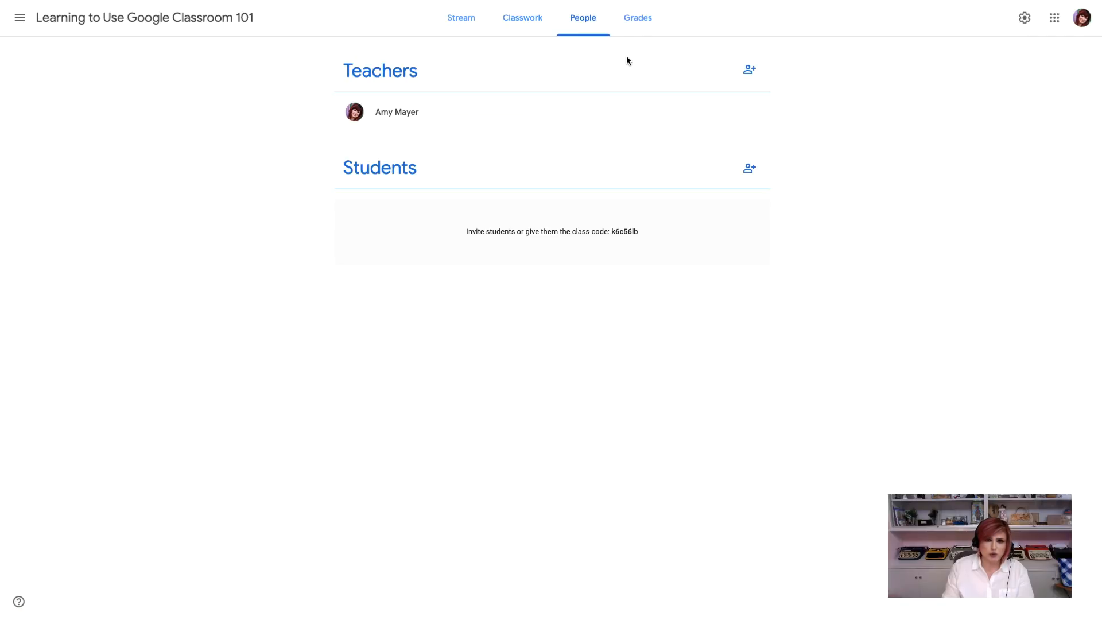
pyautogui.moveTo(449, 130)
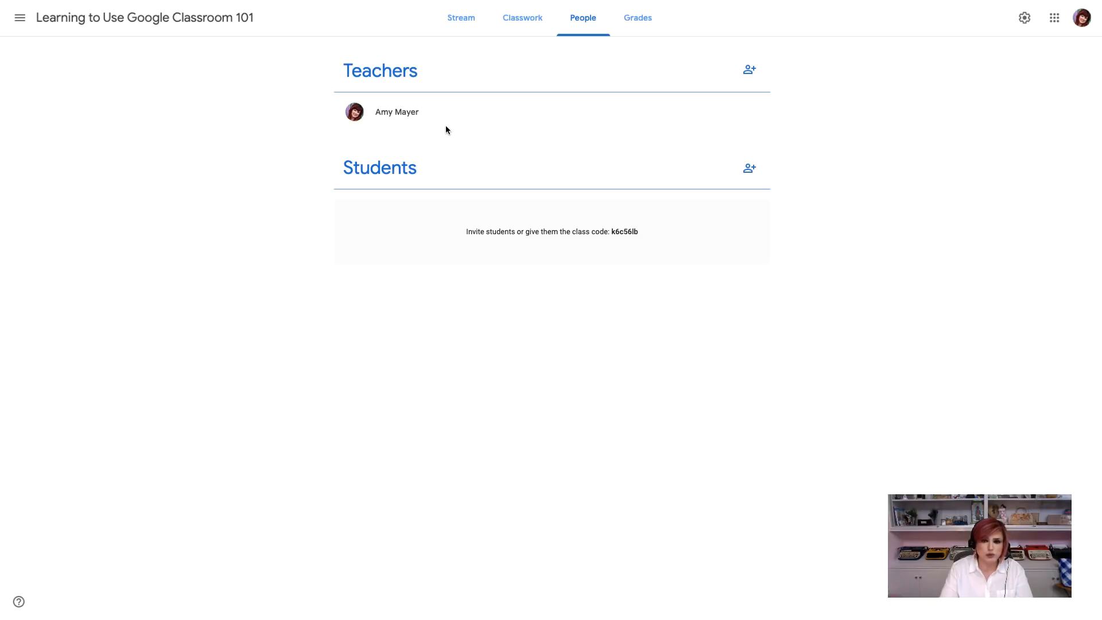
pyautogui.moveTo(420, 208)
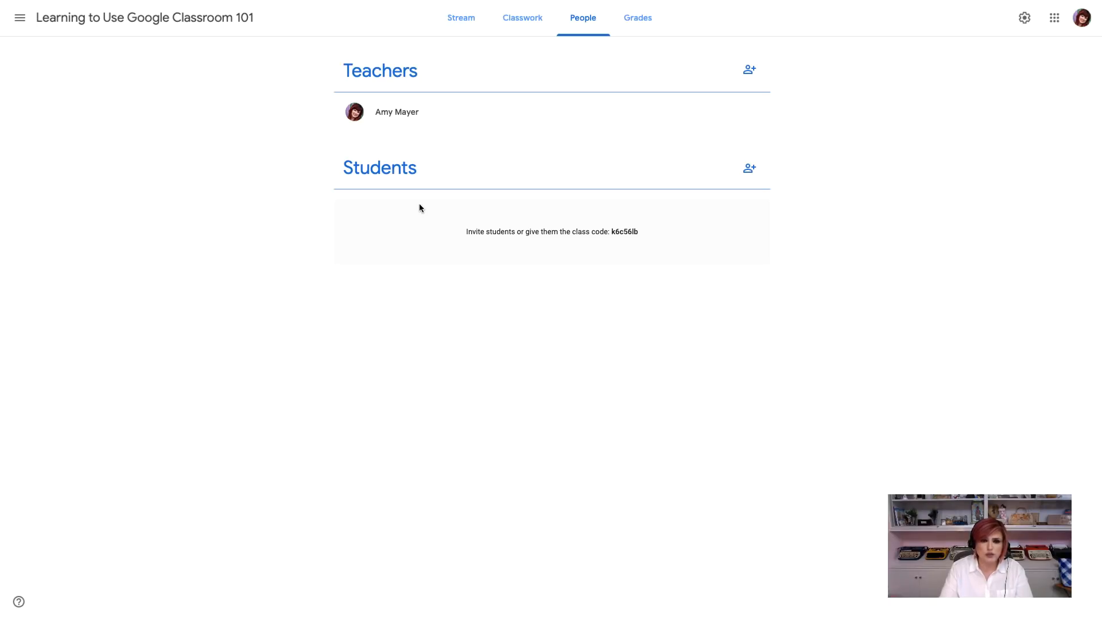
pyautogui.moveTo(626, 251)
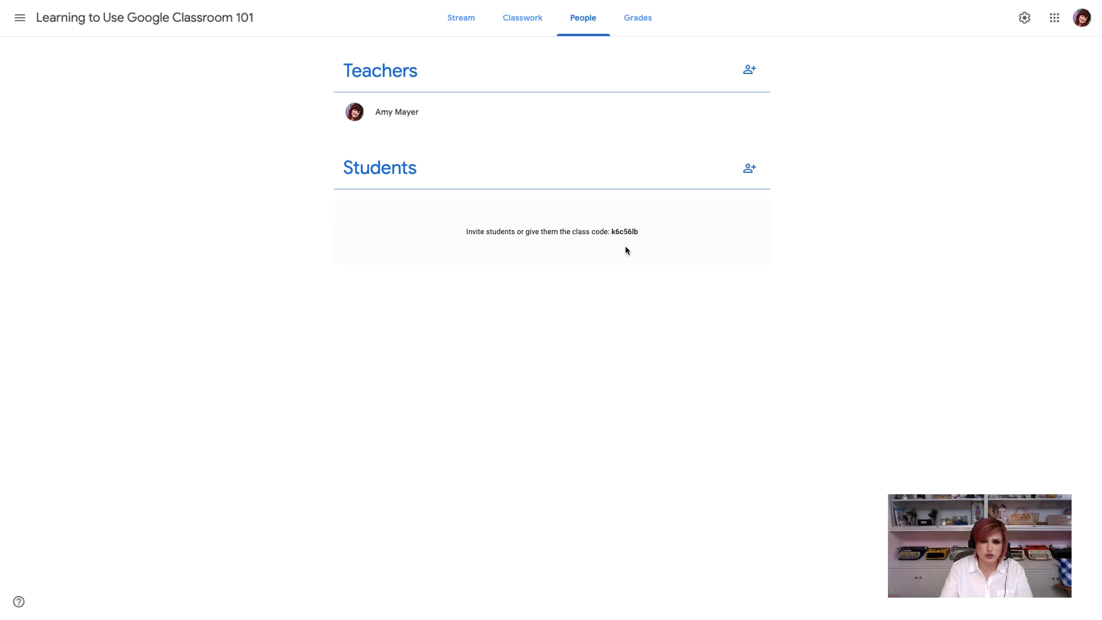
pyautogui.moveTo(643, 33)
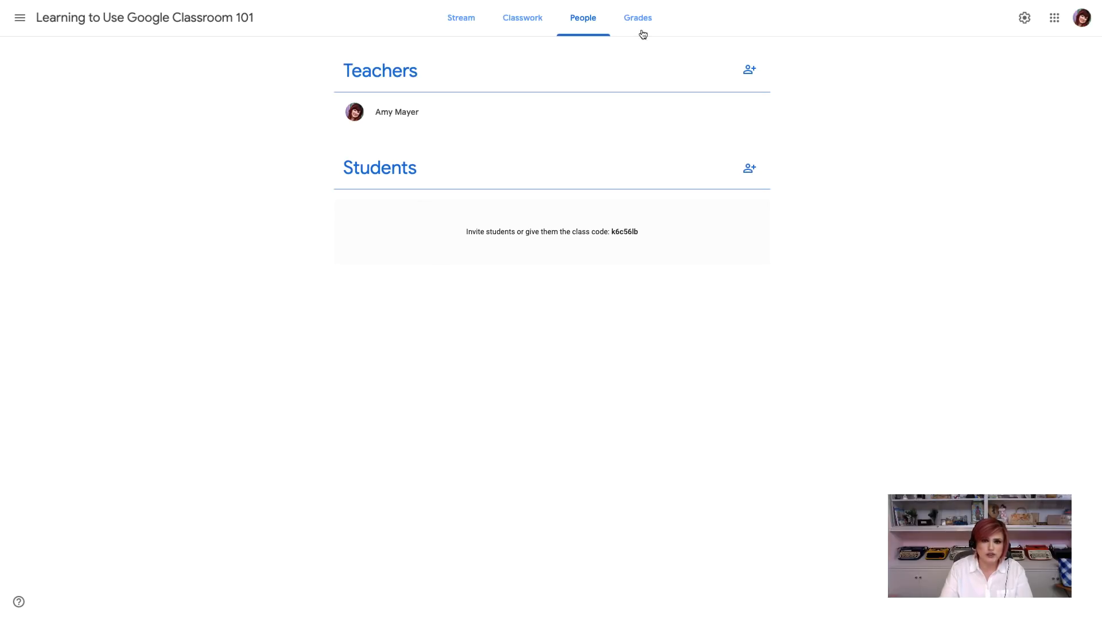
pyautogui.click(636, 17)
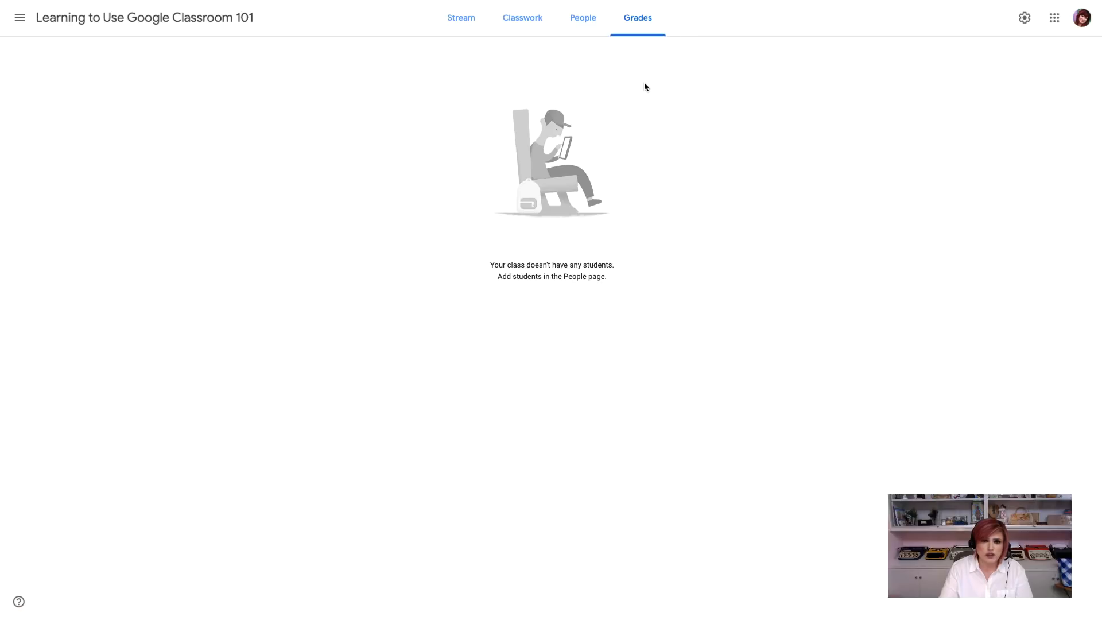
pyautogui.moveTo(716, 153)
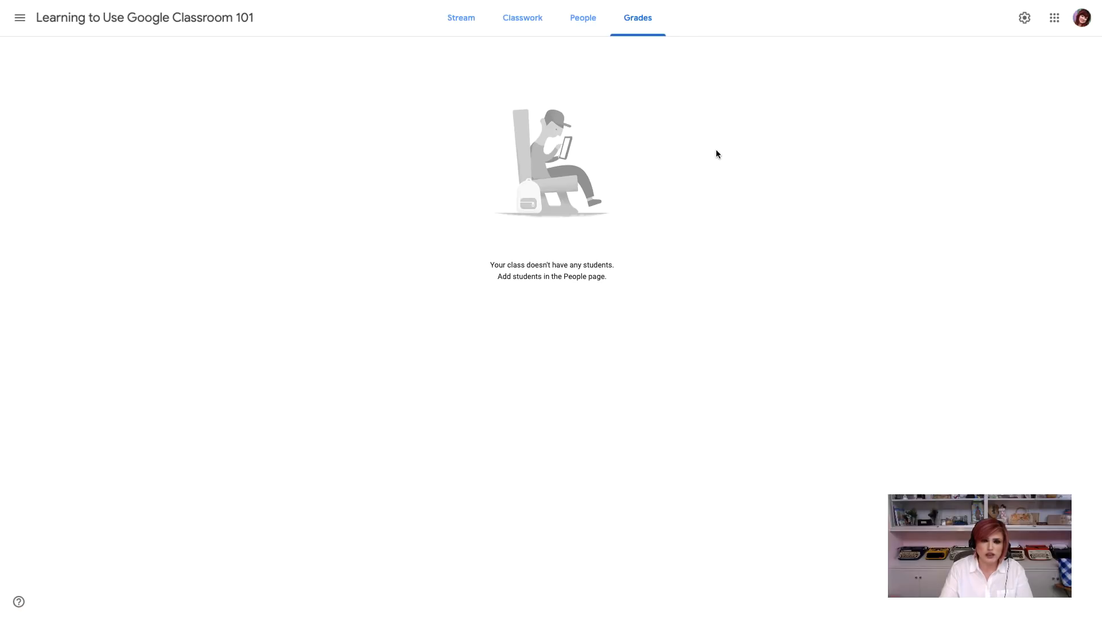
pyautogui.moveTo(461, 55)
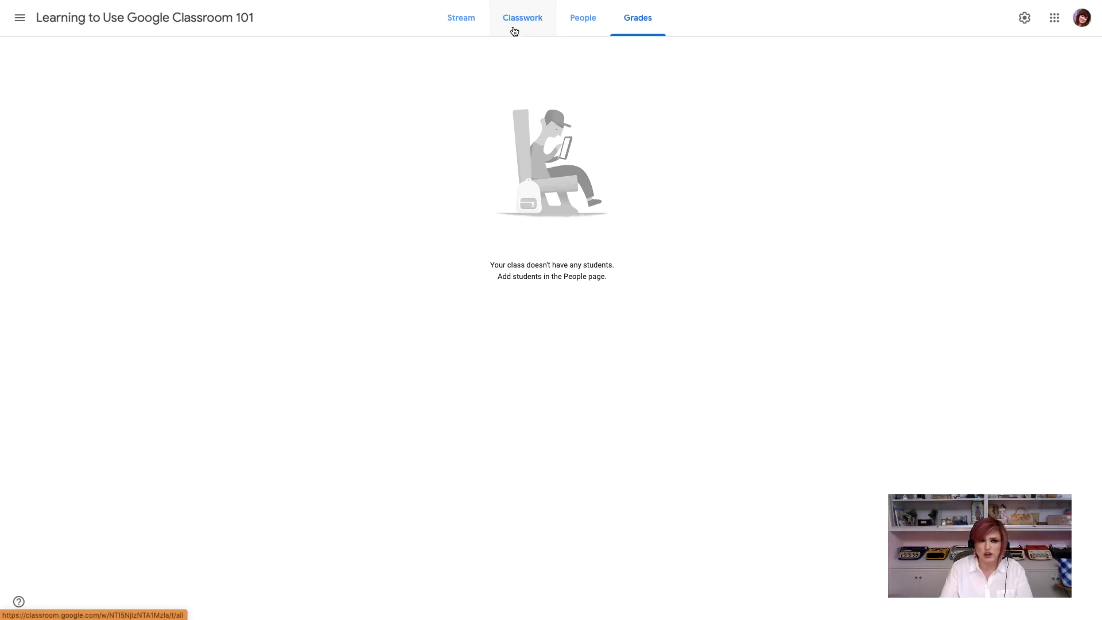
pyautogui.moveTo(545, 33)
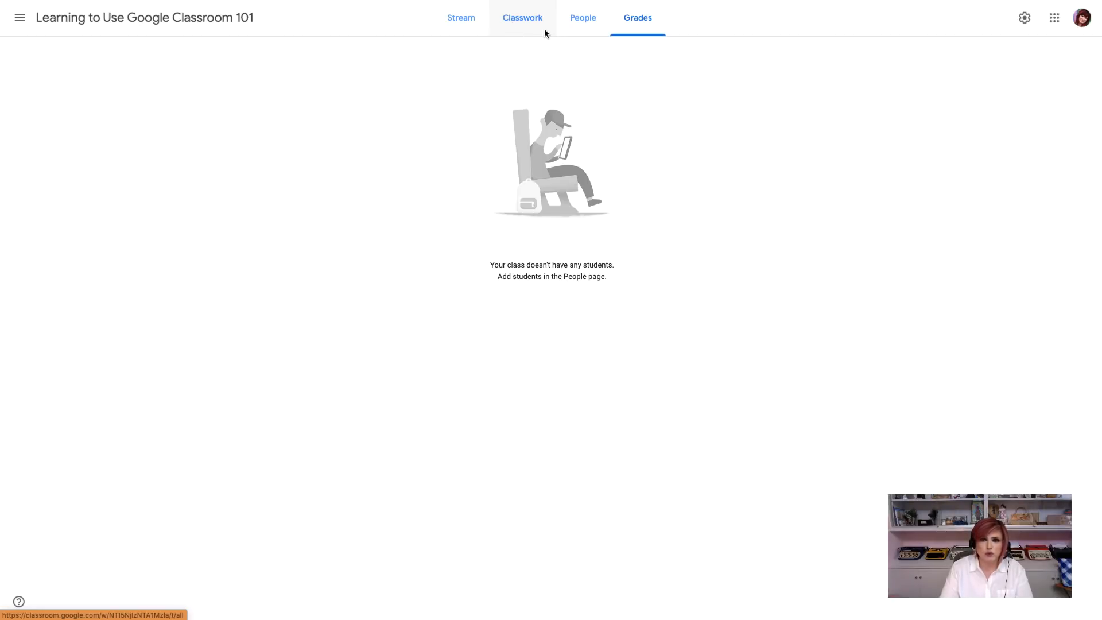
pyautogui.moveTo(1025, 18)
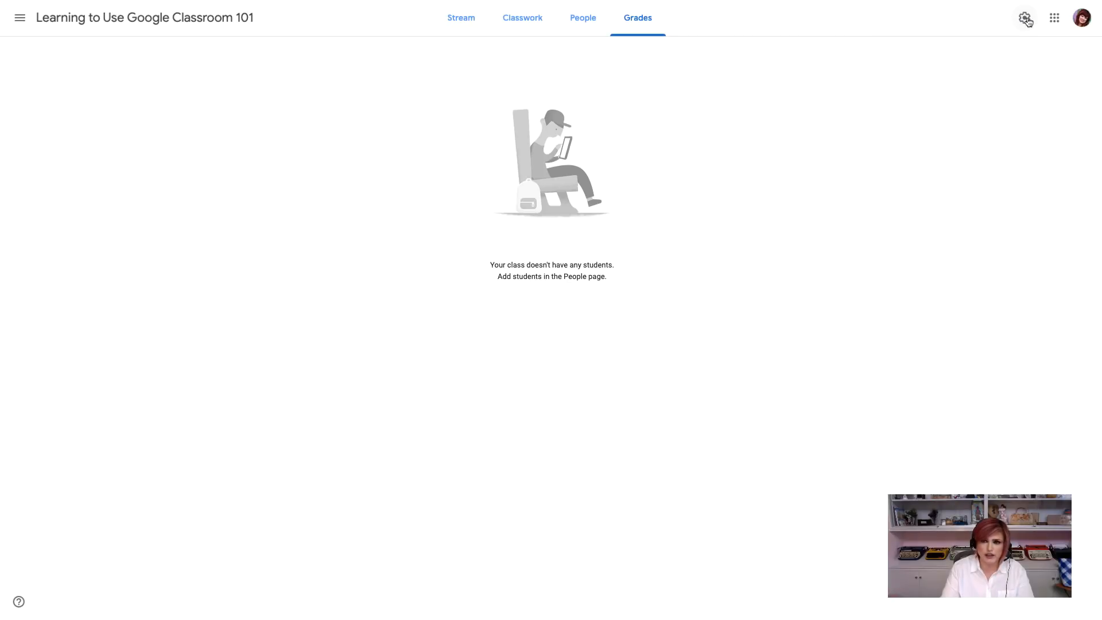
# Bring up the class settings page via the gear icon
pyautogui.click(1025, 18)
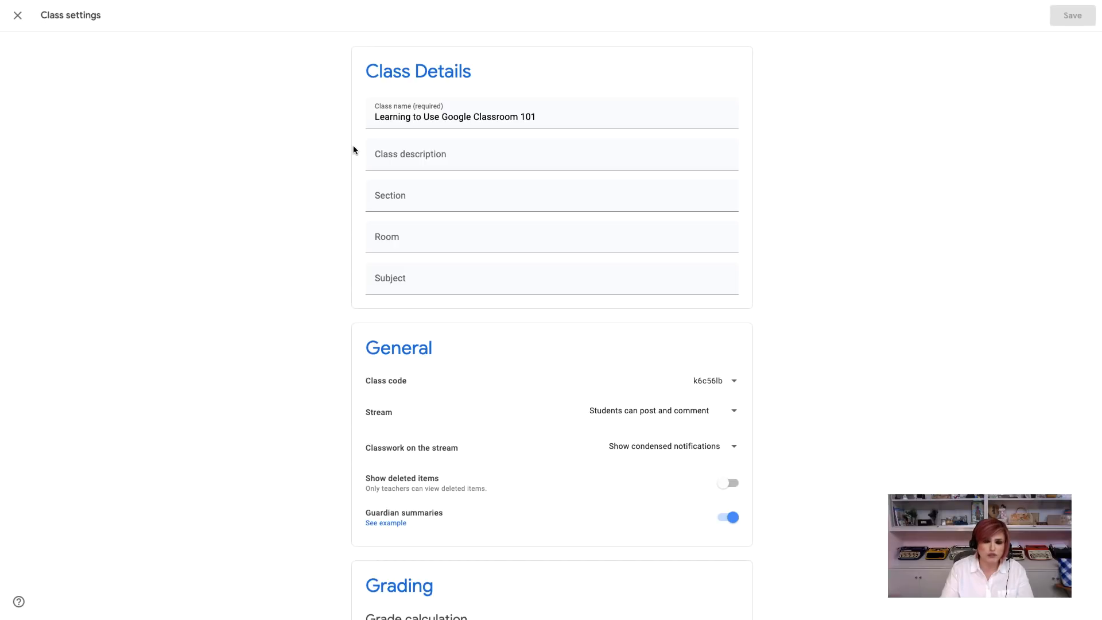
pyautogui.click(496, 154)
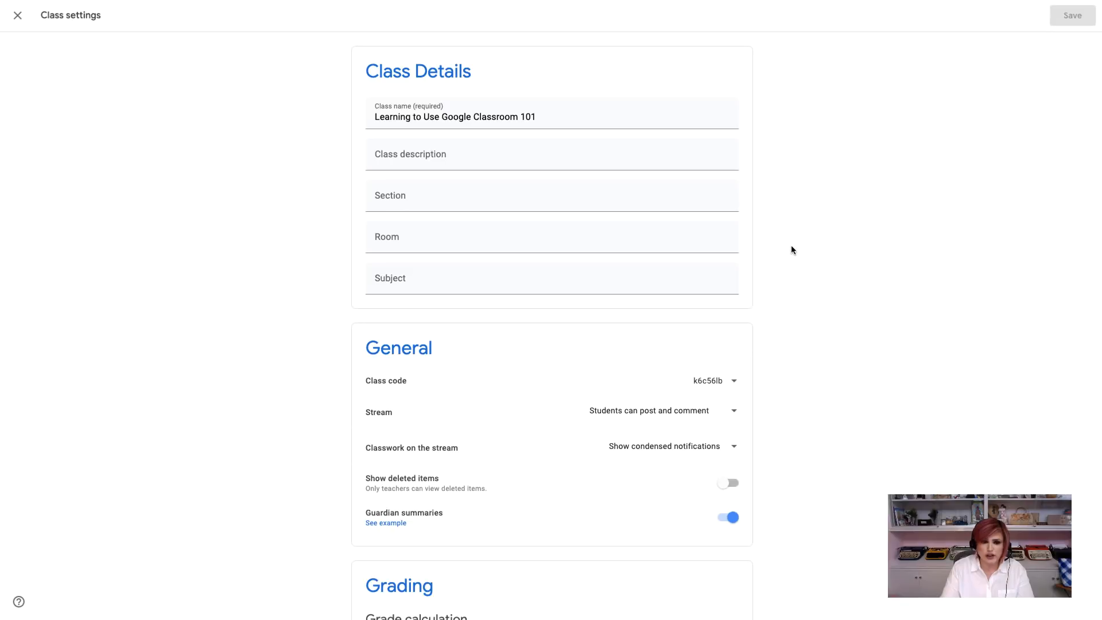
pyautogui.moveTo(862, 343)
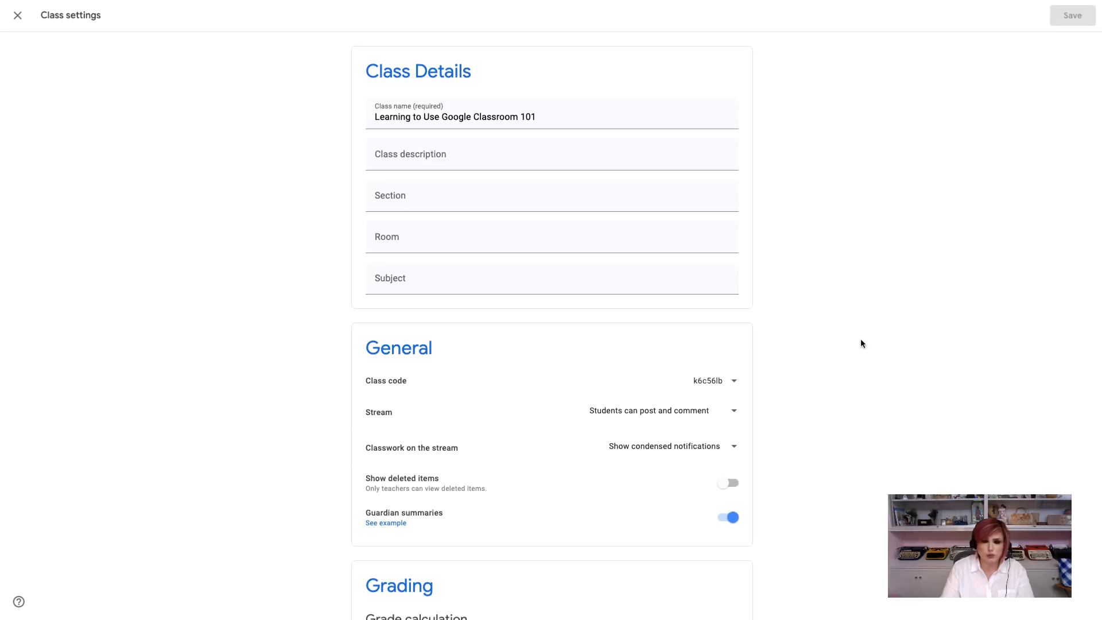
pyautogui.moveTo(845, 326)
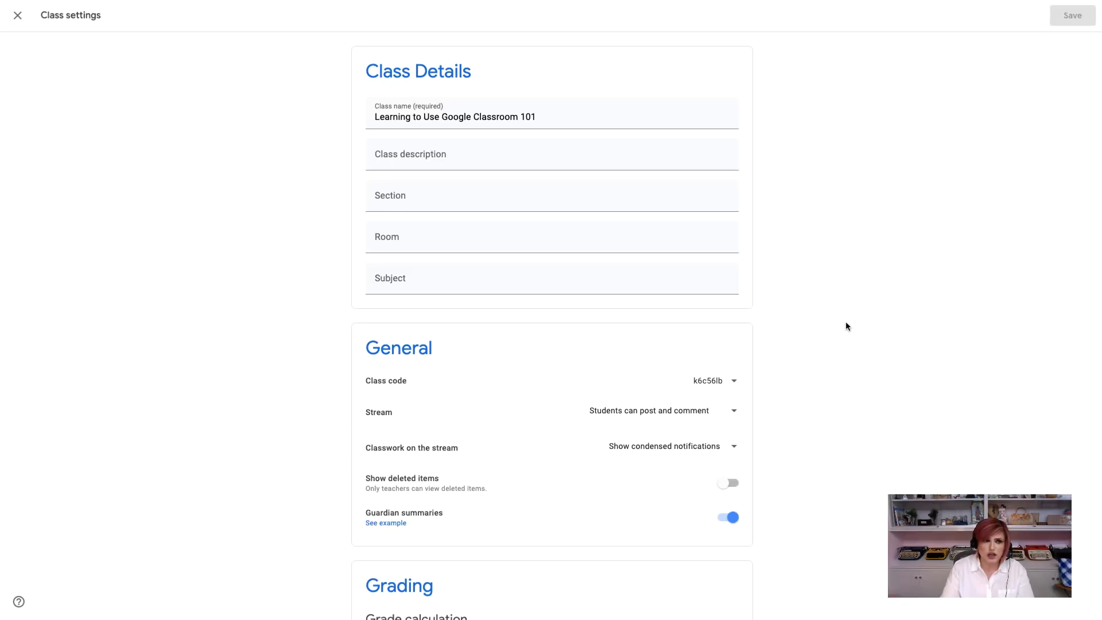
pyautogui.moveTo(840, 328)
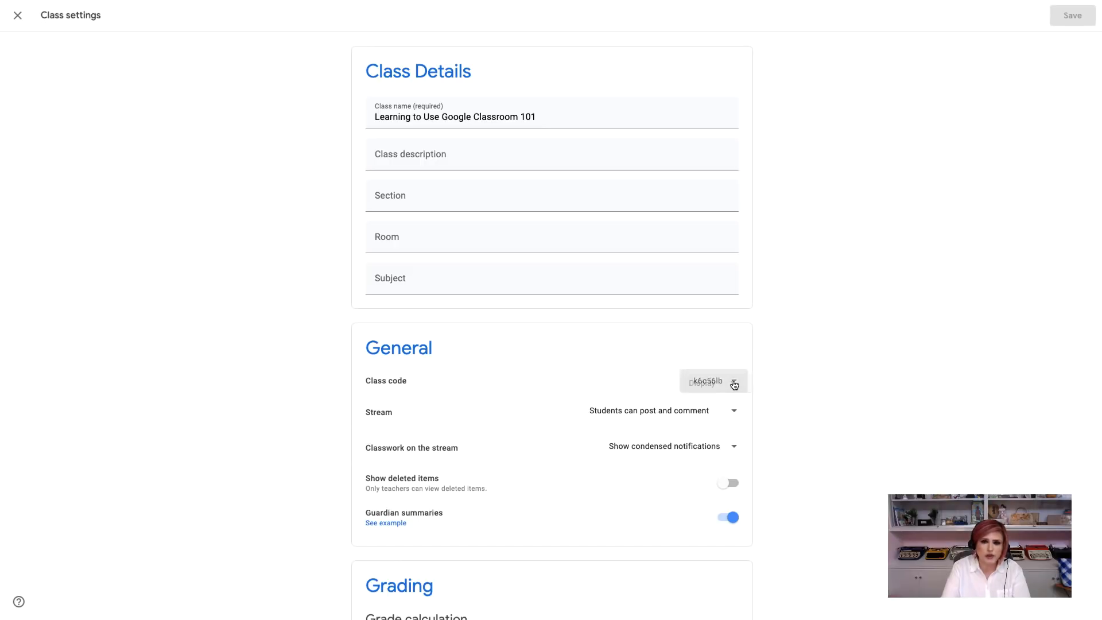
# Reset the class code and restrict stream posting and commenting to teachers only
pyautogui.click(734, 386)
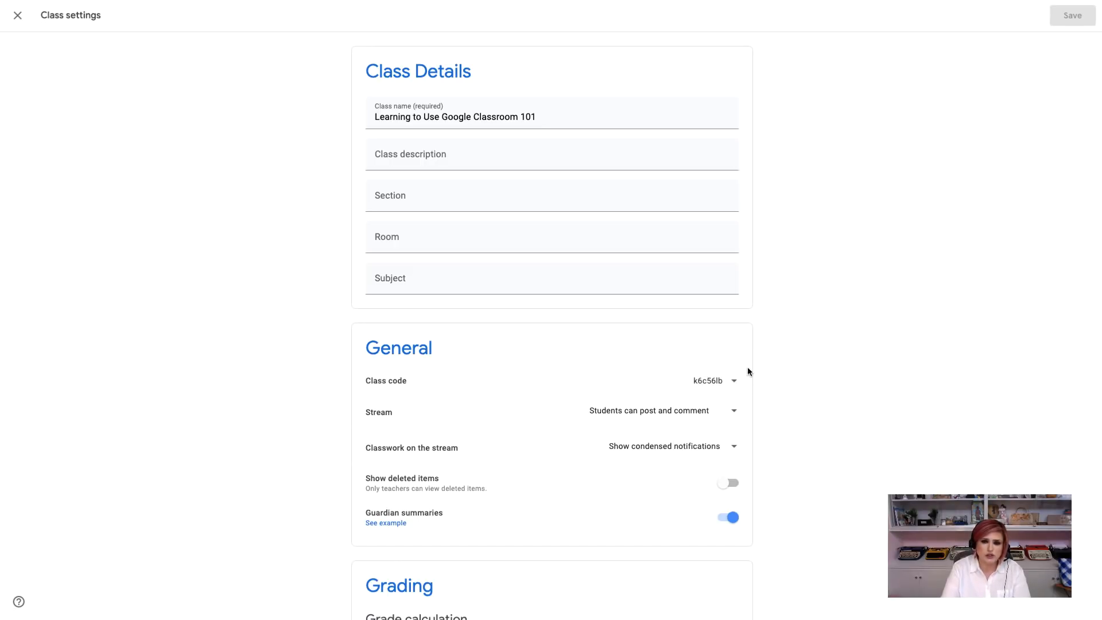
pyautogui.click(731, 380)
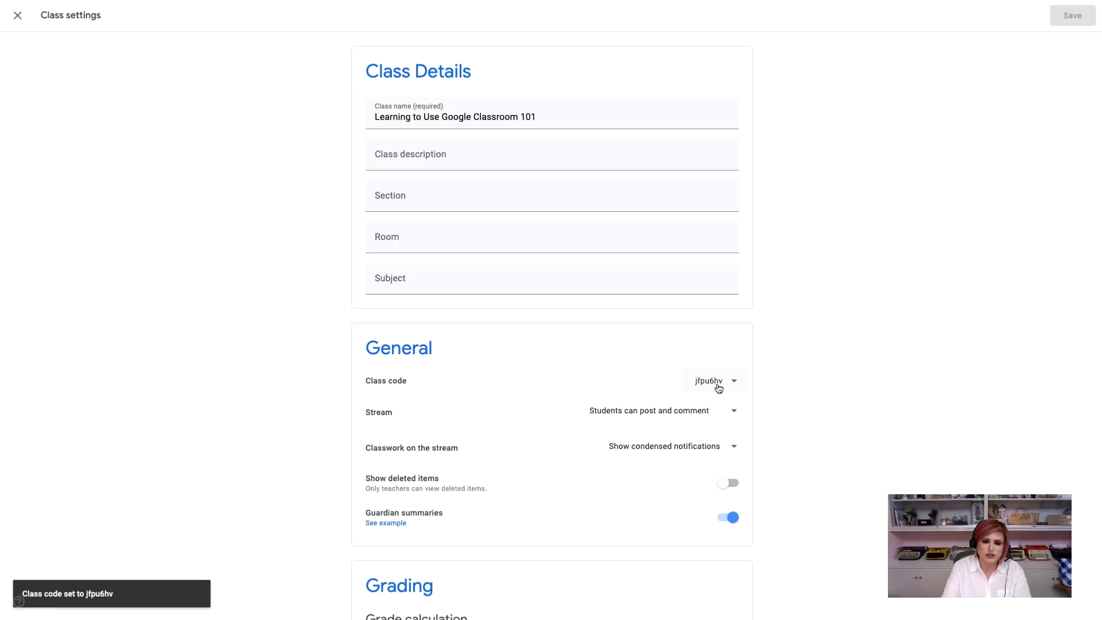
pyautogui.click(713, 380)
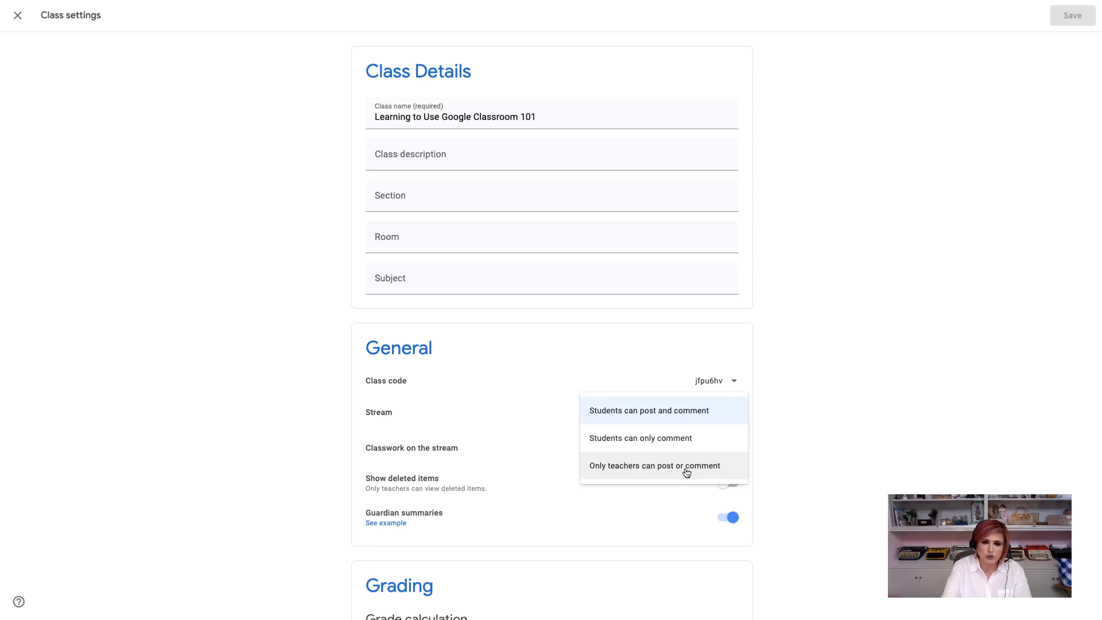
pyautogui.click(654, 464)
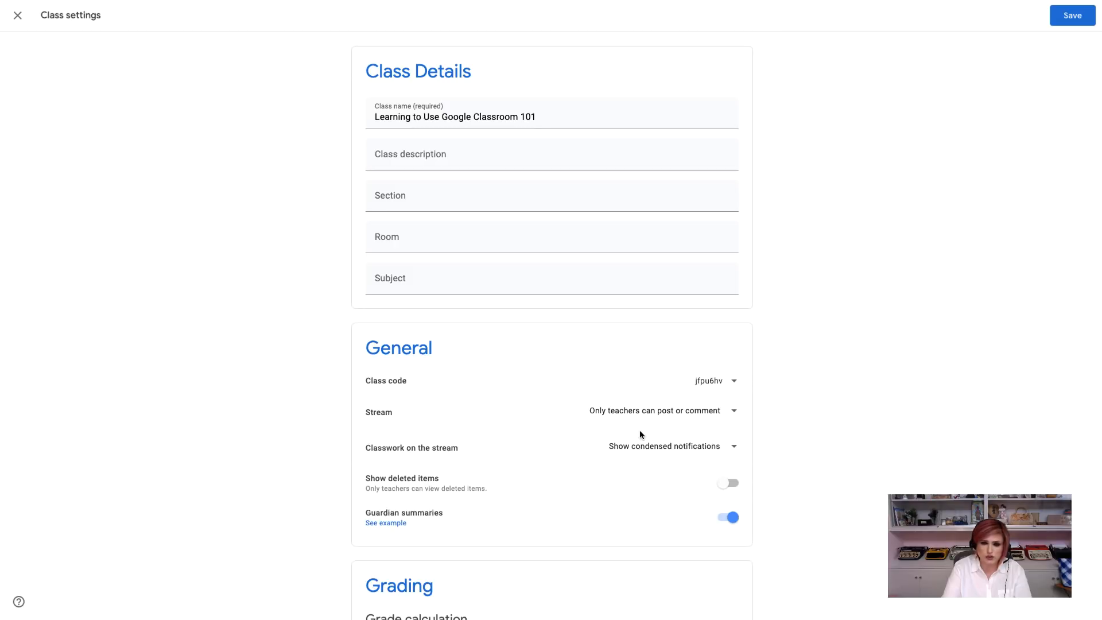
pyautogui.moveTo(665, 449)
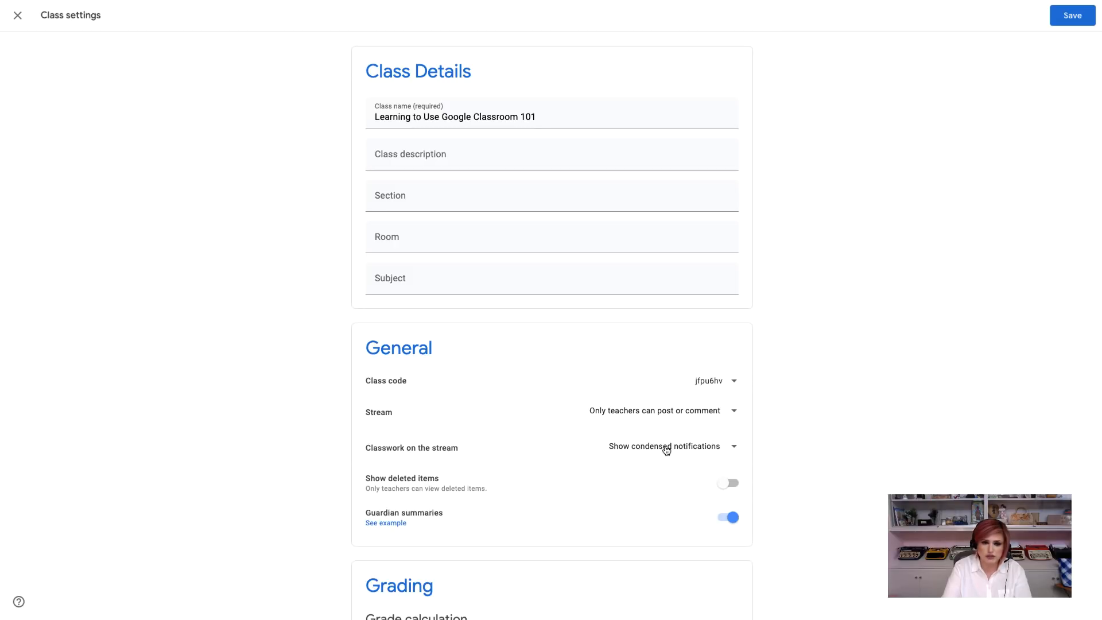
# Set overall grade calculation to weighted by category with Daily 60%, Quizzes 15%, Tests 25%, visible to students
pyautogui.scroll(-3)
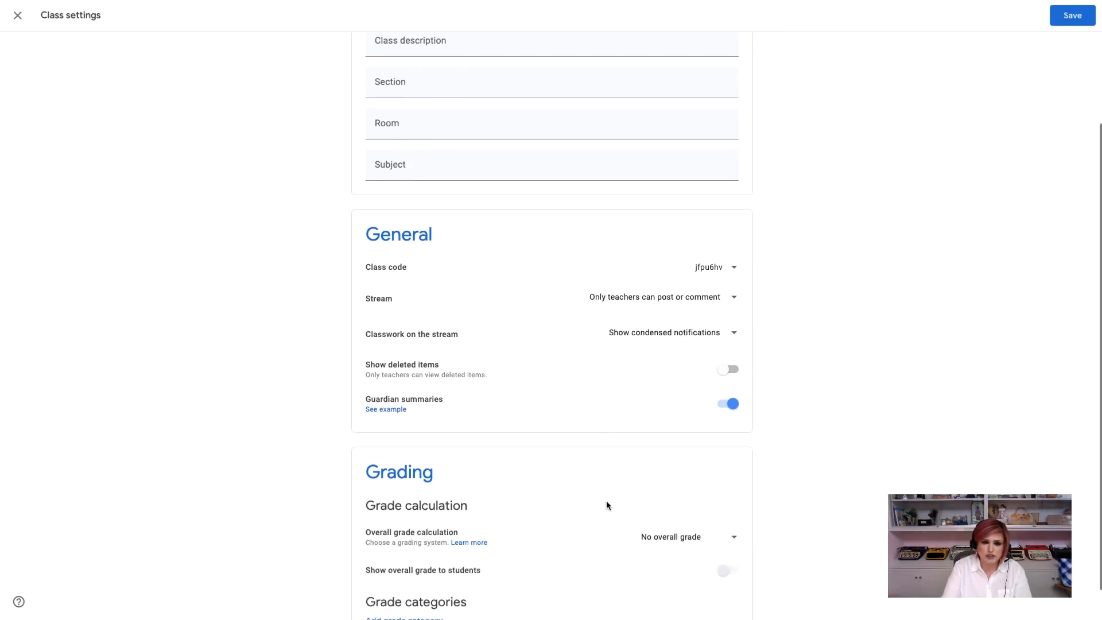
pyautogui.scroll(-3)
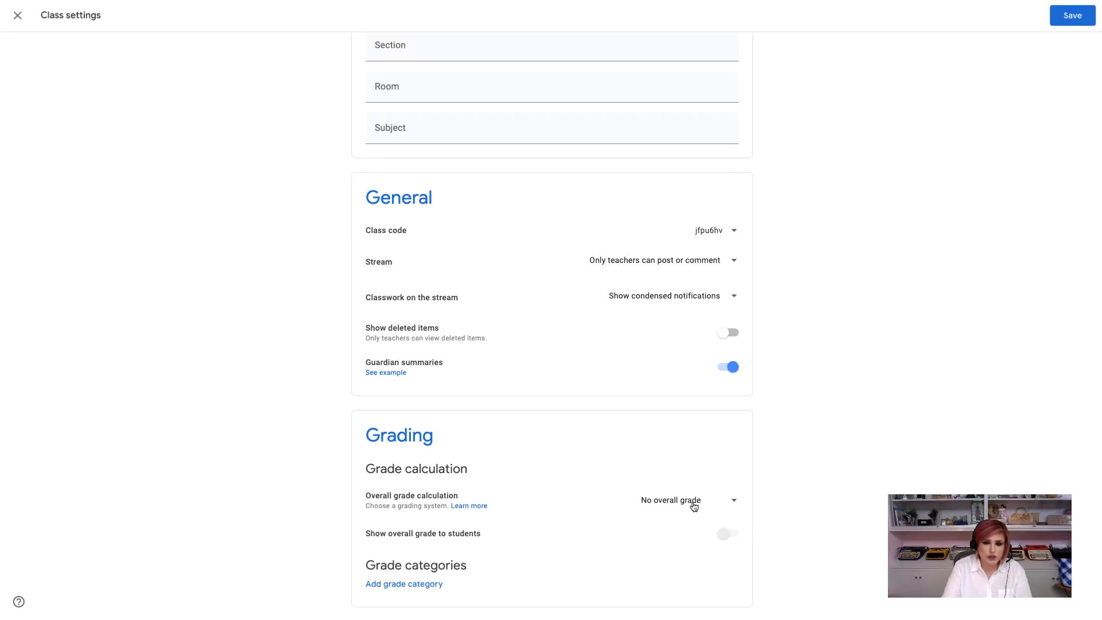
pyautogui.click(687, 499)
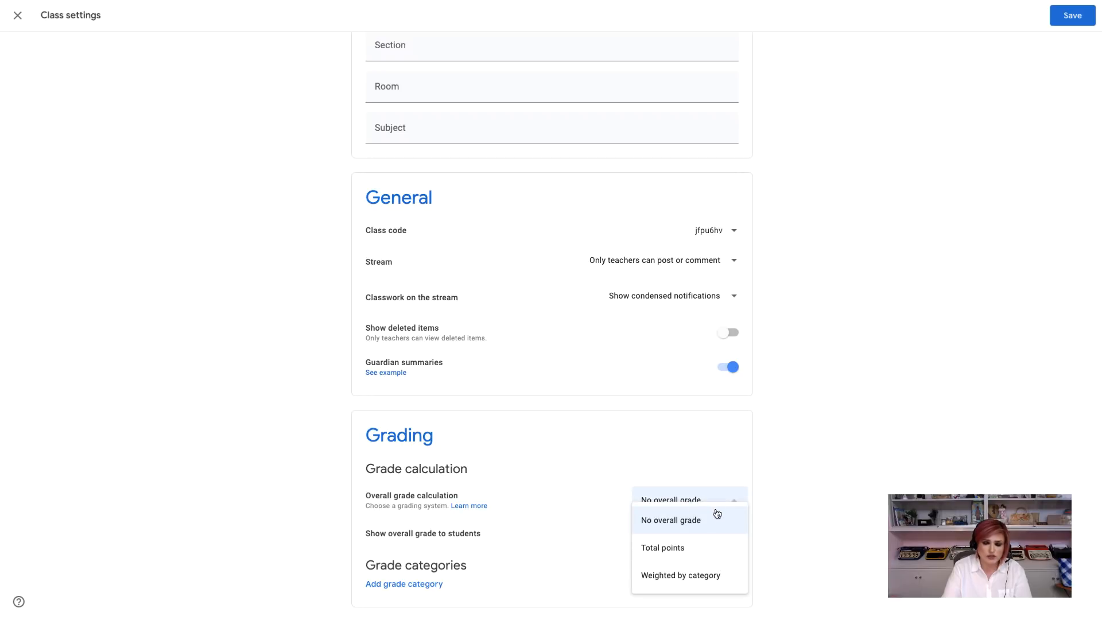
pyautogui.moveTo(773, 517)
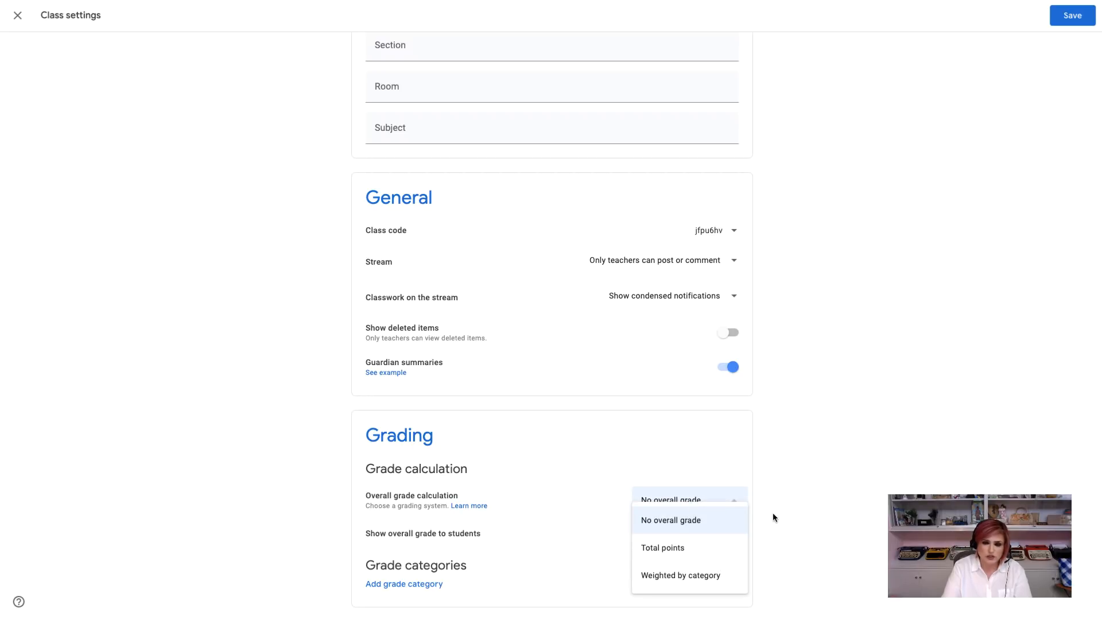
pyautogui.click(669, 519)
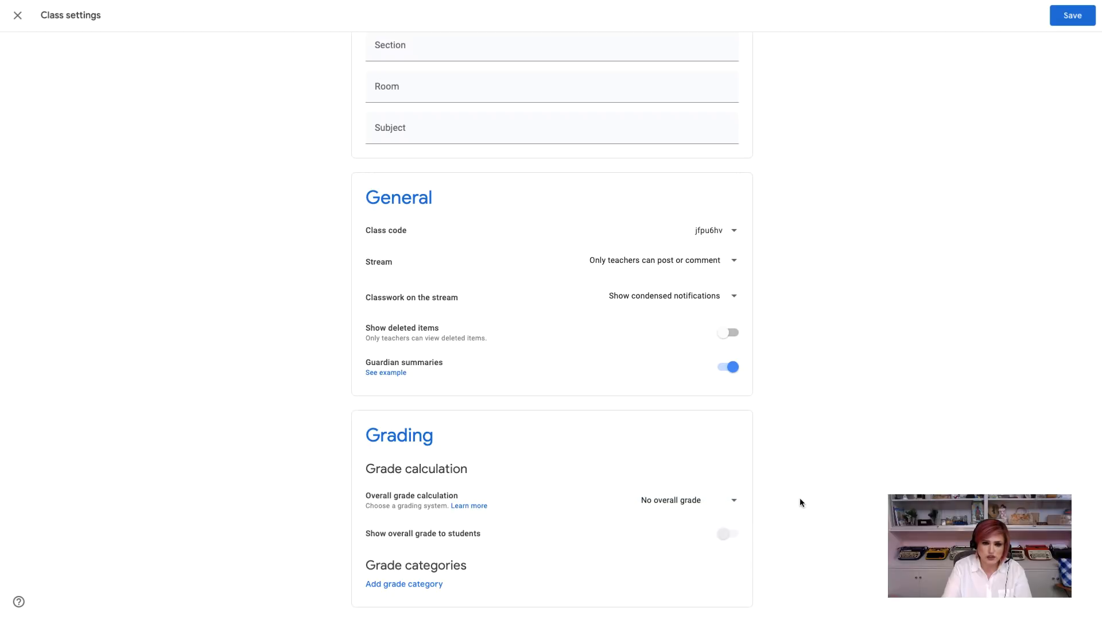
pyautogui.moveTo(562, 509)
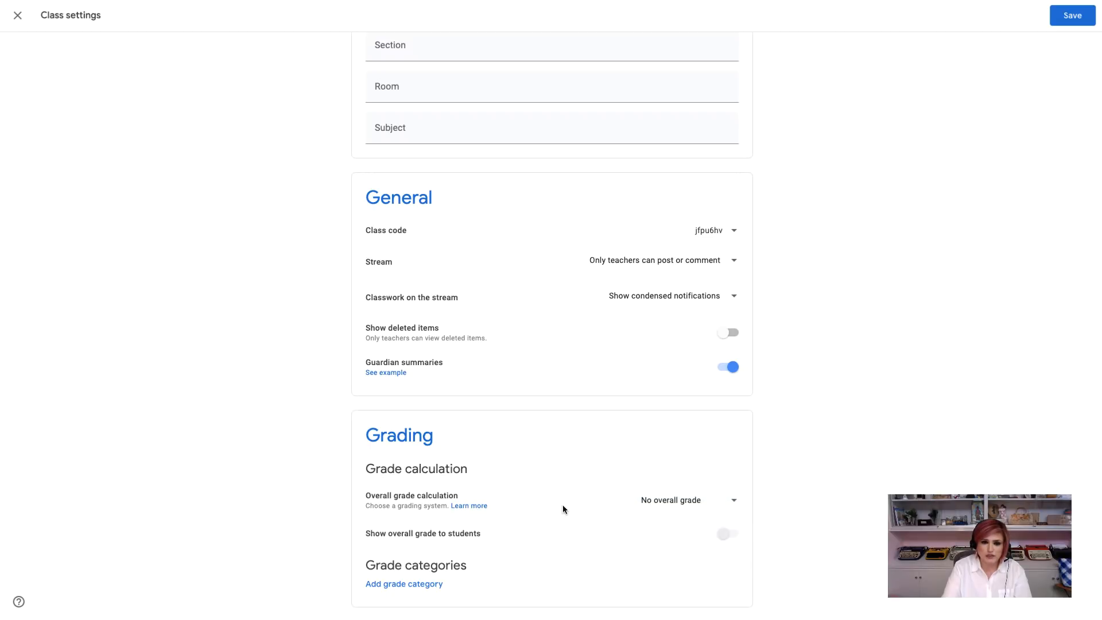
pyautogui.moveTo(334, 527)
pyautogui.write('60')
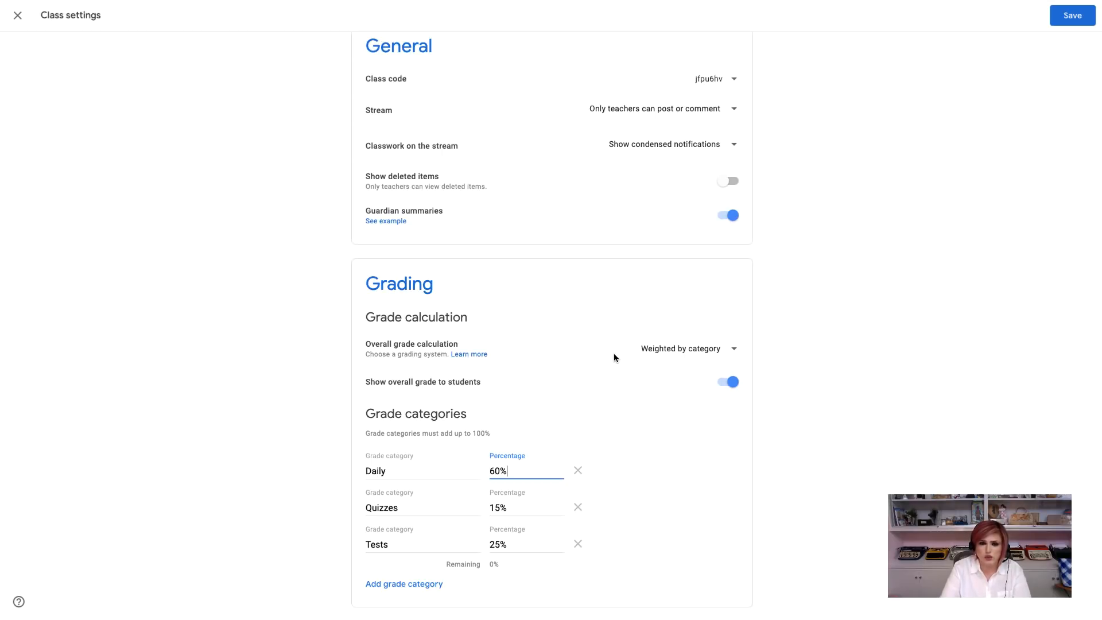
pyautogui.moveTo(362, 334)
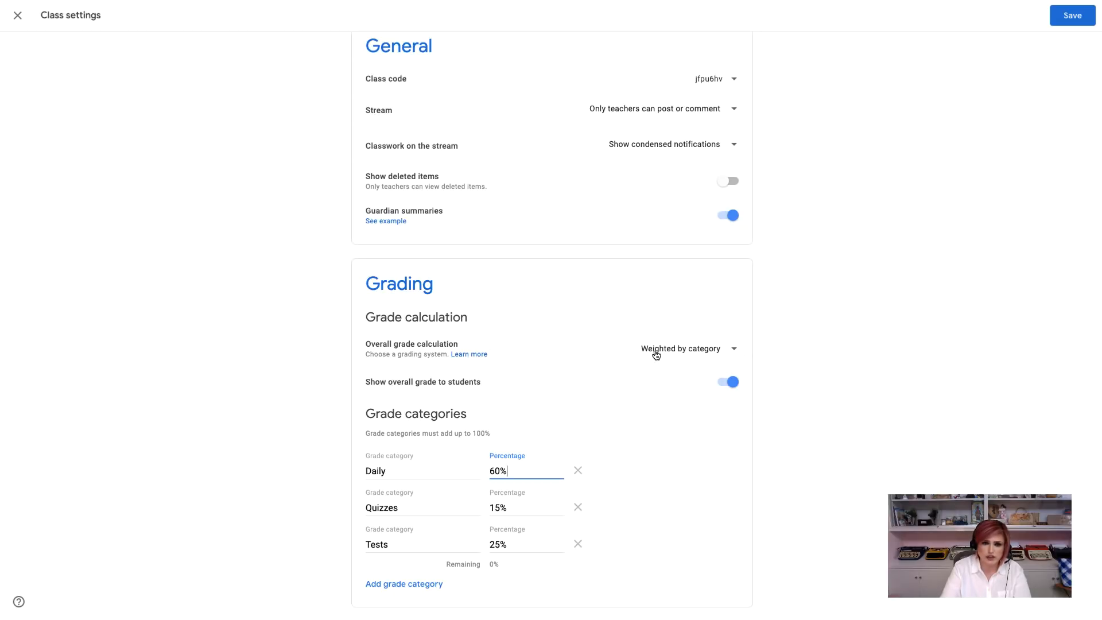
pyautogui.scroll(-3)
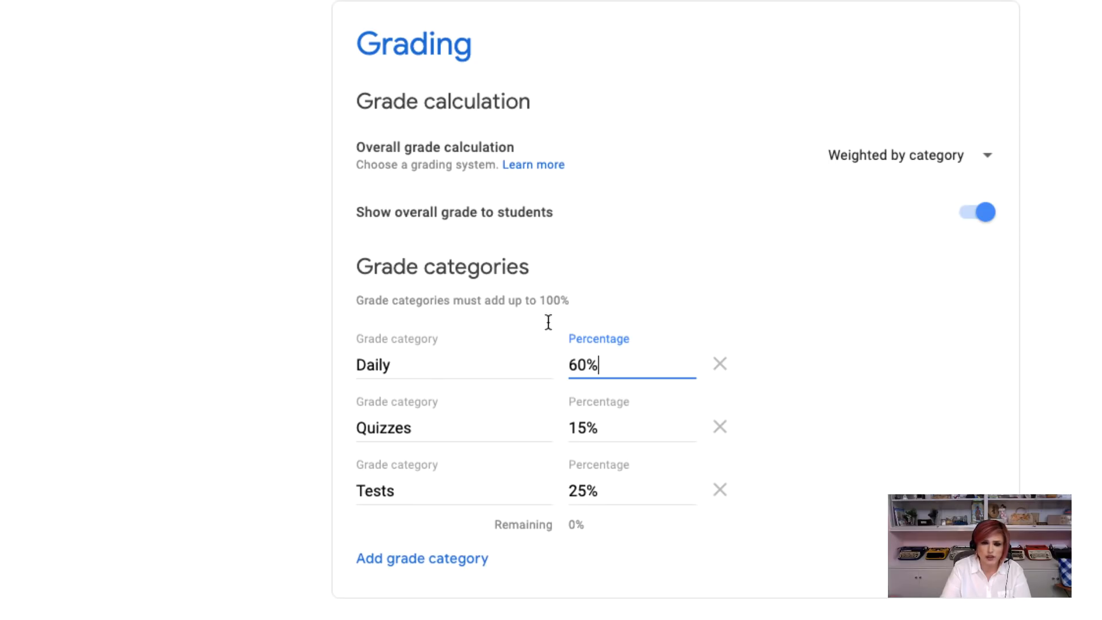
pyautogui.moveTo(443, 538)
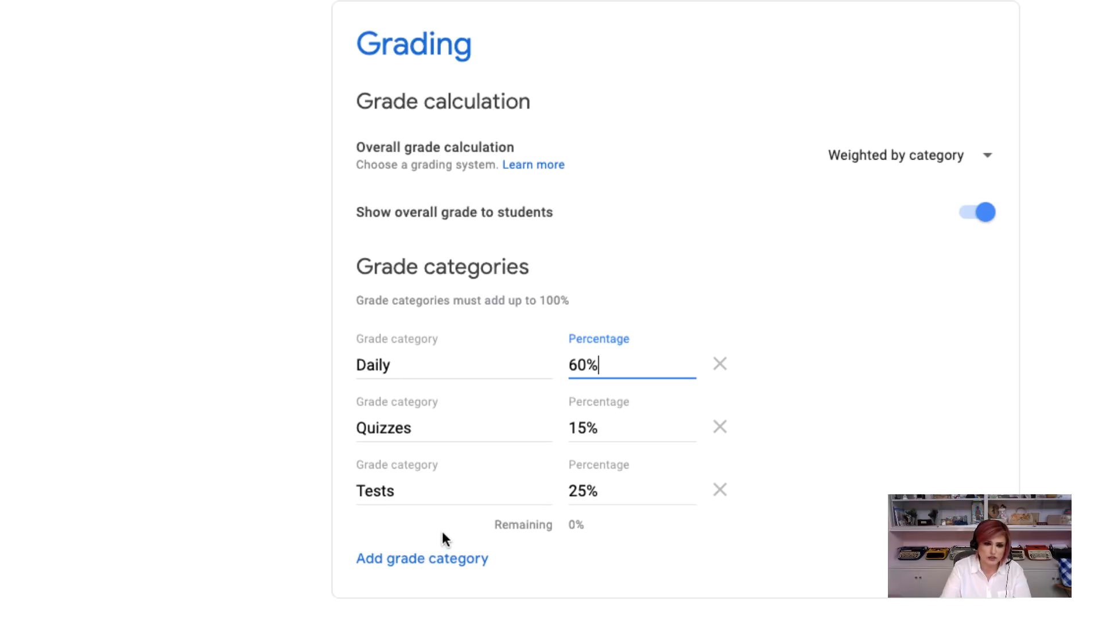
pyautogui.moveTo(468, 488)
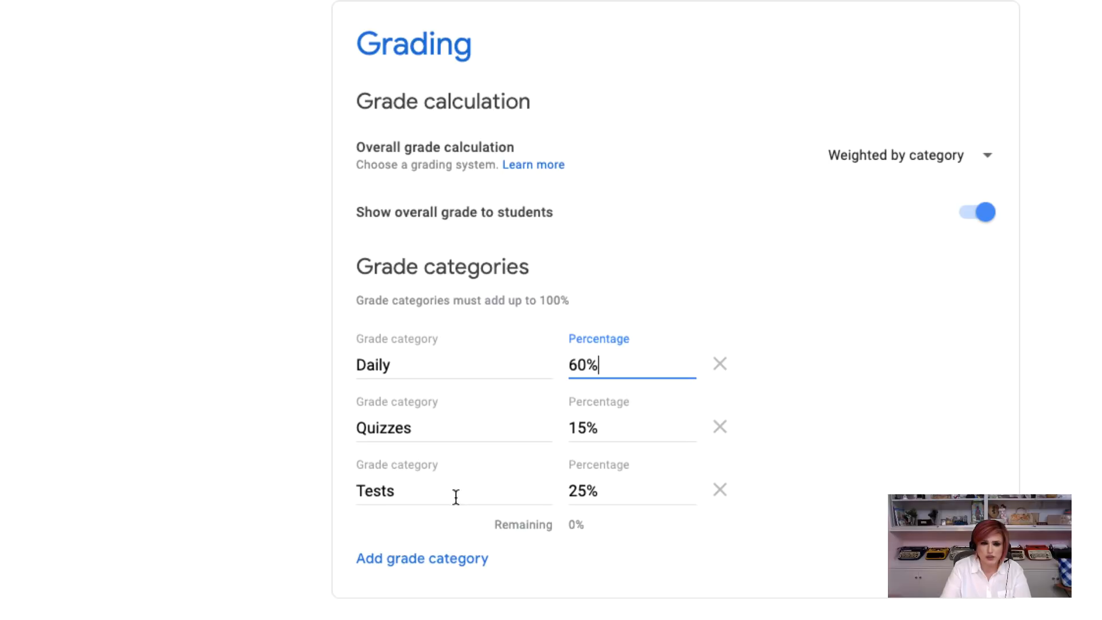
pyautogui.moveTo(540, 550)
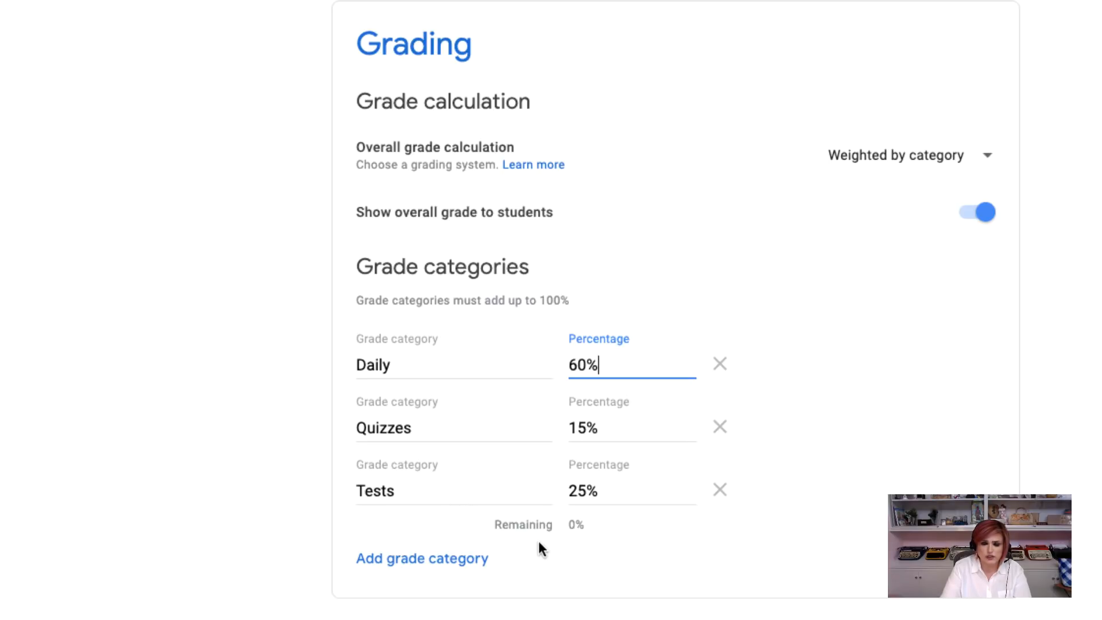
pyautogui.moveTo(882, 459)
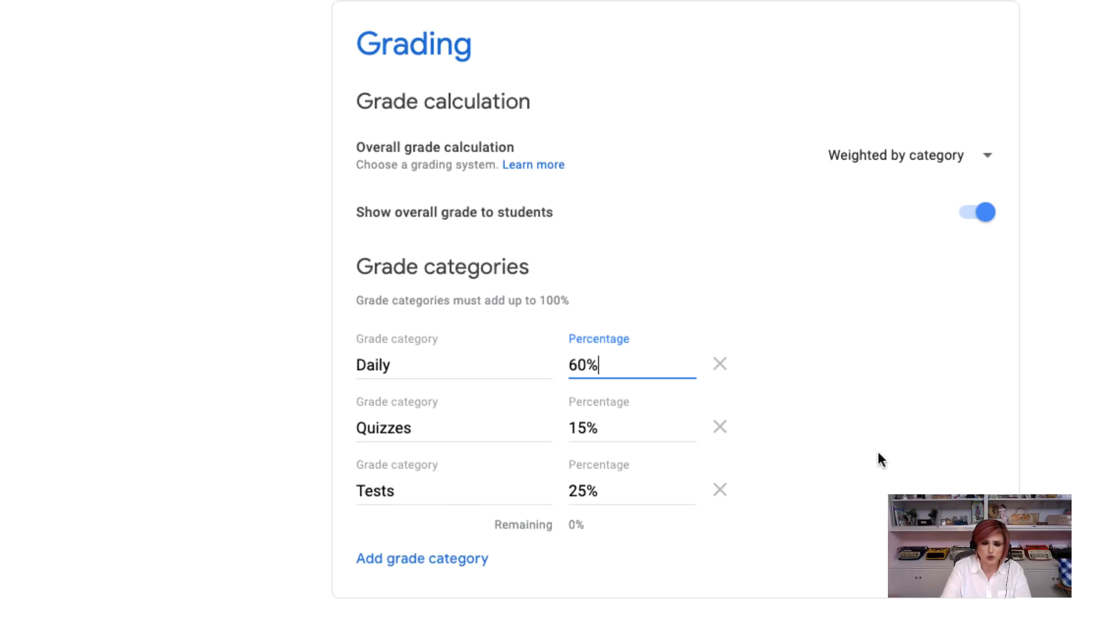
pyautogui.moveTo(501, 303)
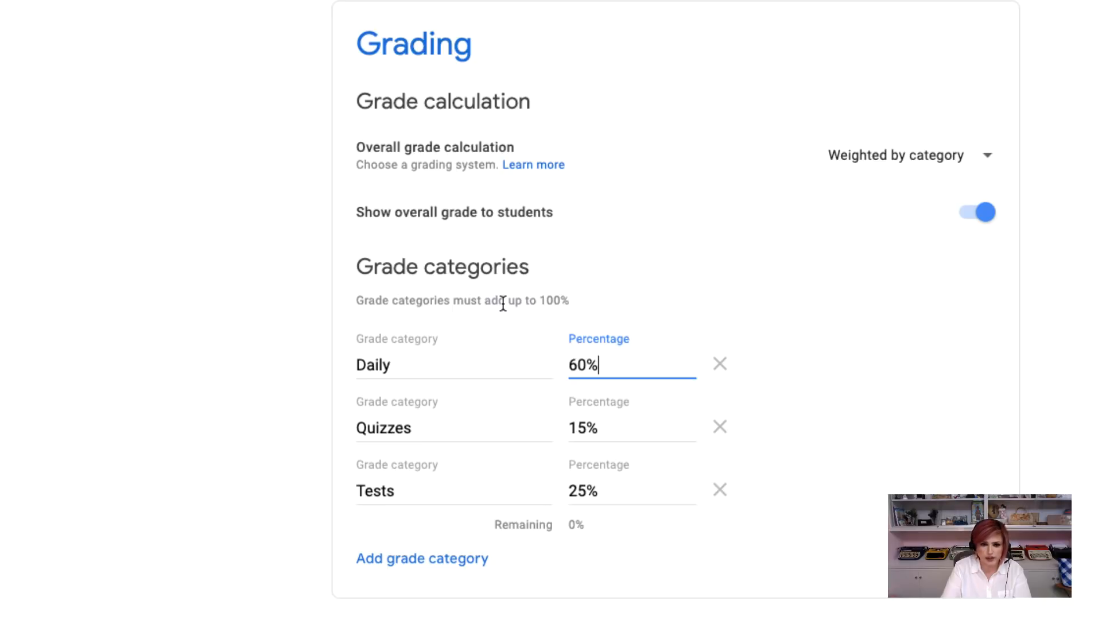
pyautogui.moveTo(503, 302)
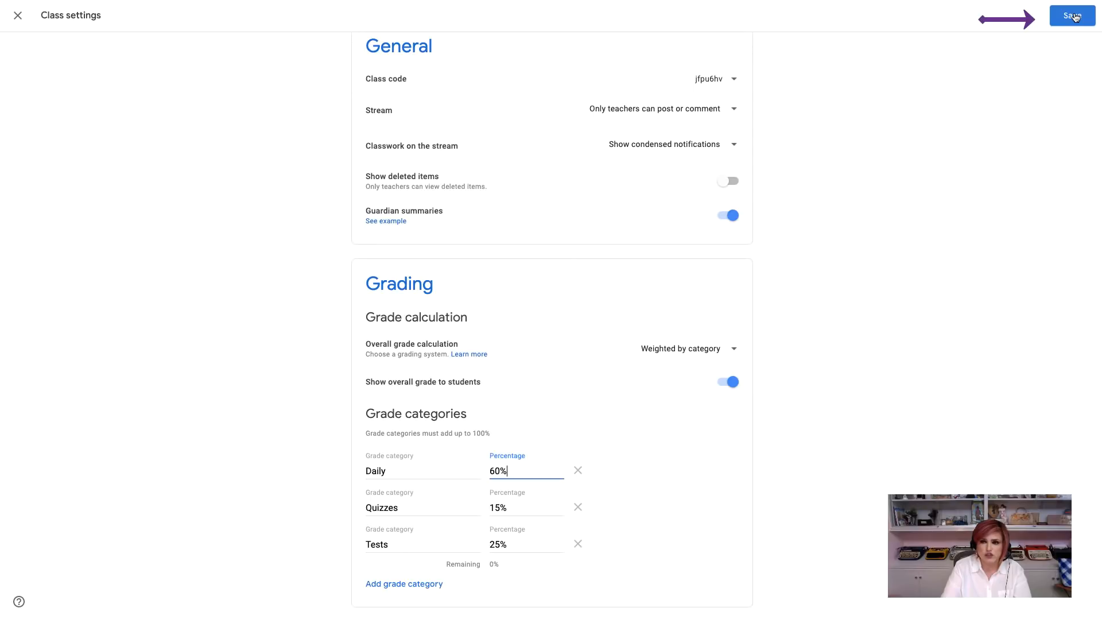
# Save the class settings and add a Materials topic on the Classwork page
pyautogui.click(1071, 15)
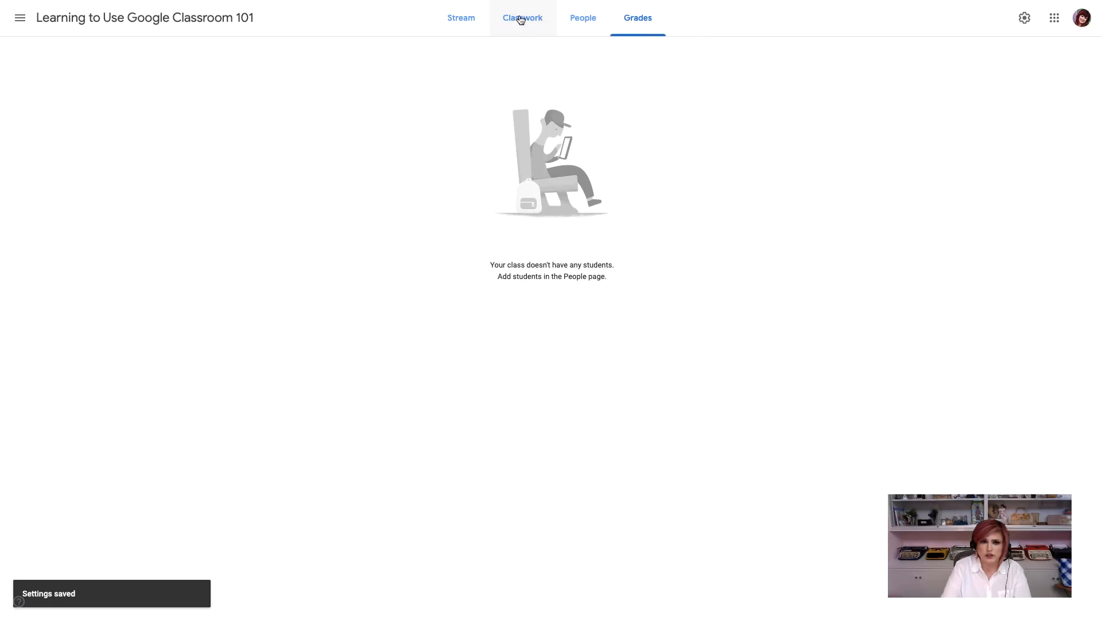
pyautogui.click(522, 17)
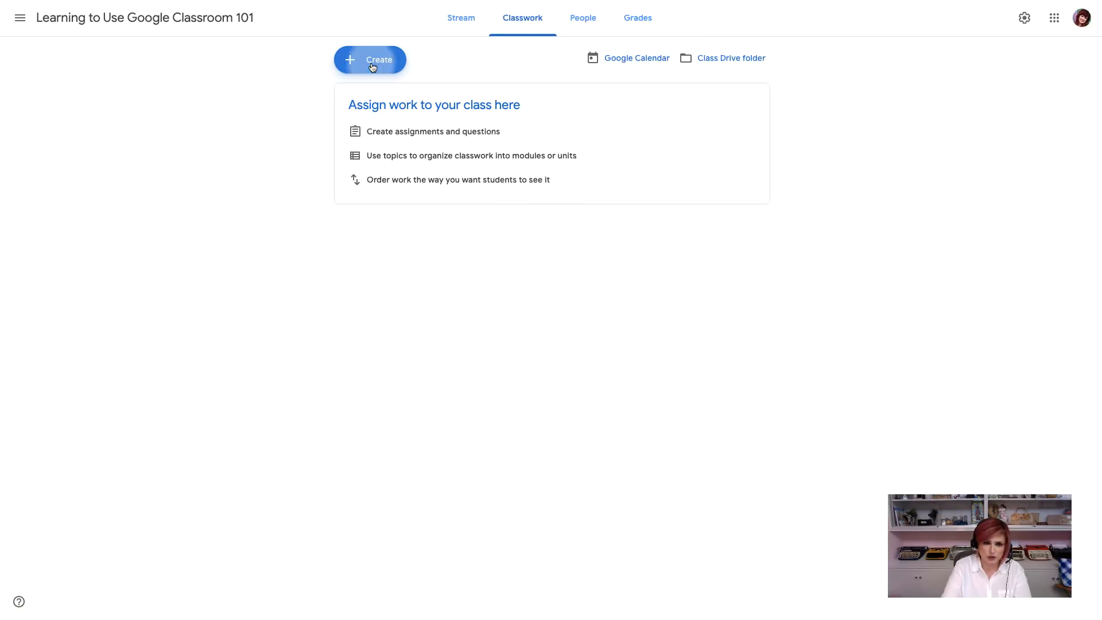
pyautogui.click(369, 60)
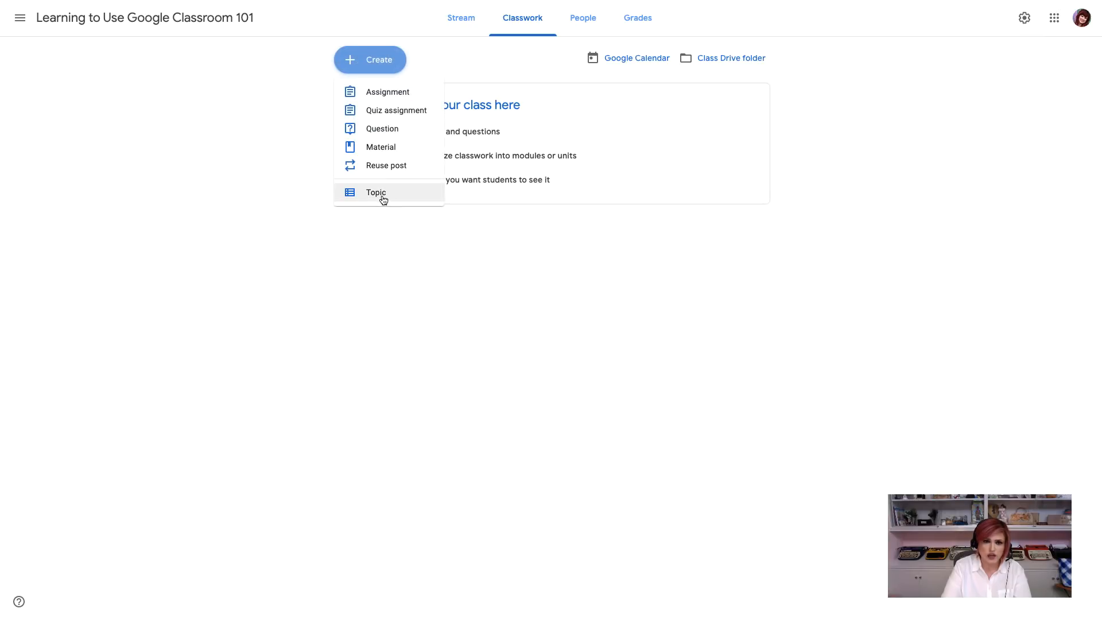
pyautogui.click(377, 192)
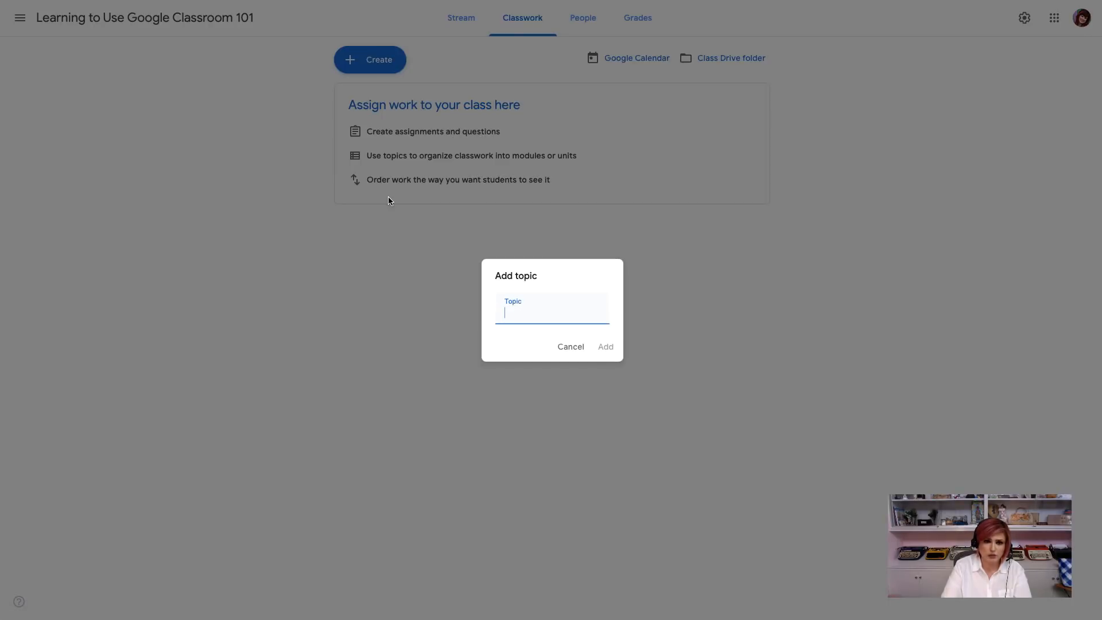
pyautogui.write('Mater')
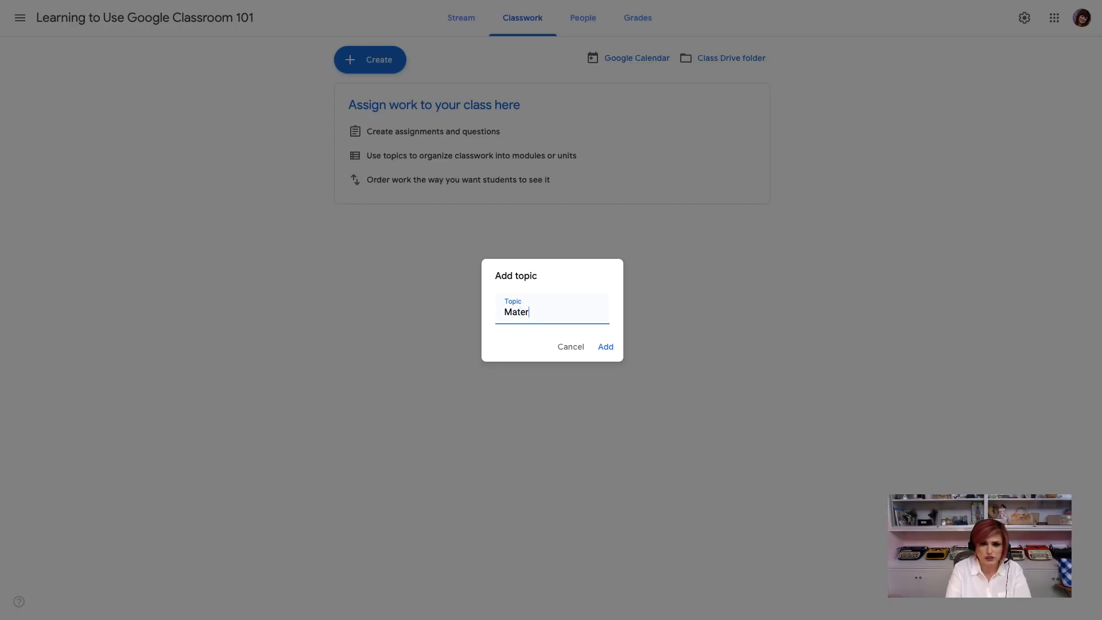
pyautogui.click(605, 346)
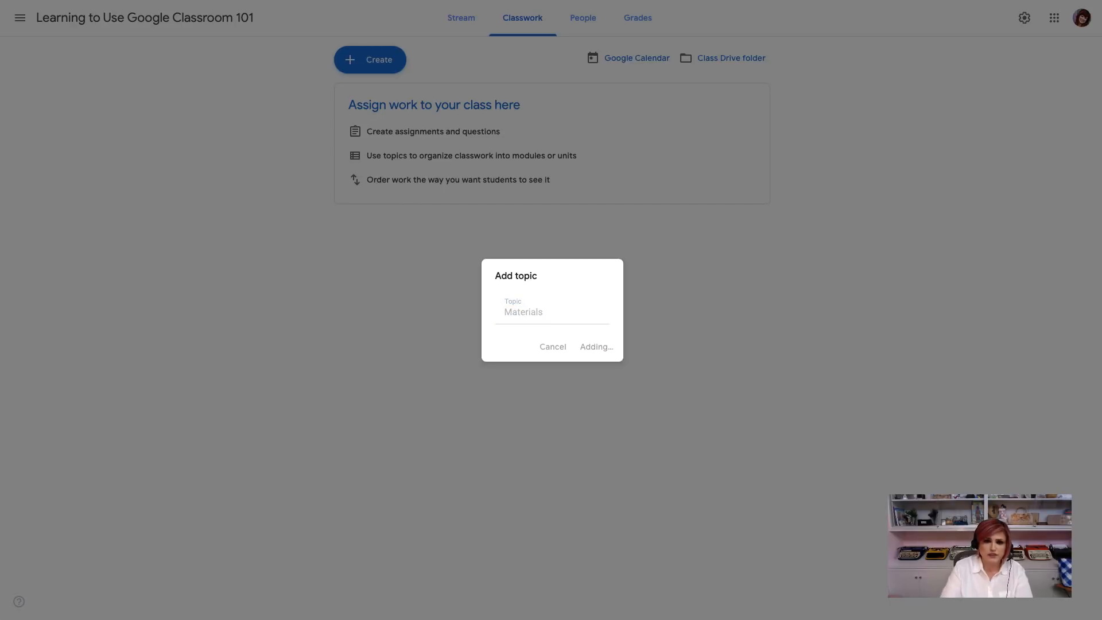
pyautogui.click(595, 347)
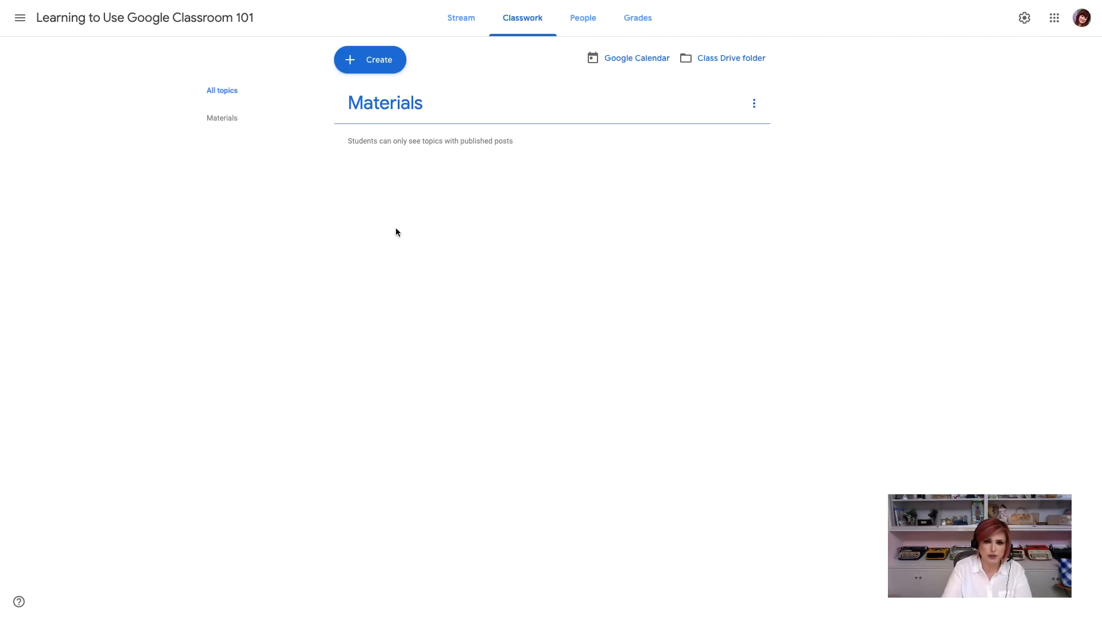
pyautogui.moveTo(403, 196)
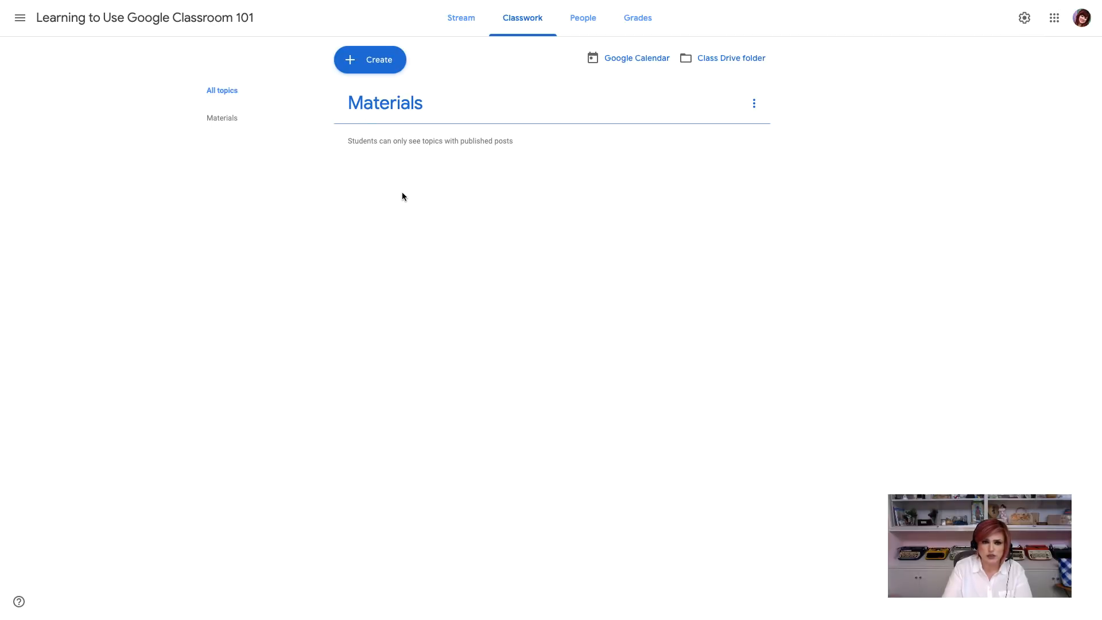
# Add a second topic named Assignments
pyautogui.click(368, 58)
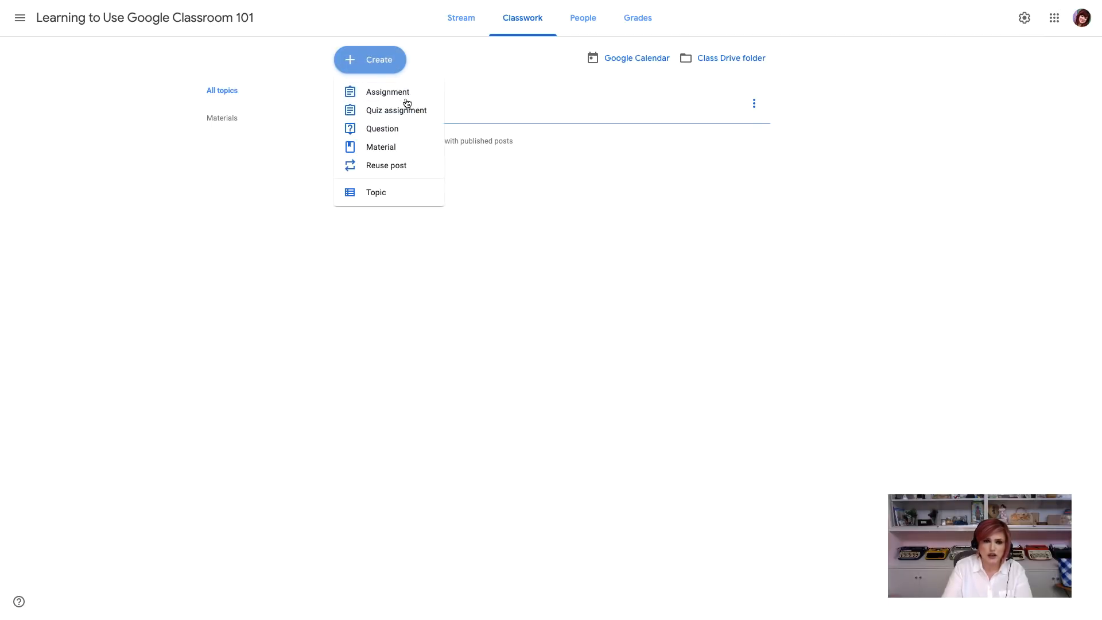
pyautogui.moveTo(383, 197)
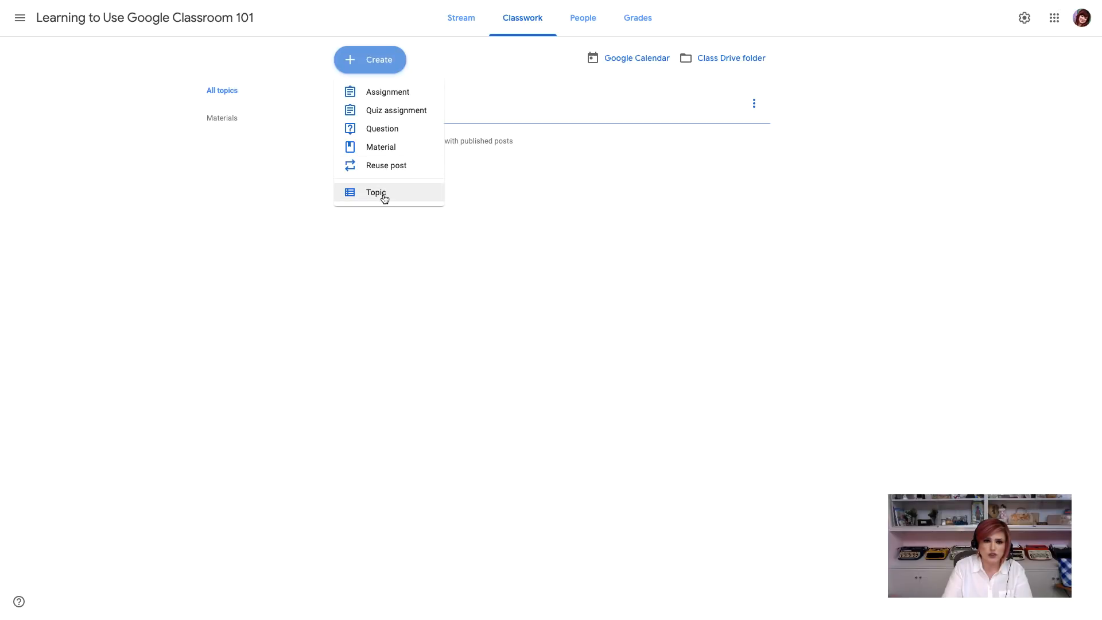
pyautogui.click(377, 191)
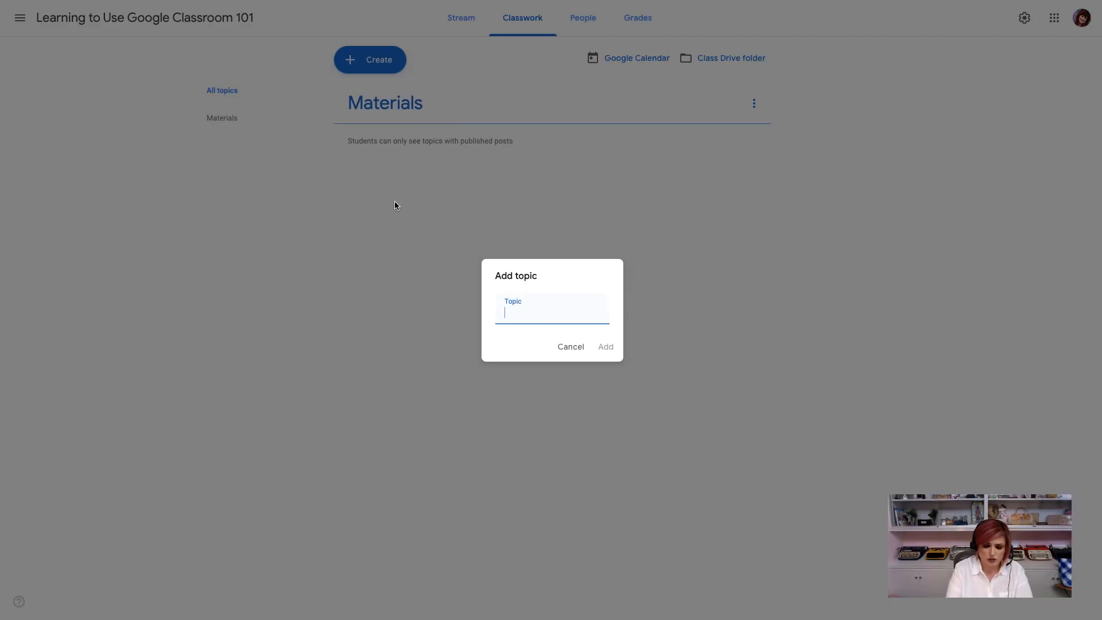
pyautogui.write('Assignment')
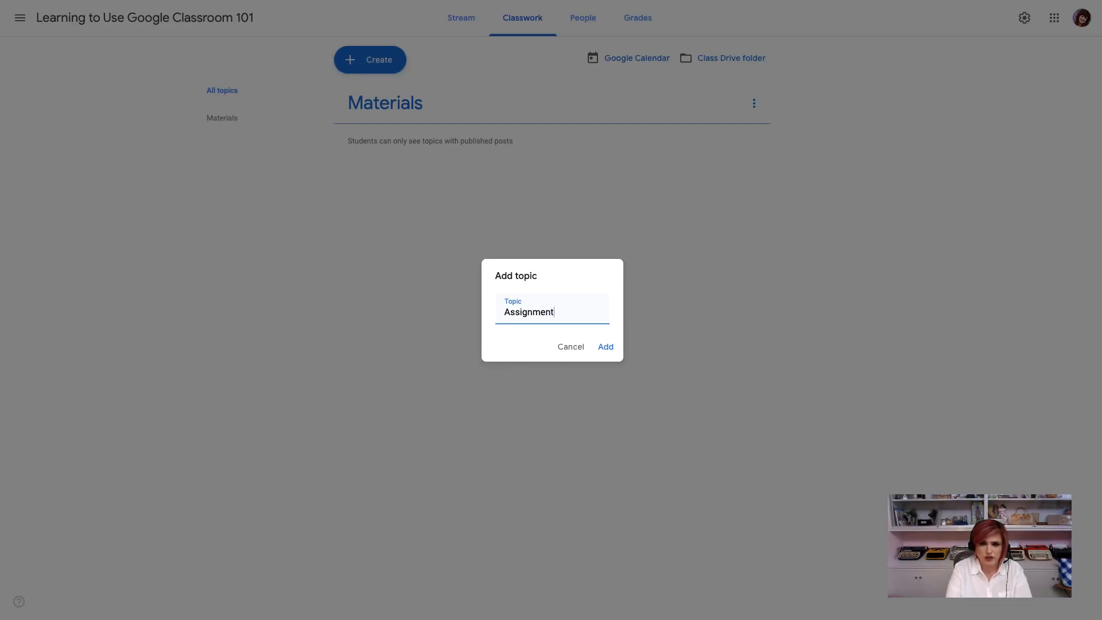
pyautogui.write('s')
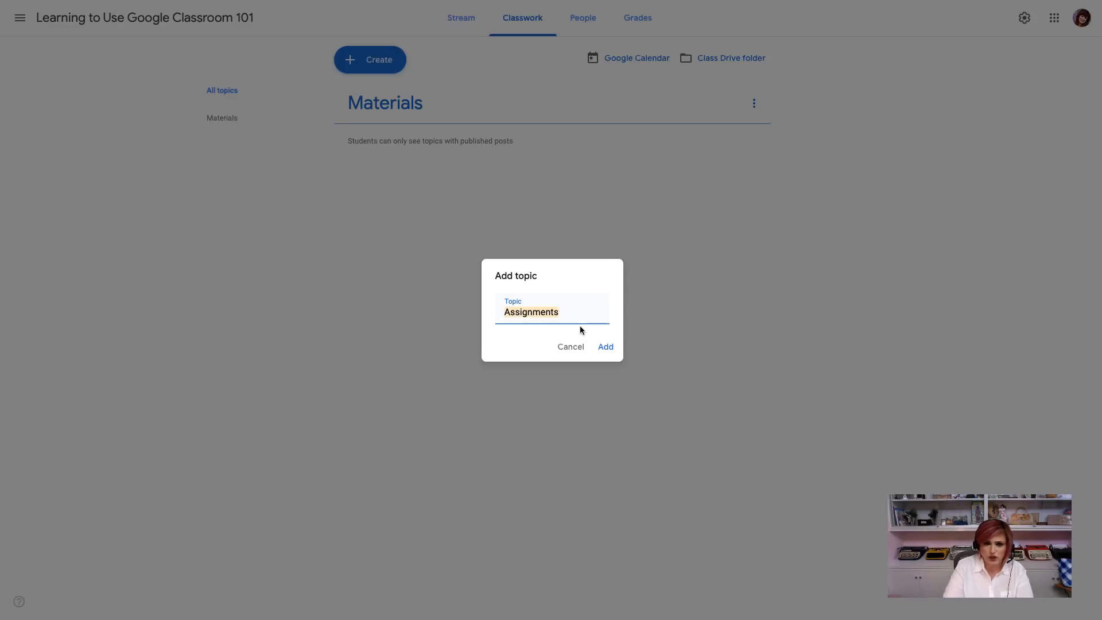
pyautogui.click(605, 347)
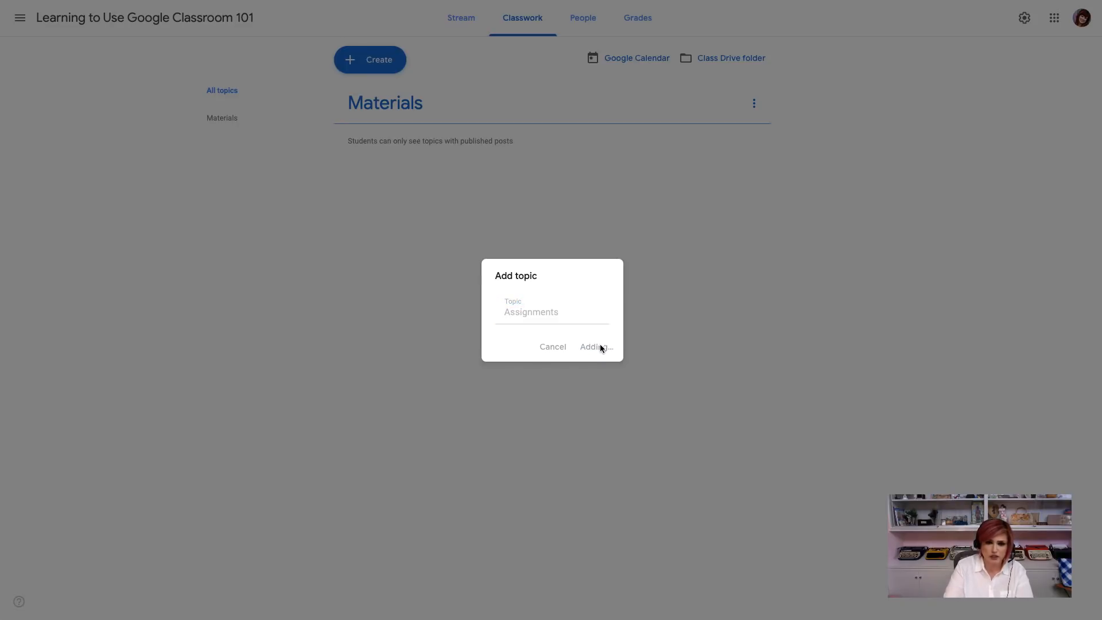
pyautogui.click(595, 347)
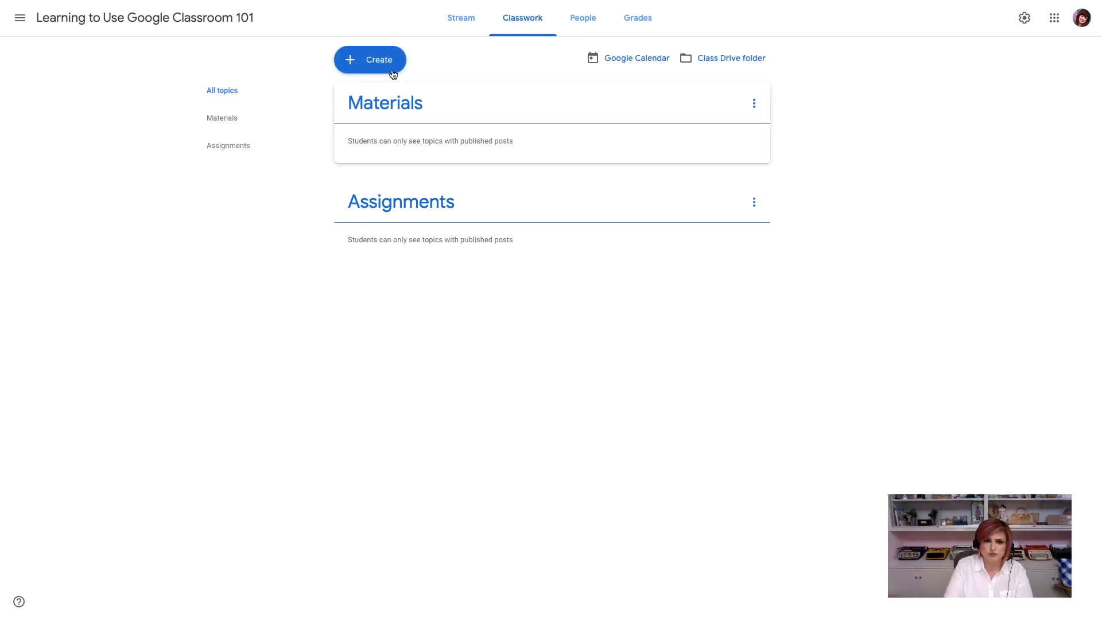
# Start a new material post titled 'Important Website'
pyautogui.click(370, 59)
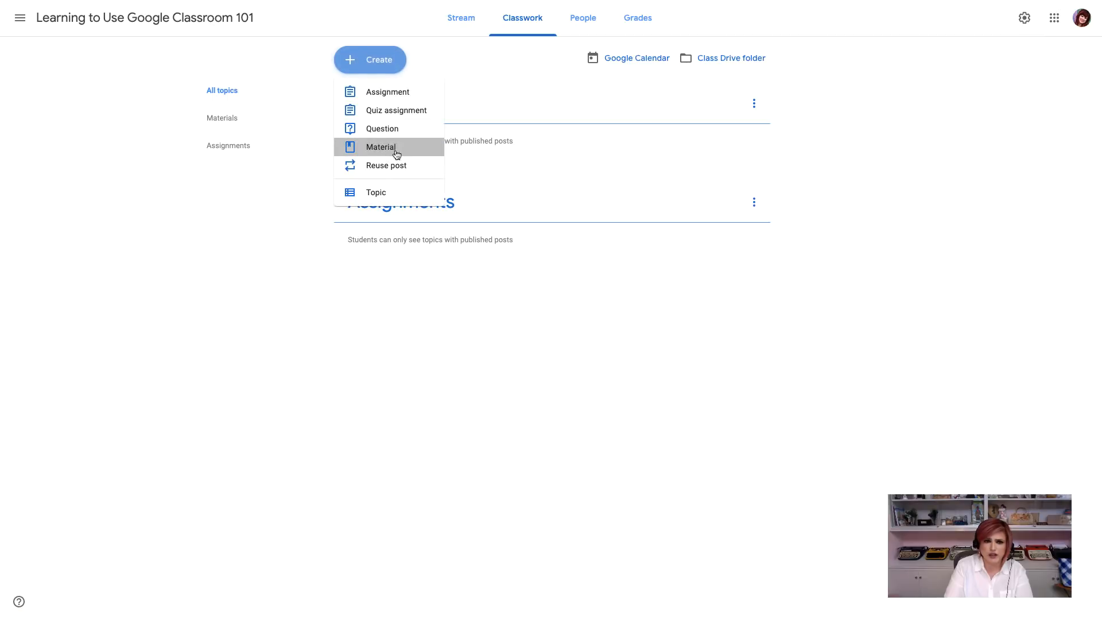
pyautogui.click(380, 147)
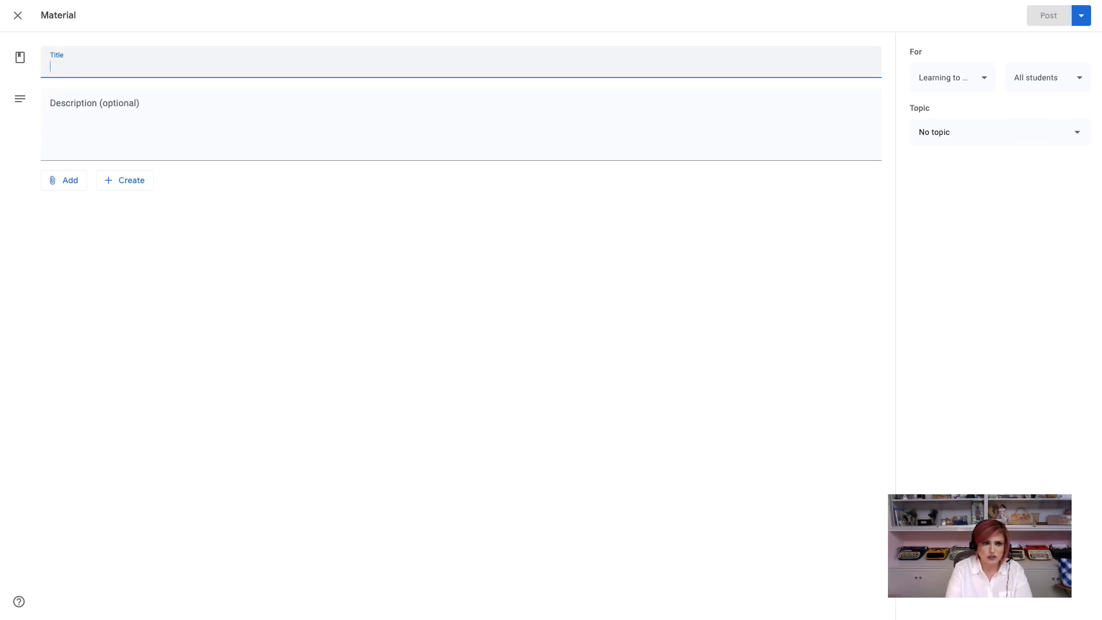
pyautogui.write('Important We')
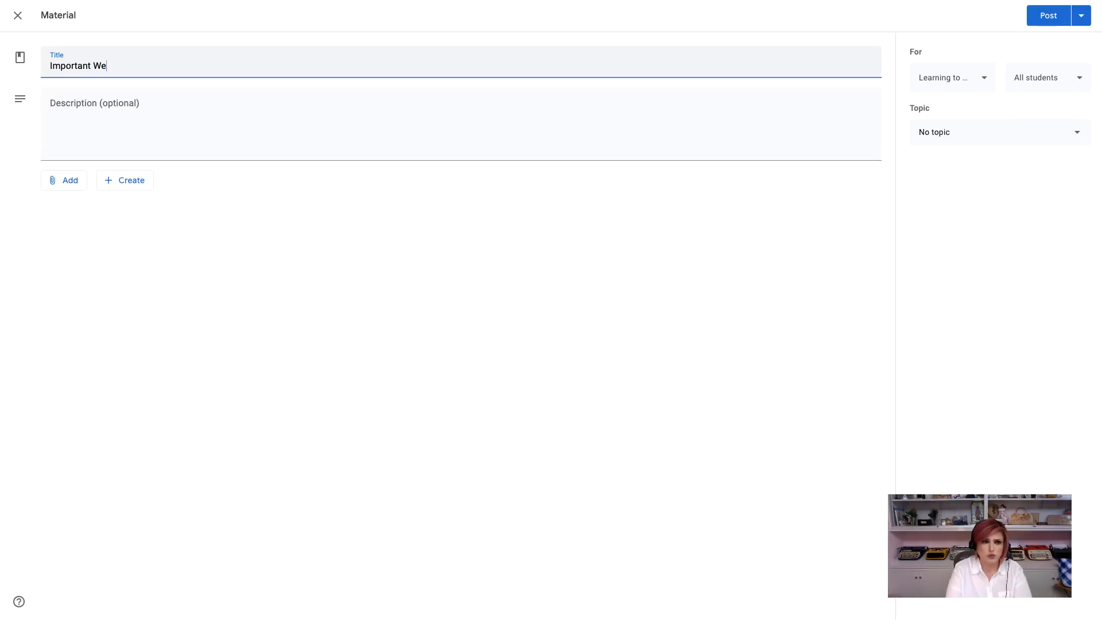
pyautogui.write('bsite')
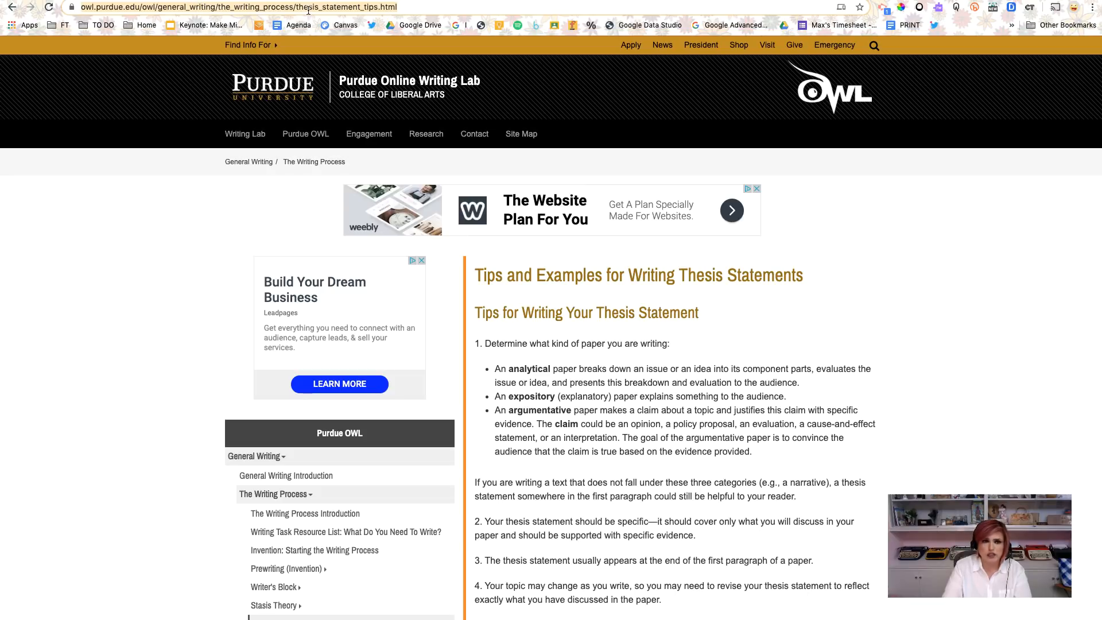
pyautogui.moveTo(308, 10)
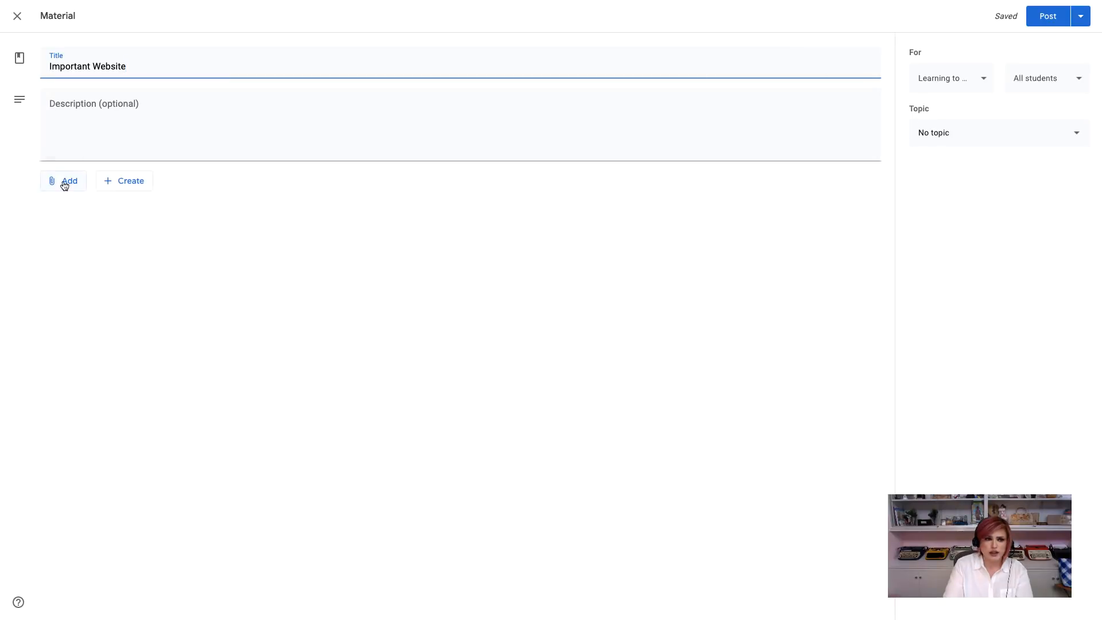
# Attach the Purdue OWL thesis tips link and file the material under the Materials topic
pyautogui.click(64, 180)
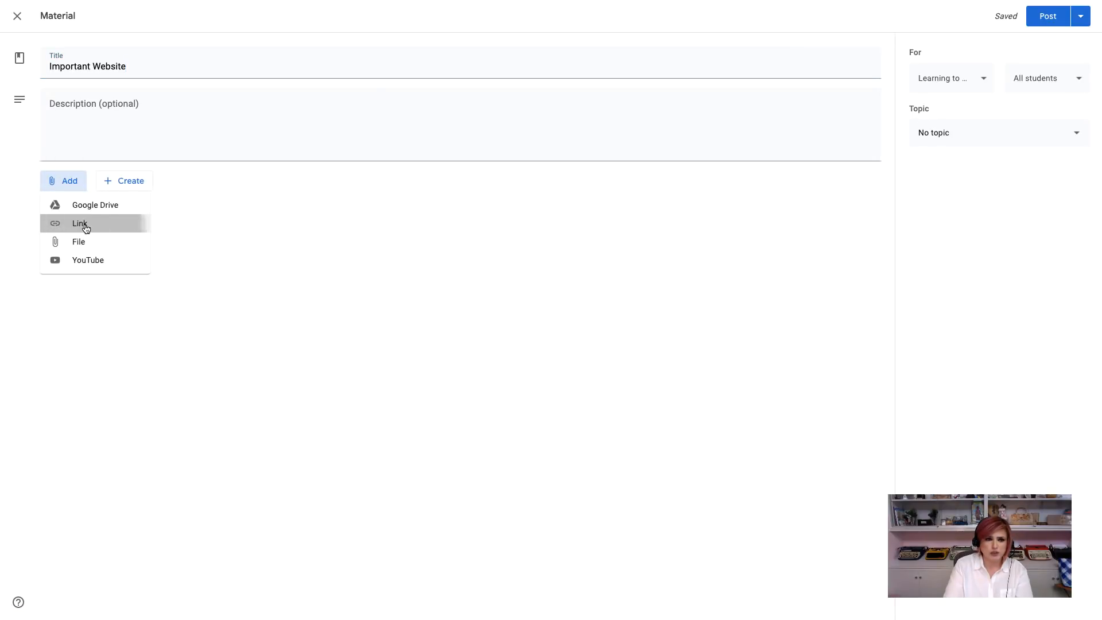
pyautogui.click(79, 224)
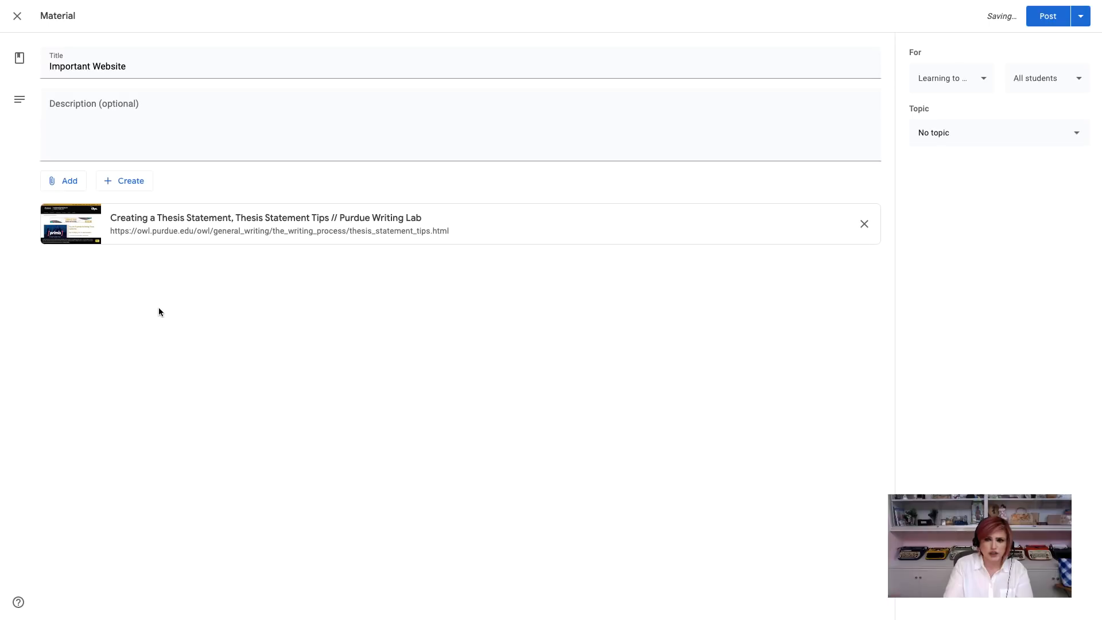
pyautogui.click(62, 180)
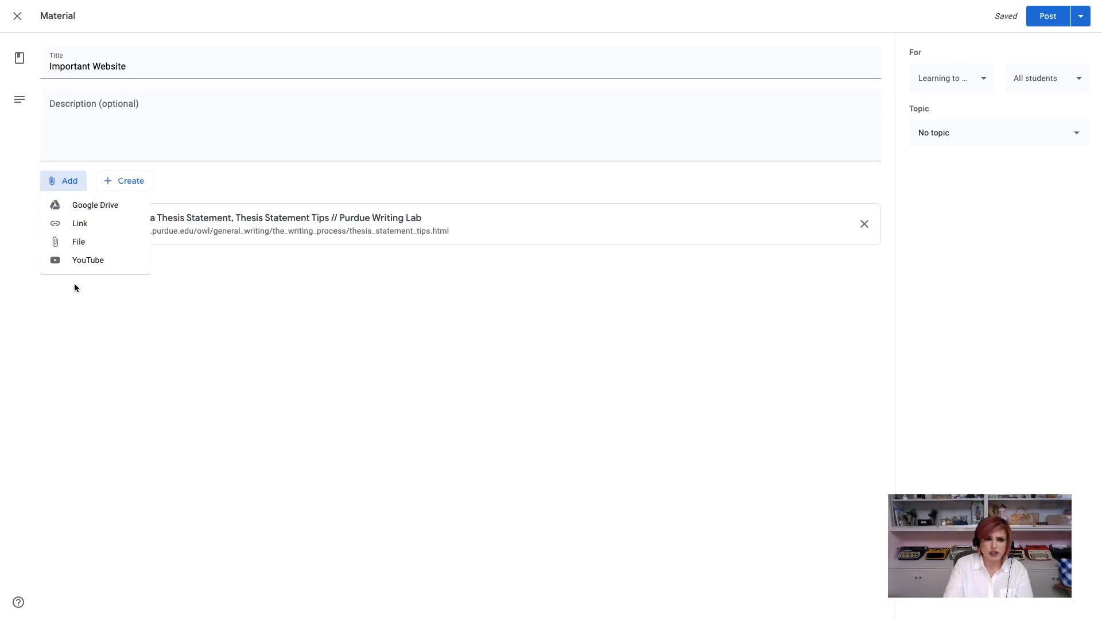
pyautogui.moveTo(79, 242)
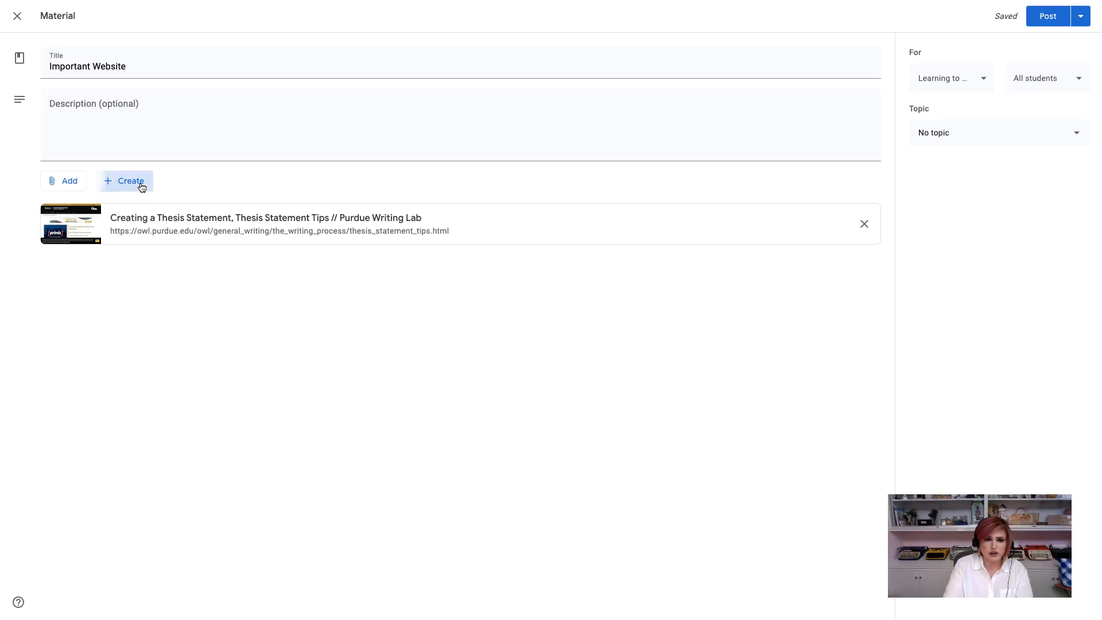
pyautogui.click(130, 180)
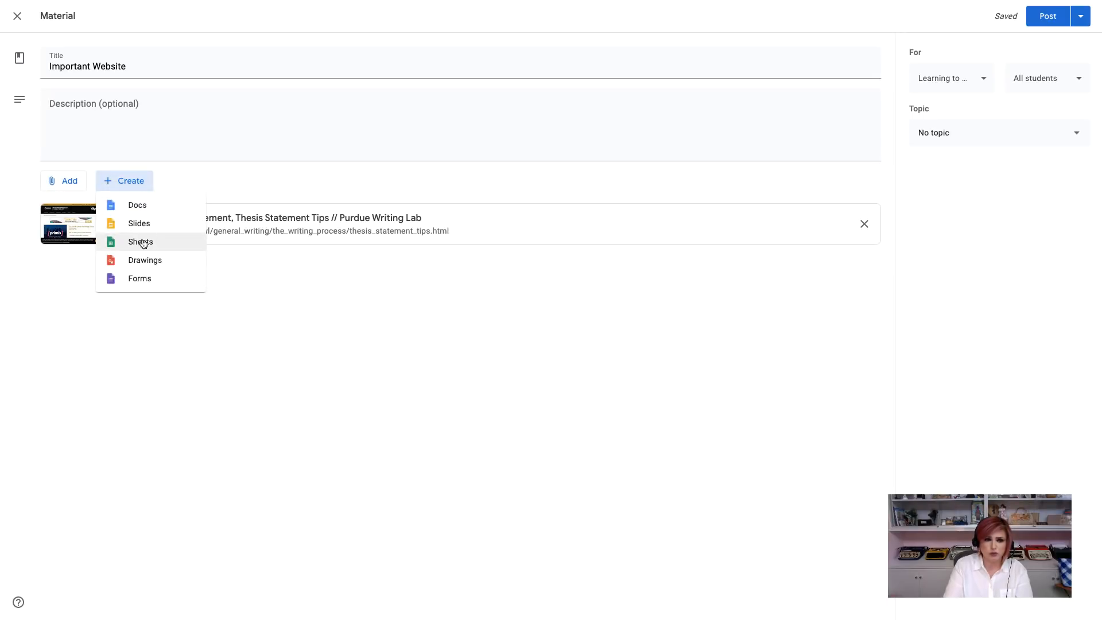
pyautogui.moveTo(351, 190)
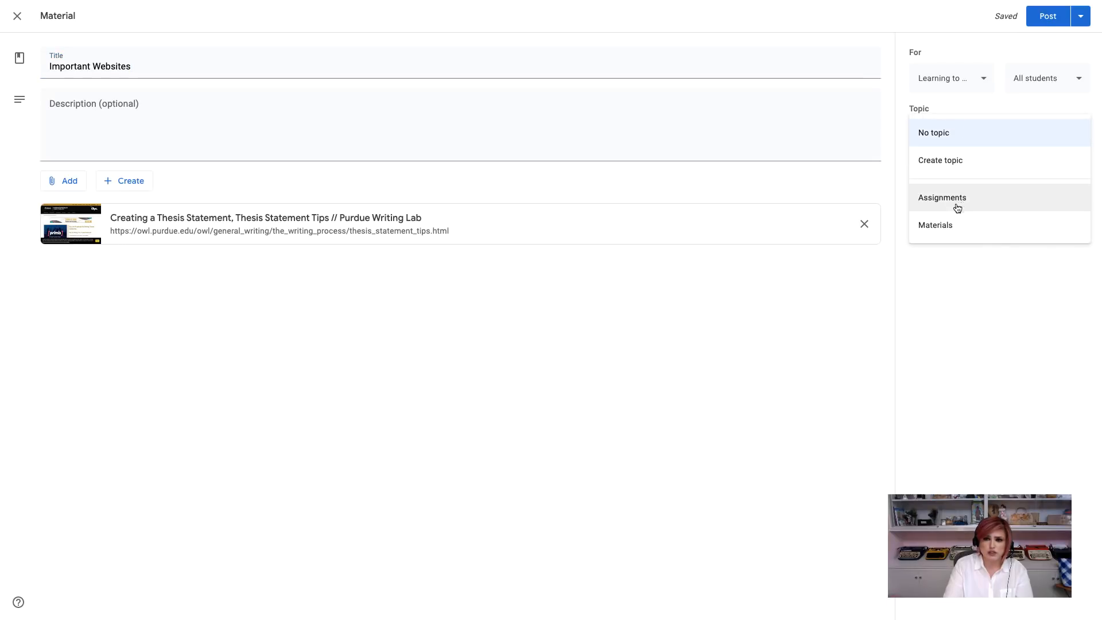
pyautogui.click(934, 224)
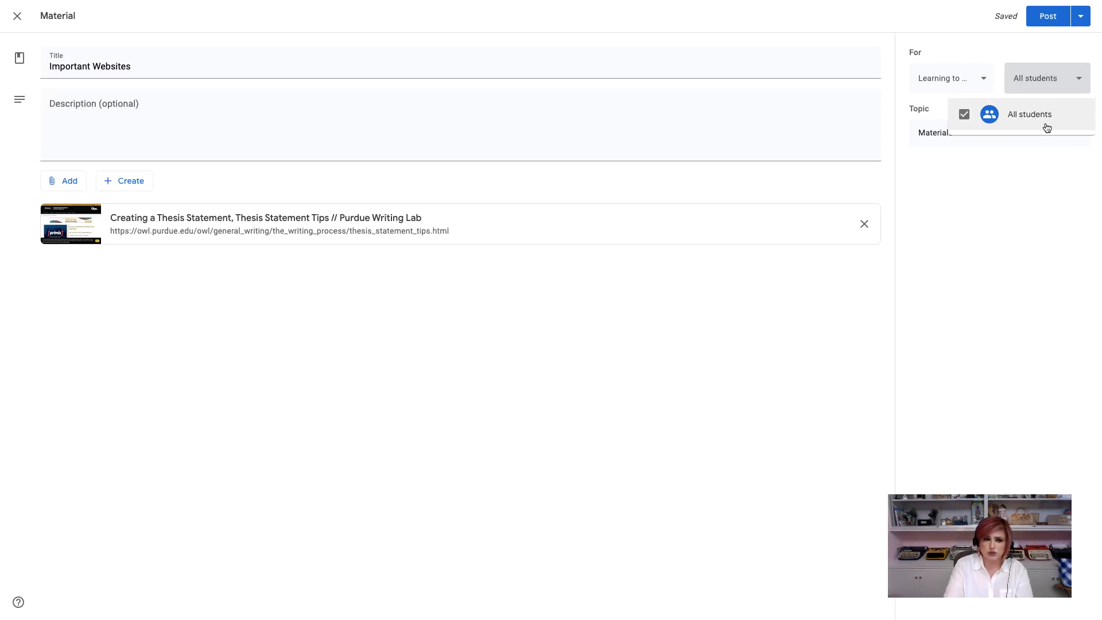
pyautogui.moveTo(1044, 120)
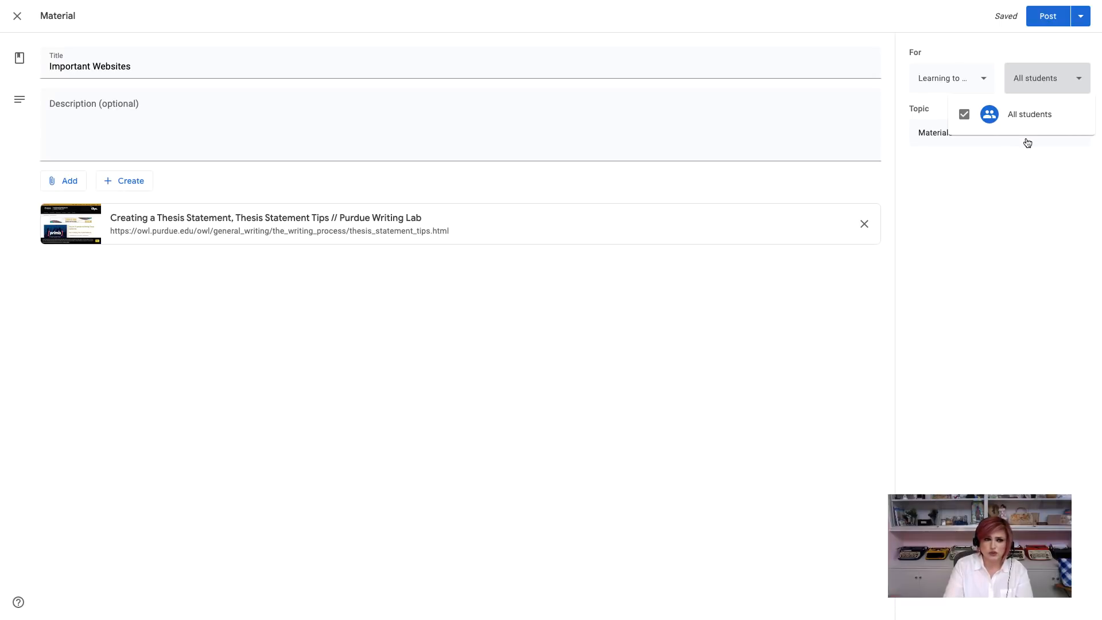
pyautogui.moveTo(1034, 161)
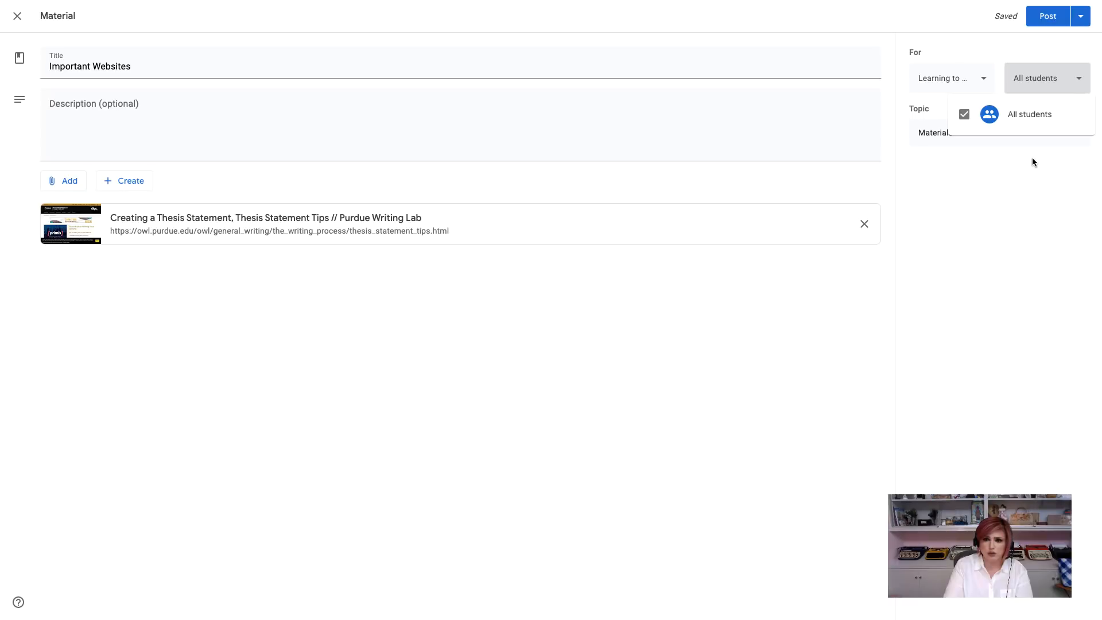
pyautogui.moveTo(994, 168)
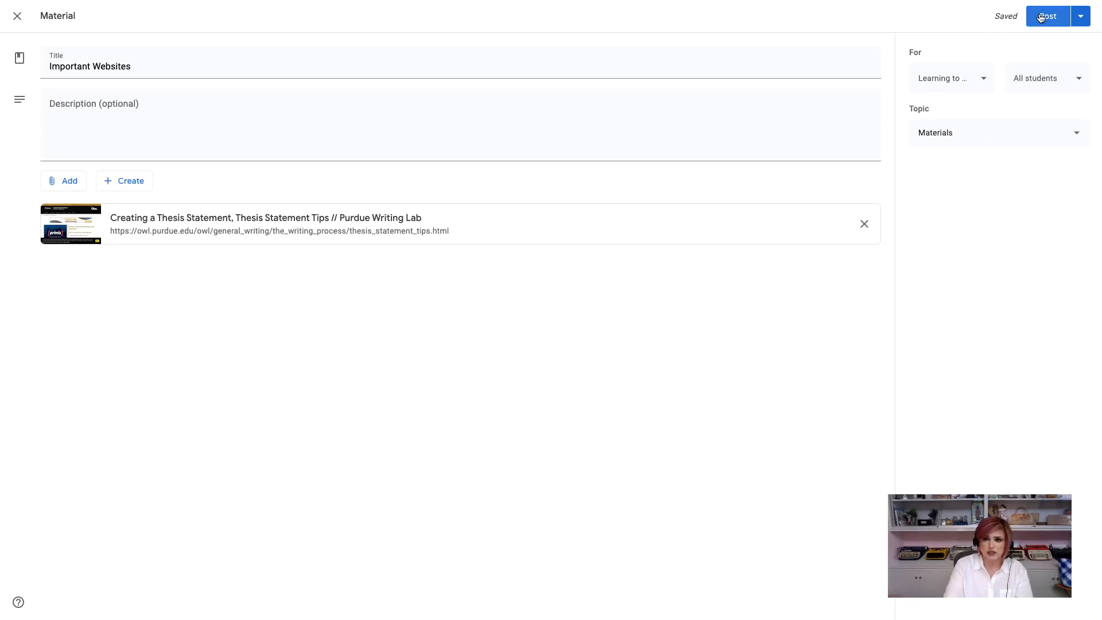
pyautogui.moveTo(992, 62)
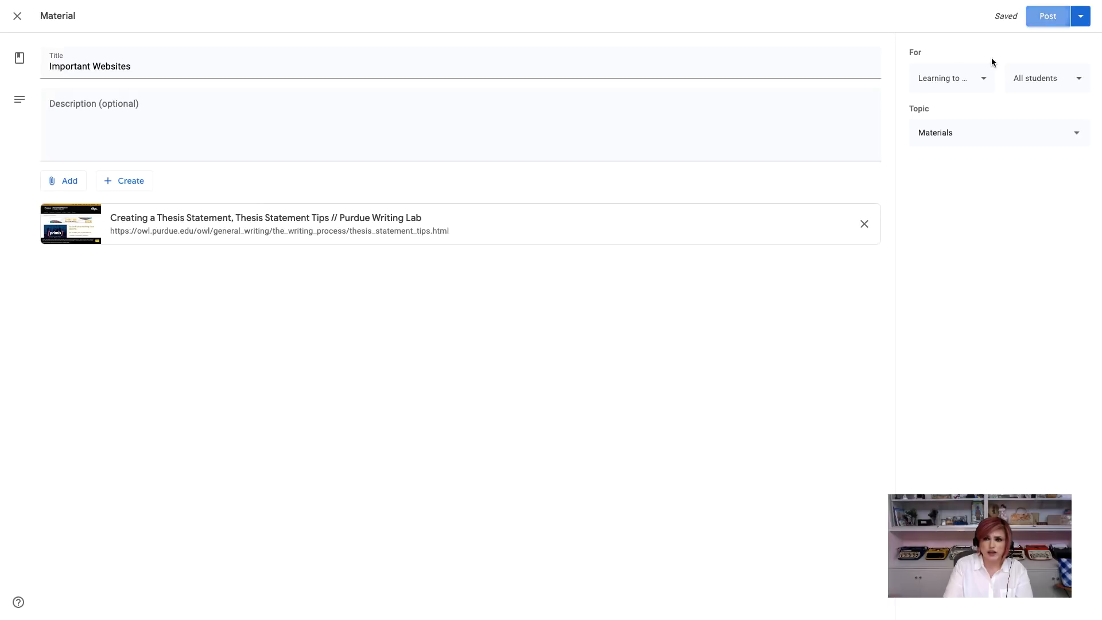
# Post the Important Websites material, then save its edits and return to Classwork
pyautogui.click(1046, 15)
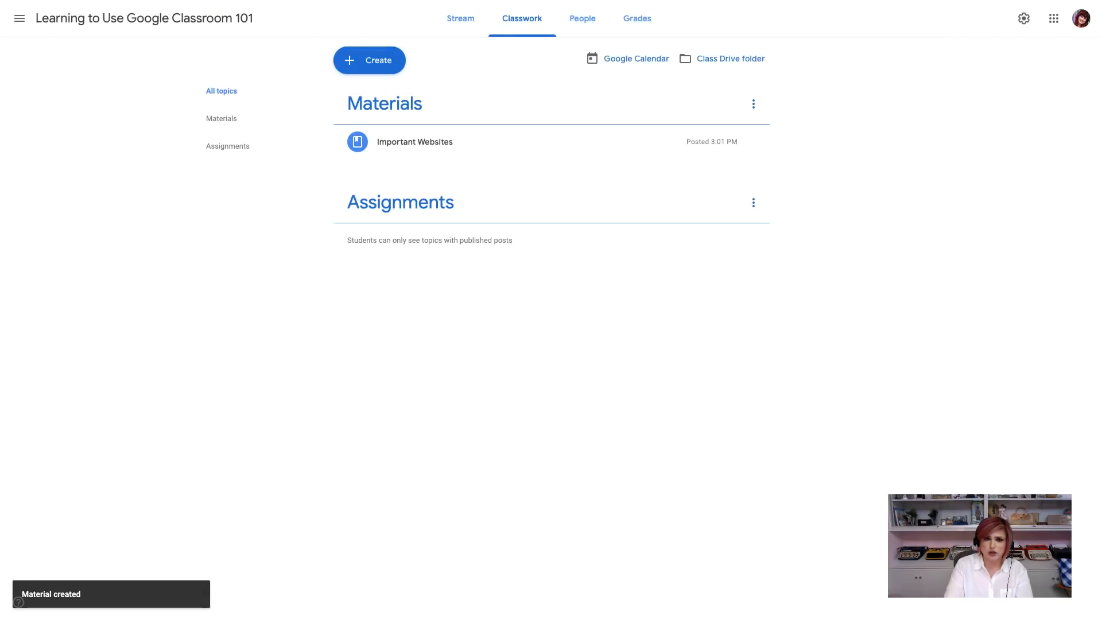
pyautogui.moveTo(467, 143)
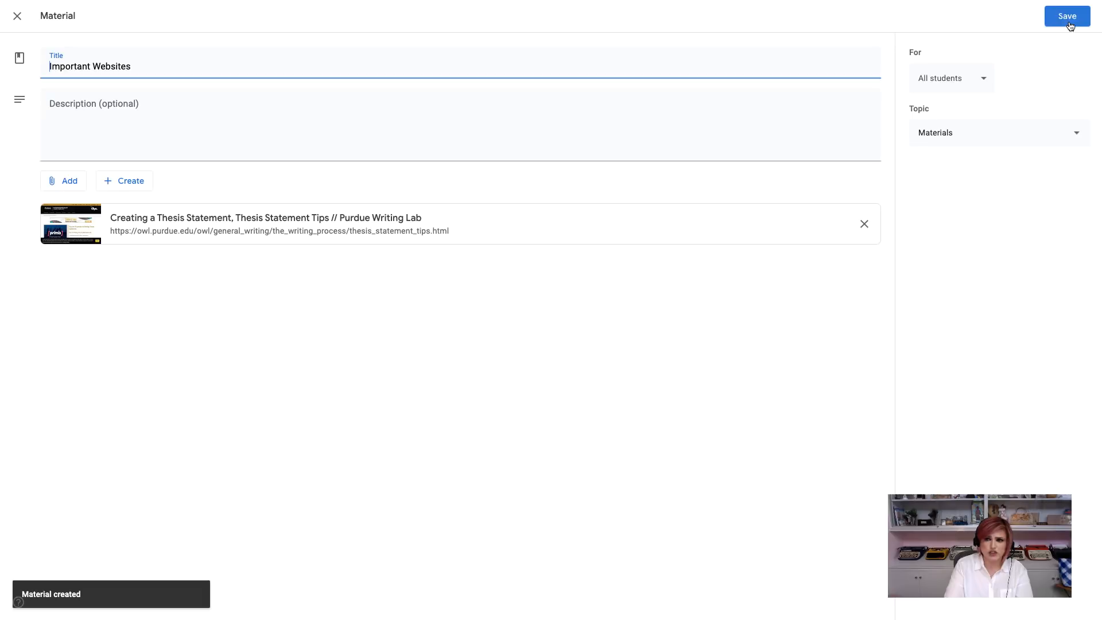
pyautogui.click(1066, 15)
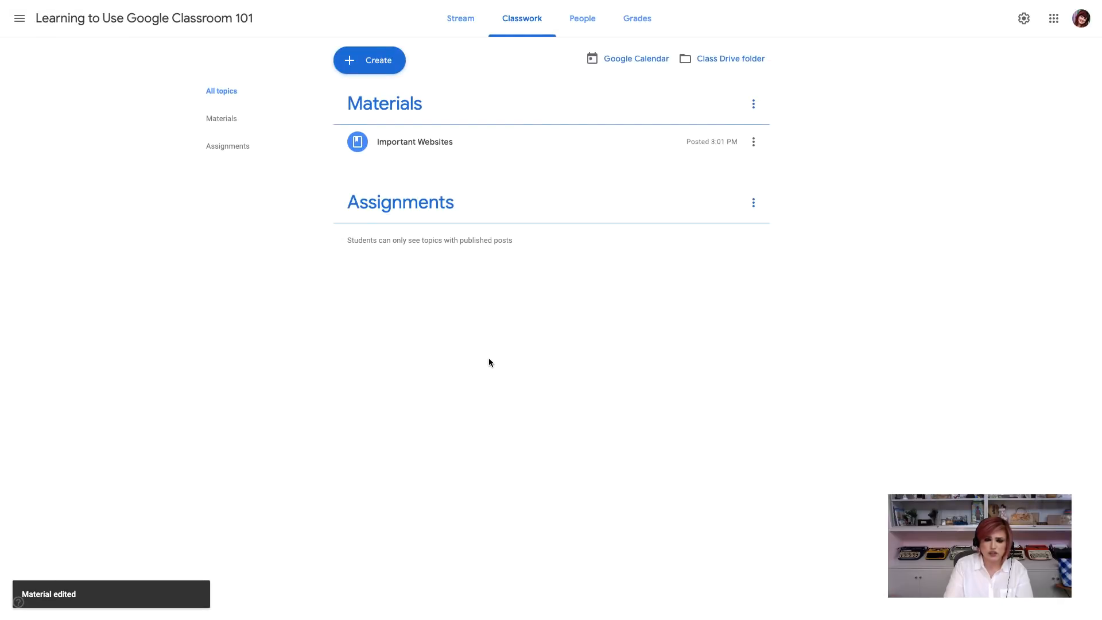
pyautogui.moveTo(359, 355)
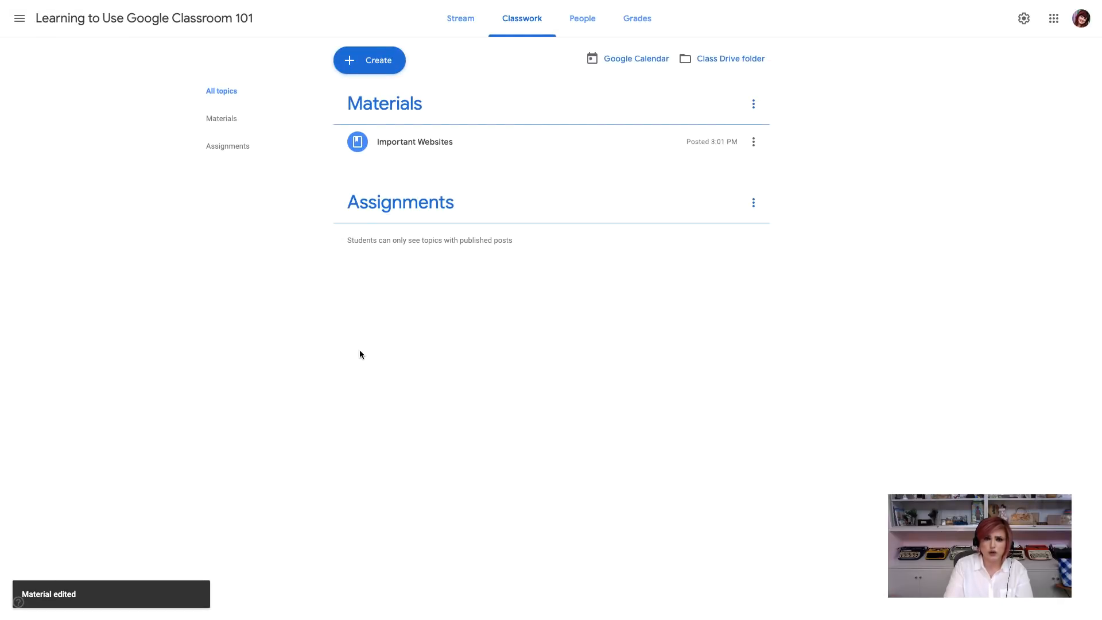
pyautogui.moveTo(410, 273)
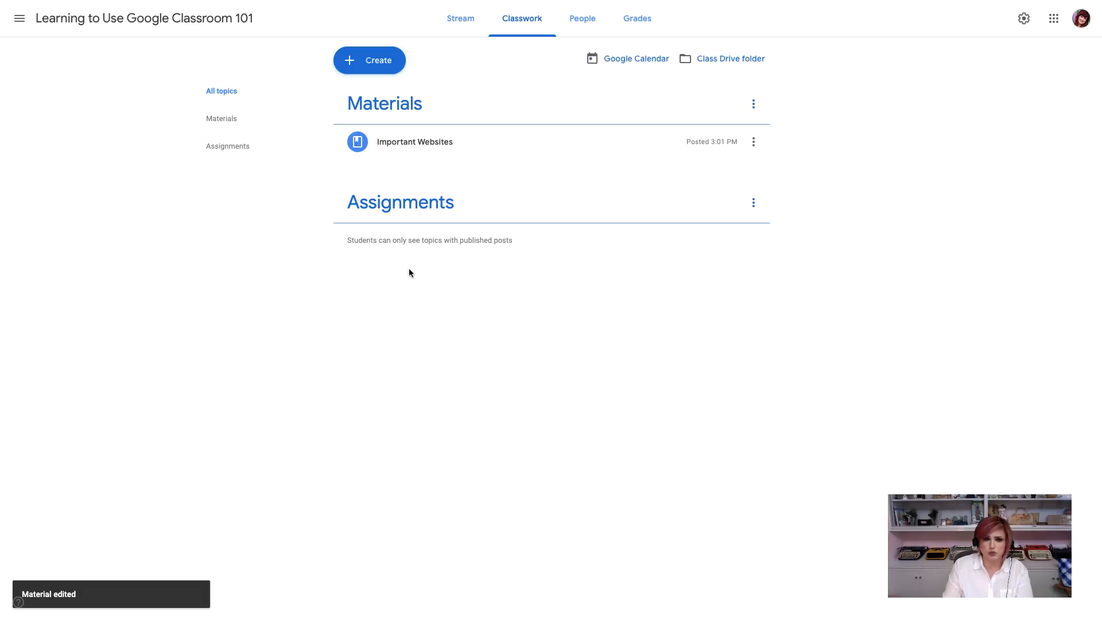
pyautogui.moveTo(509, 87)
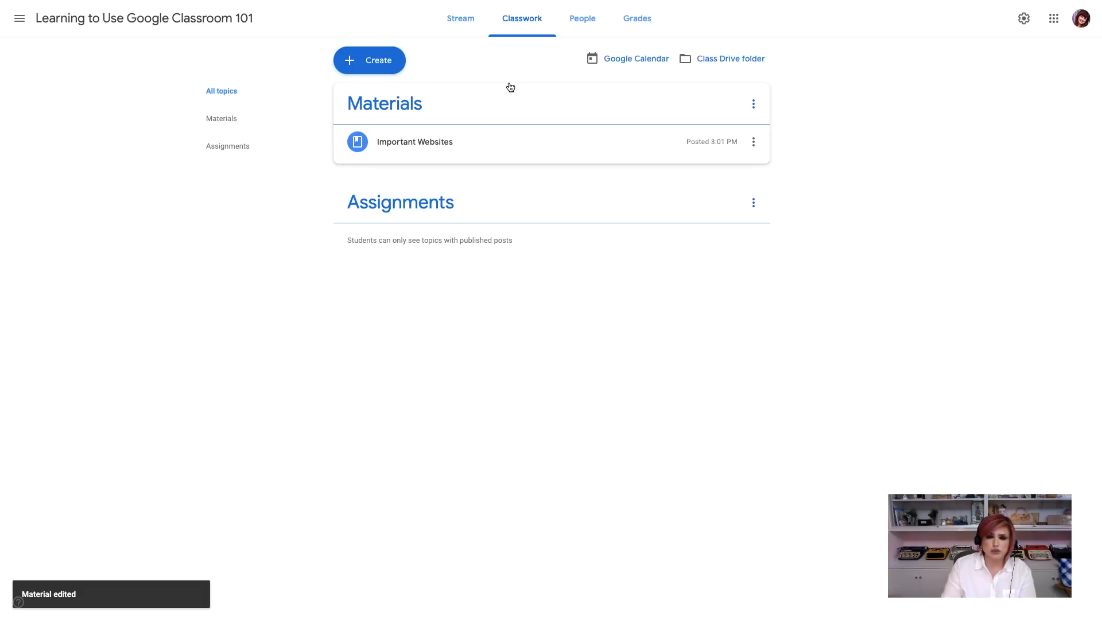
pyautogui.moveTo(440, 83)
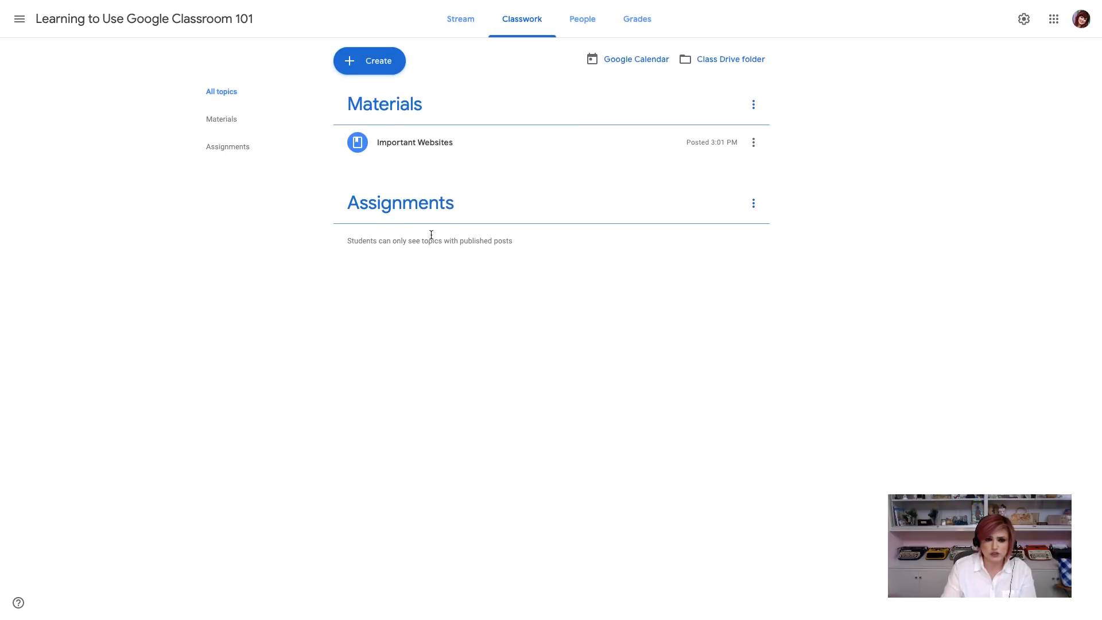
pyautogui.moveTo(559, 134)
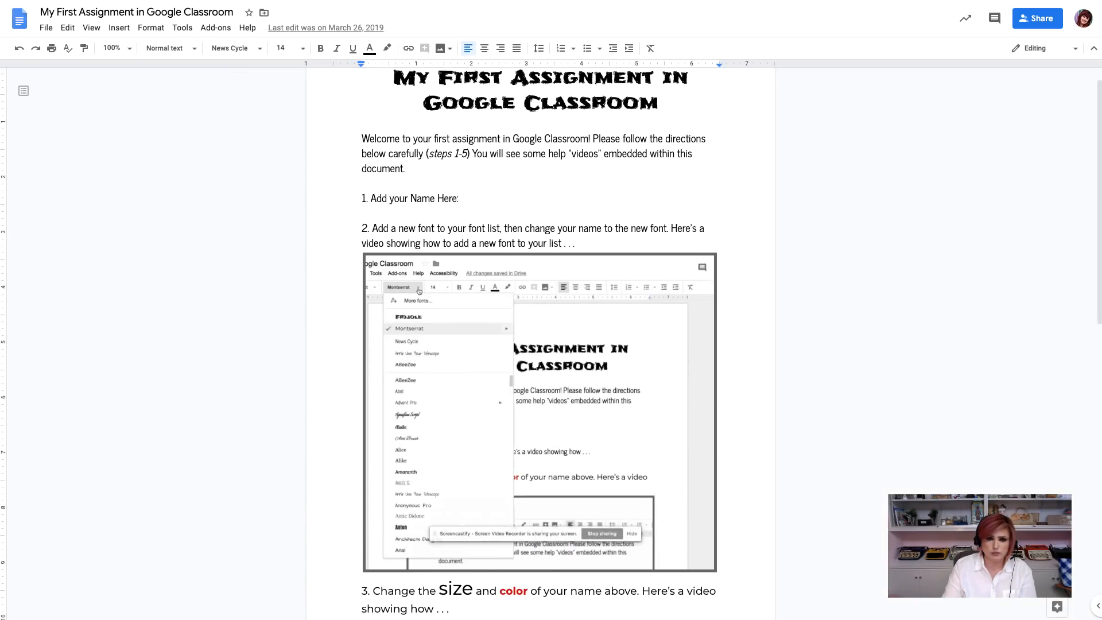
# Scroll through the My First Assignment document in Google Docs to review its directions
pyautogui.scroll(-3)
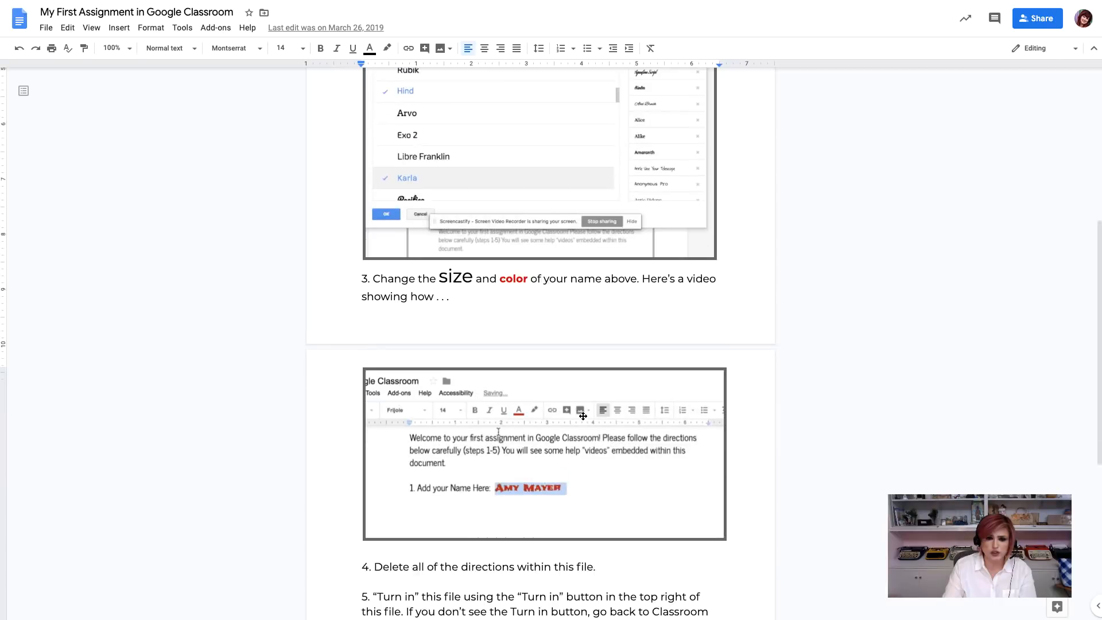
pyautogui.scroll(-3)
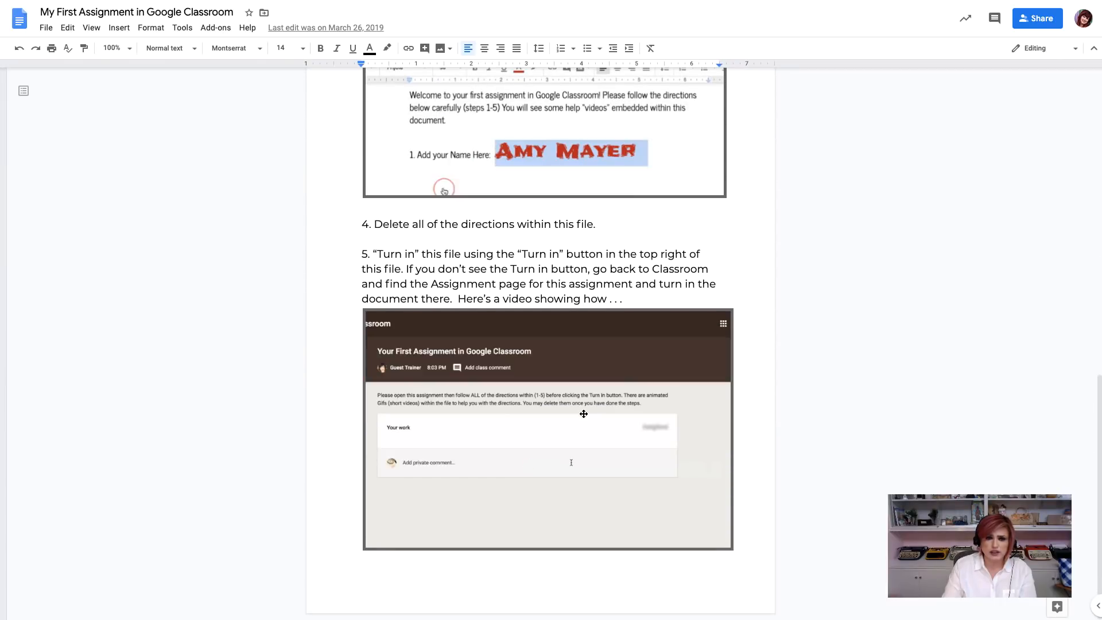
pyautogui.scroll(3)
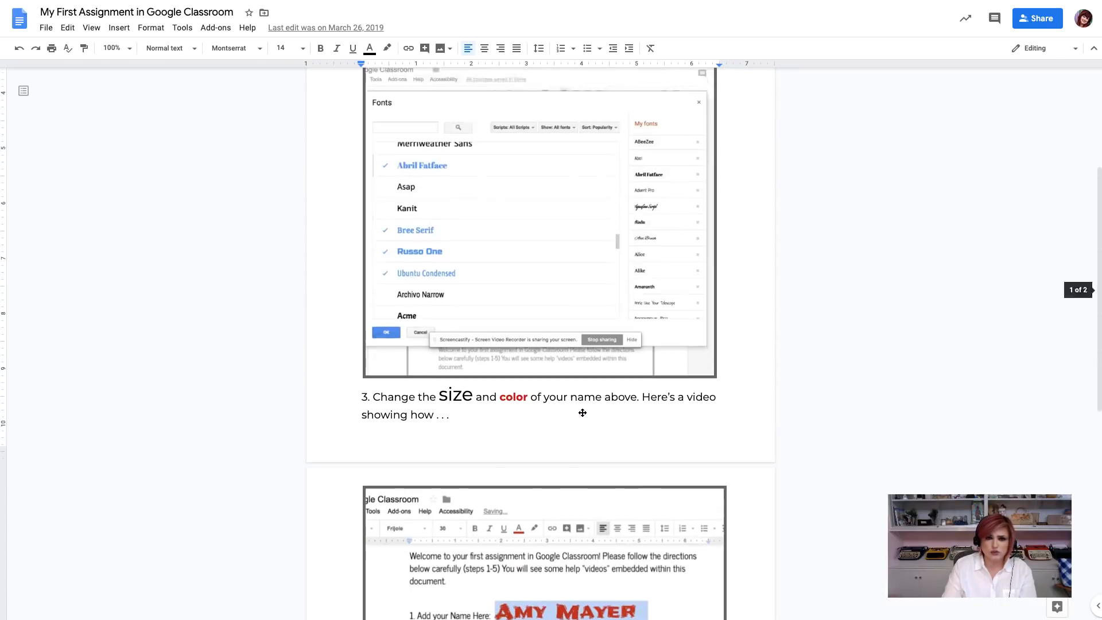
pyautogui.scroll(3)
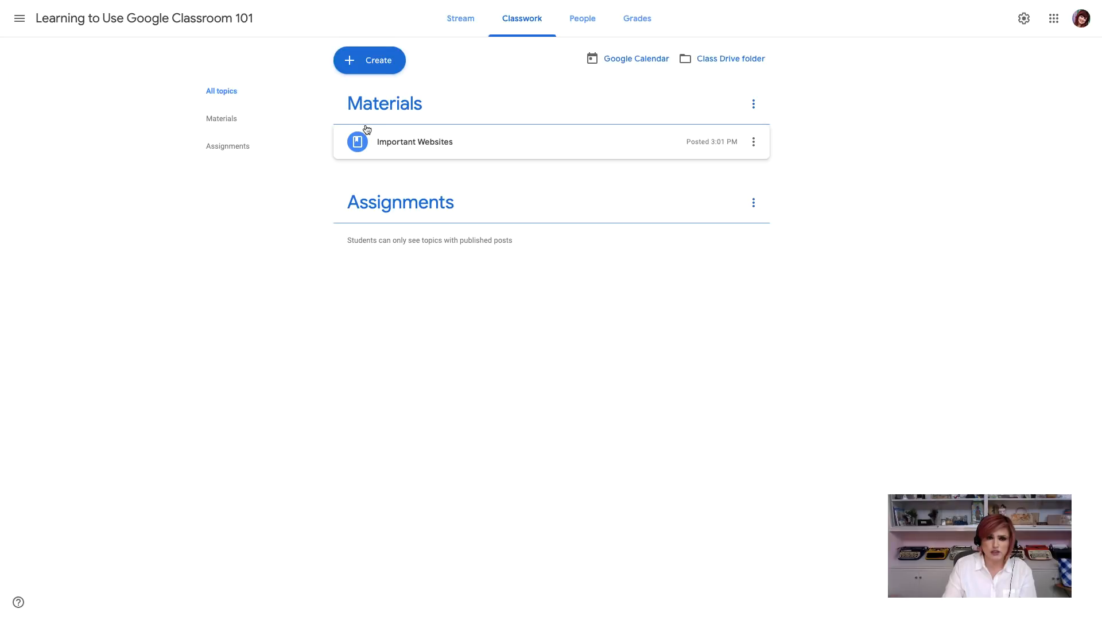
# Start a new assignment from the Create menu on the Classwork page
pyautogui.click(368, 60)
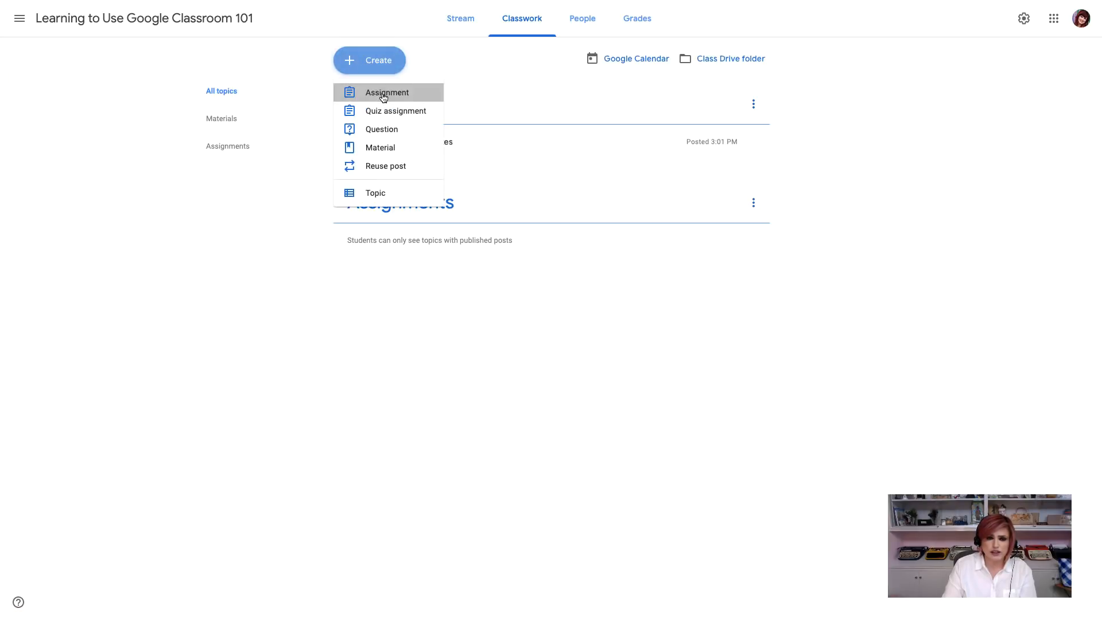
pyautogui.click(387, 92)
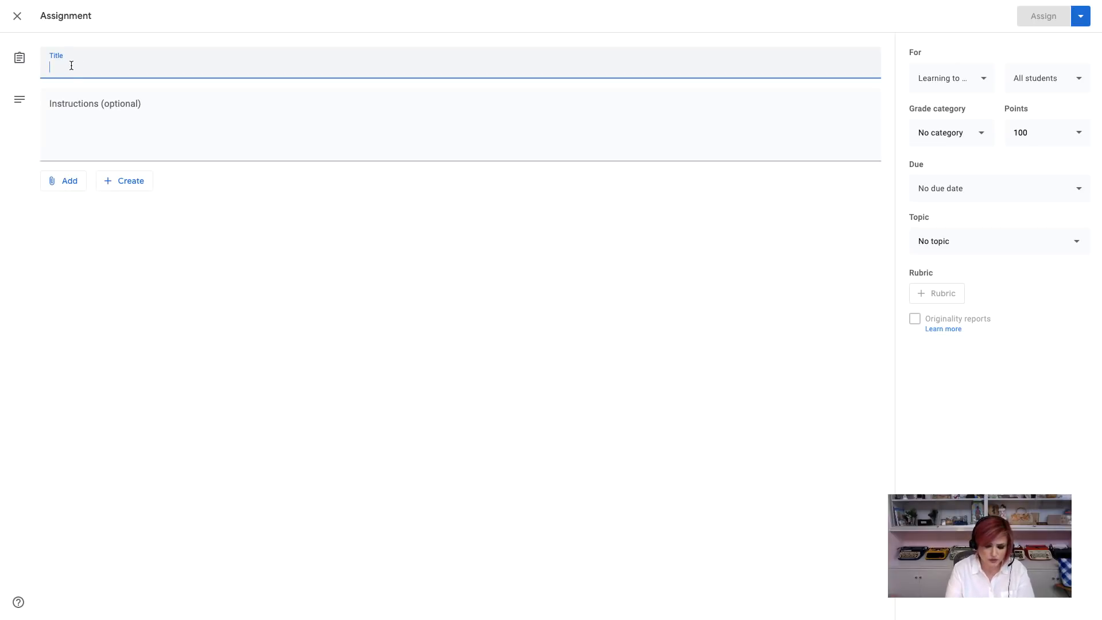
# Title it 'First Assignment' with instructions to follow the document's directions and click Turn In
pyautogui.write('First Ass')
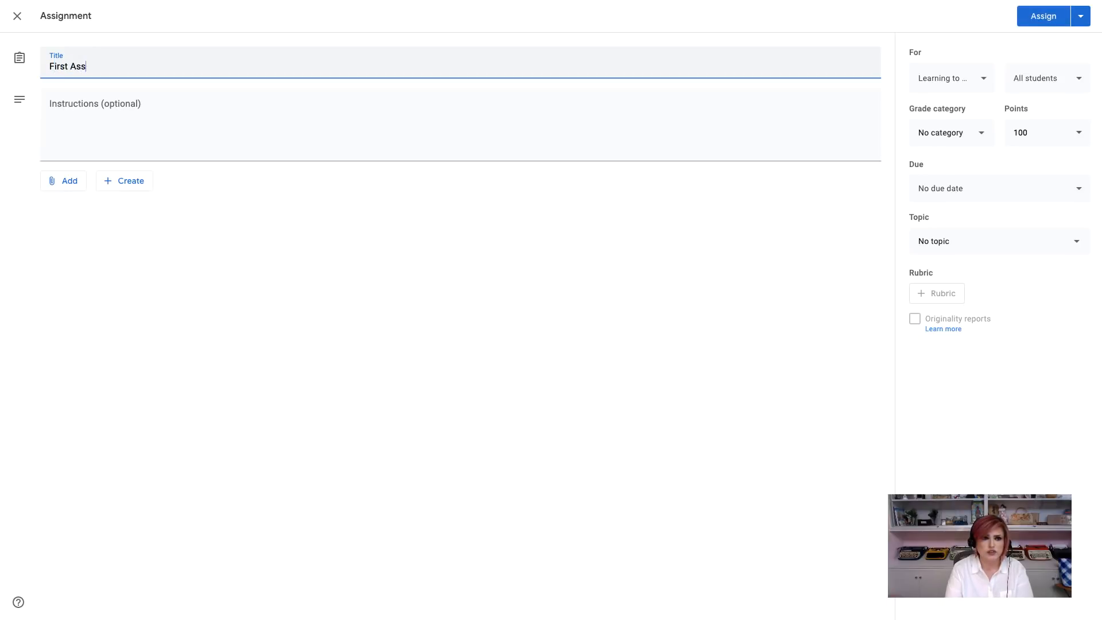
pyautogui.write('ignment')
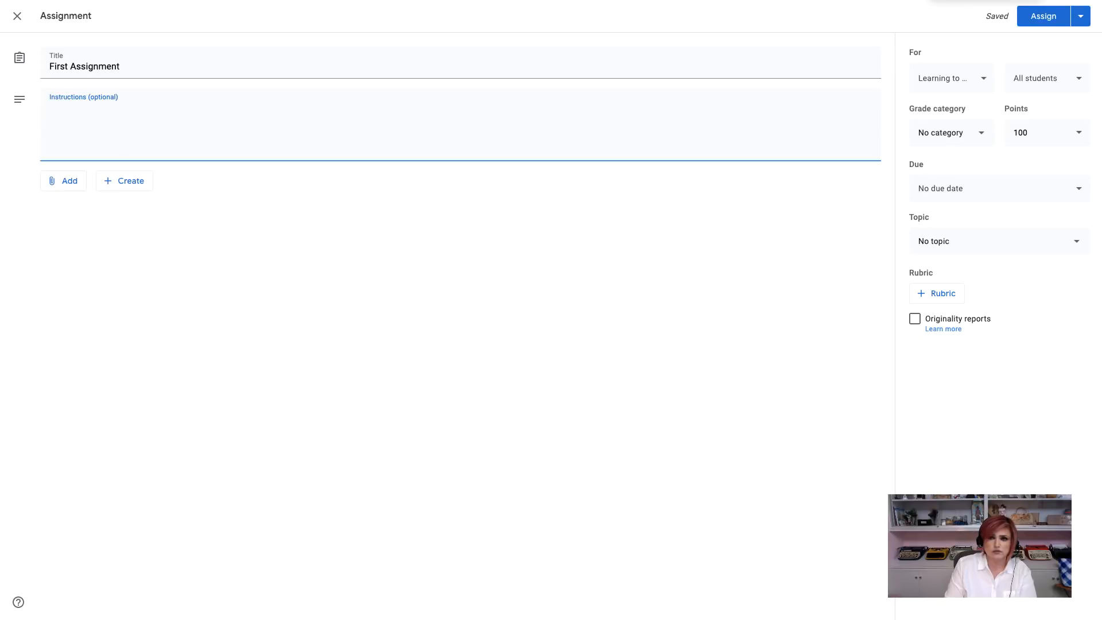
pyautogui.write('Please follow the directions in the document carefully, then click "Turn In" on this page (The Assignment Page) or in the document itself.')
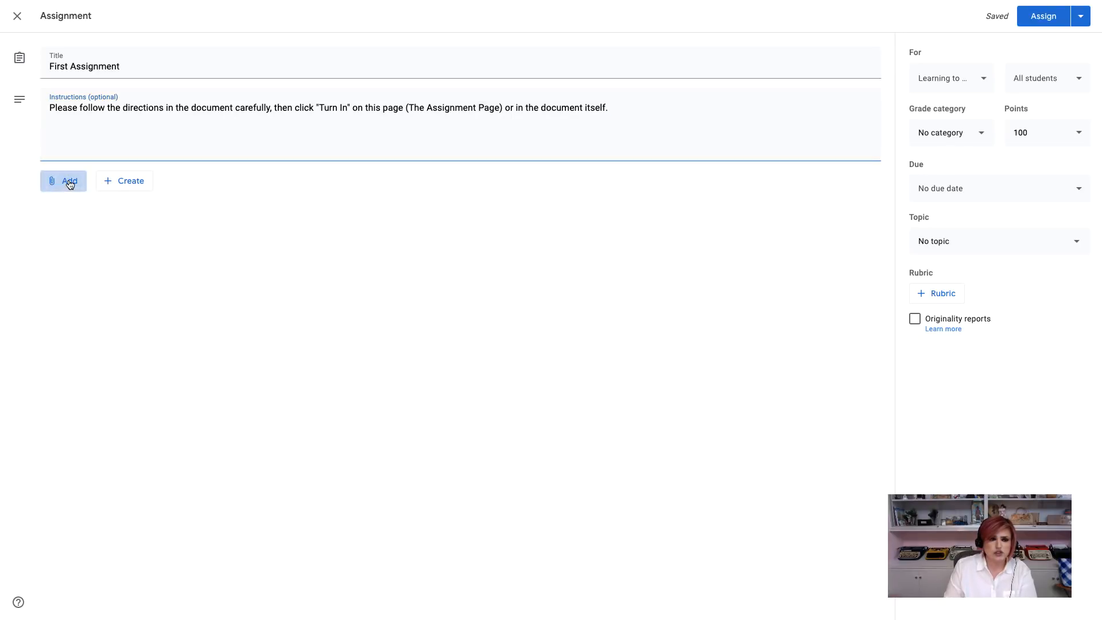
pyautogui.click(63, 180)
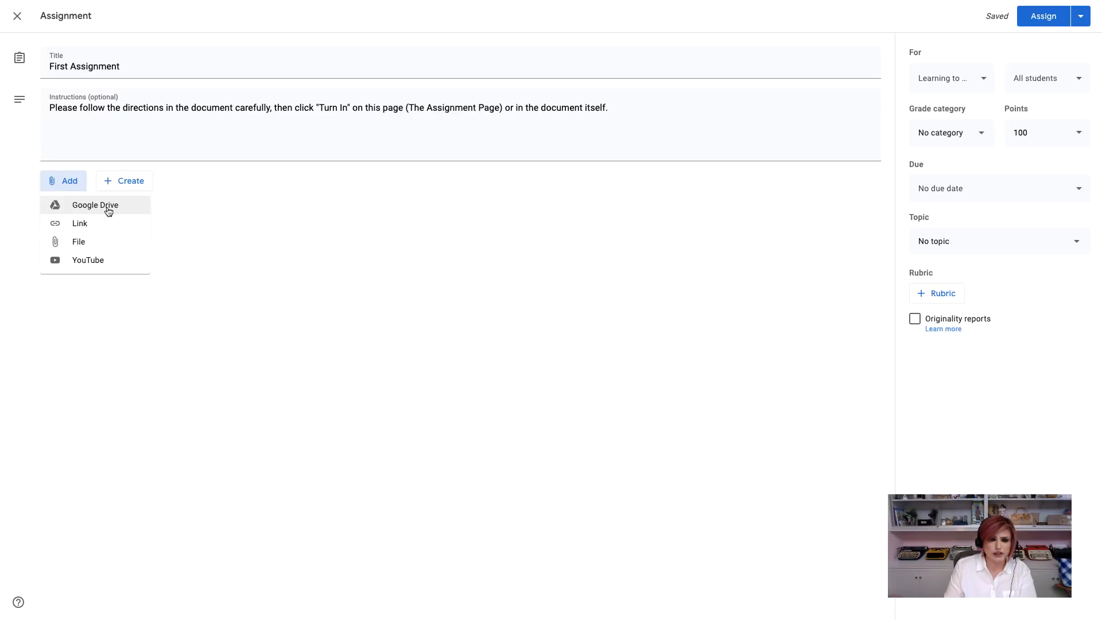
# Attach the My First Assignment in Google Classroom doc from Drive, making a copy for each student
pyautogui.click(95, 204)
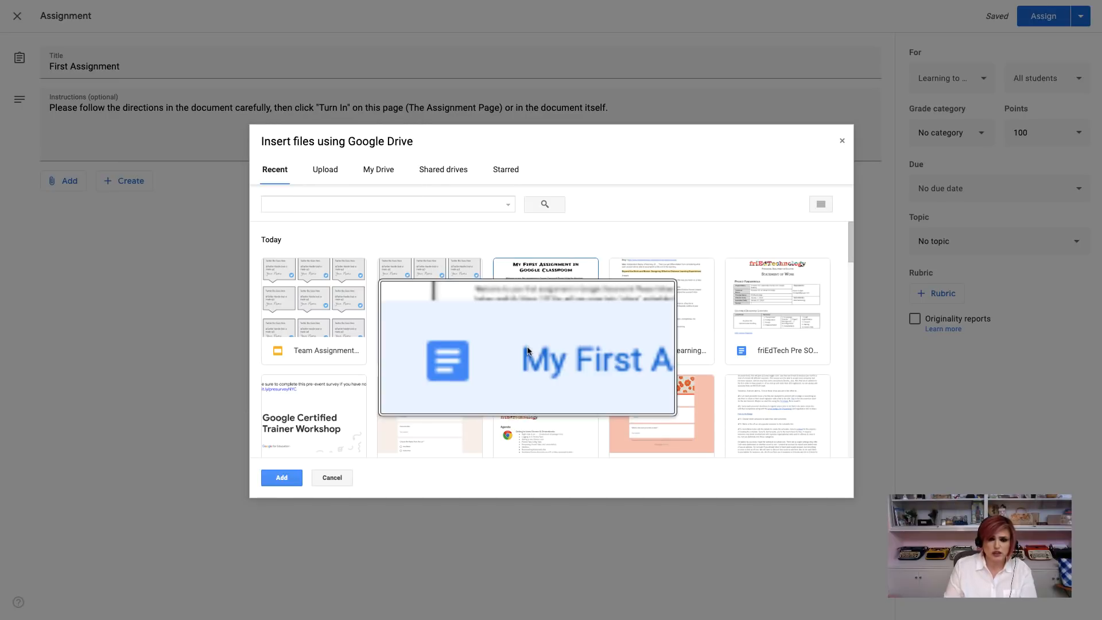
pyautogui.click(544, 311)
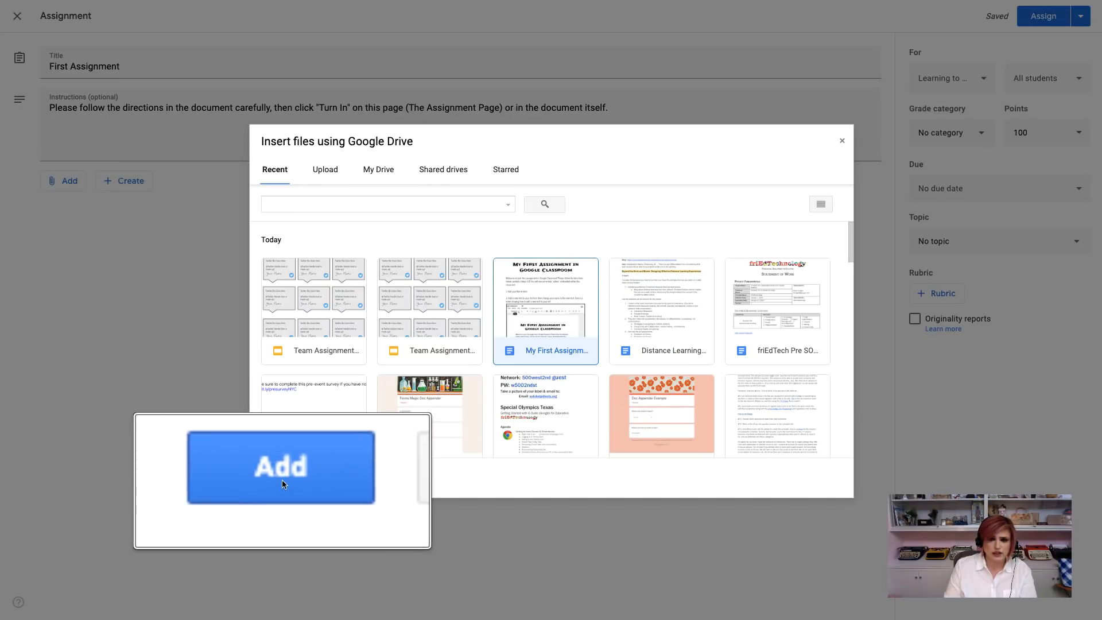
pyautogui.click(280, 466)
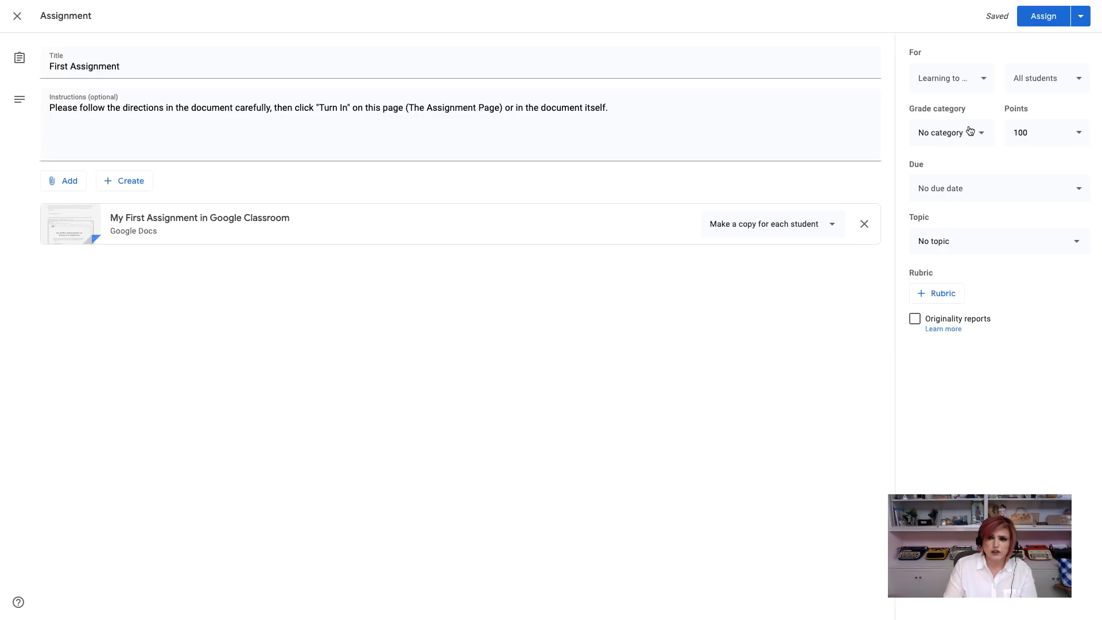
# Put First Assignment in the Daily grade category worth 100 points
pyautogui.click(949, 132)
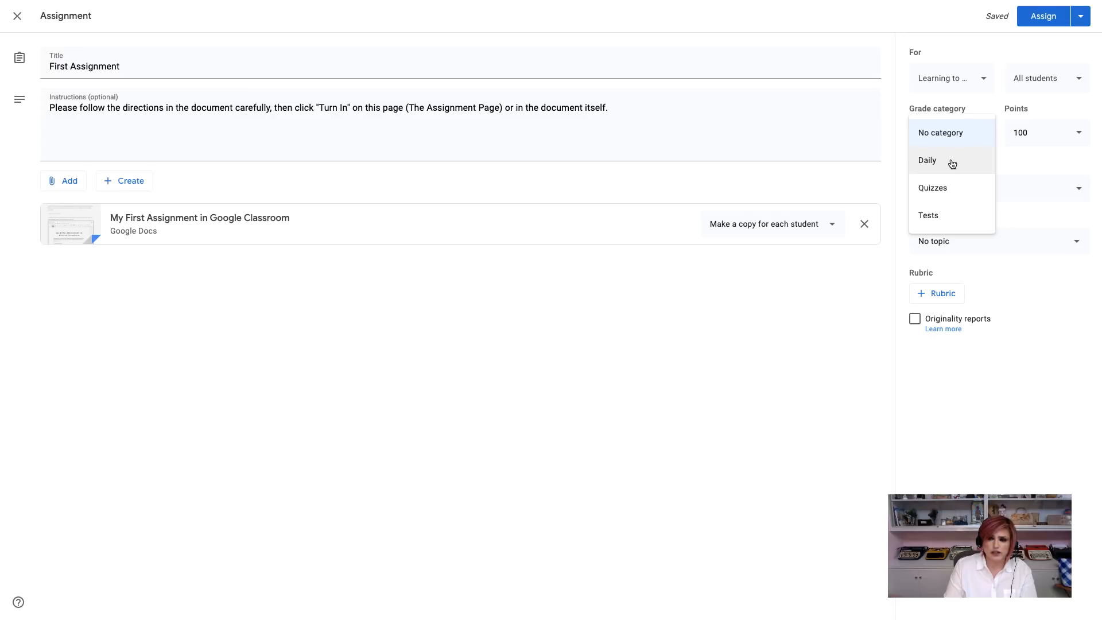
pyautogui.click(927, 160)
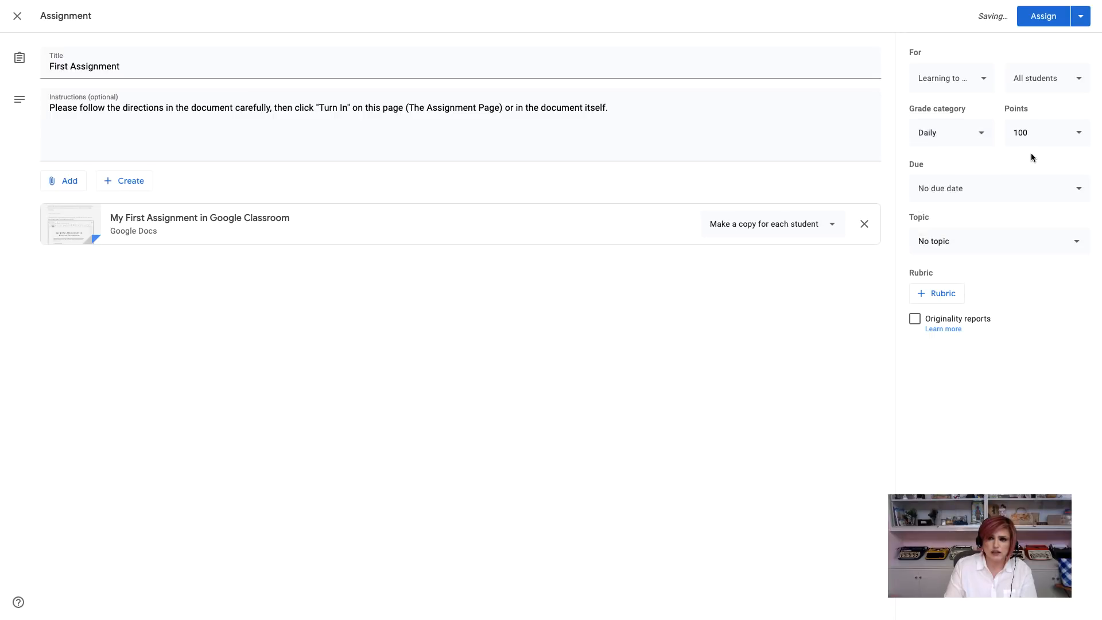
pyautogui.click(1045, 78)
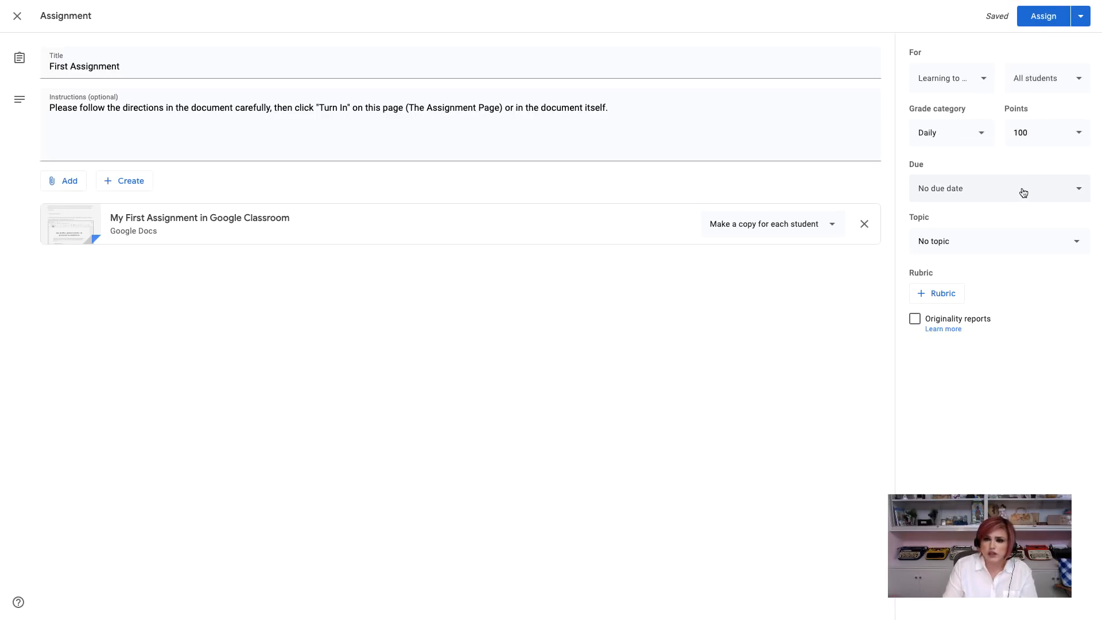
# Set the due date to Tuesday, March 10 and the topic to Assignments, then begin posting
pyautogui.click(983, 188)
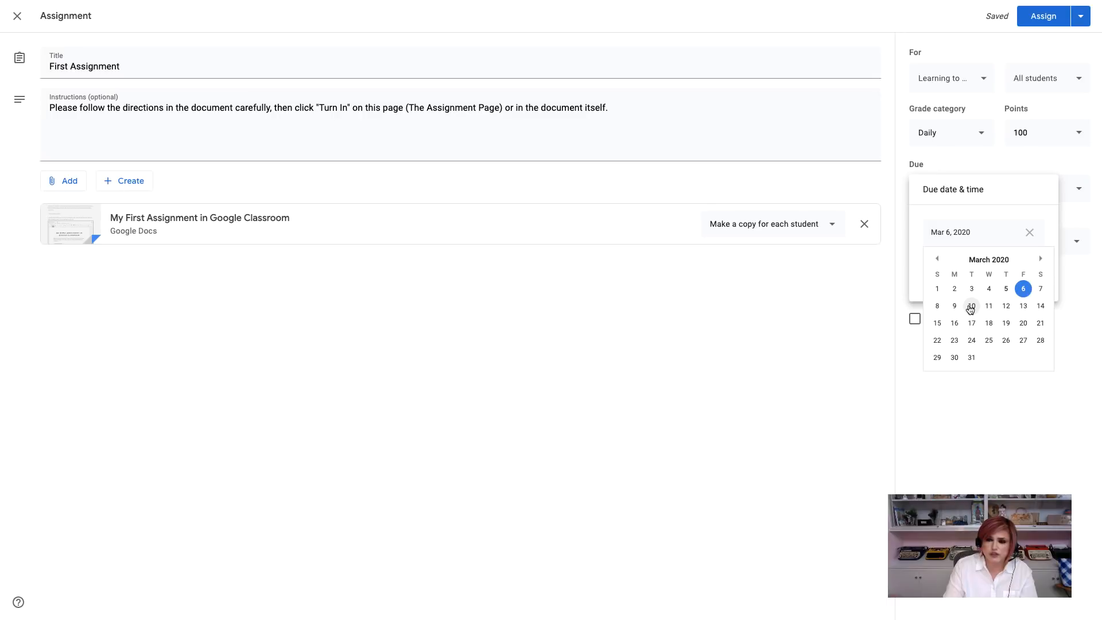
pyautogui.click(971, 306)
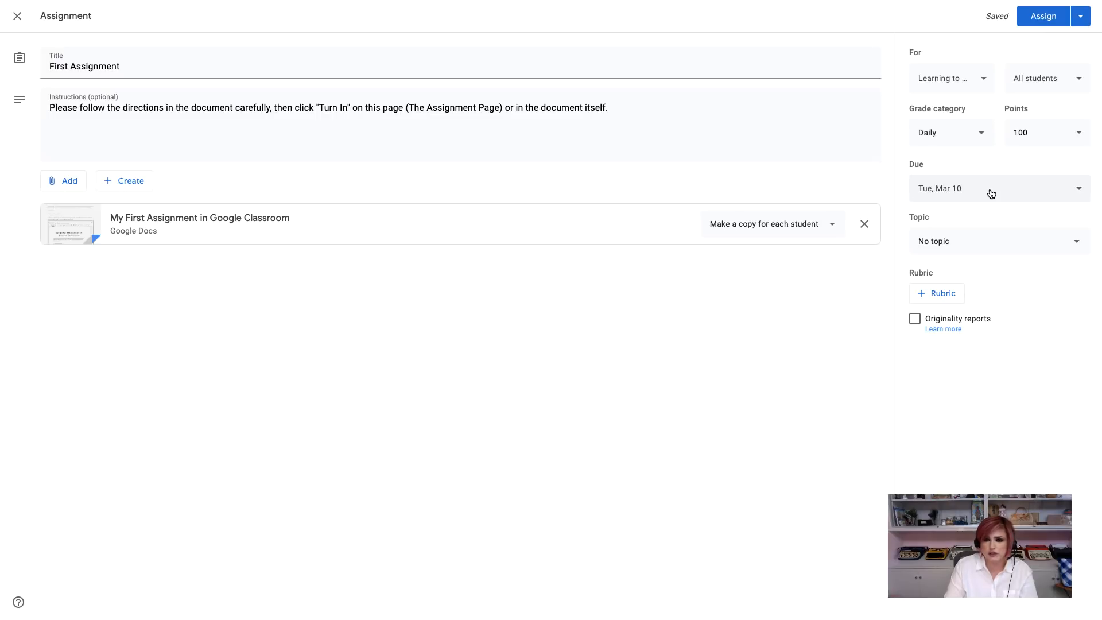
pyautogui.moveTo(971, 240)
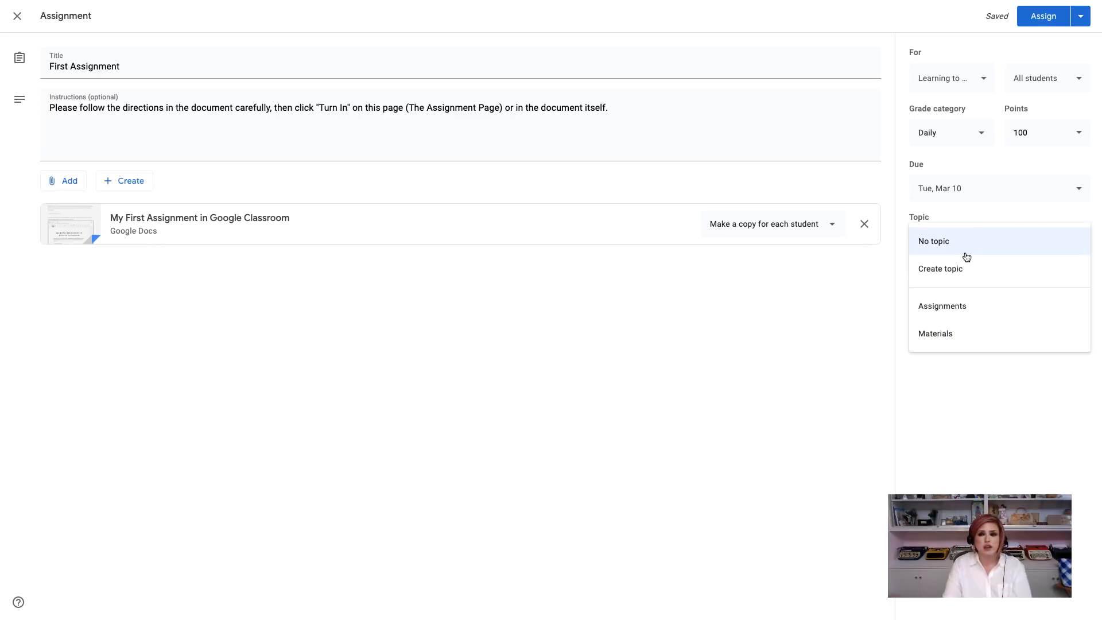
pyautogui.moveTo(956, 294)
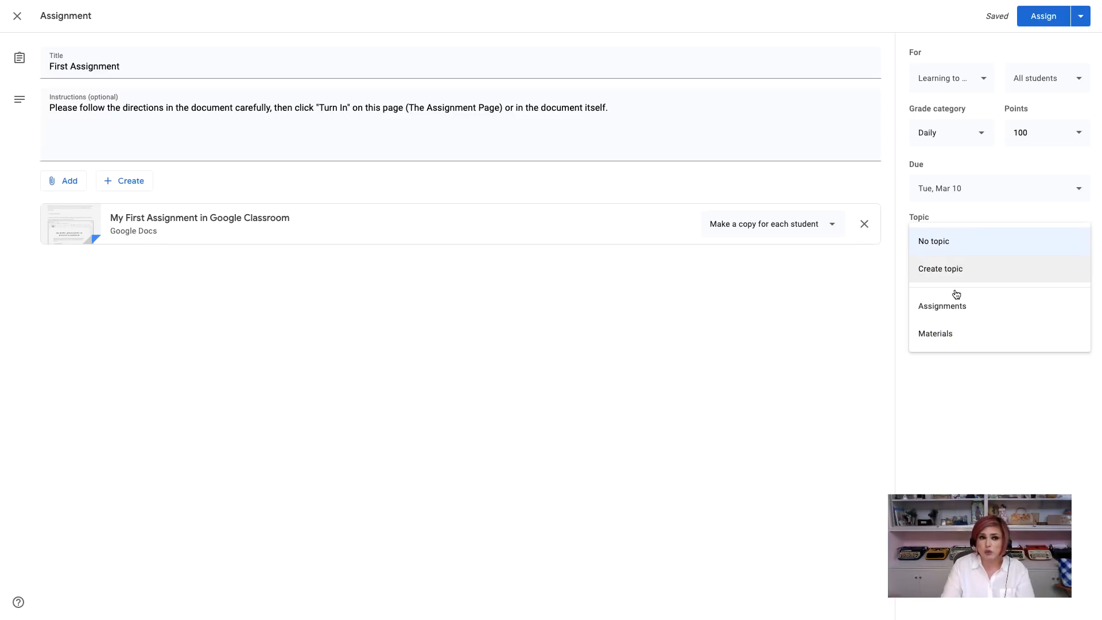
pyautogui.moveTo(956, 305)
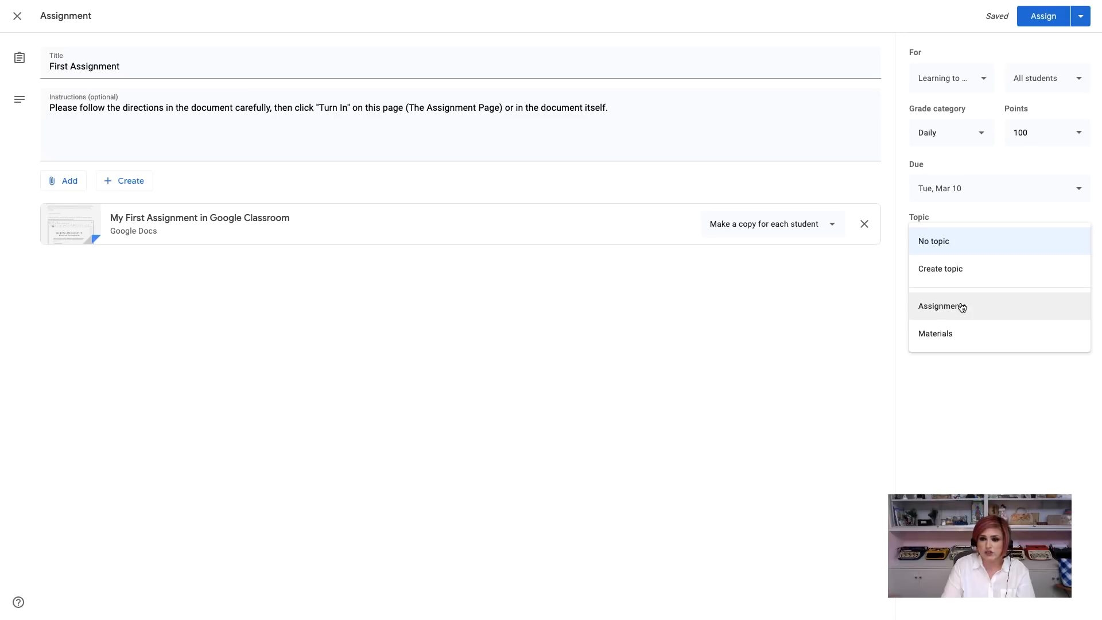
pyautogui.click(941, 305)
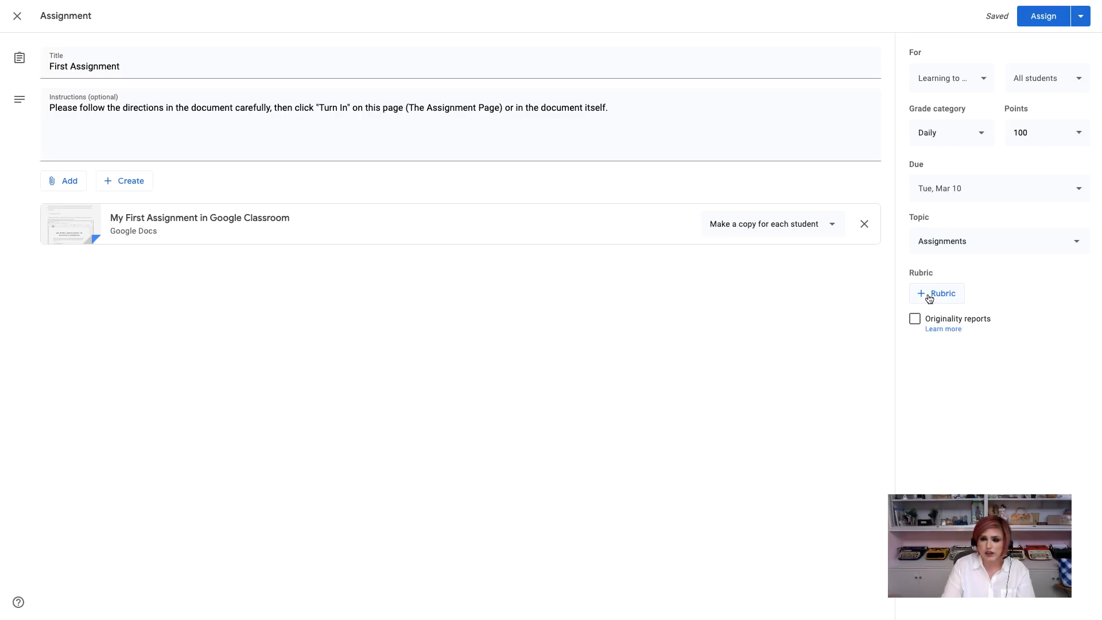
pyautogui.moveTo(936, 292)
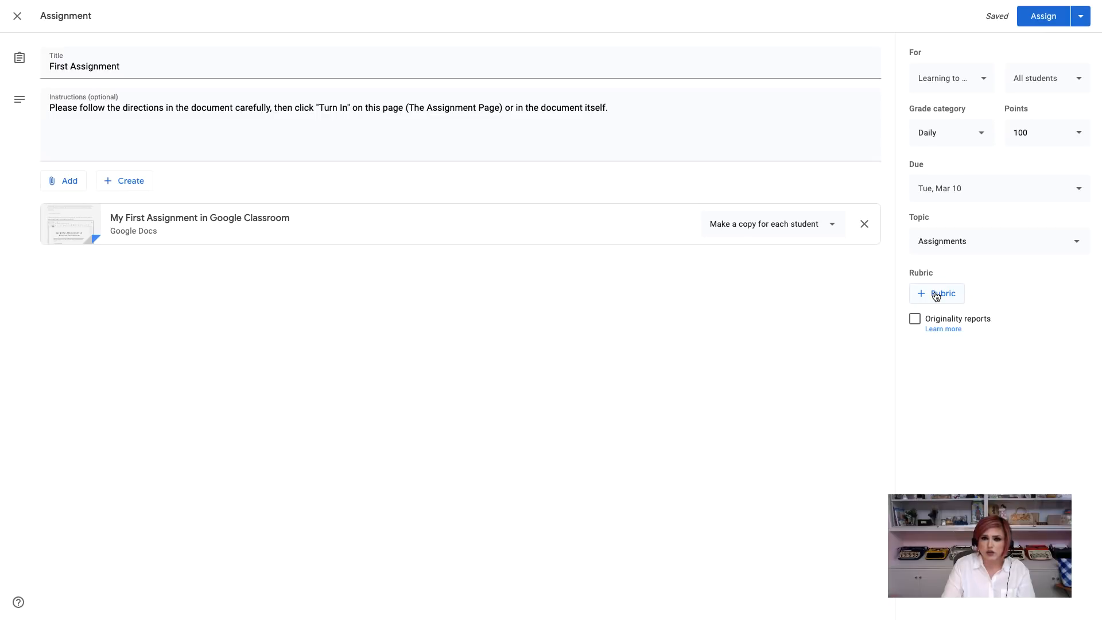
pyautogui.moveTo(1067, 150)
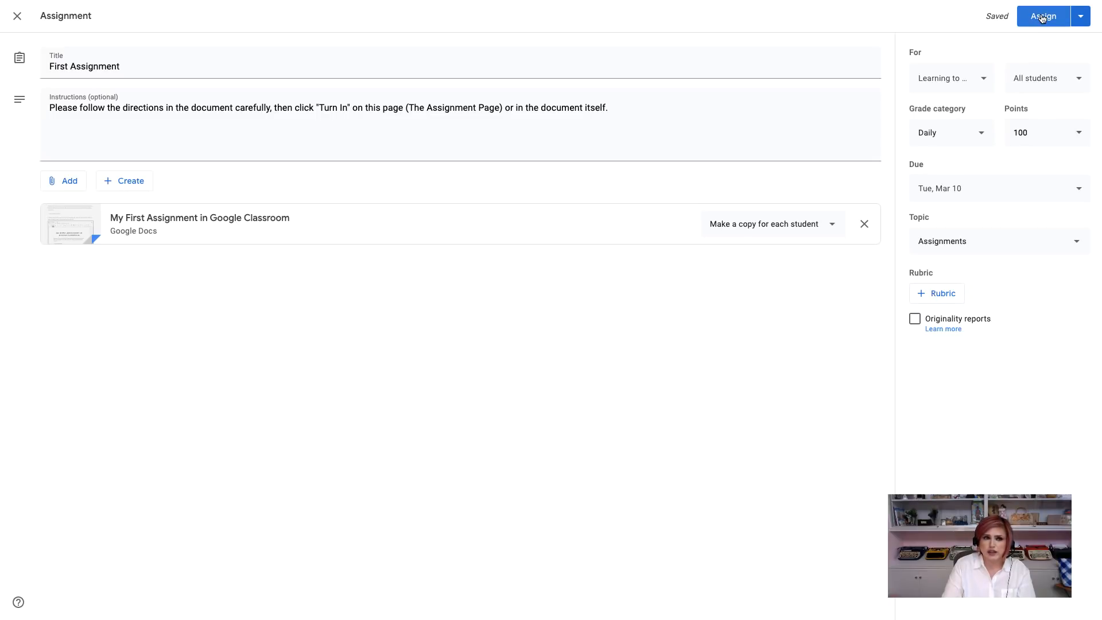
pyautogui.click(1043, 14)
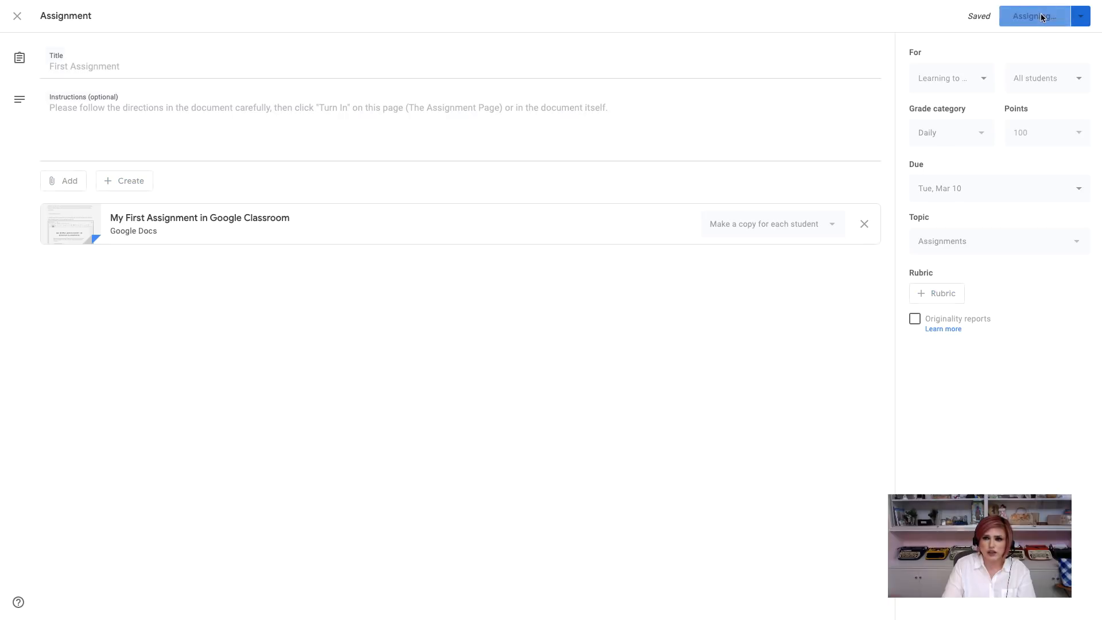
# Assign First Assignment to the class, review the posting and class options, and return to Classwork
pyautogui.click(1033, 15)
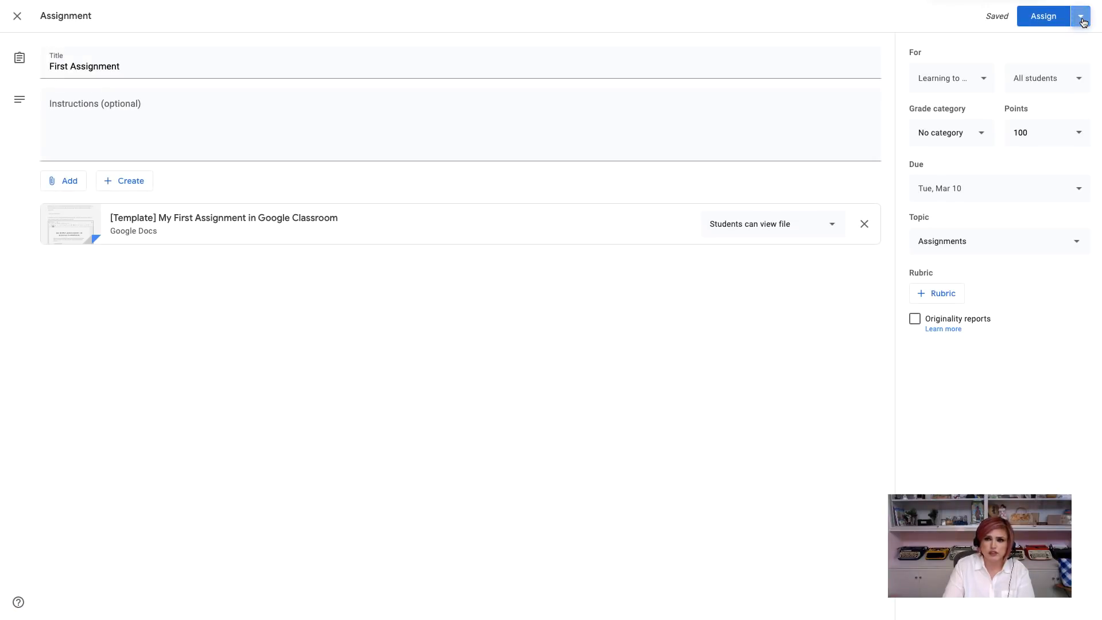
pyautogui.click(1080, 15)
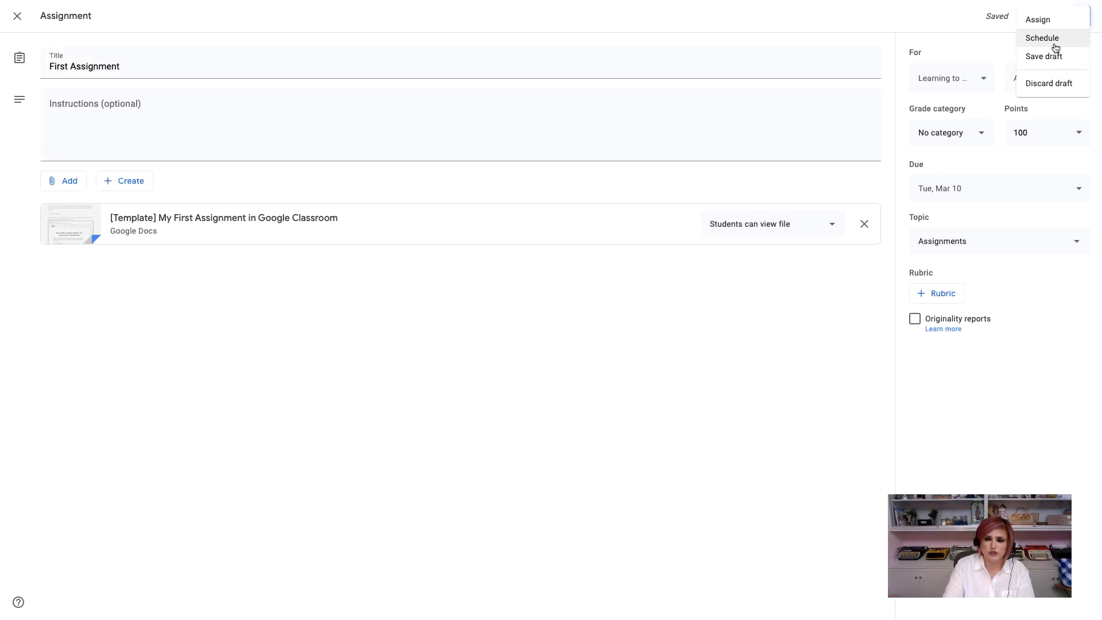
pyautogui.moveTo(1044, 56)
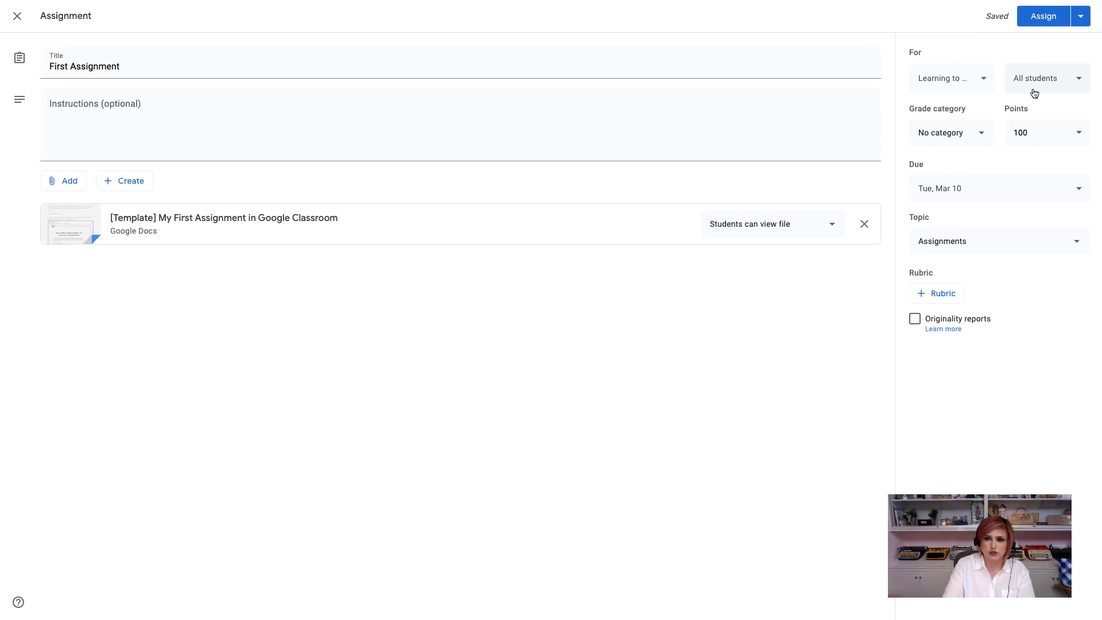
pyautogui.click(948, 78)
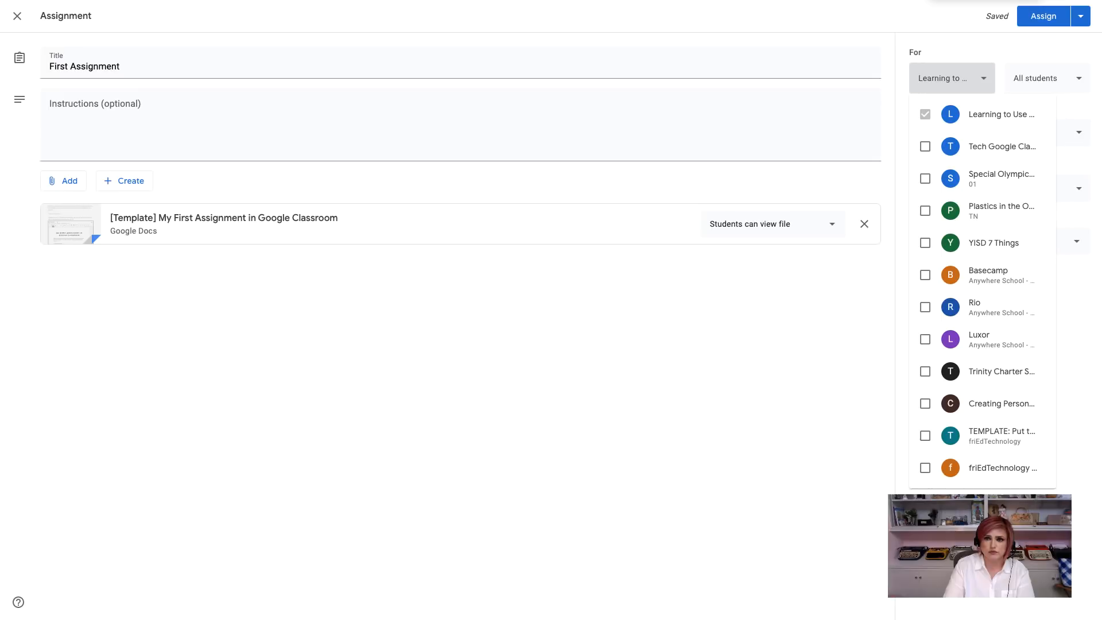
pyautogui.click(1043, 15)
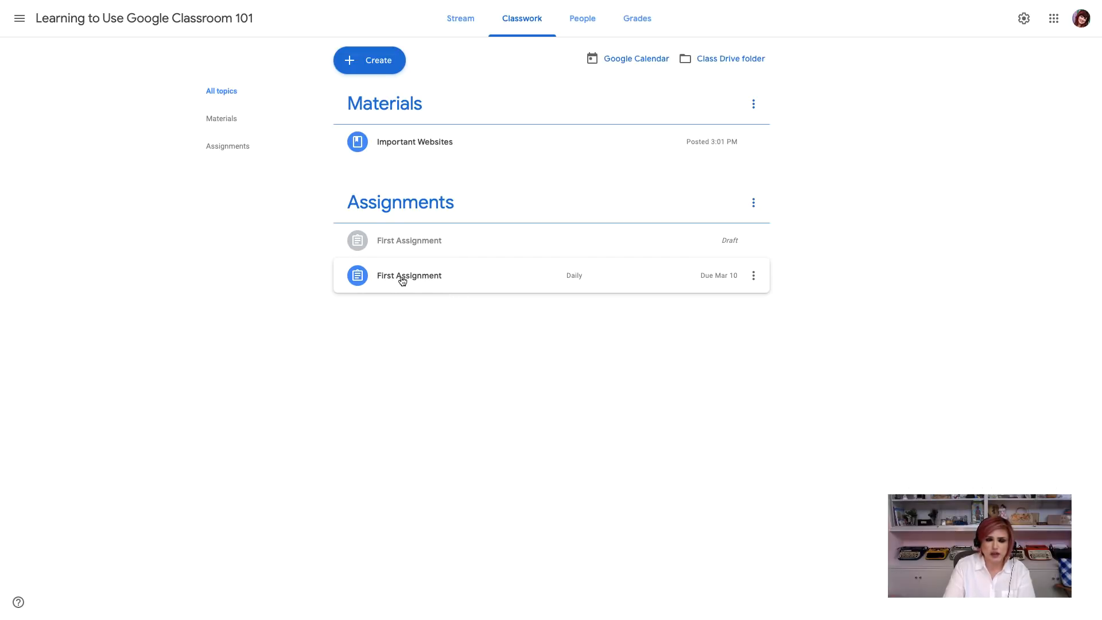
pyautogui.moveTo(433, 280)
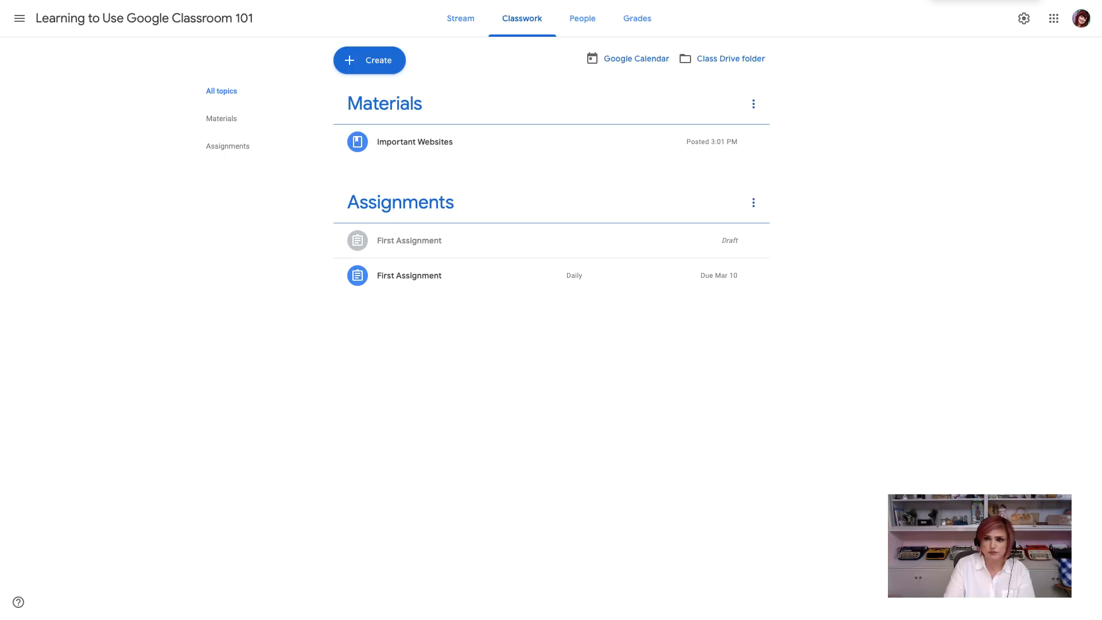
pyautogui.moveTo(460, 18)
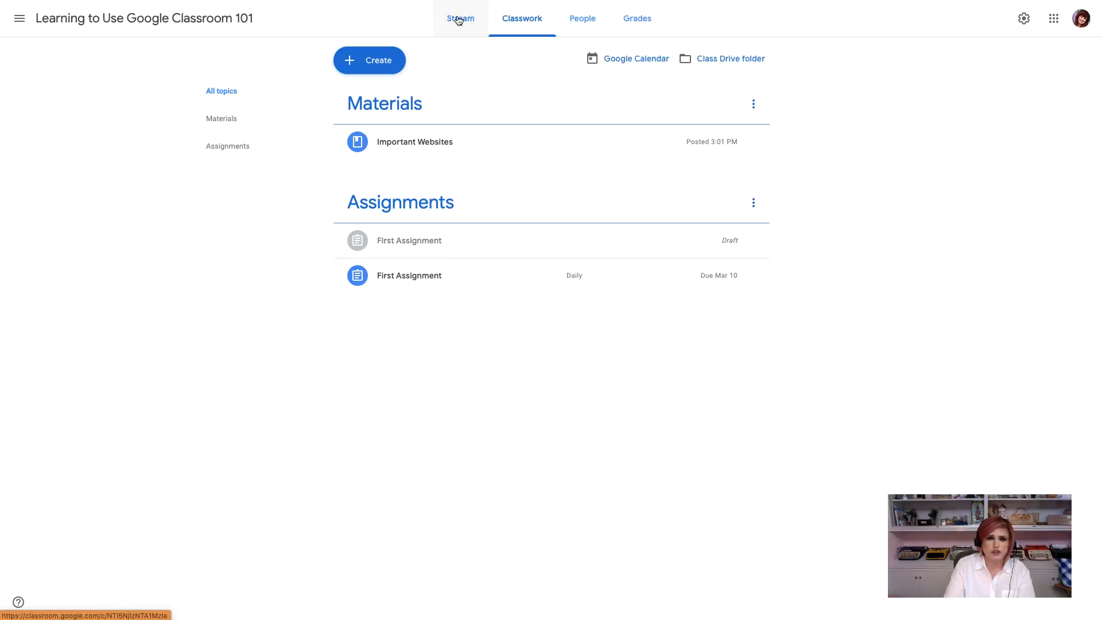
pyautogui.click(460, 18)
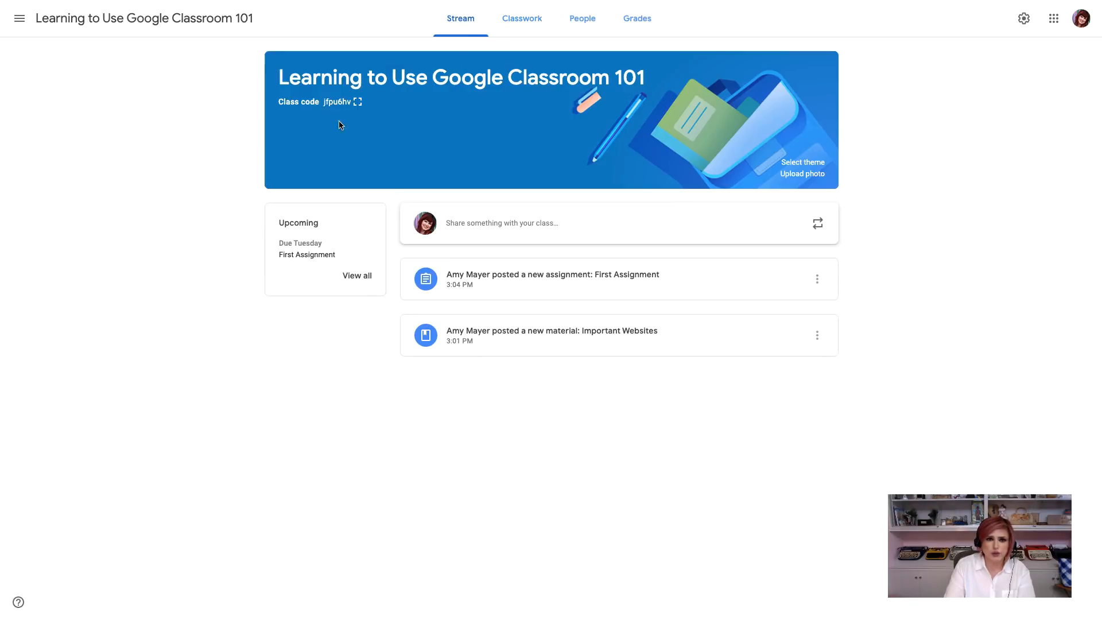
pyautogui.moveTo(358, 102)
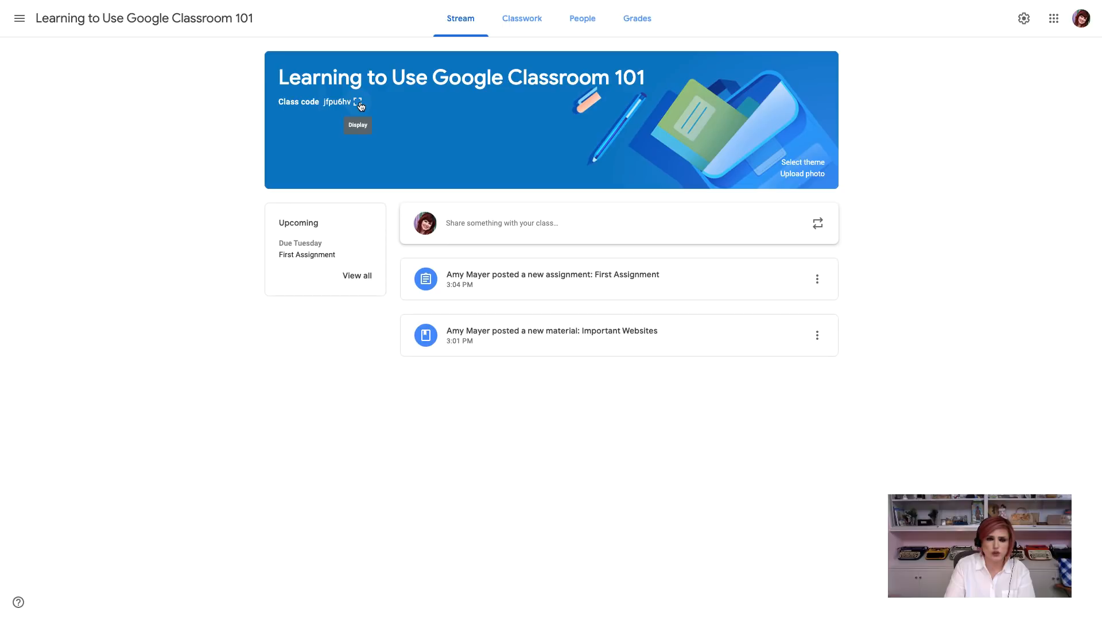
pyautogui.click(358, 102)
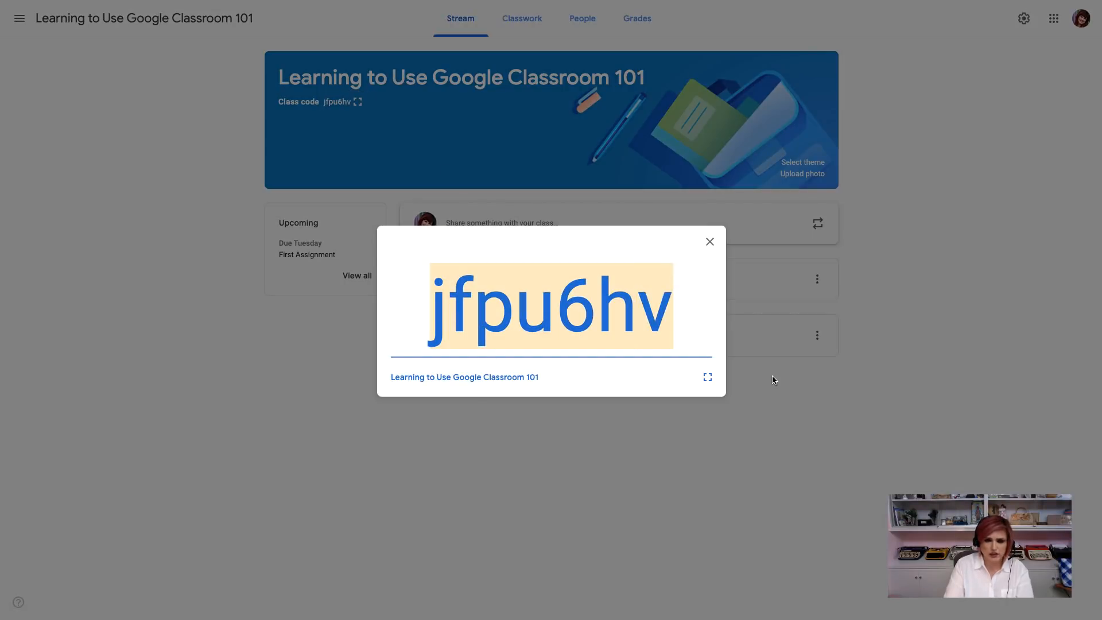
pyautogui.click(709, 241)
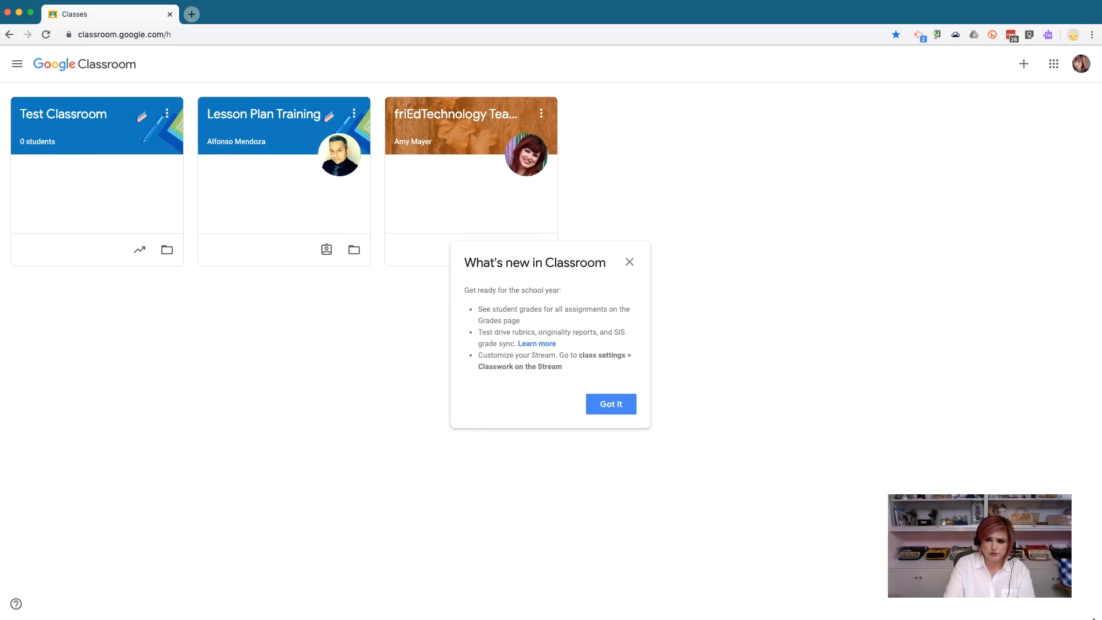
pyautogui.moveTo(826, 230)
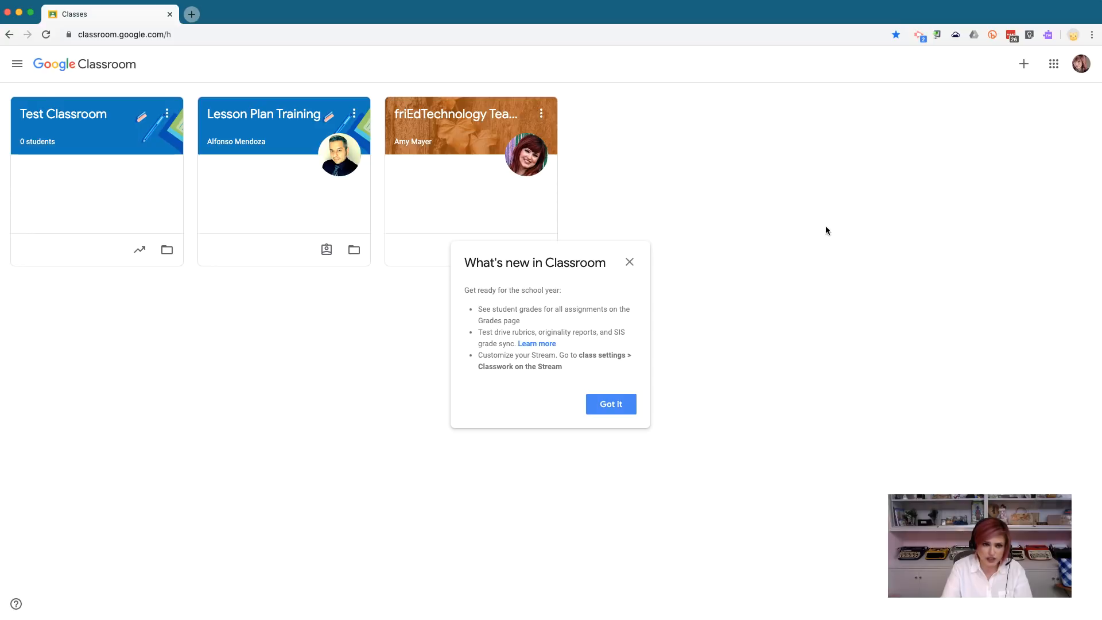
pyautogui.moveTo(529, 414)
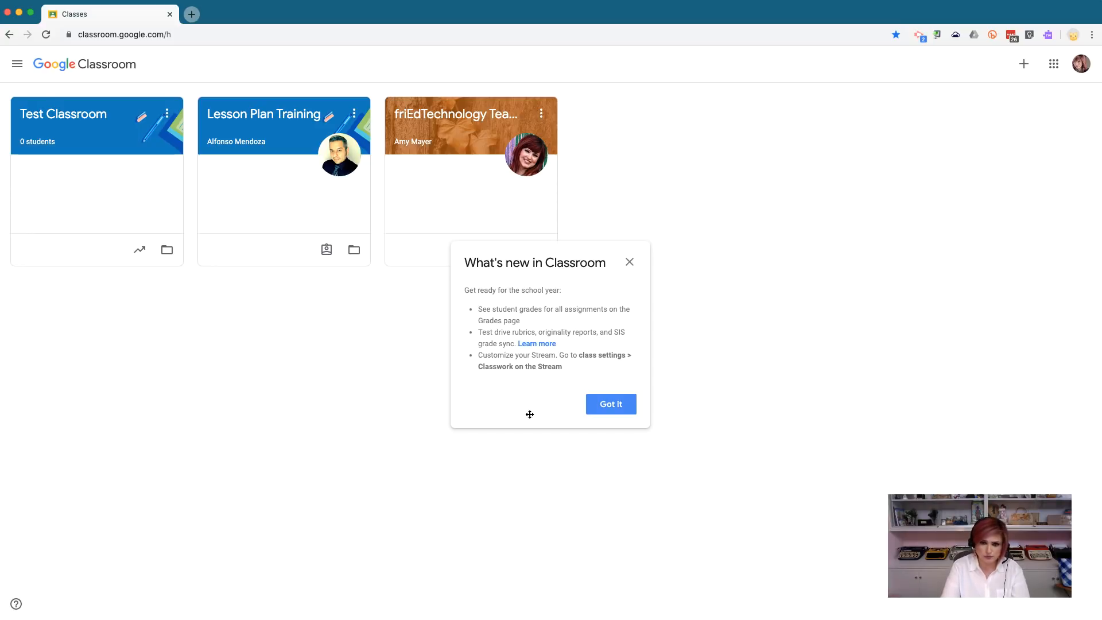
pyautogui.click(609, 402)
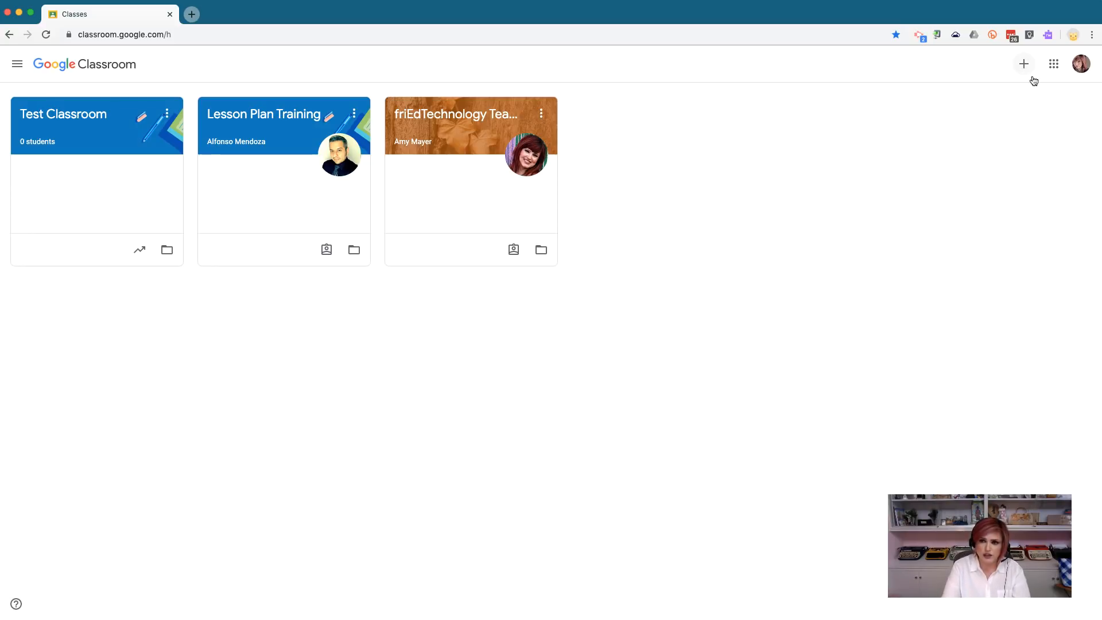
pyautogui.click(1023, 64)
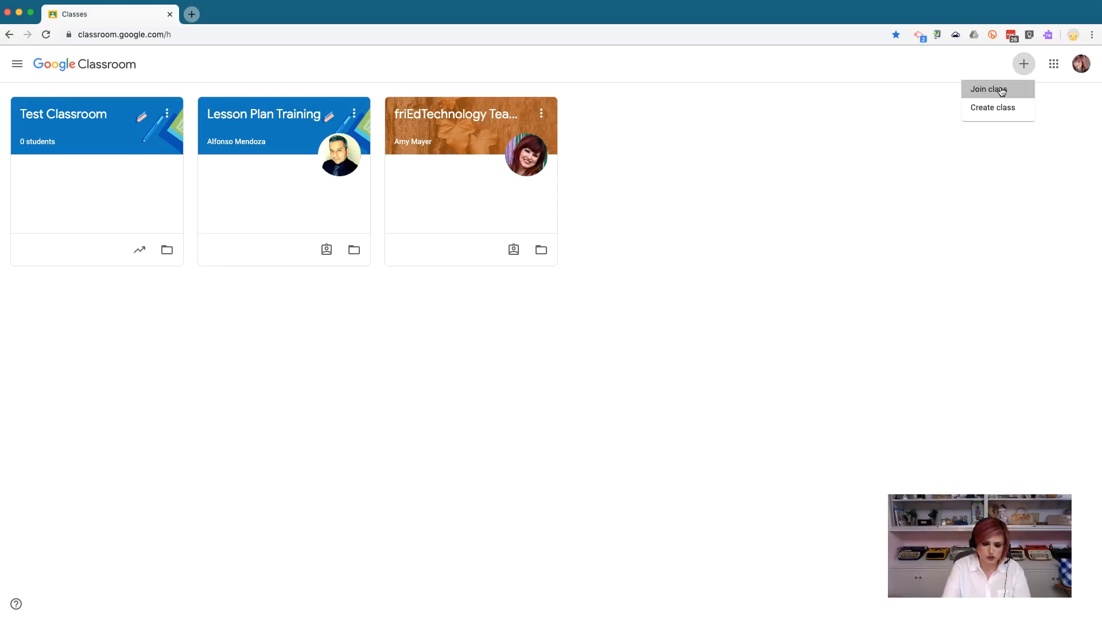
pyautogui.click(987, 90)
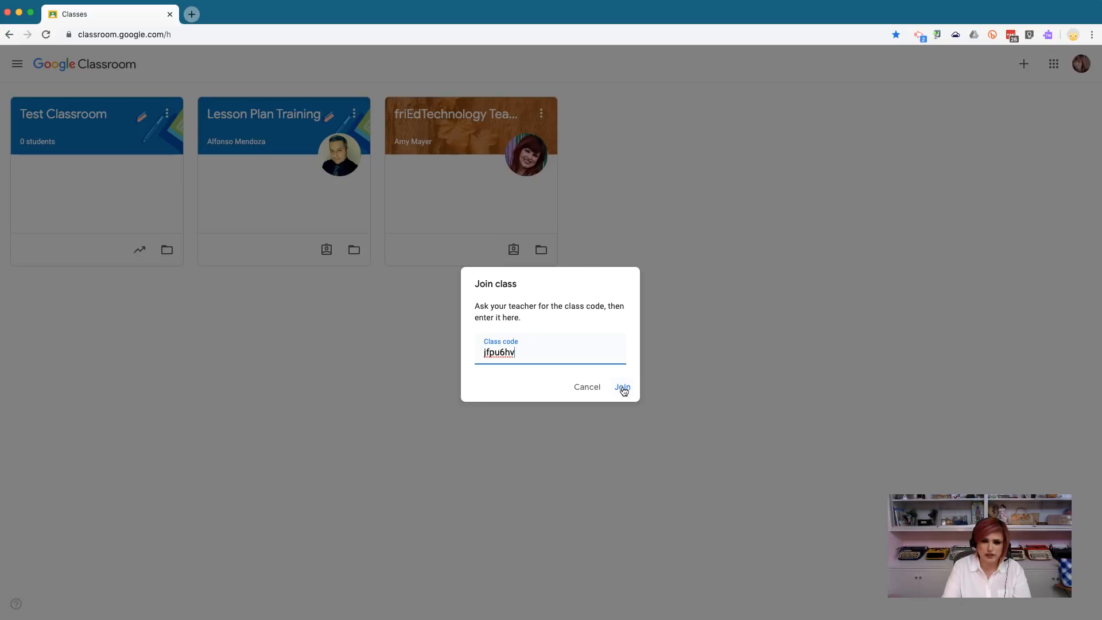
pyautogui.click(621, 387)
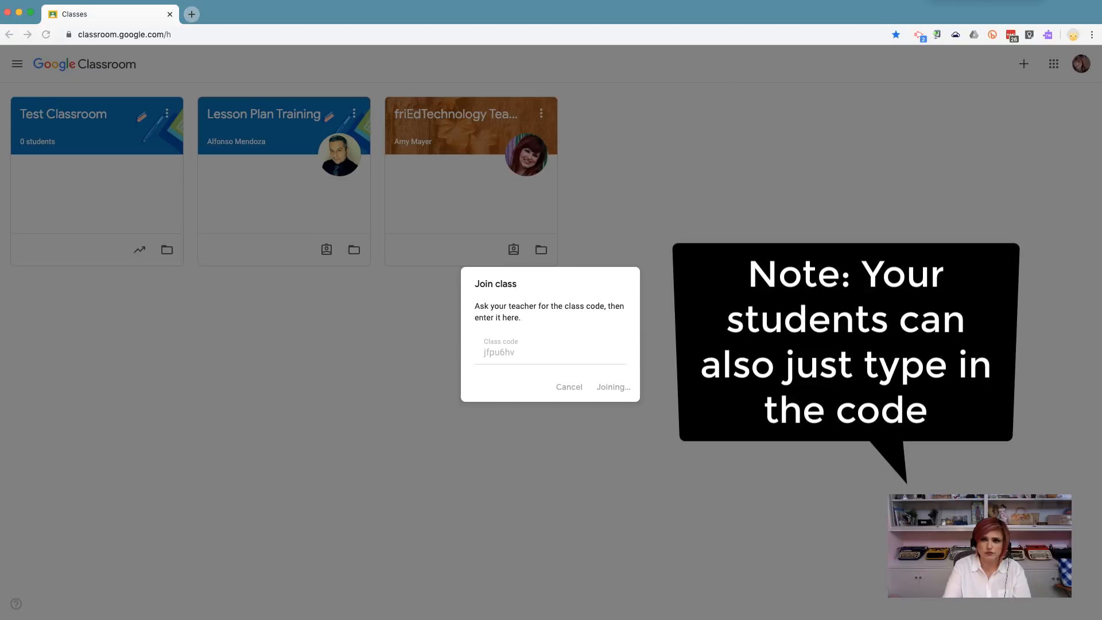
# Open the newly joined Learning to Use Google Classroom 101, then return to the teacher's class list
pyautogui.click(612, 386)
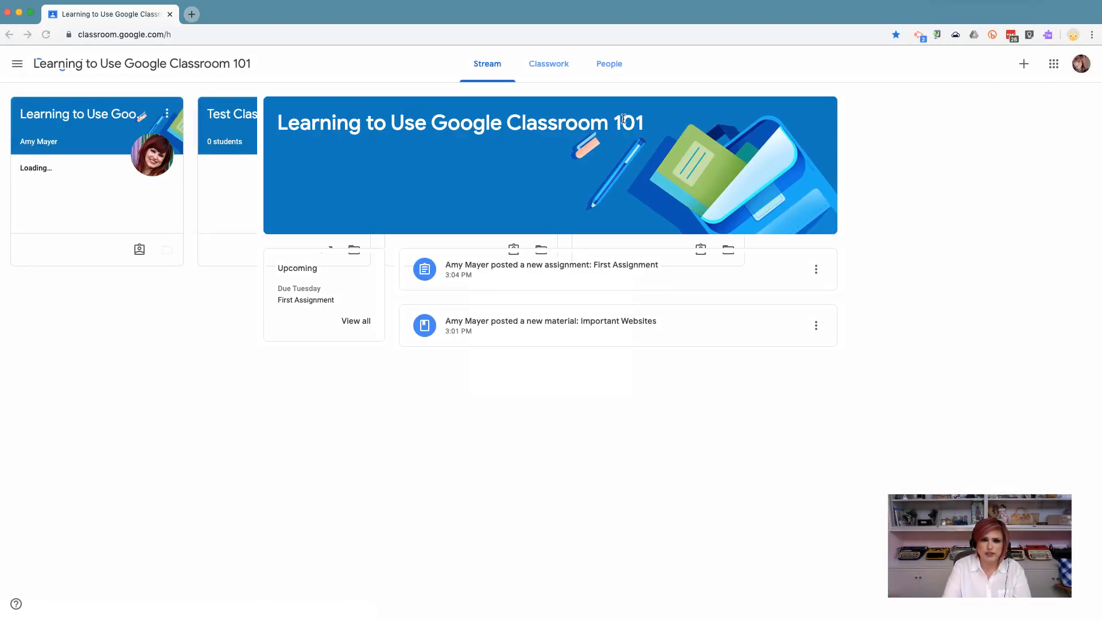
pyautogui.click(81, 113)
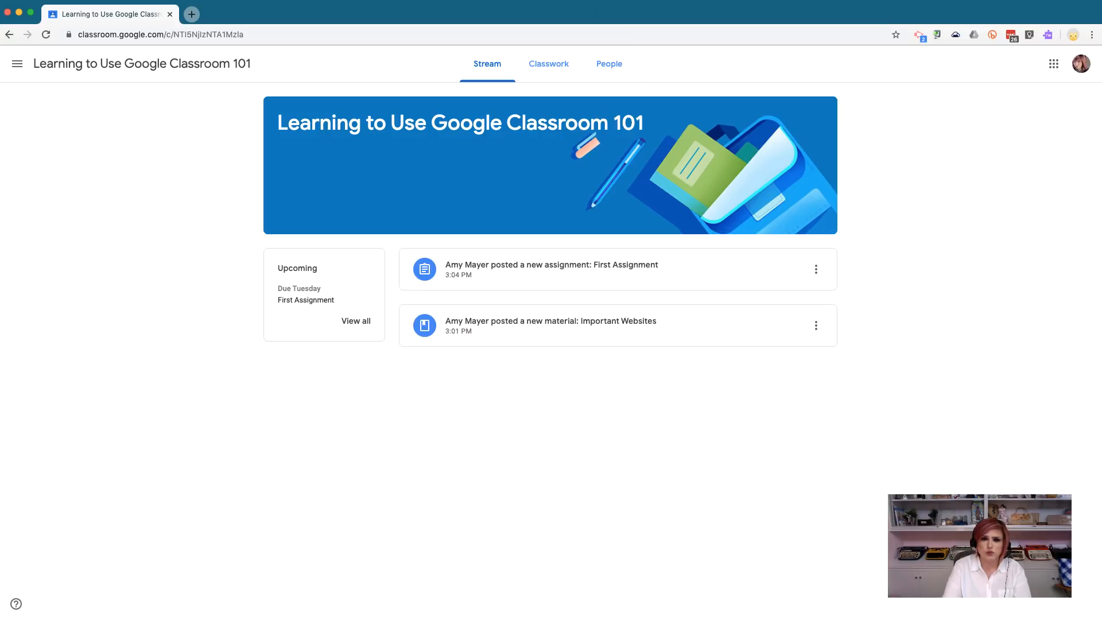
pyautogui.click(17, 63)
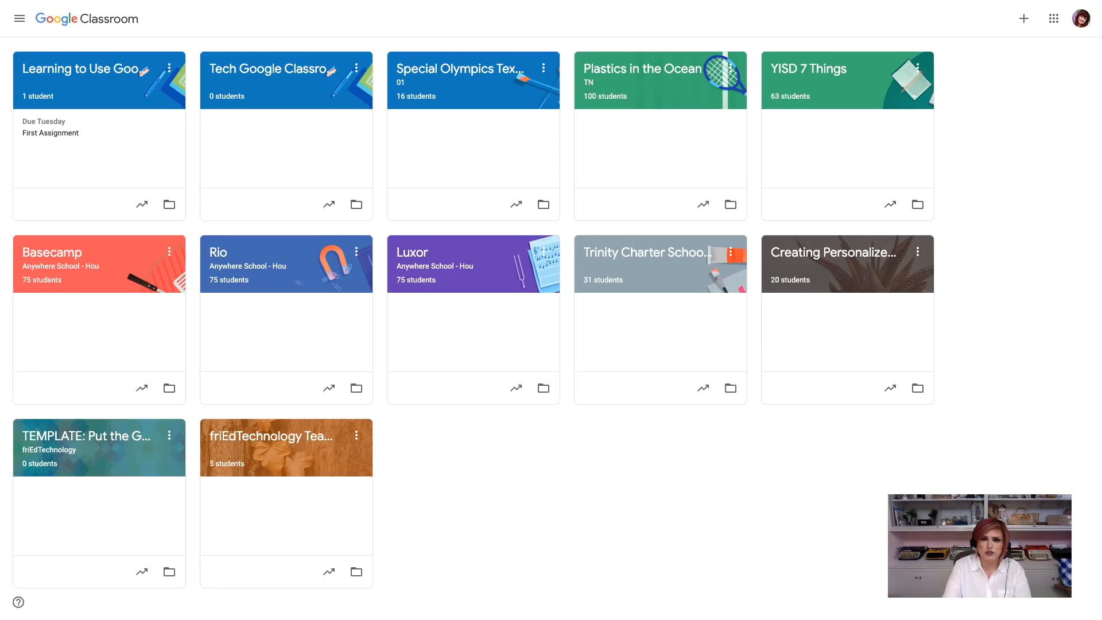
pyautogui.click(84, 68)
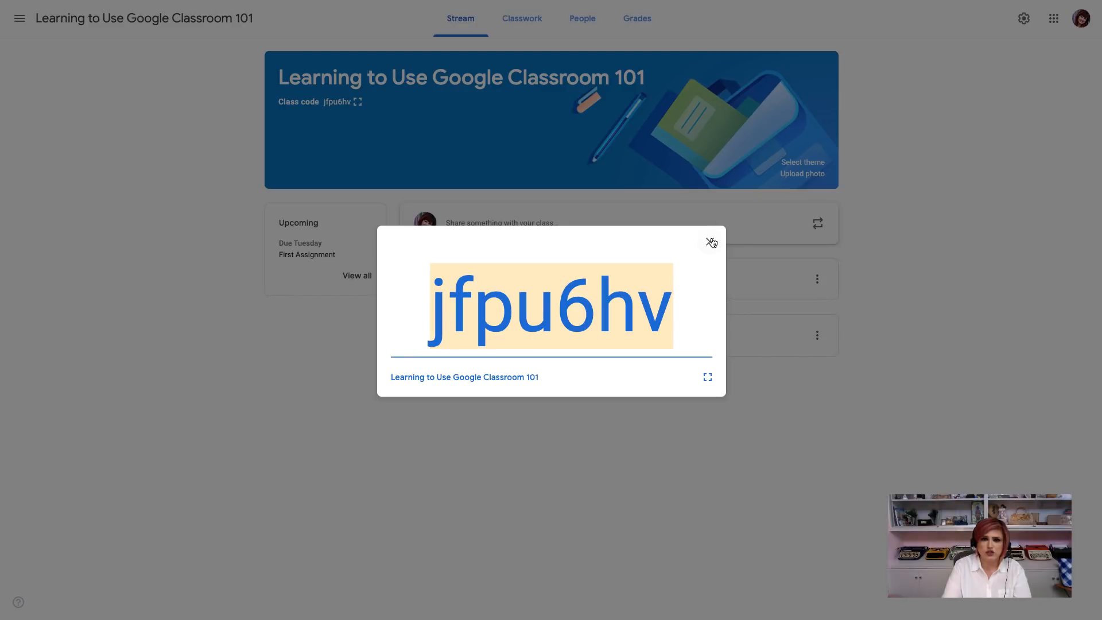
pyautogui.click(712, 241)
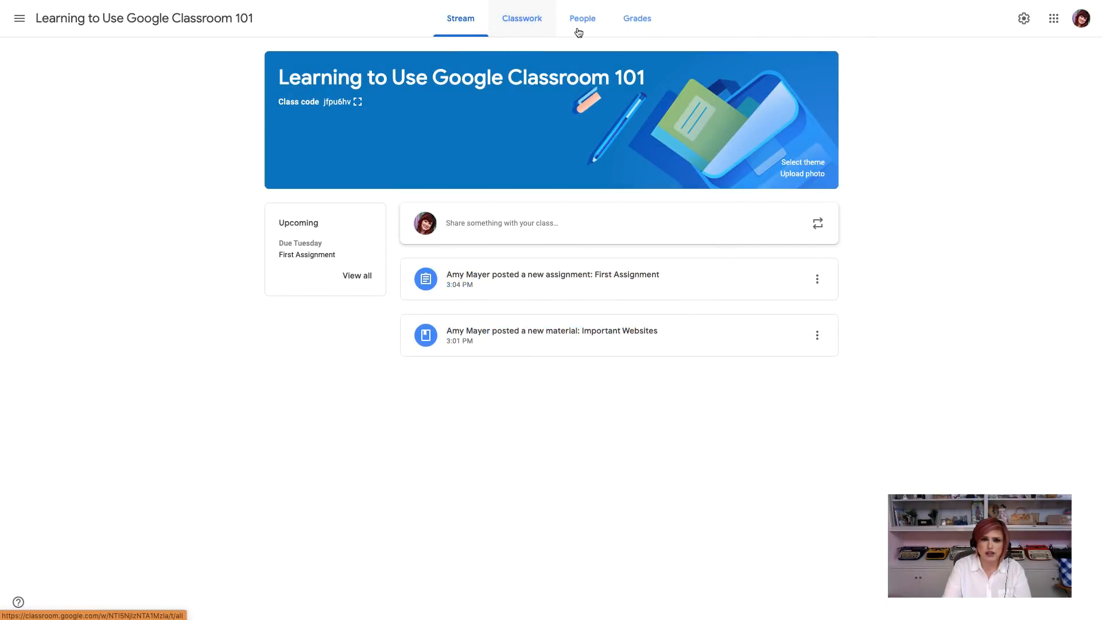
pyautogui.moveTo(1028, 39)
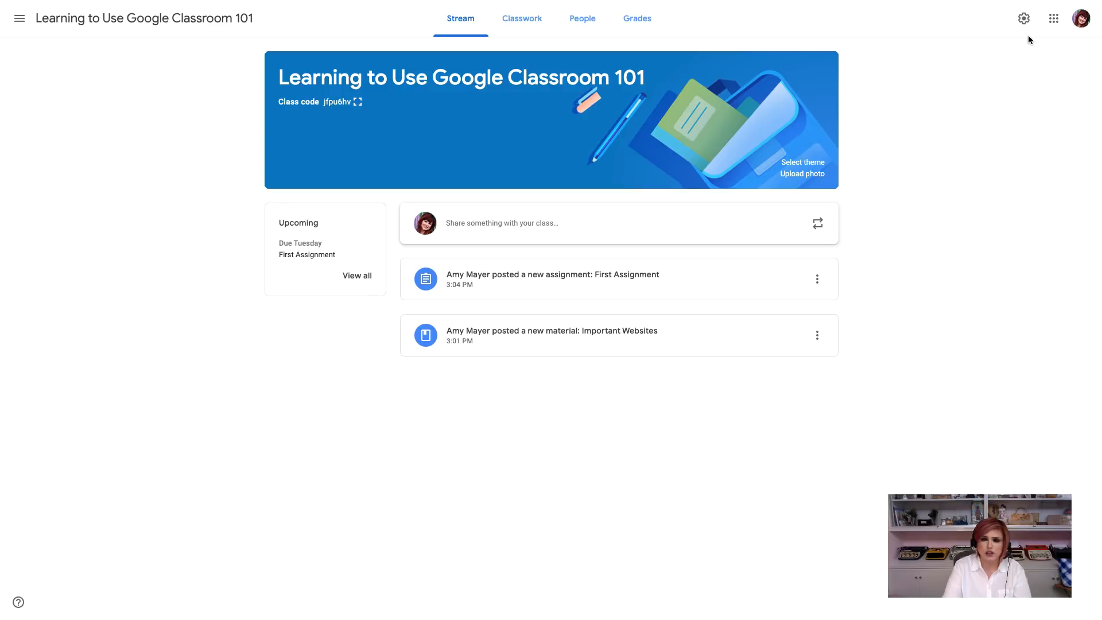
pyautogui.moveTo(1023, 18)
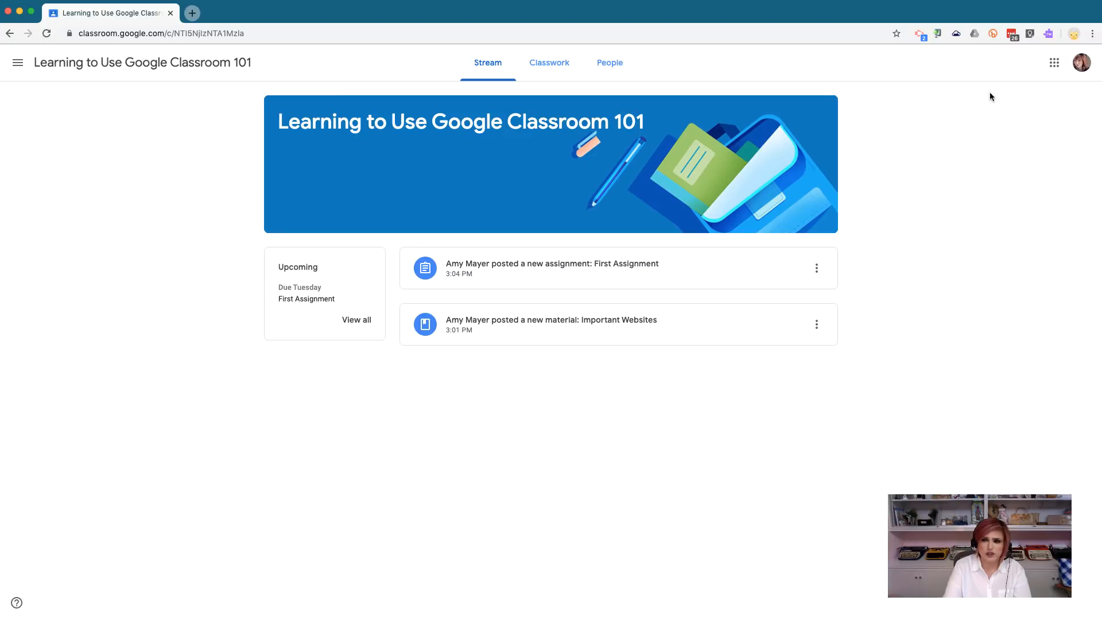
pyautogui.moveTo(778, 162)
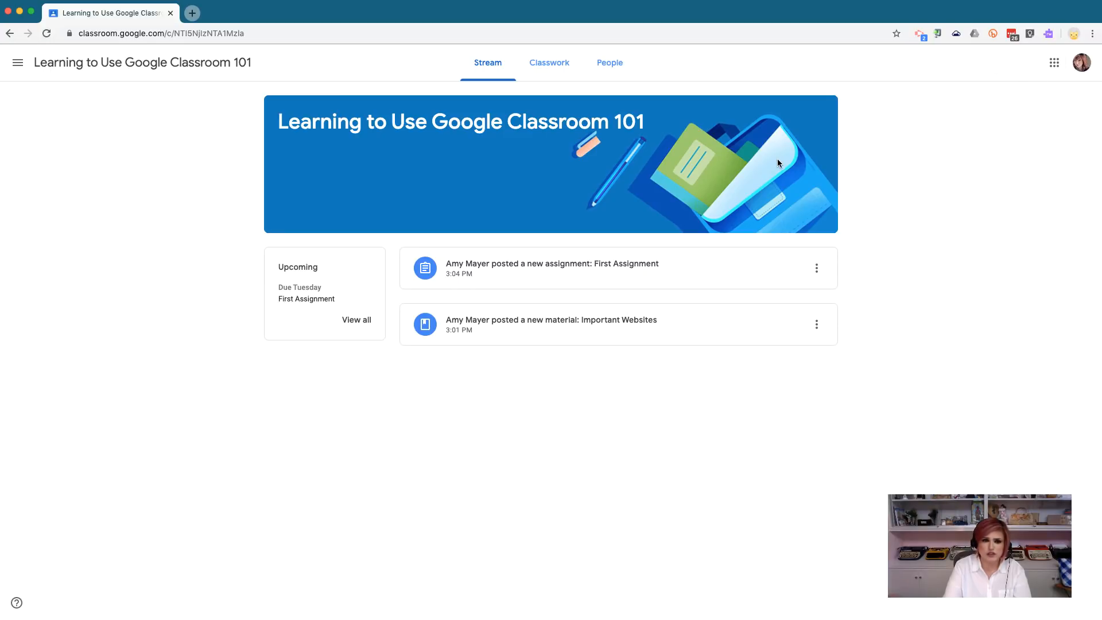
pyautogui.moveTo(548, 62)
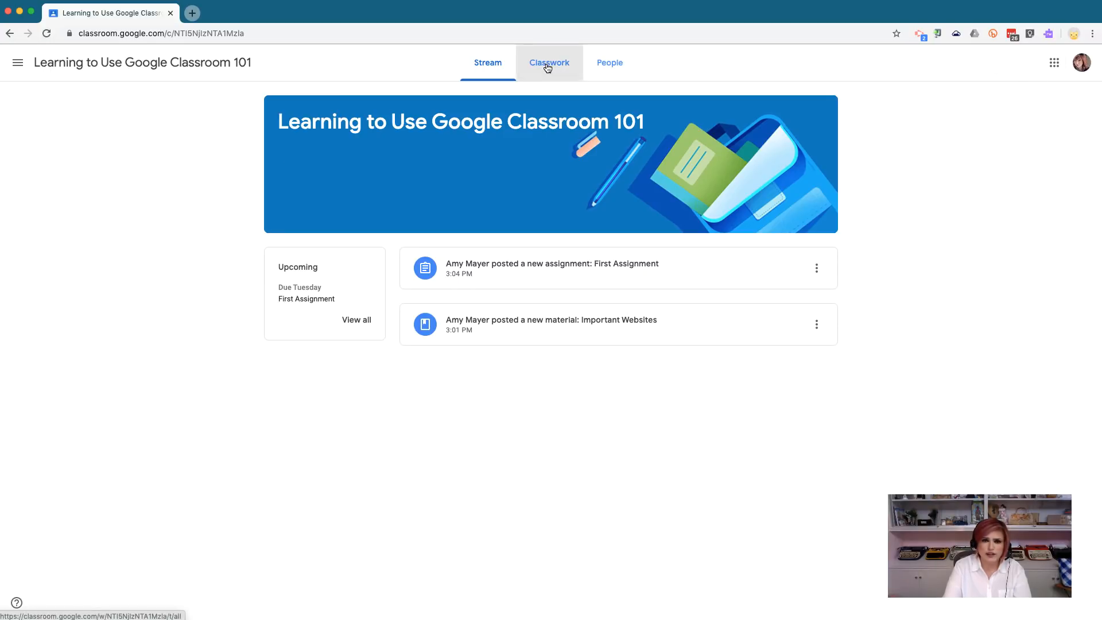
pyautogui.click(550, 62)
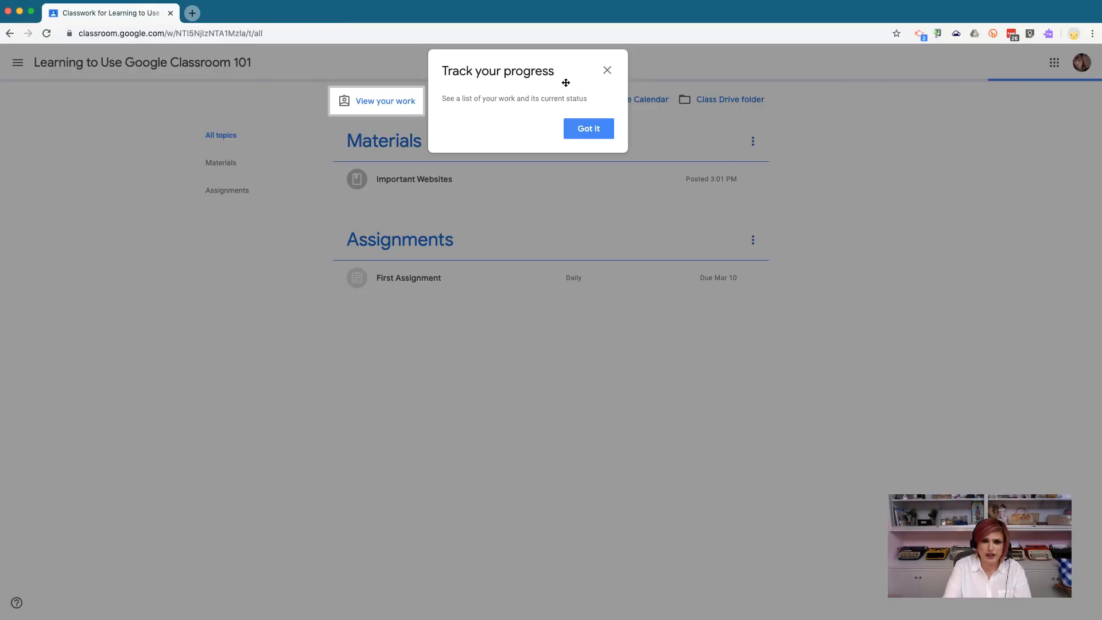
pyautogui.click(588, 128)
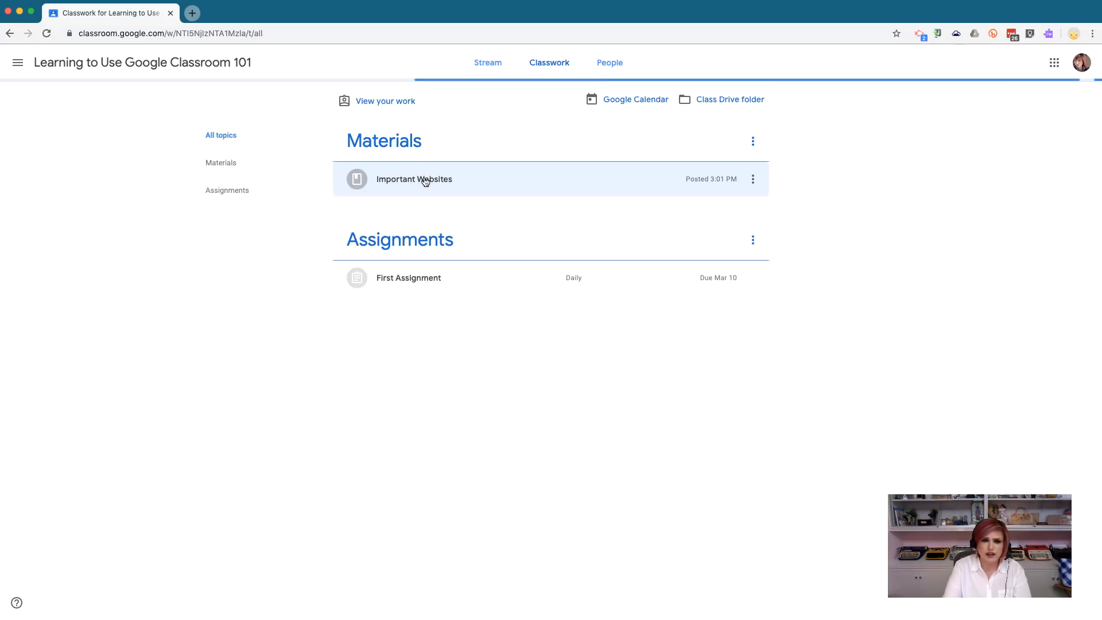
pyautogui.click(413, 179)
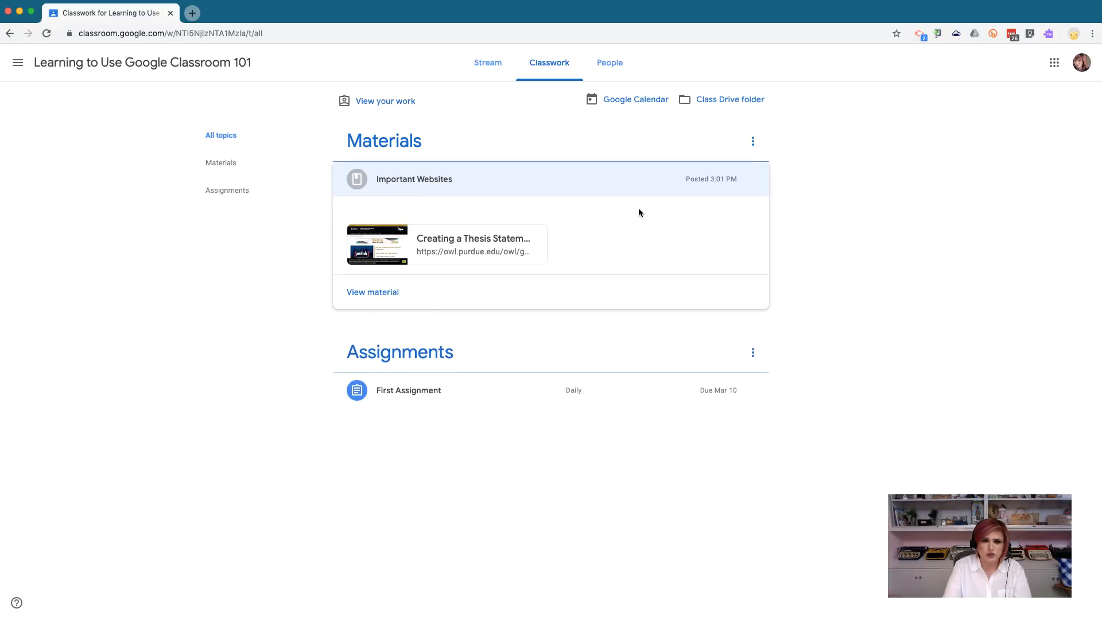
pyautogui.moveTo(472, 238)
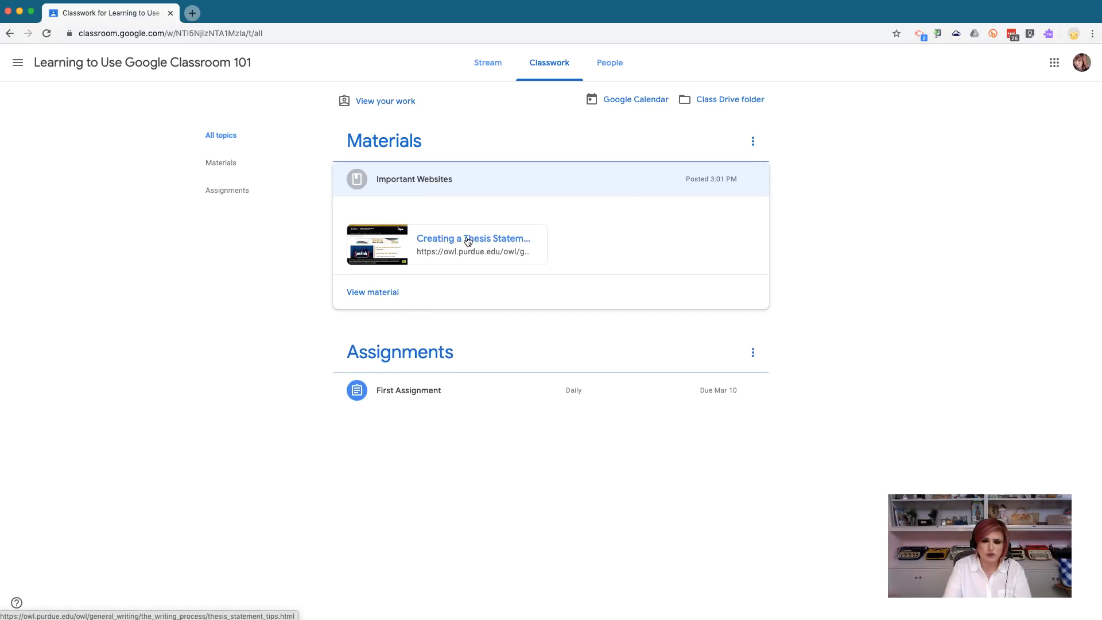
pyautogui.click(472, 239)
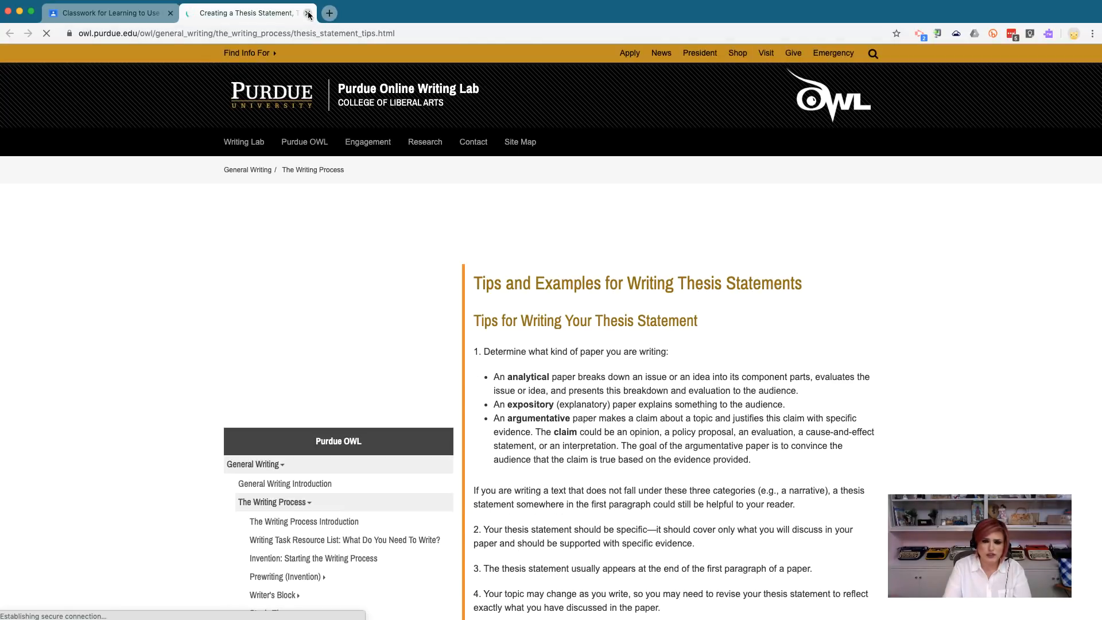
pyautogui.click(307, 12)
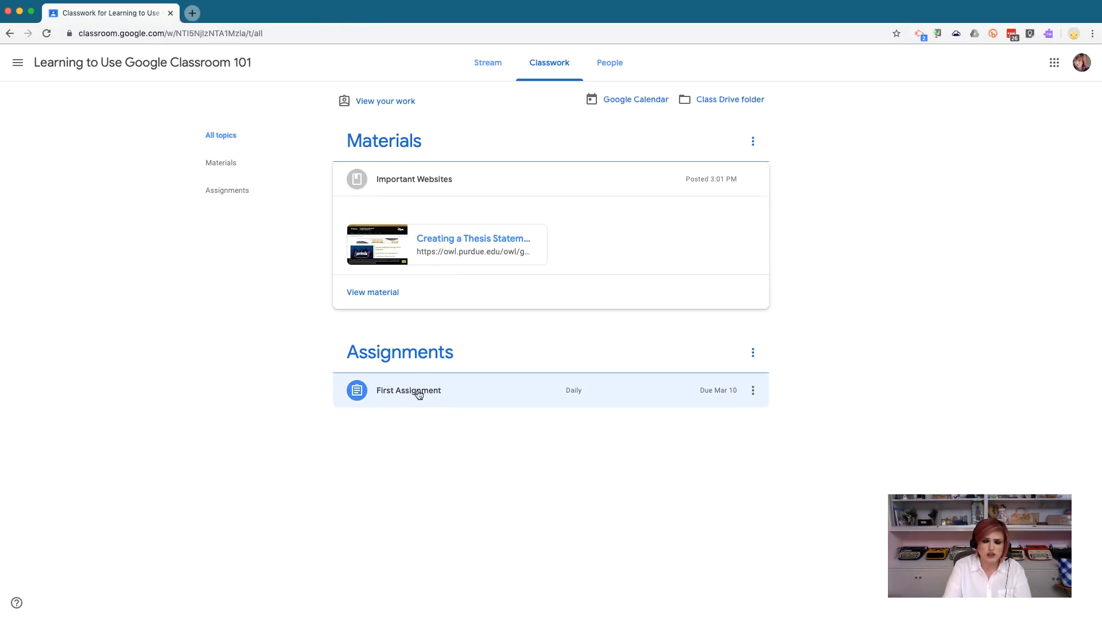
# Expand First Assignment as the student and open the attached assignment document
pyautogui.click(409, 390)
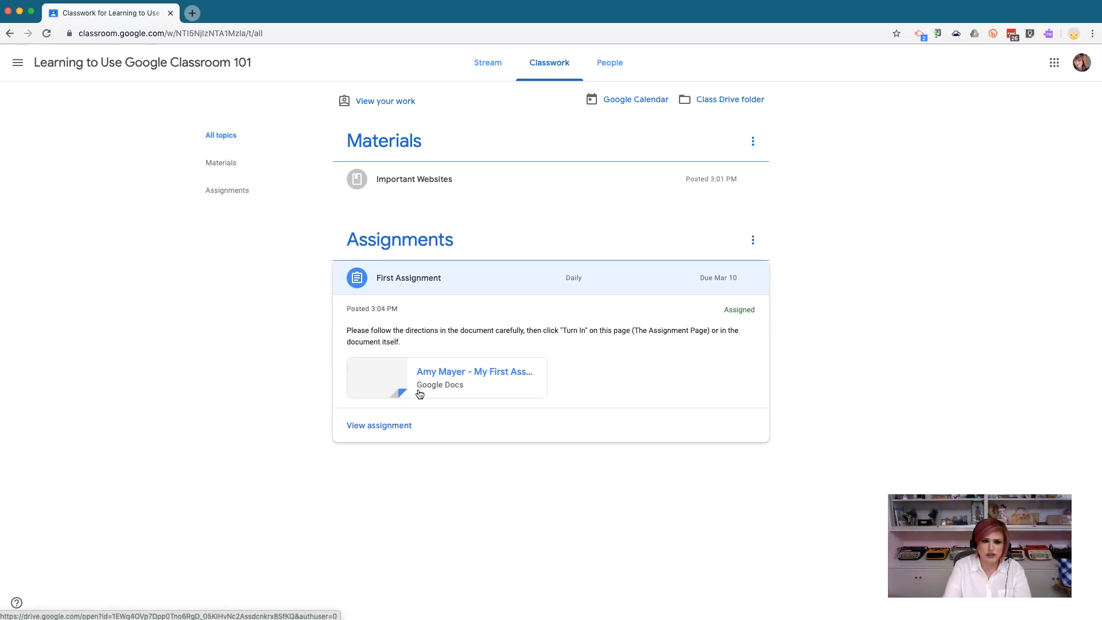
pyautogui.moveTo(420, 390)
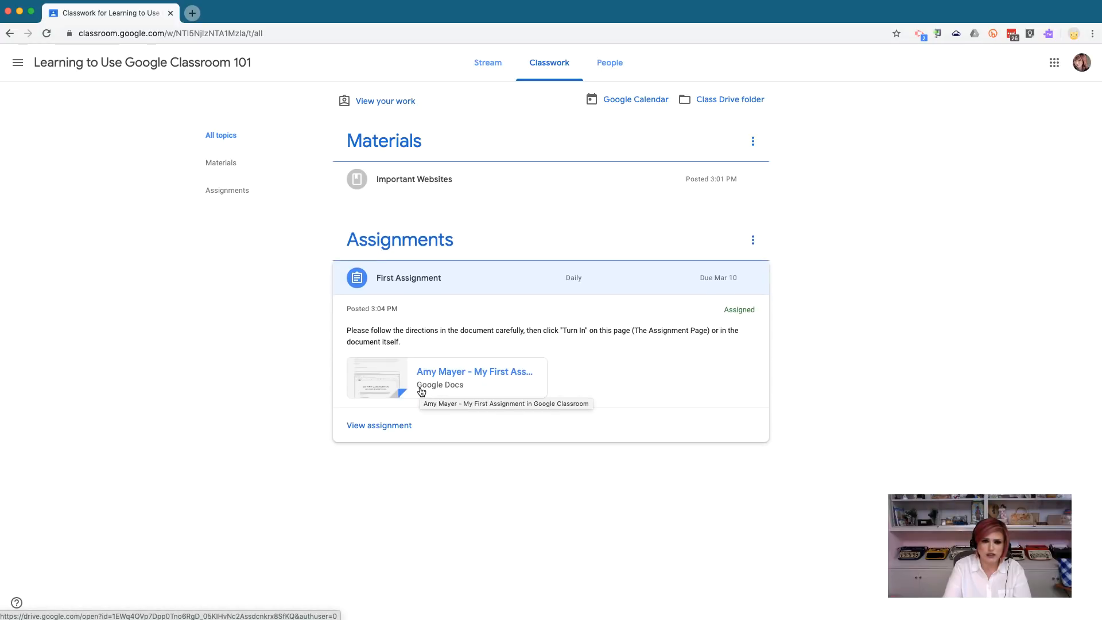
pyautogui.moveTo(500, 374)
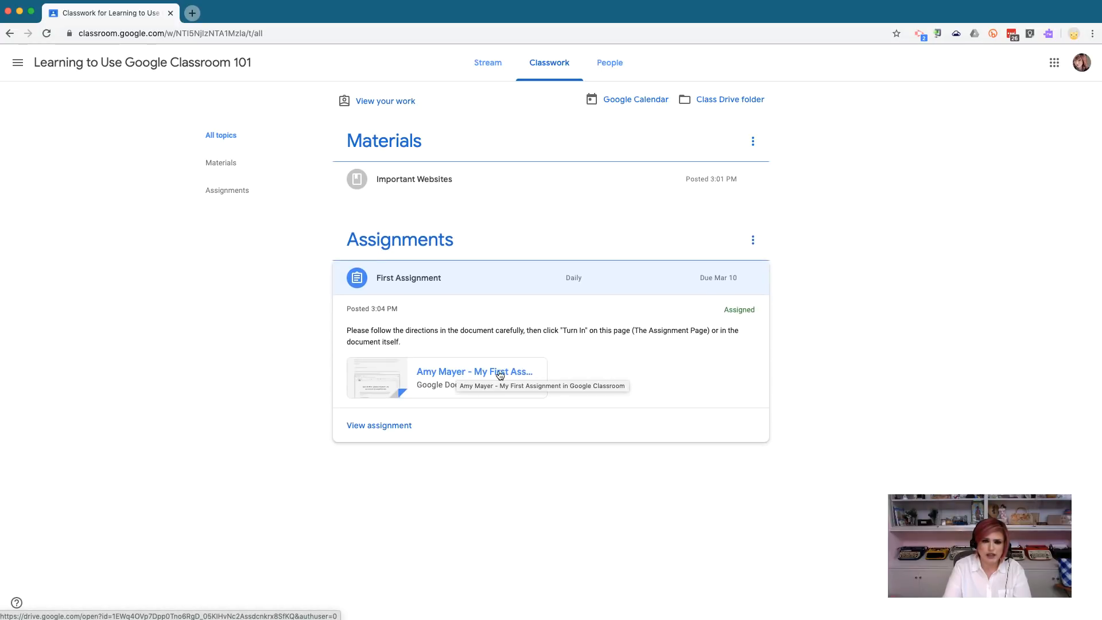
pyautogui.click(474, 371)
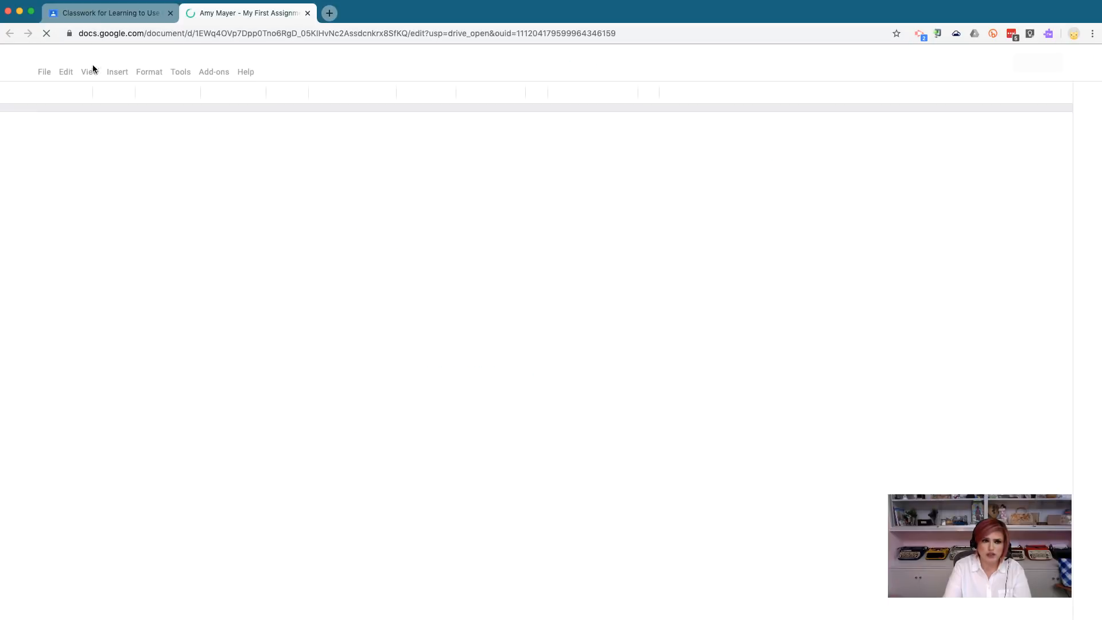
pyautogui.click(106, 12)
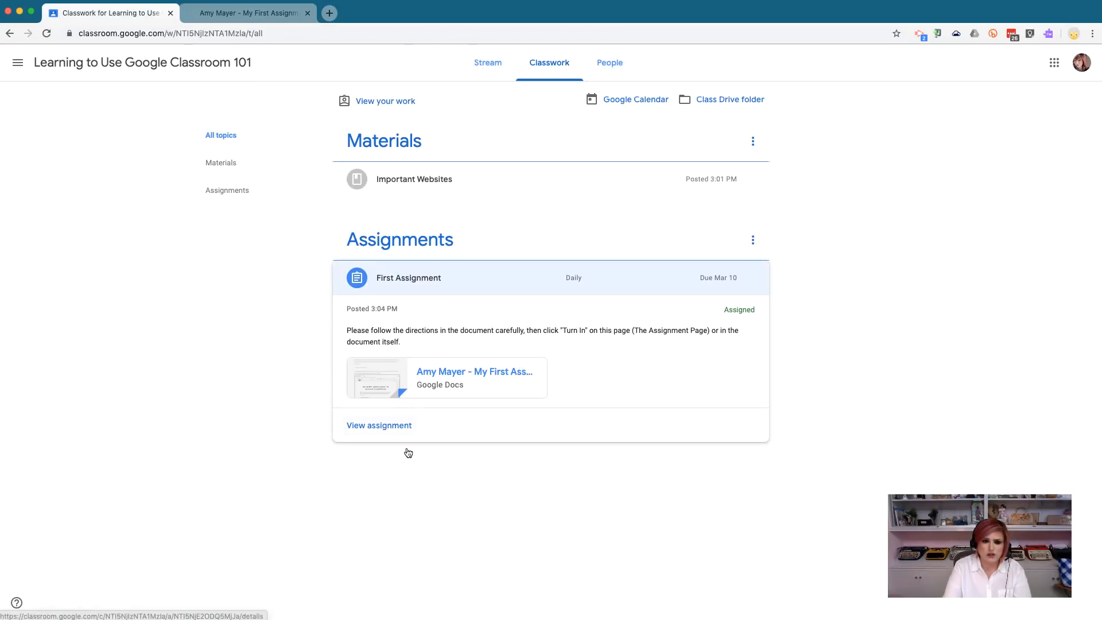
# Open the full First Assignment page, dismiss the private comments tip, and switch to the document
pyautogui.click(377, 425)
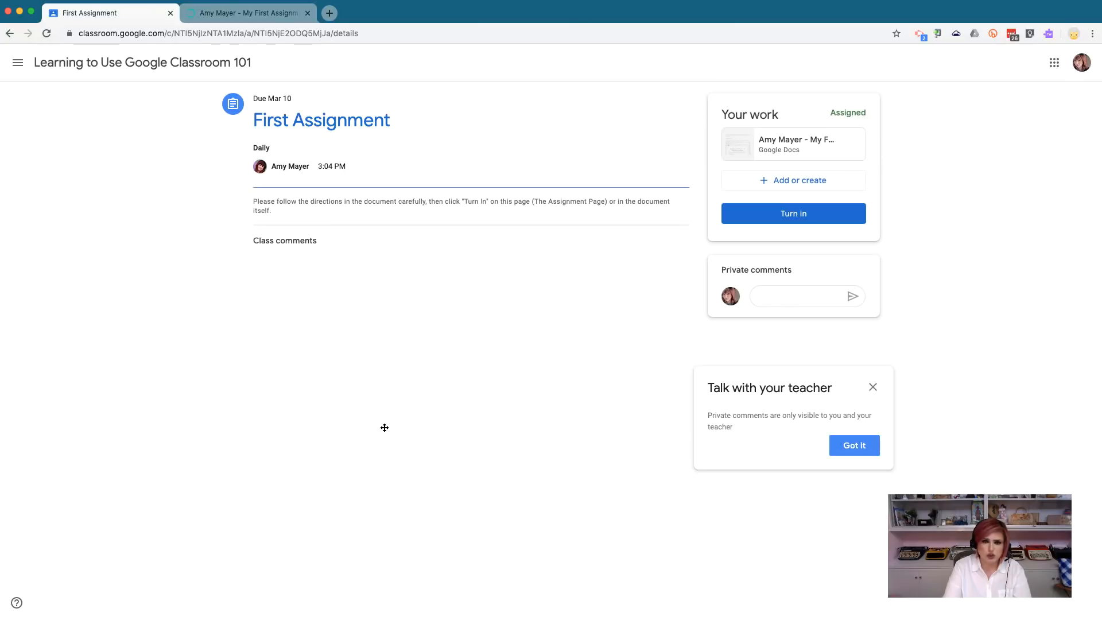
pyautogui.click(854, 445)
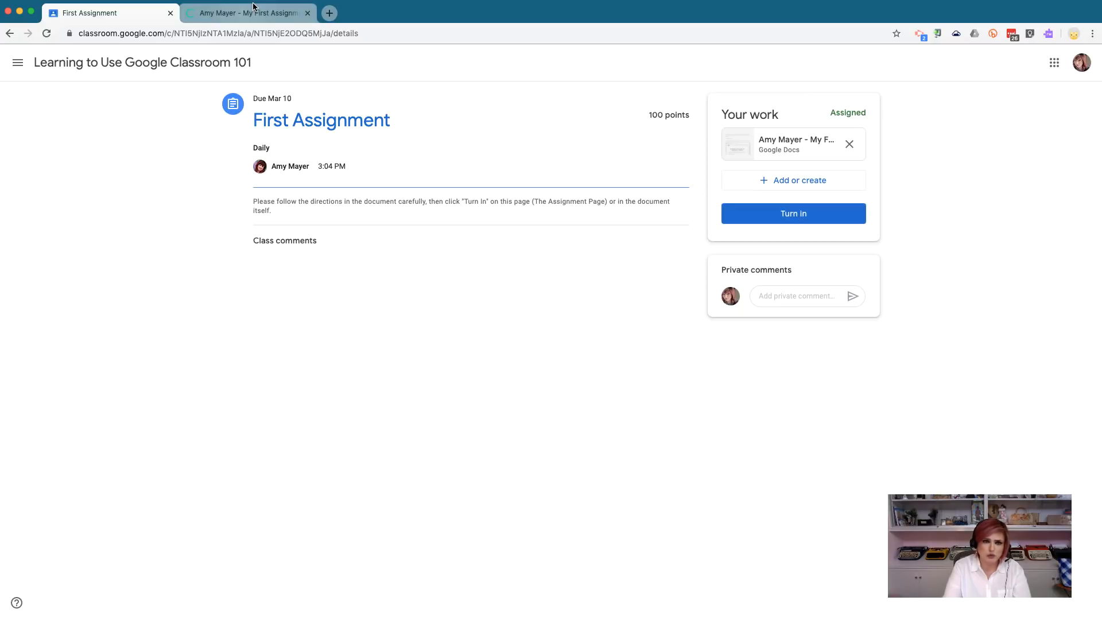
pyautogui.click(245, 12)
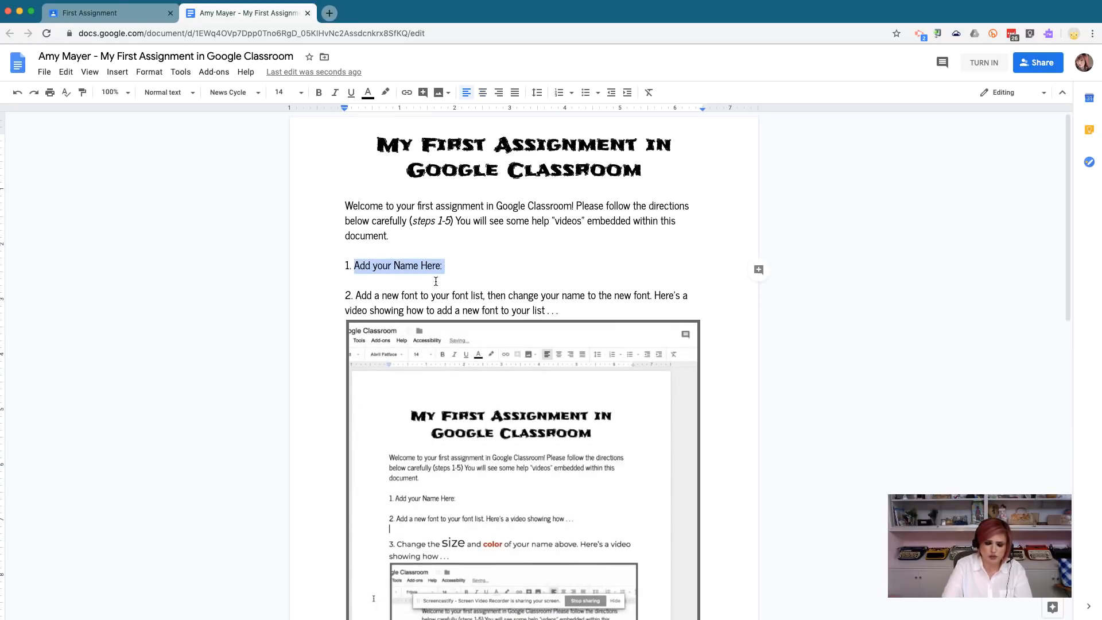
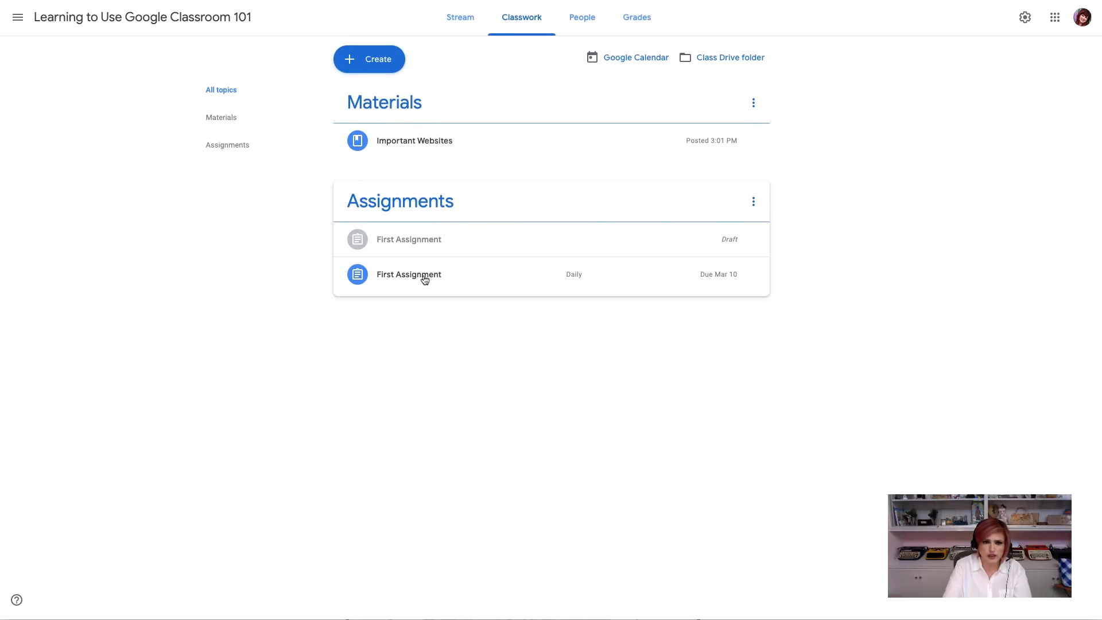
# As teacher, expand First Assignment, view student work, and open the student's submission for grading
pyautogui.click(409, 274)
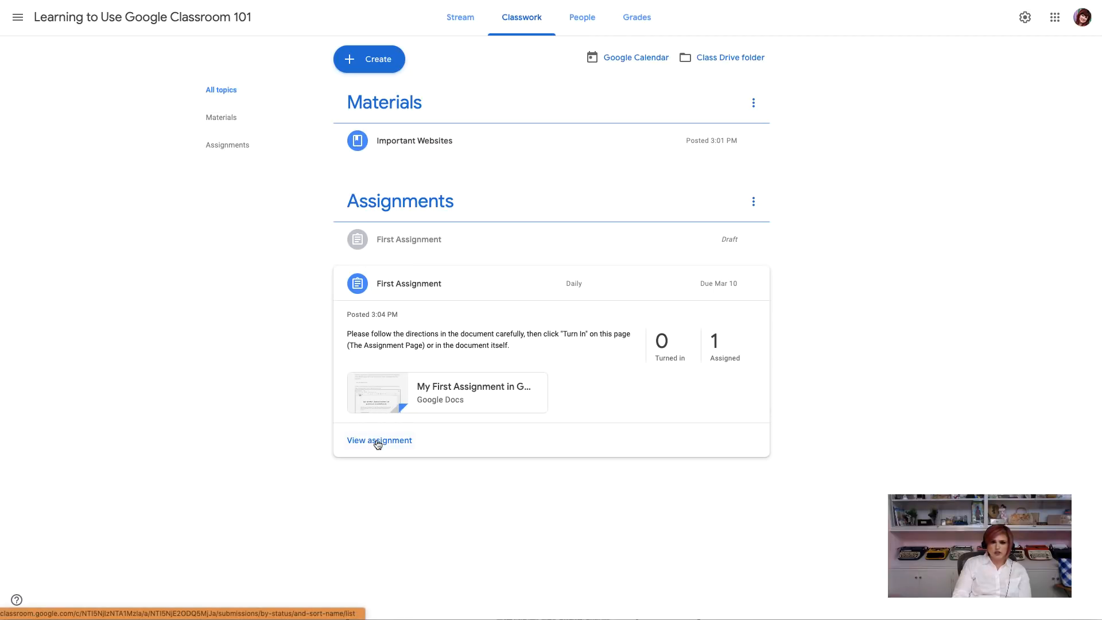
pyautogui.click(379, 440)
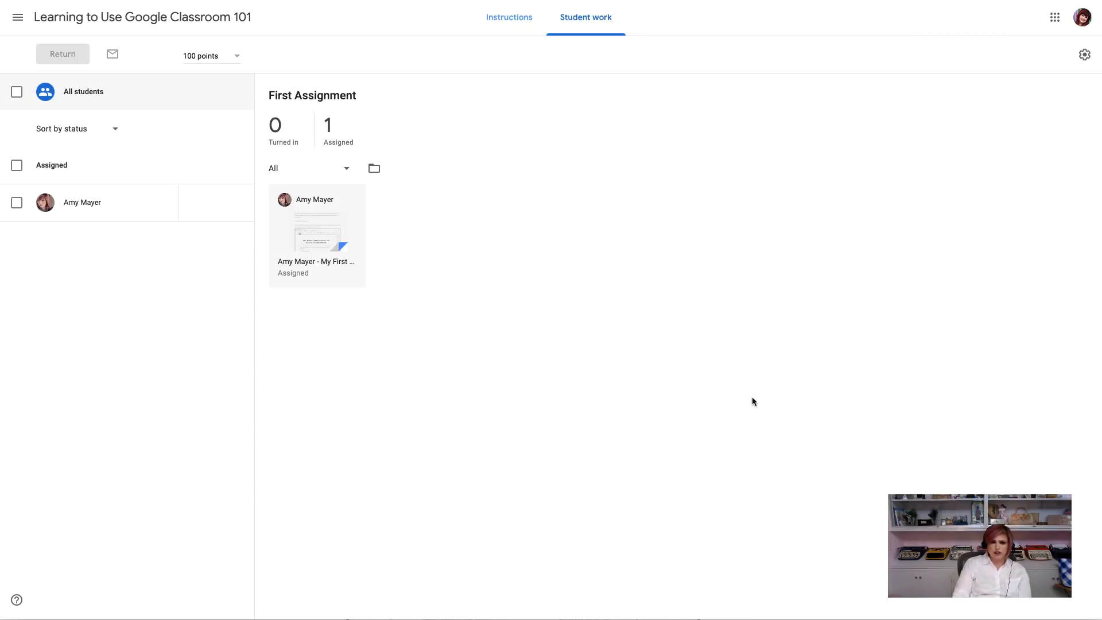
pyautogui.moveTo(315, 261)
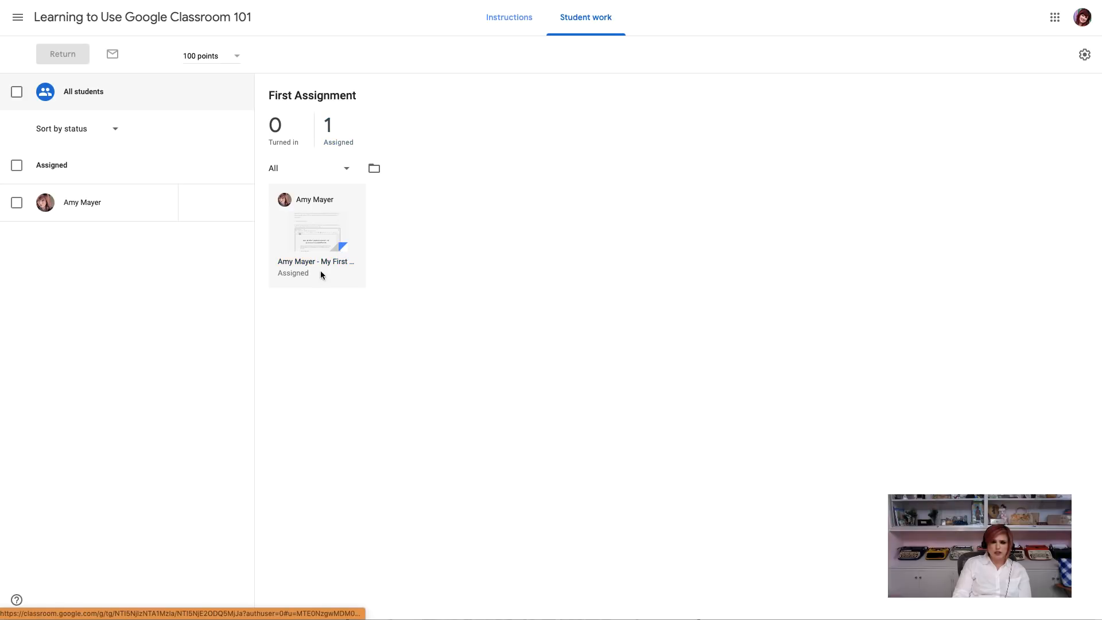
pyautogui.click(317, 232)
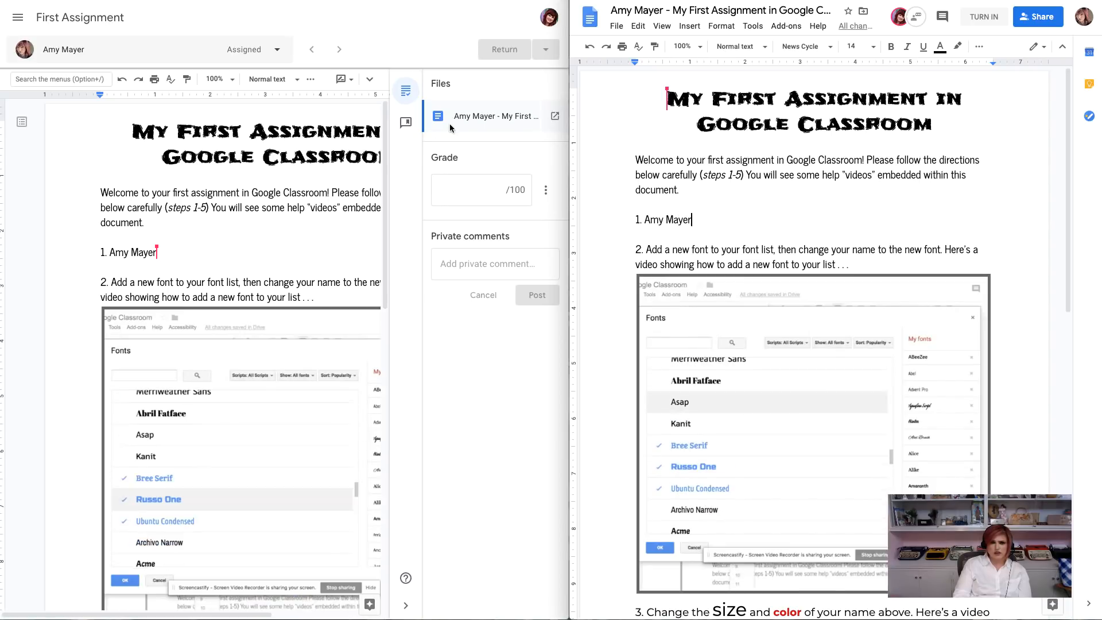
pyautogui.click(161, 412)
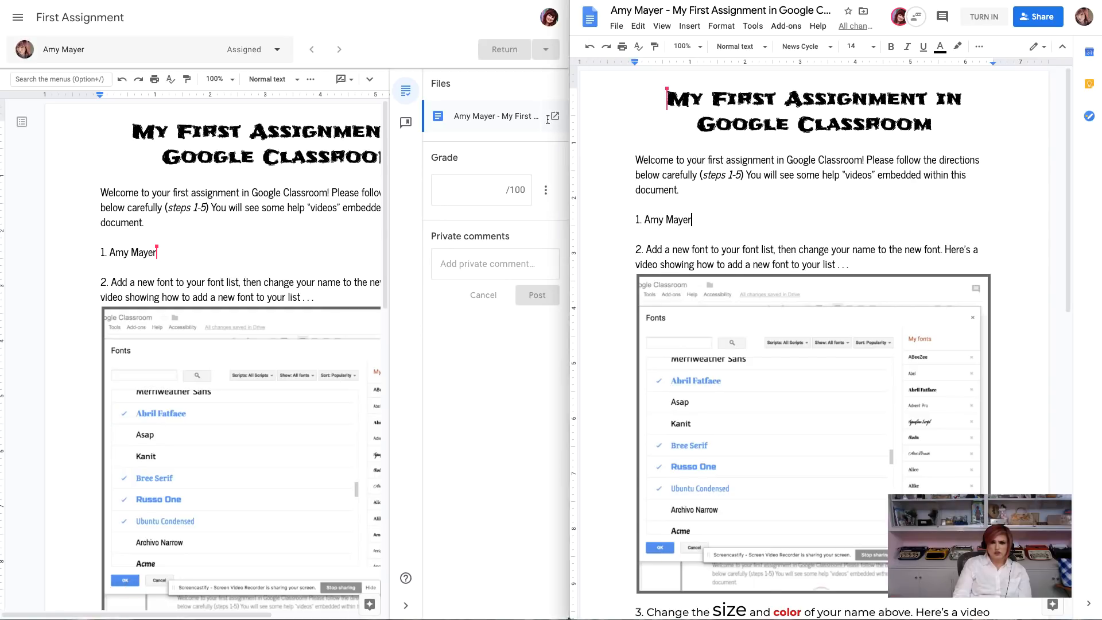
pyautogui.doubleClick(666, 219)
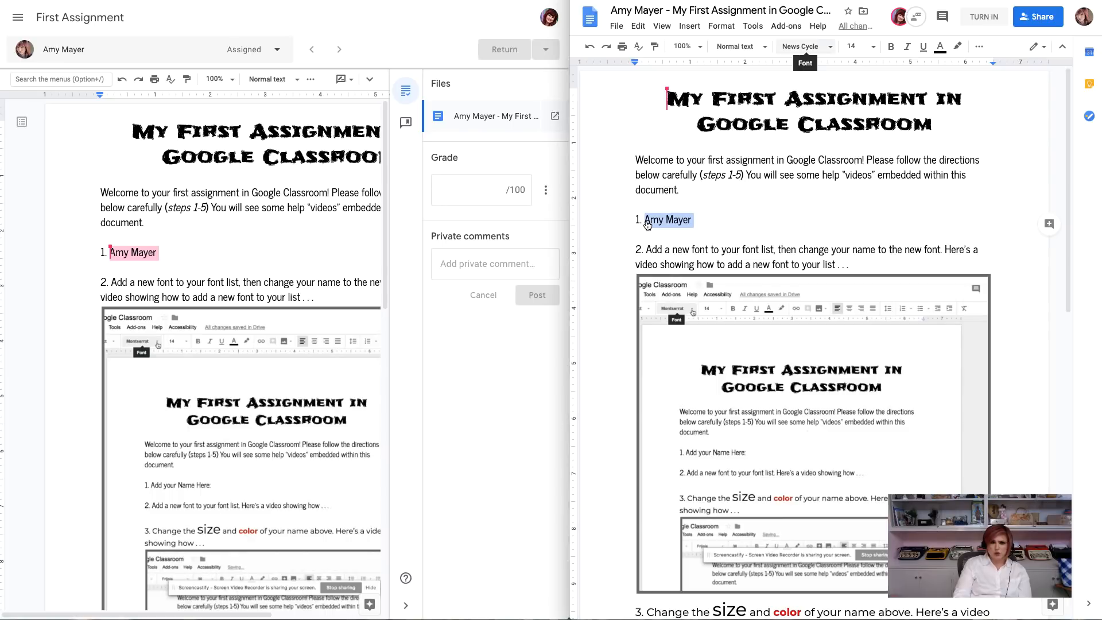
pyautogui.click(804, 46)
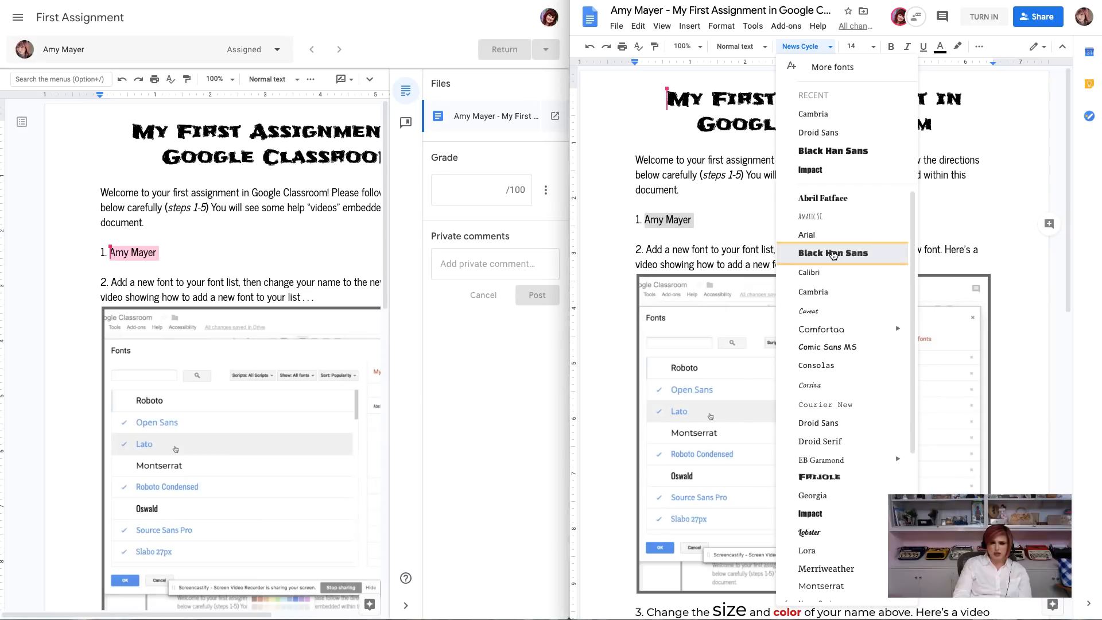
pyautogui.click(833, 252)
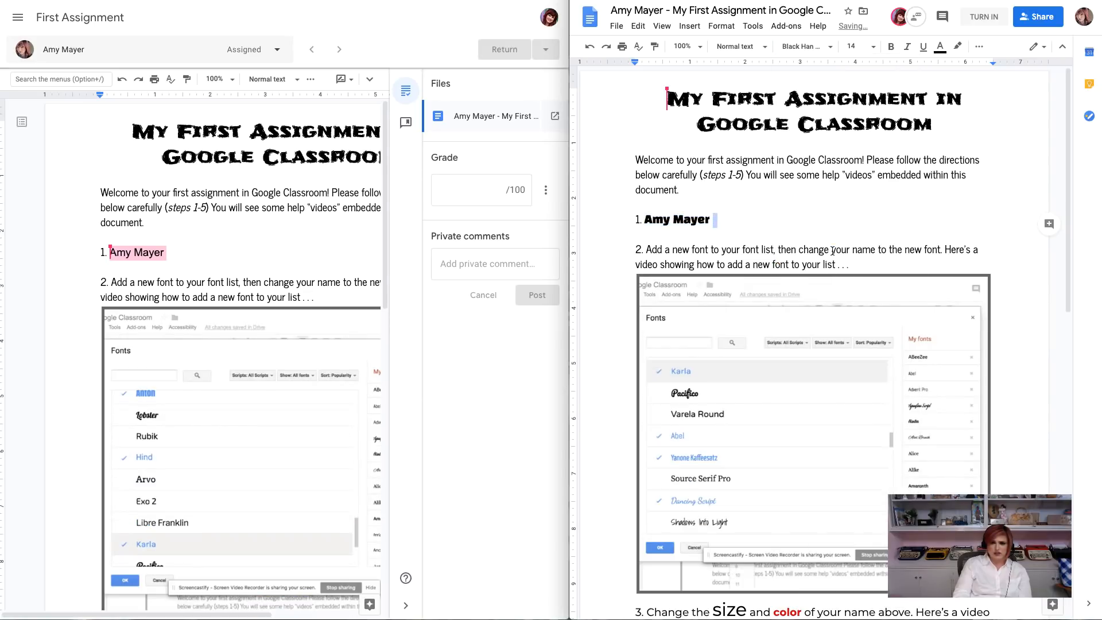
pyautogui.scroll(-3)
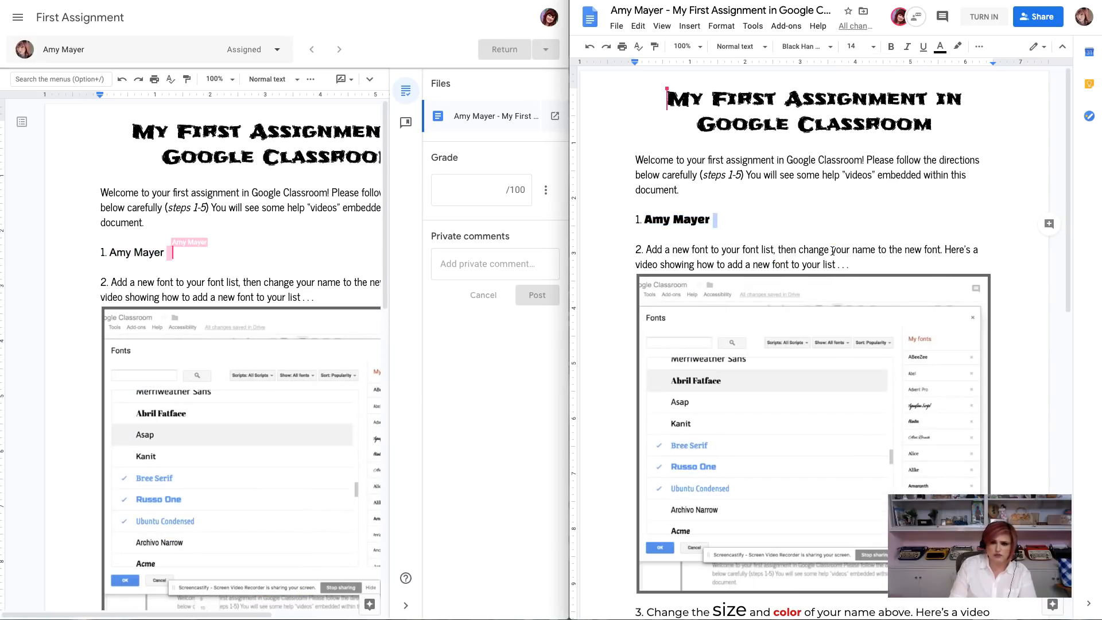
pyautogui.write('Typing my assignment as a student')
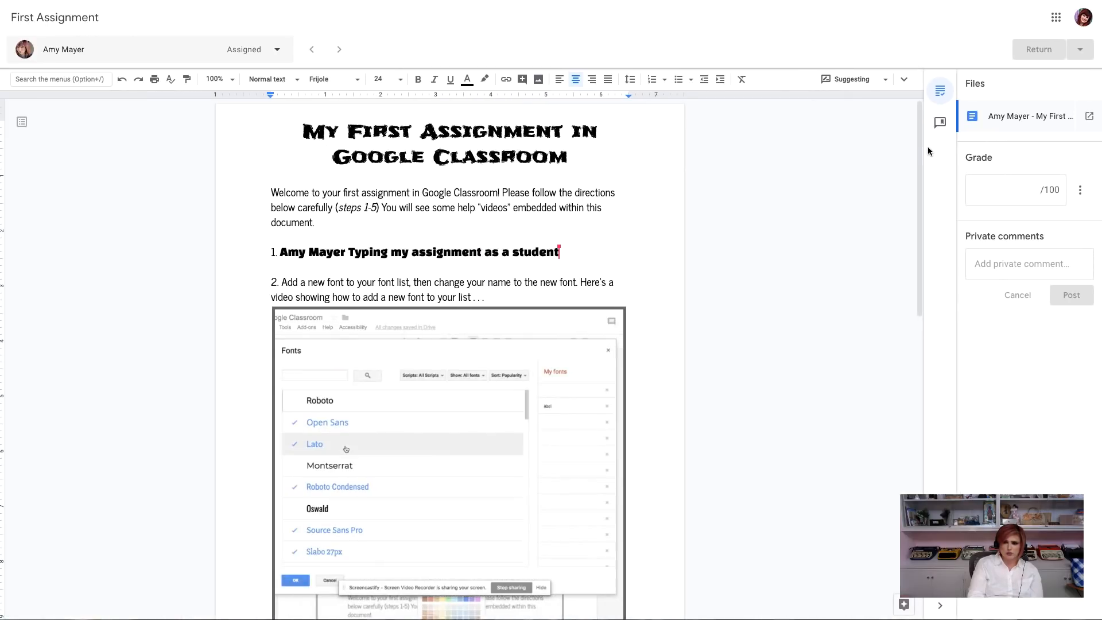
pyautogui.click(1027, 264)
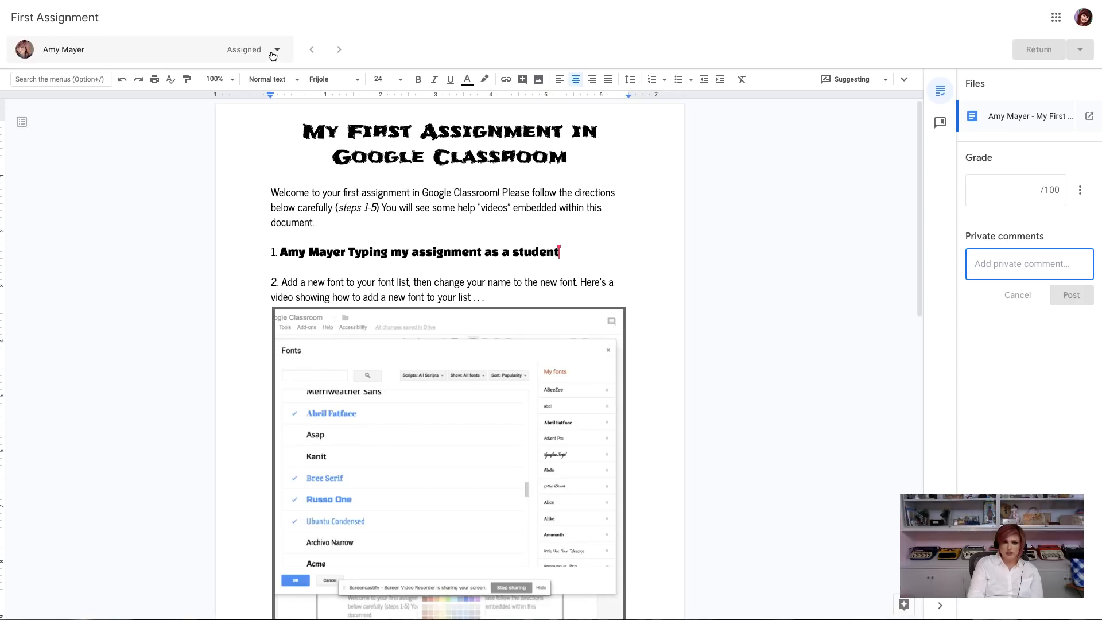
pyautogui.click(274, 49)
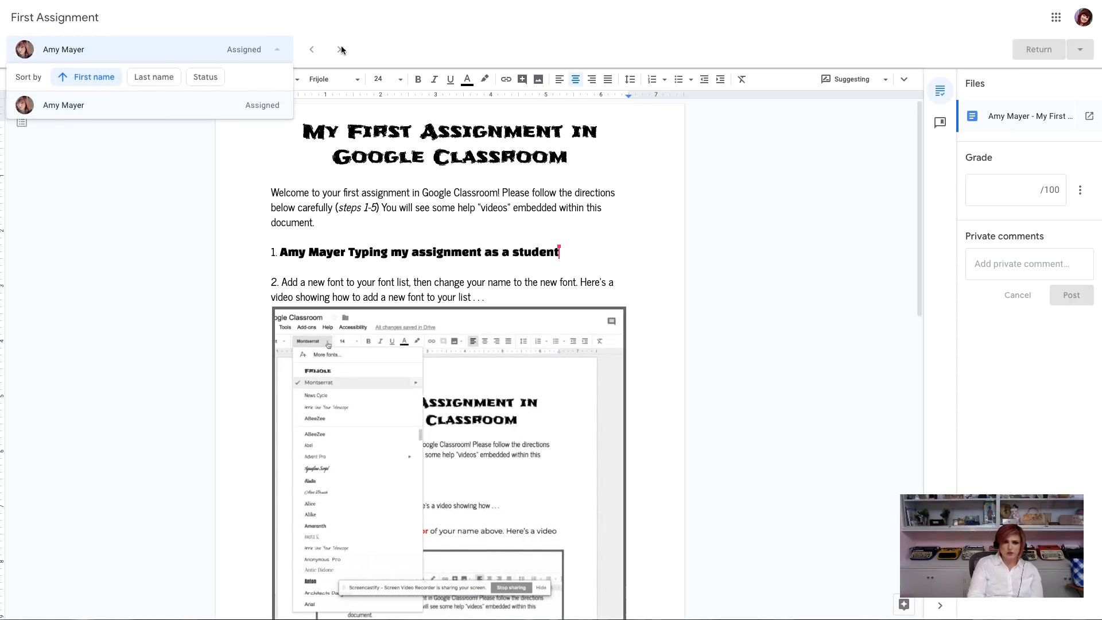
pyautogui.moveTo(340, 49)
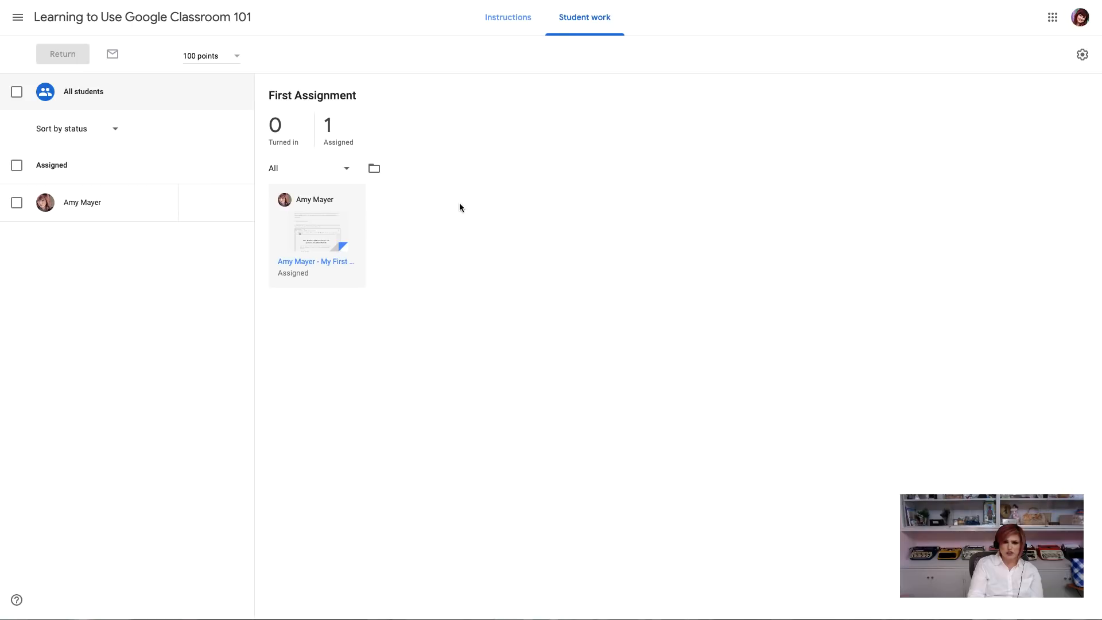
pyautogui.moveTo(405, 205)
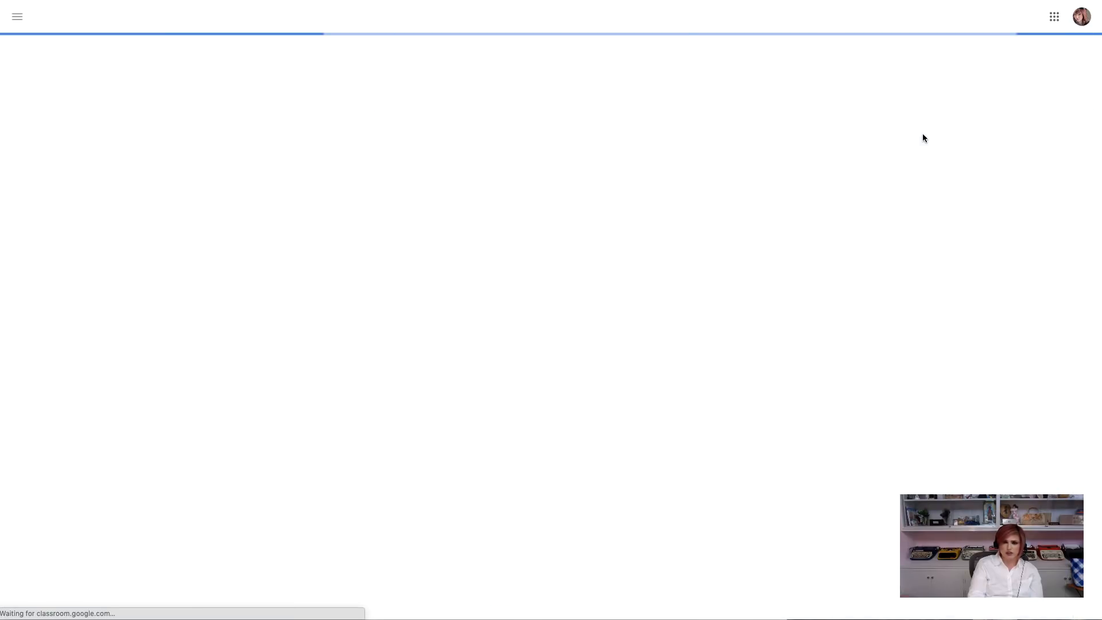
pyautogui.moveTo(695, 156)
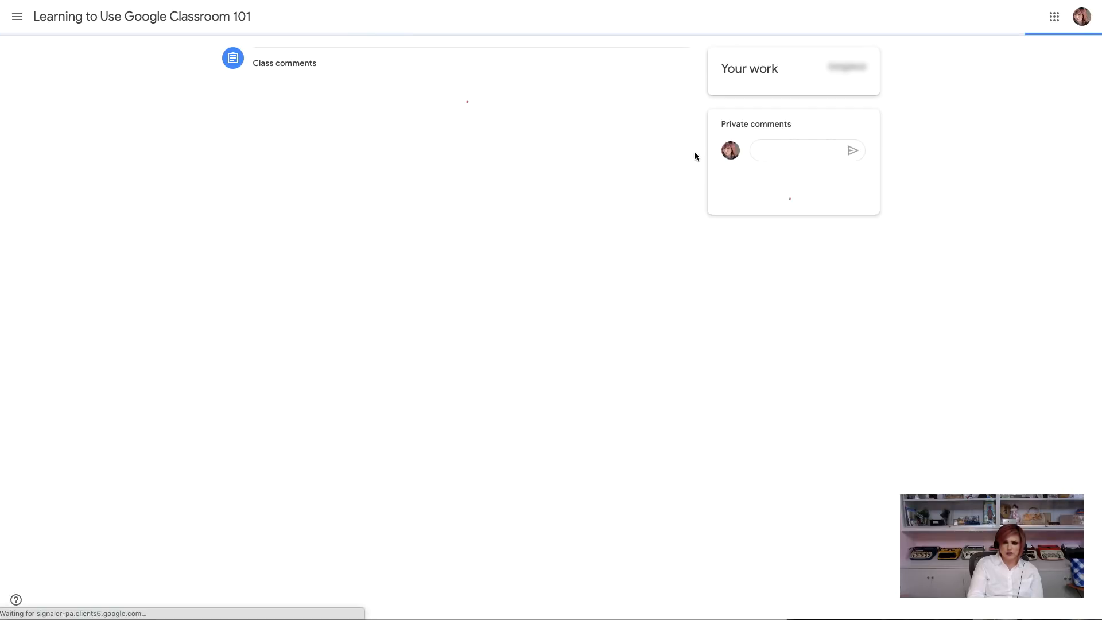
# Turn in First Assignment as the student and confirm the submission
pyautogui.click(793, 168)
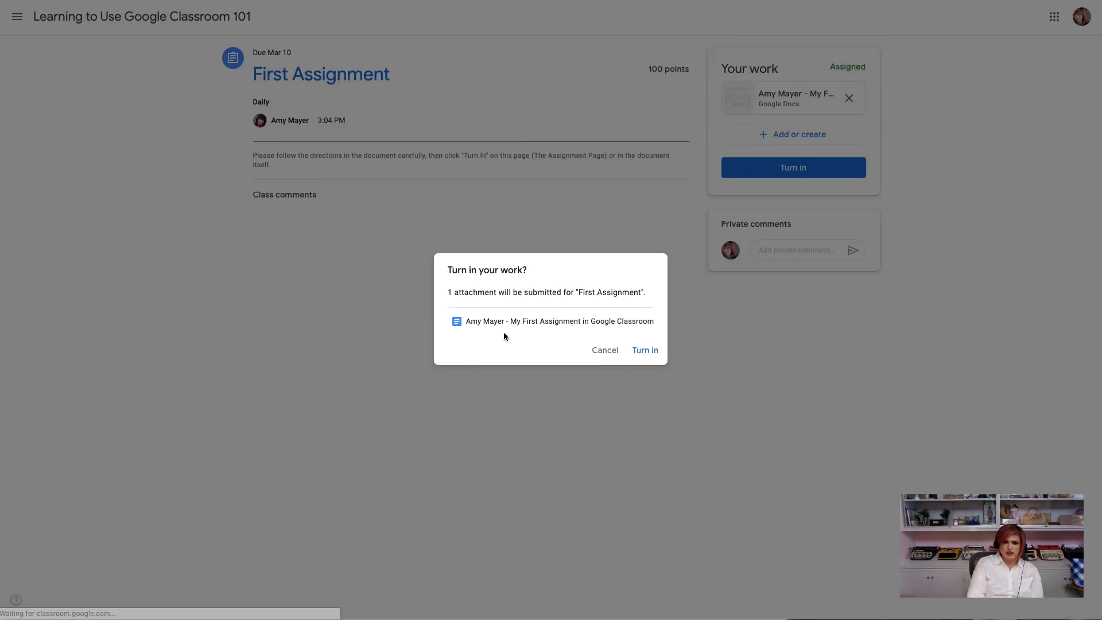
pyautogui.click(644, 350)
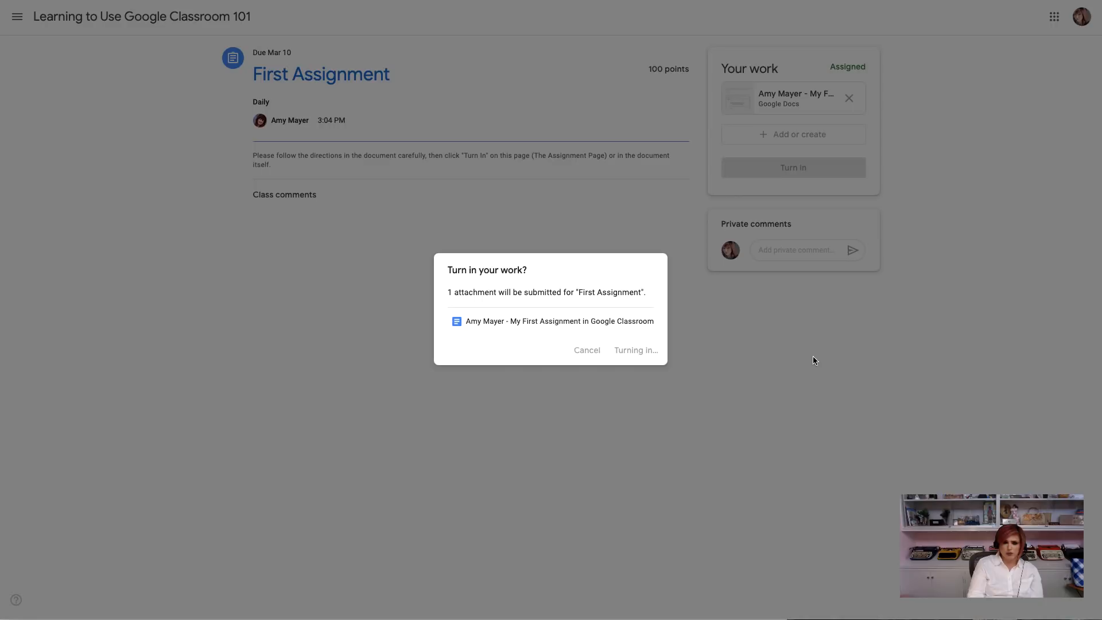
pyautogui.click(634, 350)
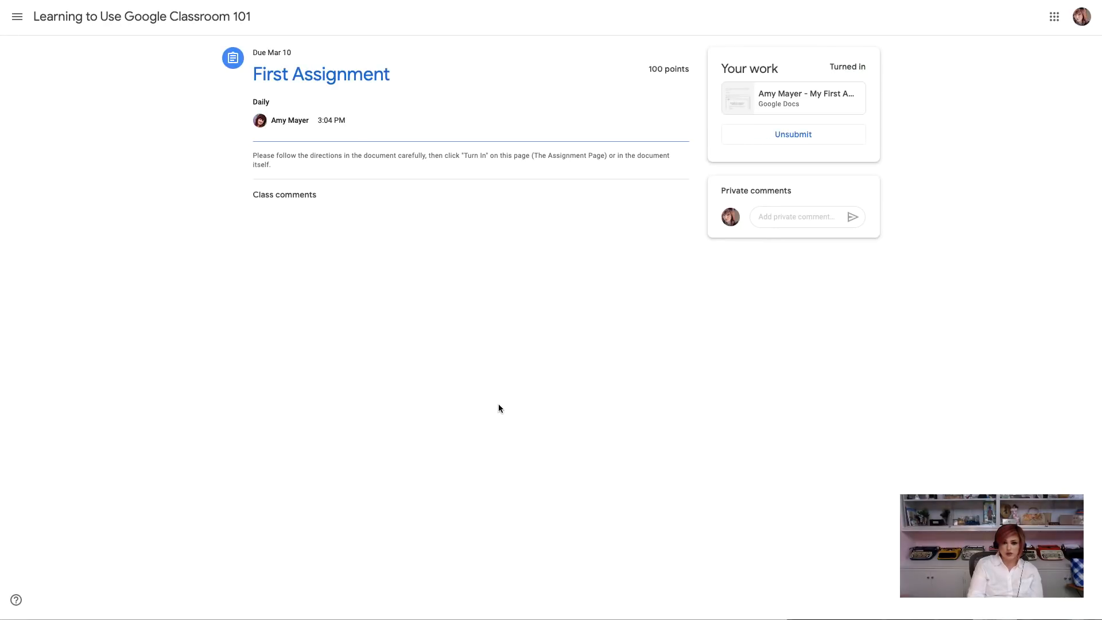
pyautogui.moveTo(457, 346)
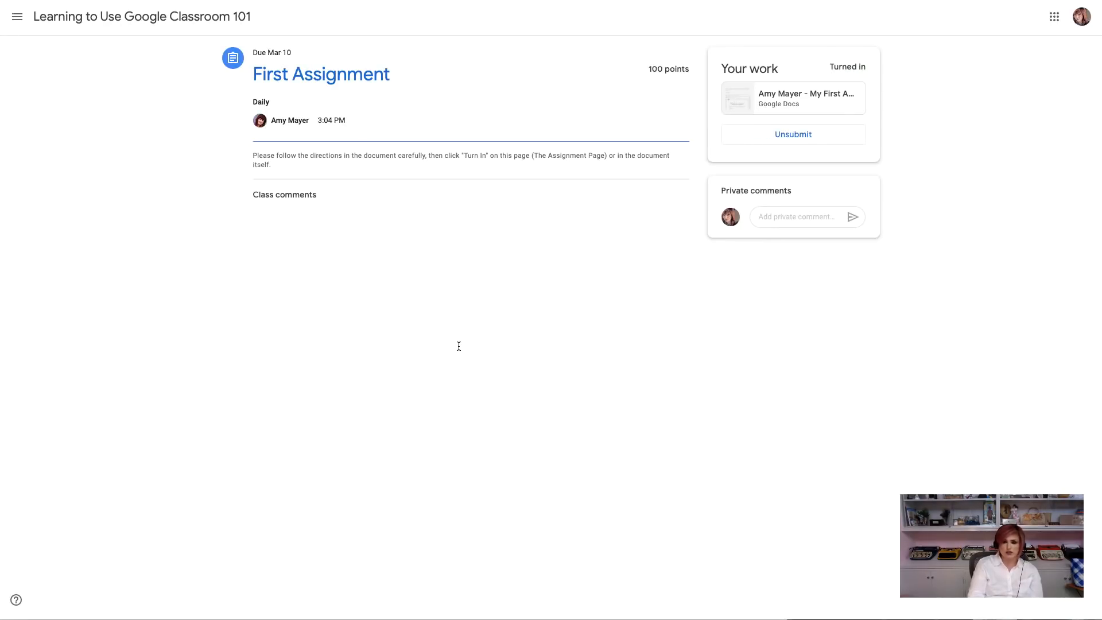
pyautogui.moveTo(759, 139)
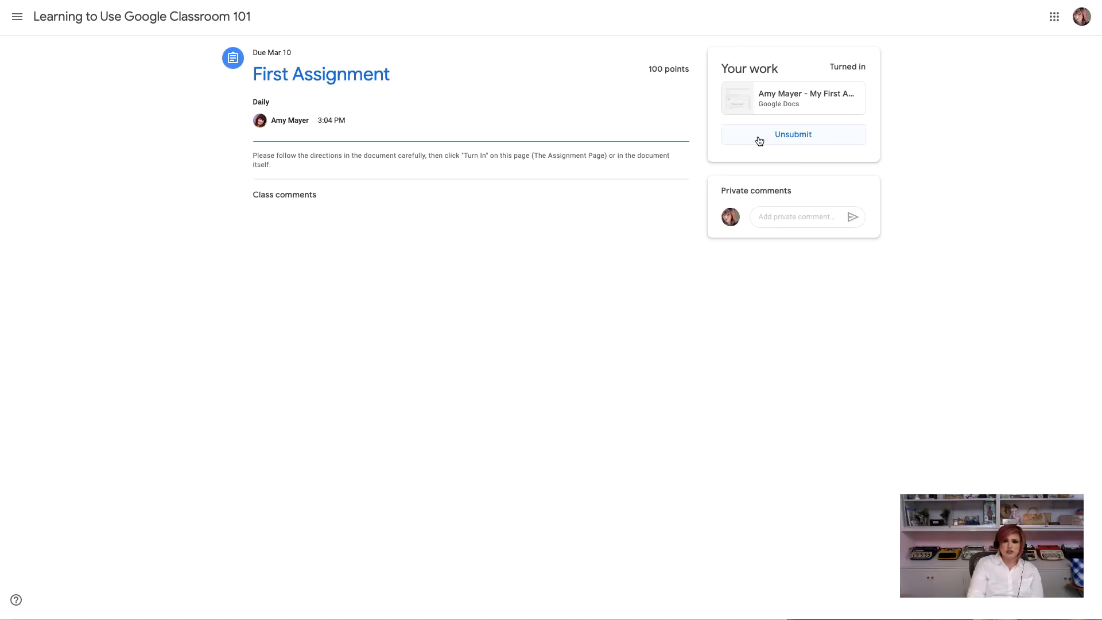
pyautogui.moveTo(806, 93)
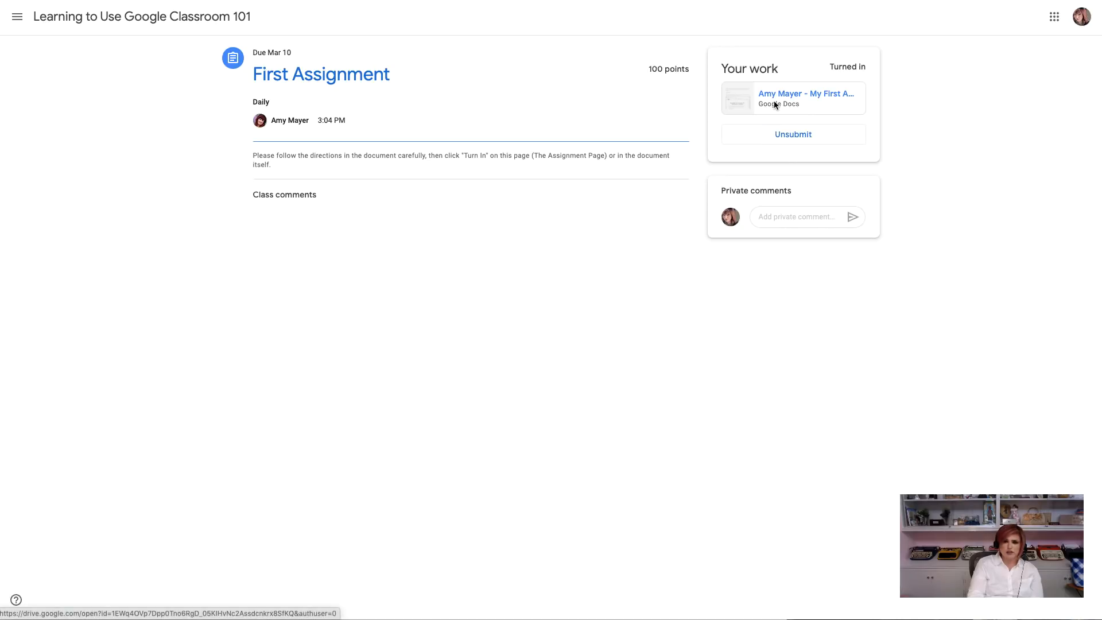
pyautogui.click(805, 98)
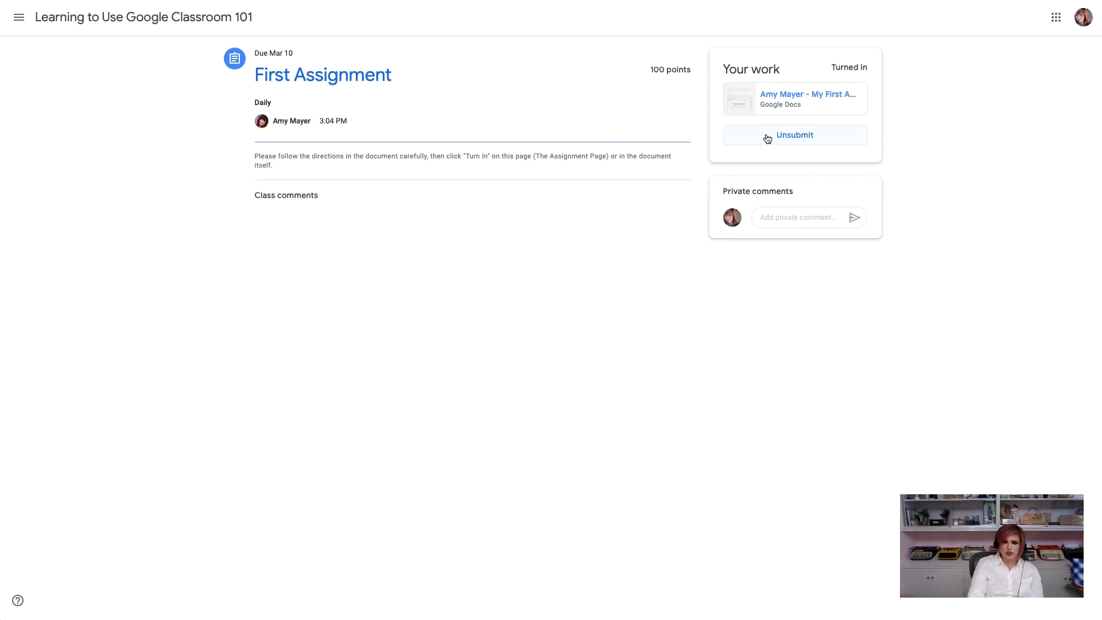
# Unsubmit First Assignment back to Assigned and reopen the attached document
pyautogui.click(795, 134)
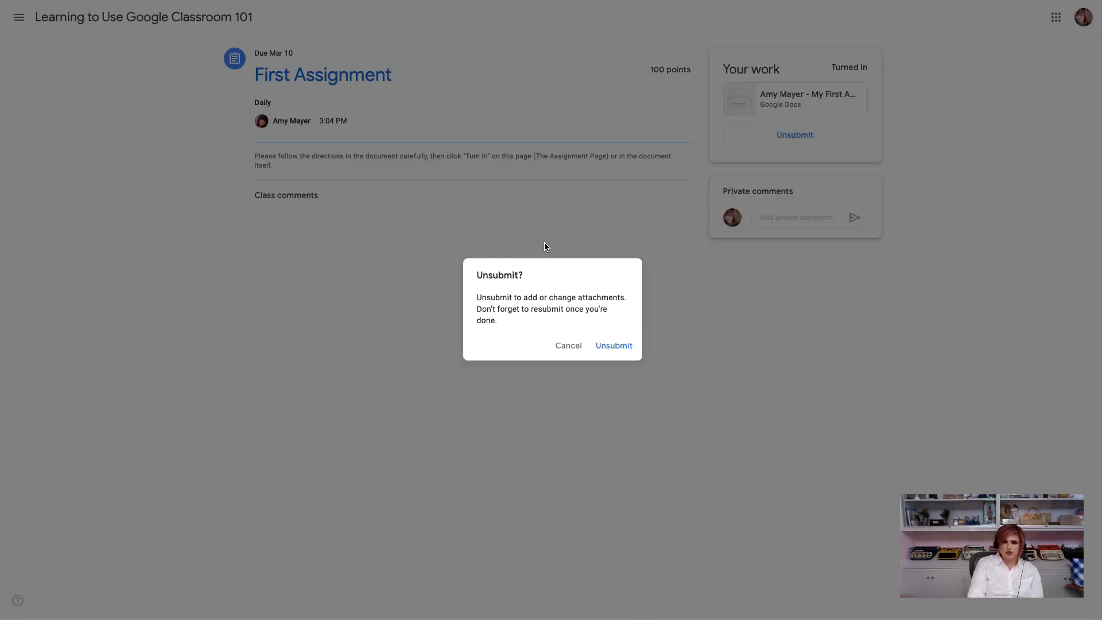
pyautogui.click(612, 345)
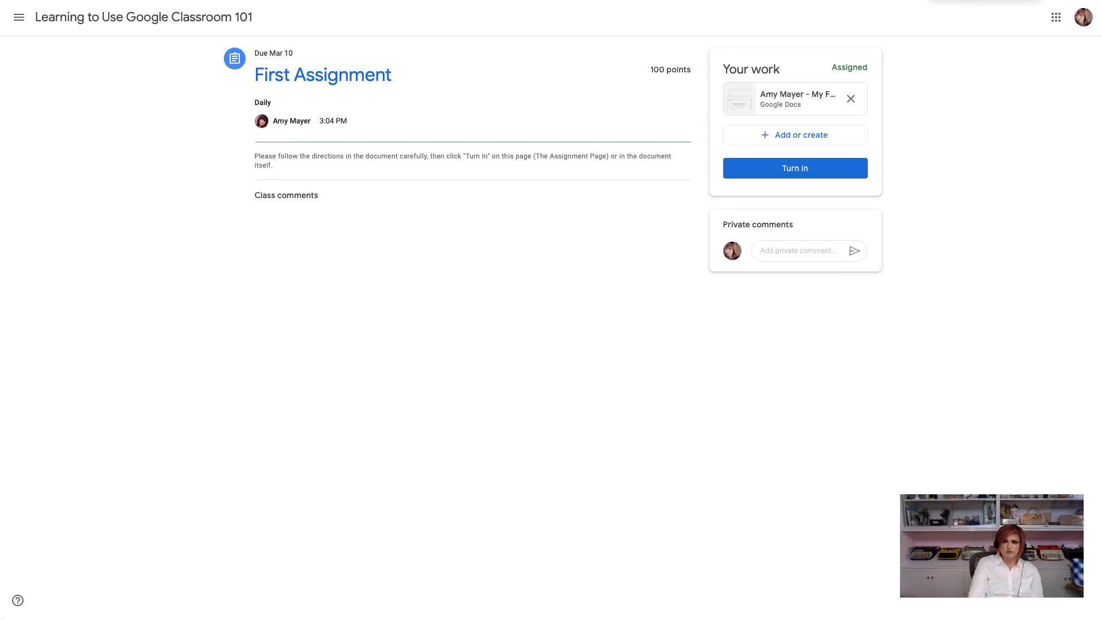
pyautogui.click(794, 99)
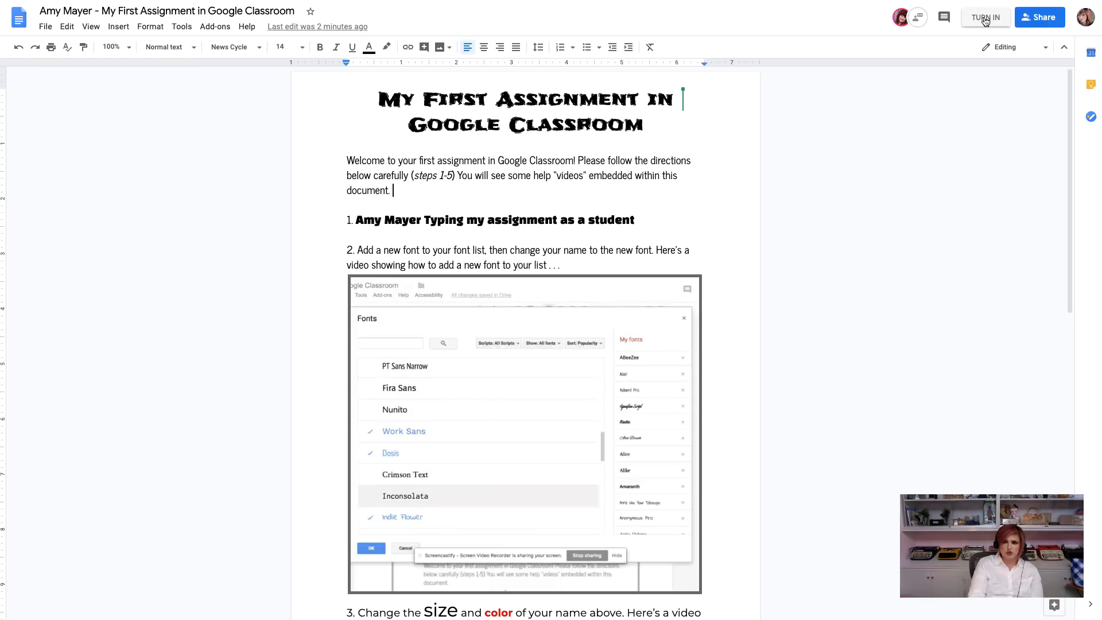
# Turn in First Assignment again from the Doc so it counts as 1 turned in
pyautogui.scroll(-3)
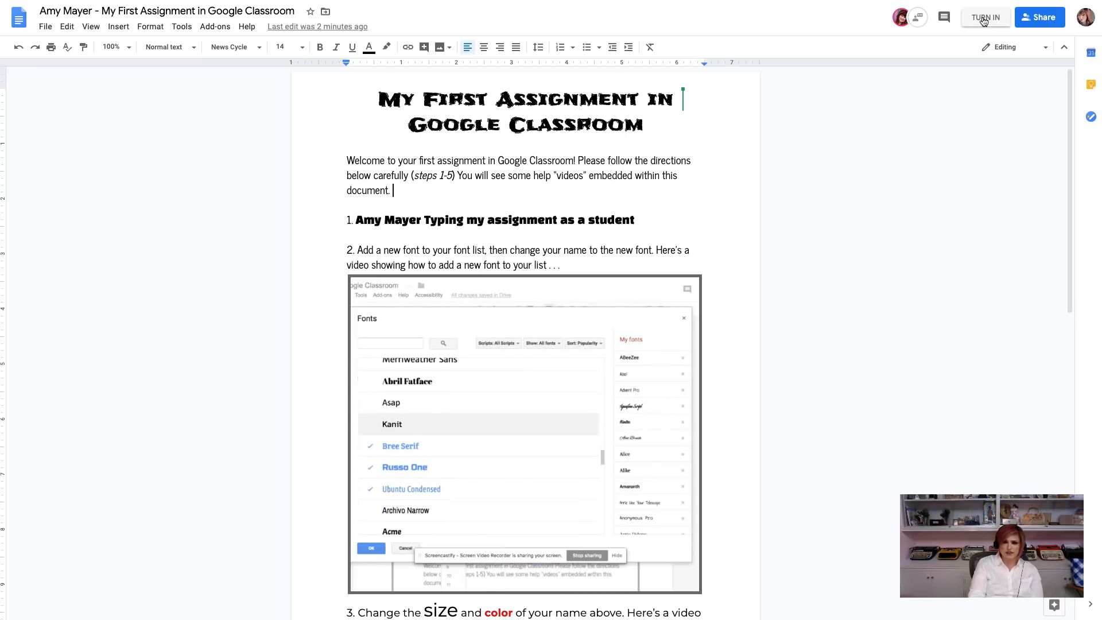
pyautogui.click(984, 17)
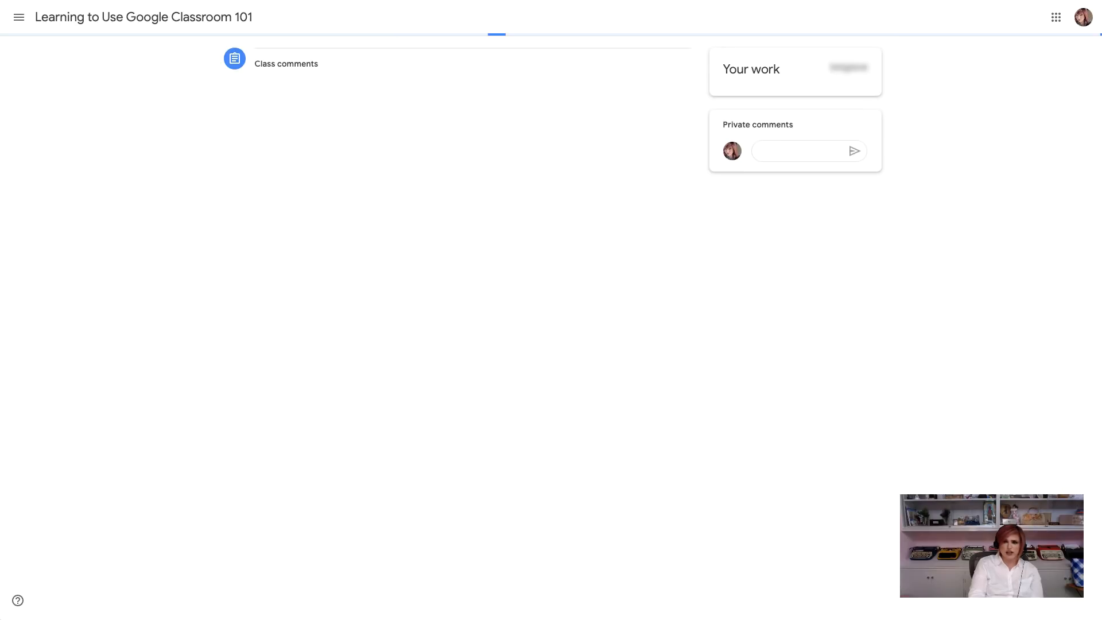
pyautogui.click(794, 167)
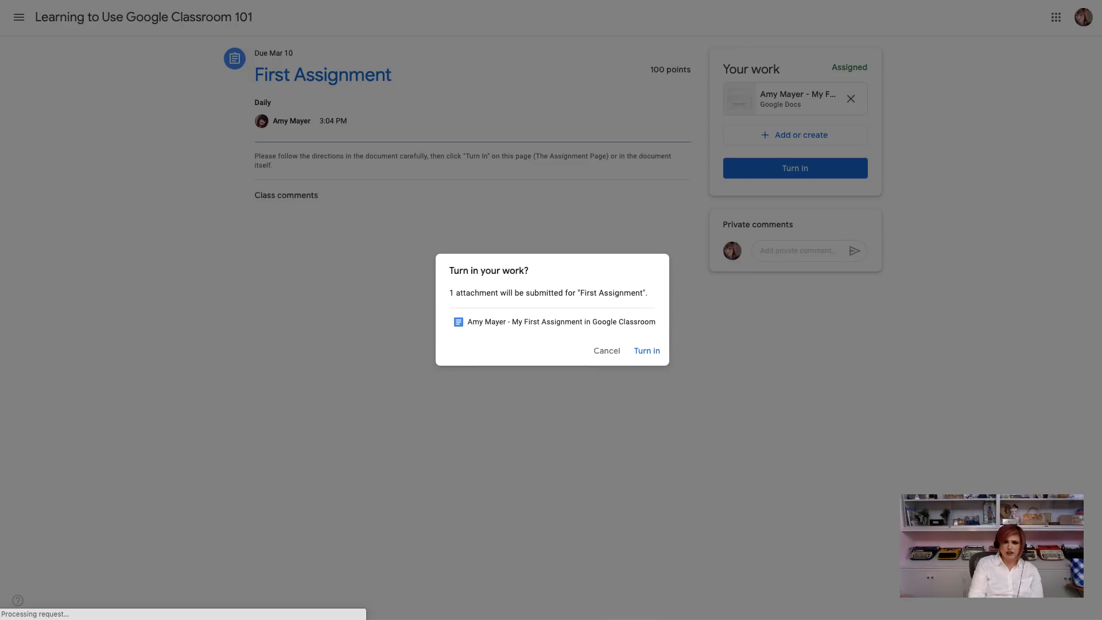
pyautogui.click(646, 351)
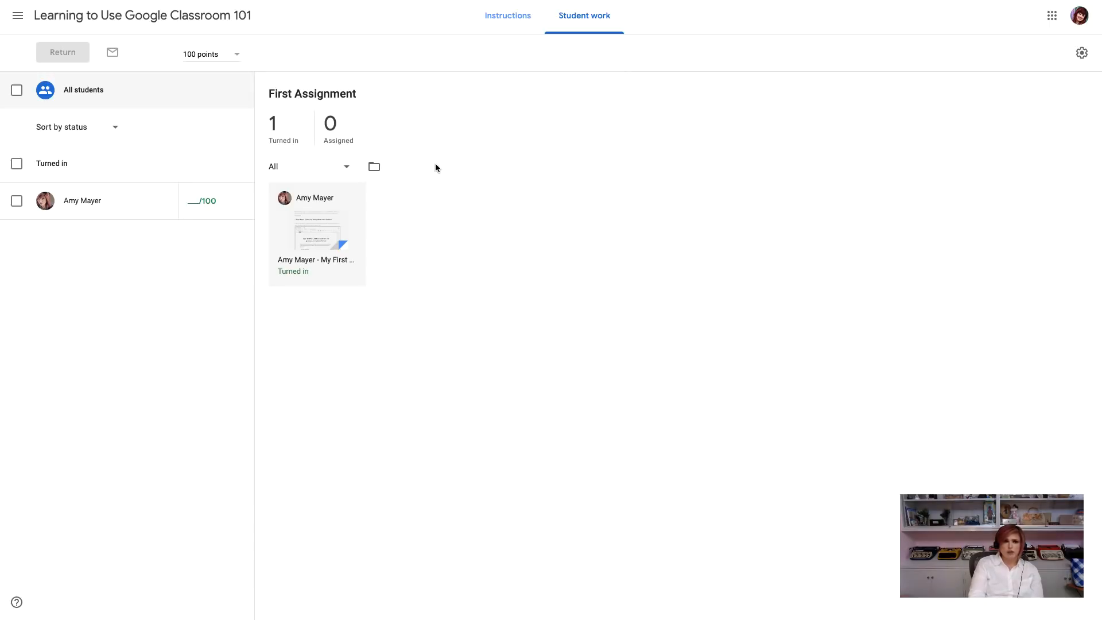
pyautogui.moveTo(284, 129)
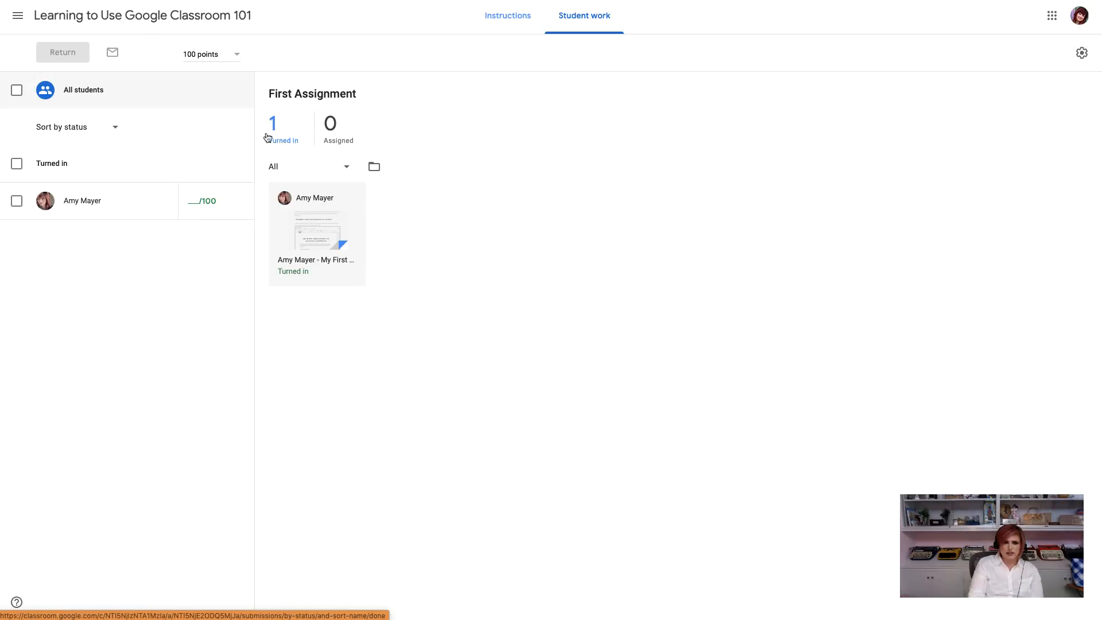
pyautogui.click(316, 227)
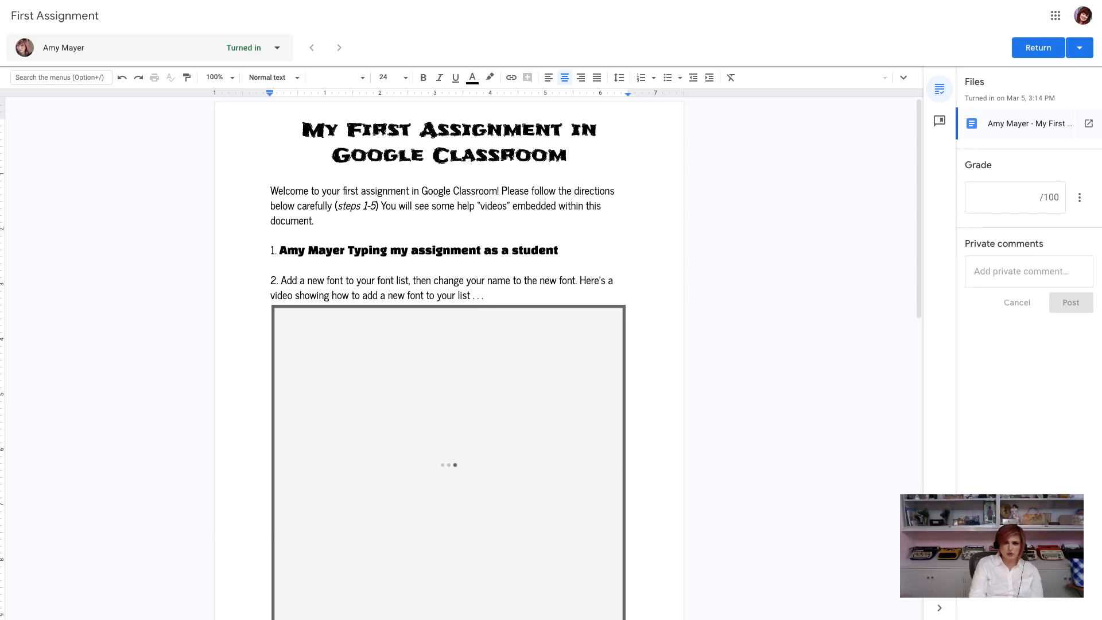
pyautogui.click(337, 77)
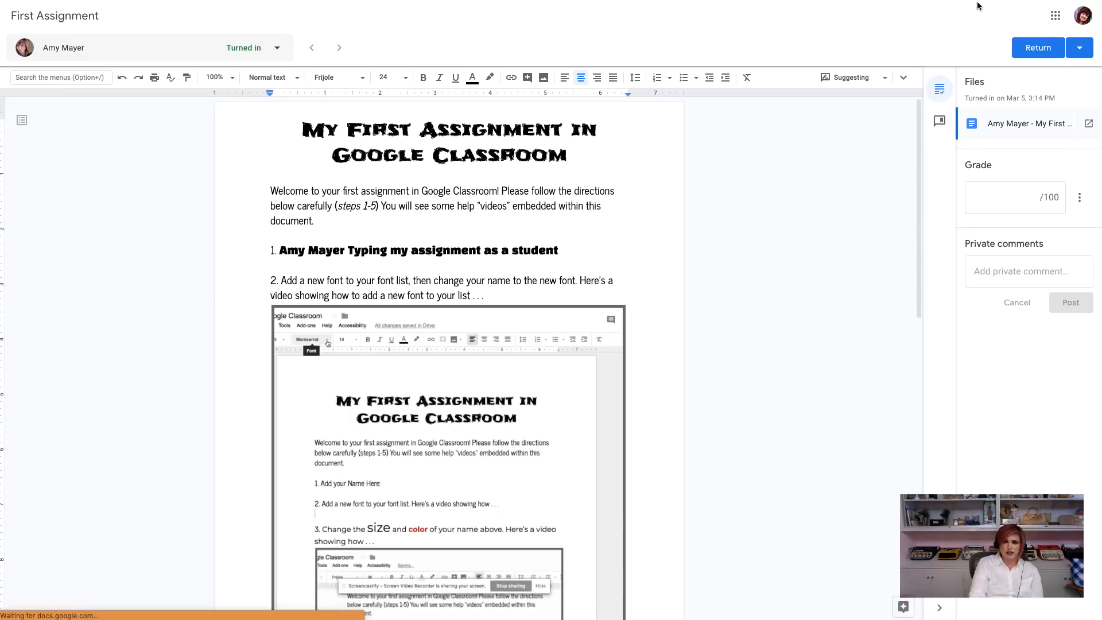
pyautogui.click(307, 340)
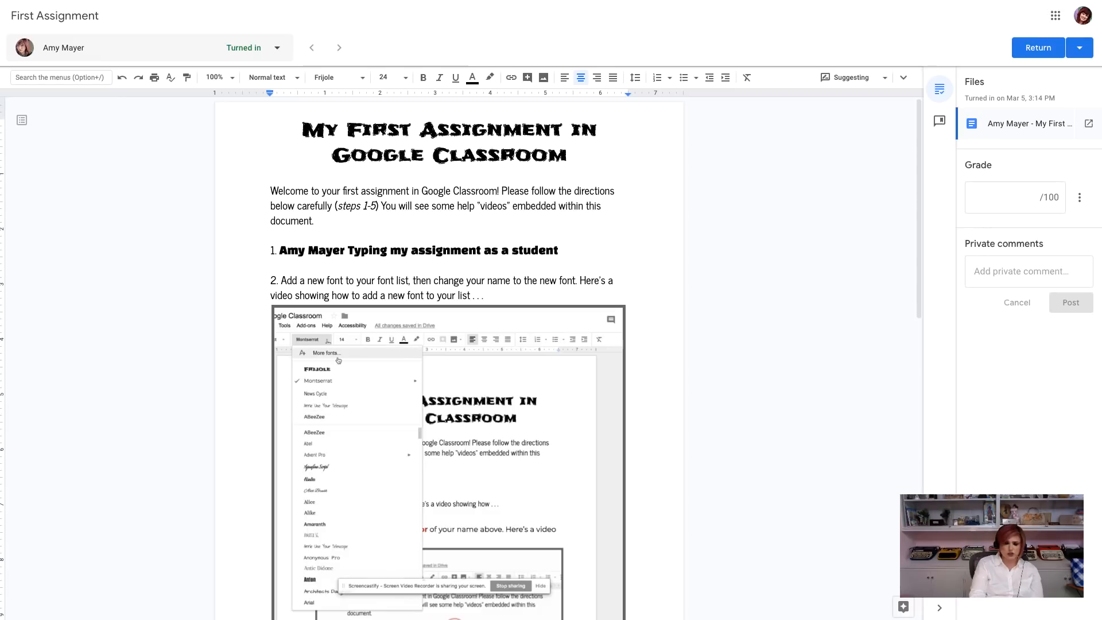
pyautogui.click(325, 352)
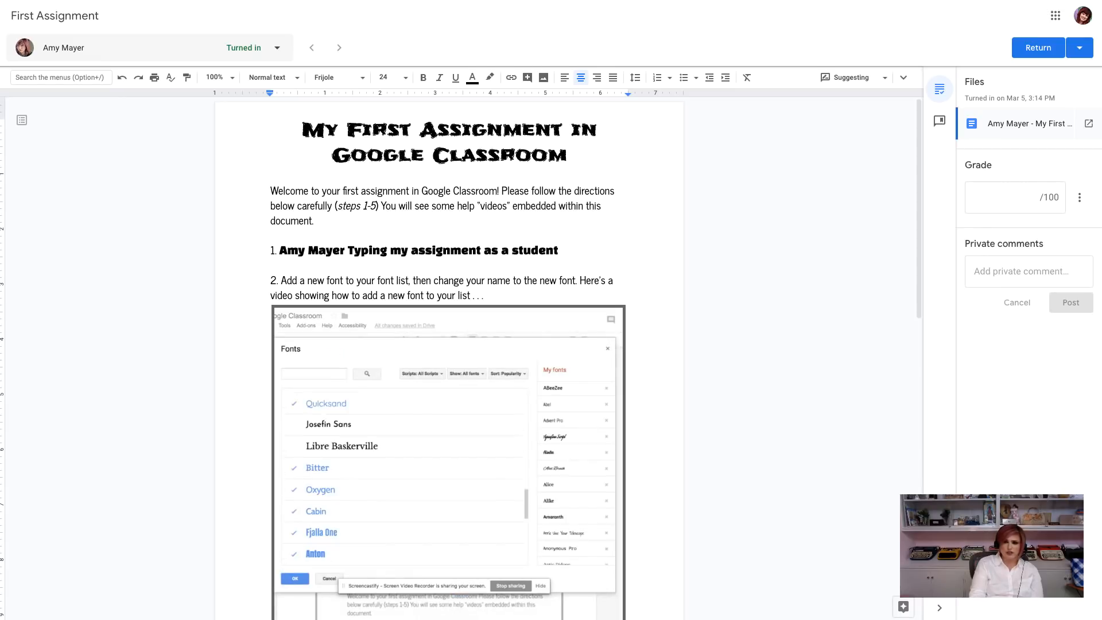
pyautogui.scroll(-3)
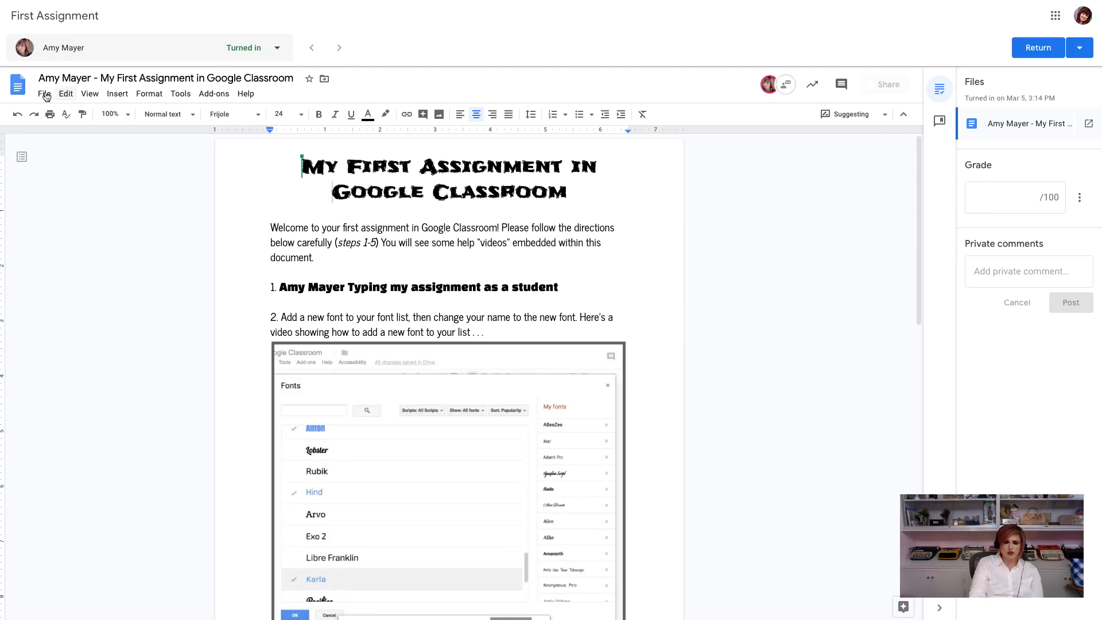
pyautogui.click(44, 93)
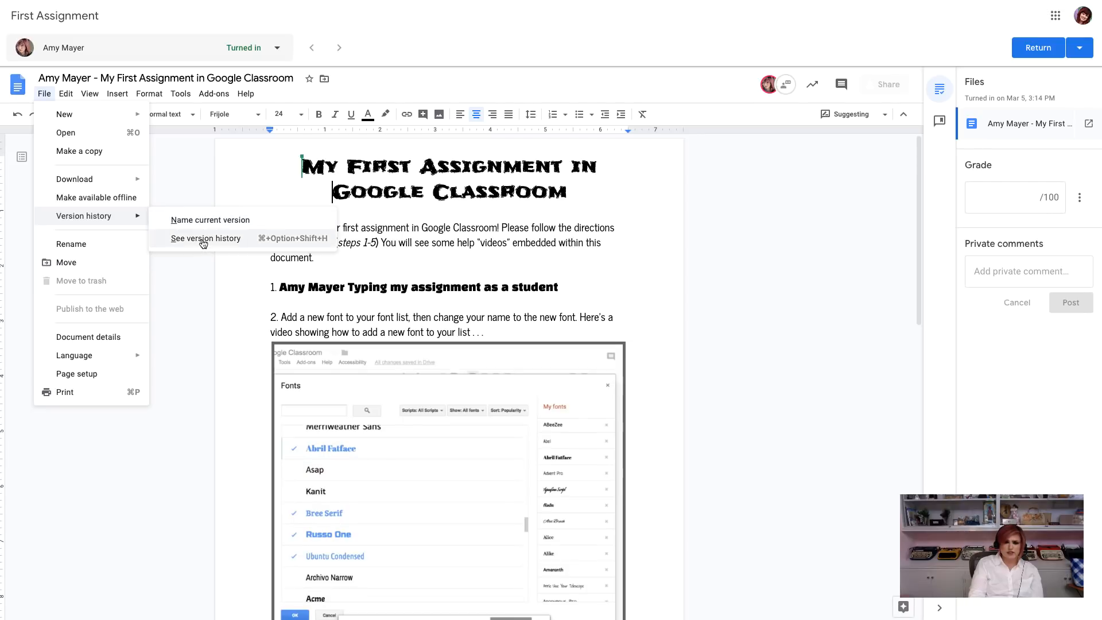
pyautogui.moveTo(224, 242)
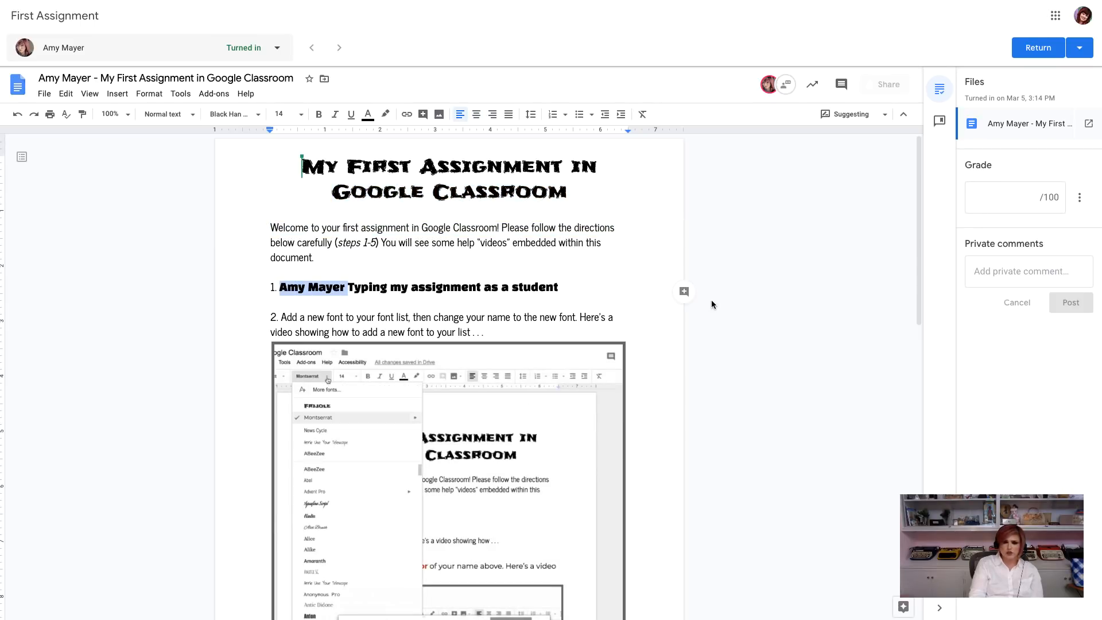
# Post the private comment 'This is global feedback.' and return to the student work overview
pyautogui.click(681, 290)
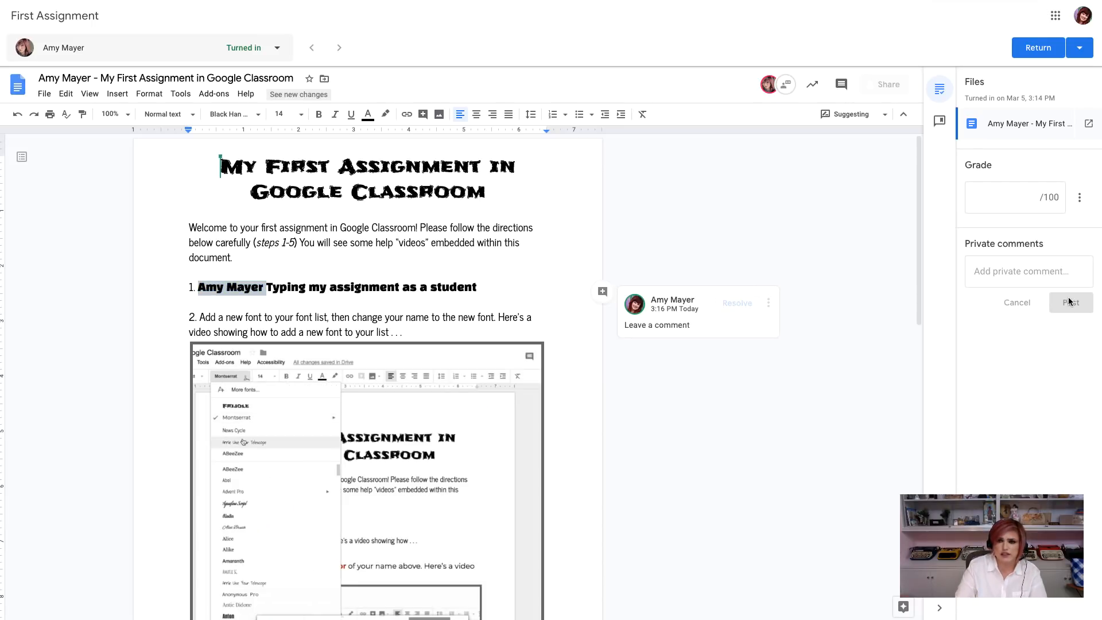
pyautogui.click(1027, 270)
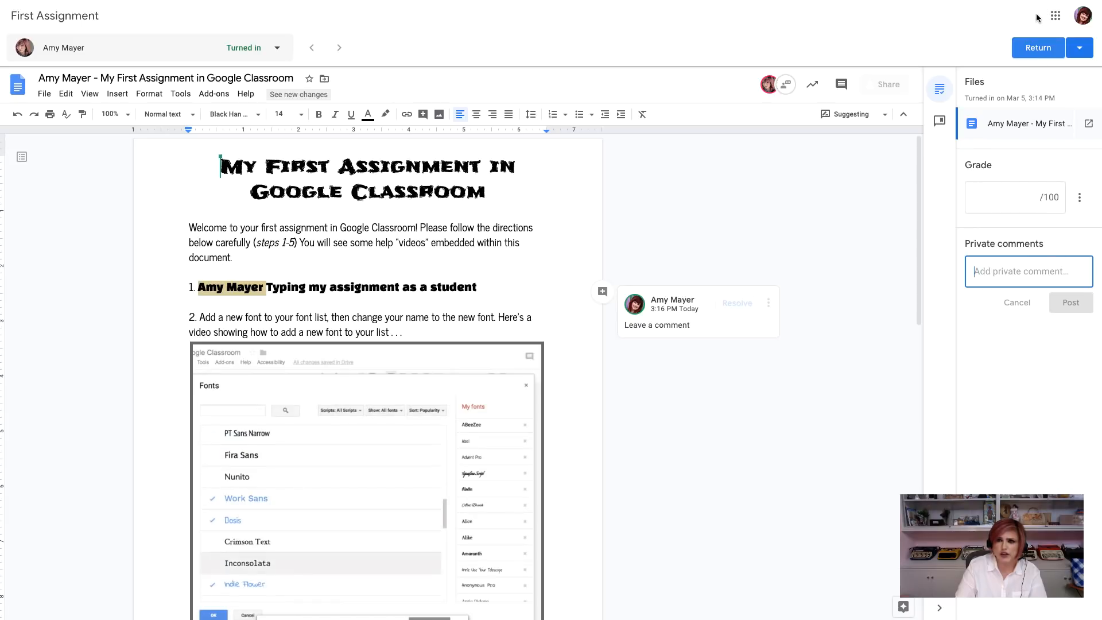
pyautogui.write('This is global feedback.')
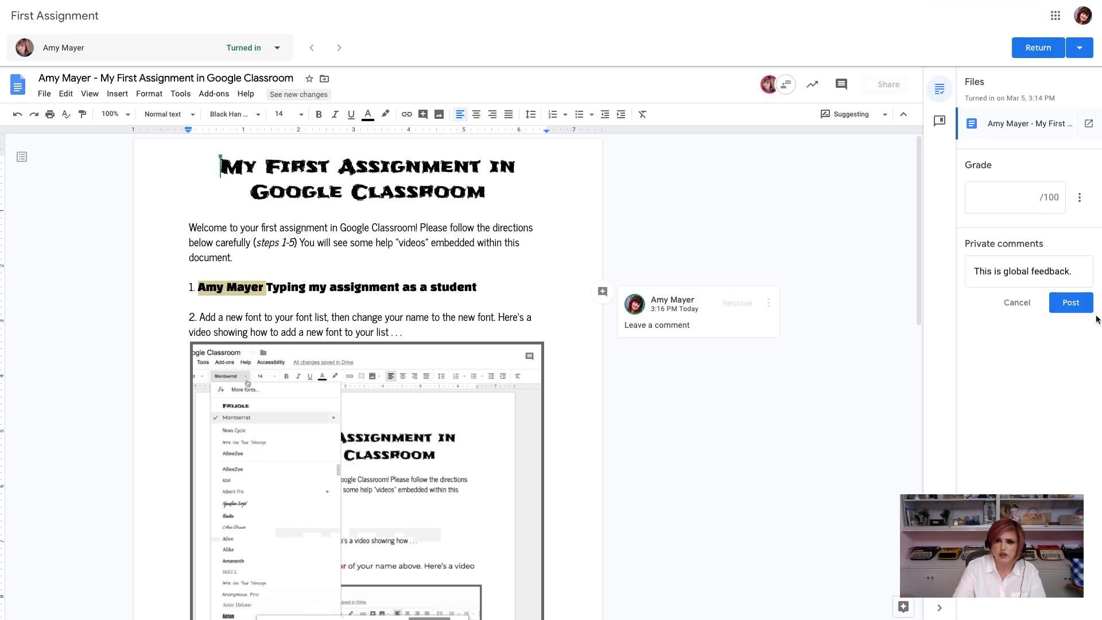
pyautogui.click(1070, 301)
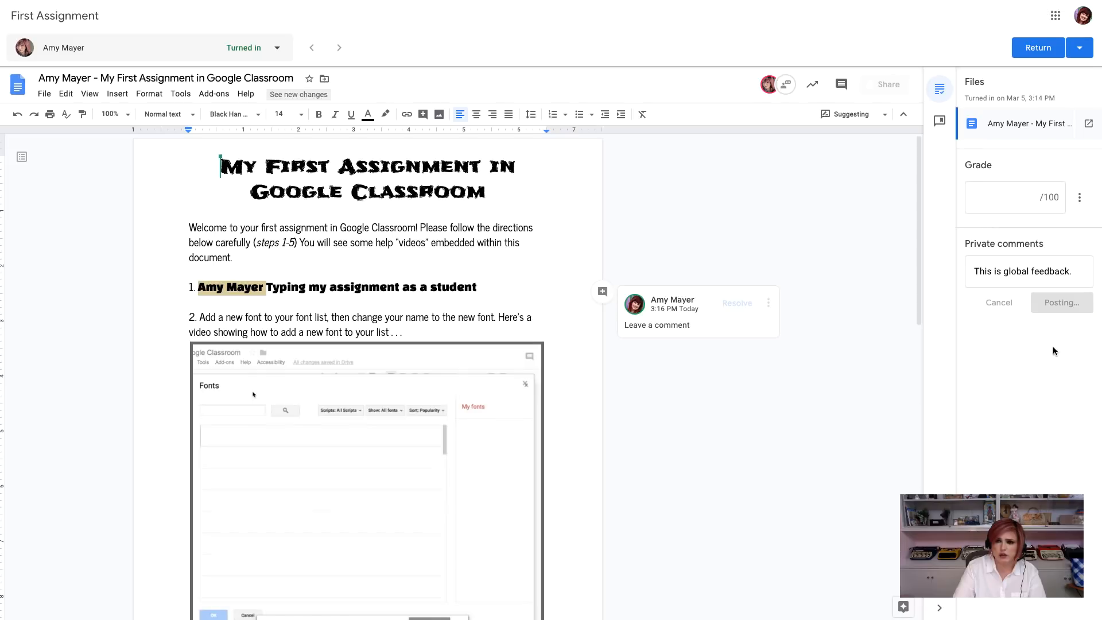
pyautogui.click(1060, 301)
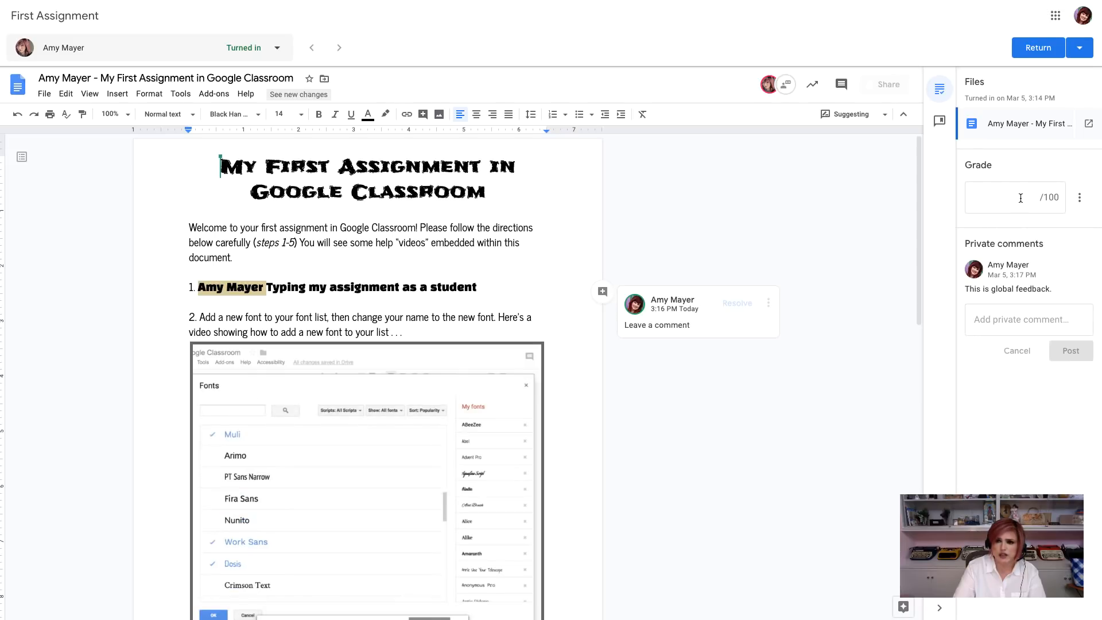
pyautogui.click(1008, 197)
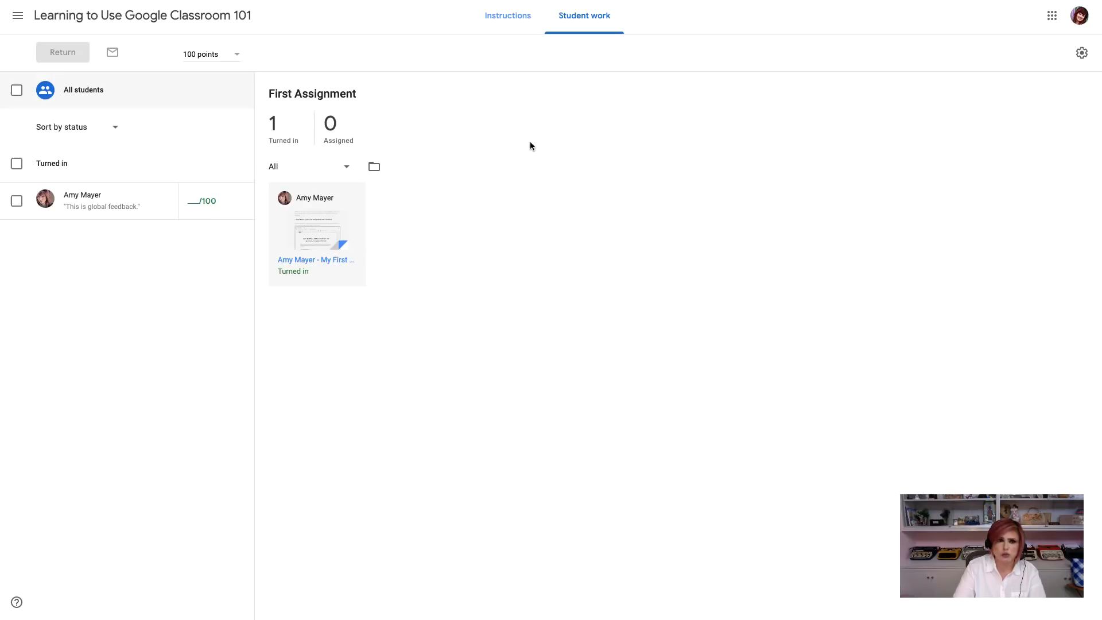
pyautogui.moveTo(205, 205)
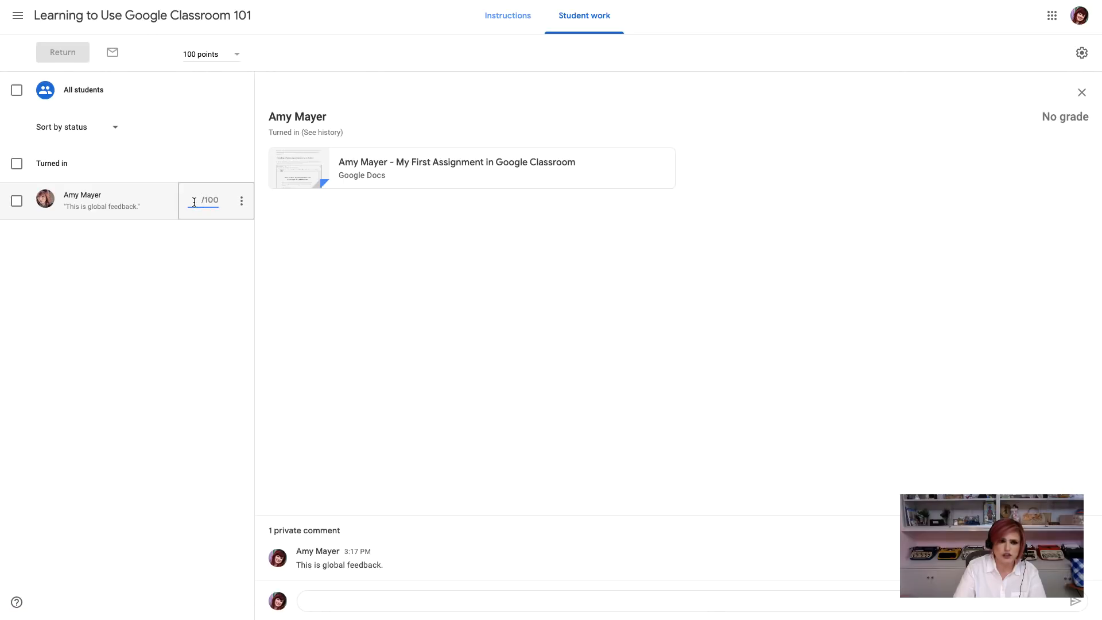
# Enter a grade of 100 and return the graded First Assignment to the student
pyautogui.write('100')
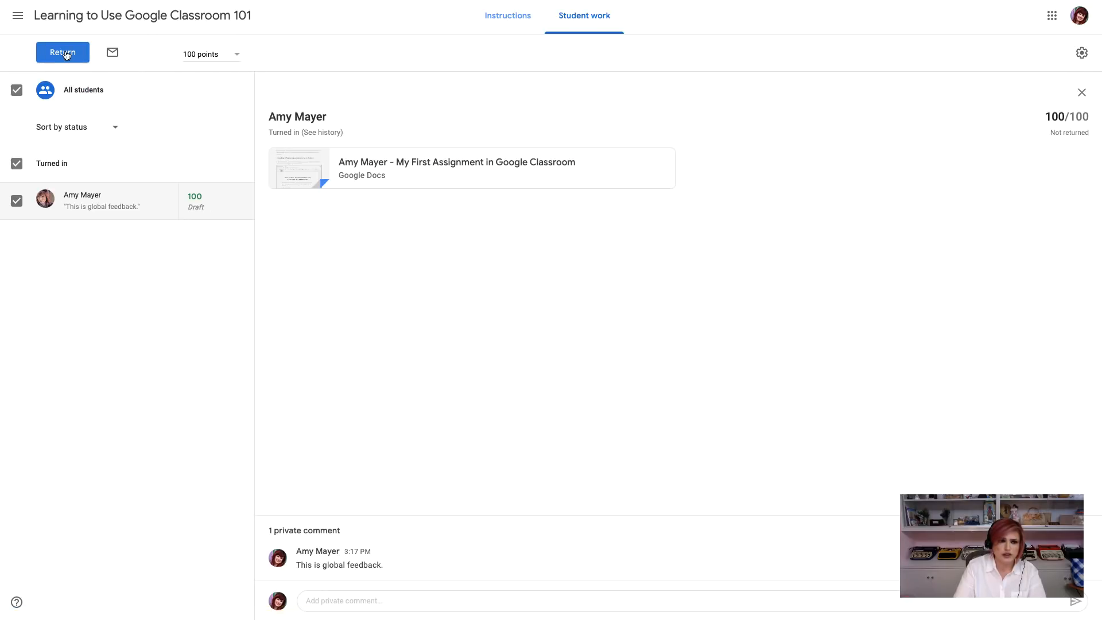
pyautogui.click(62, 52)
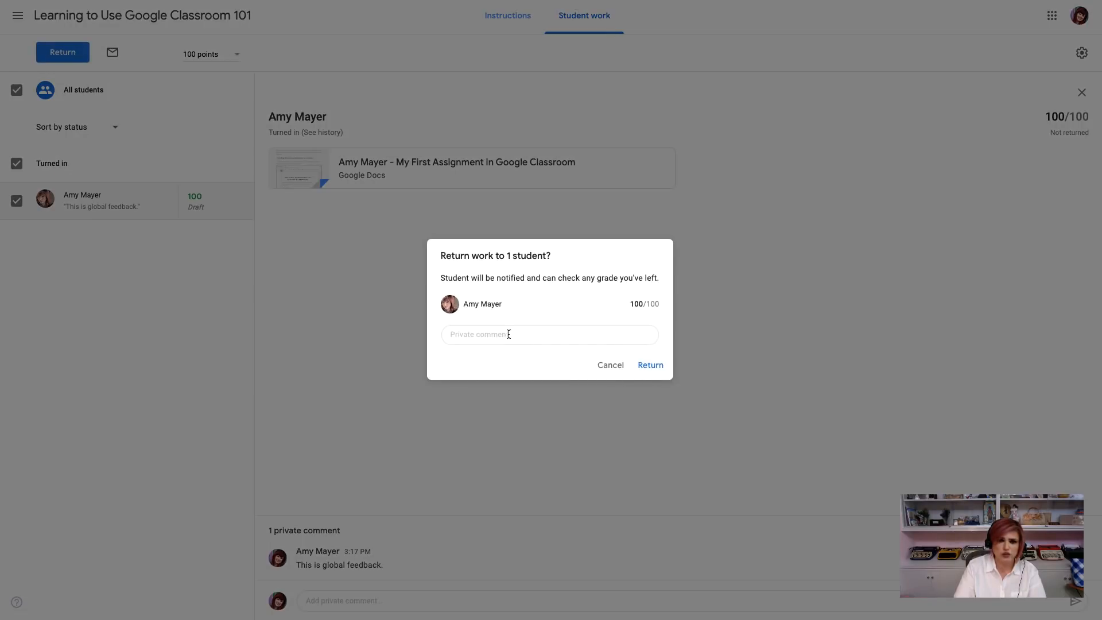
pyautogui.write('Nic')
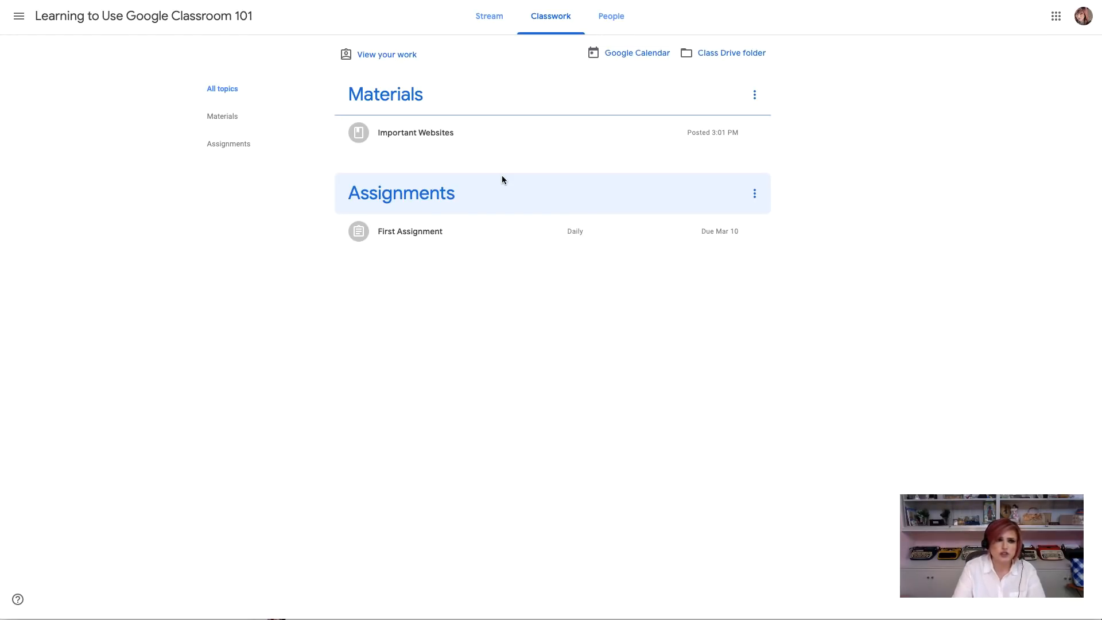
pyautogui.moveTo(385, 54)
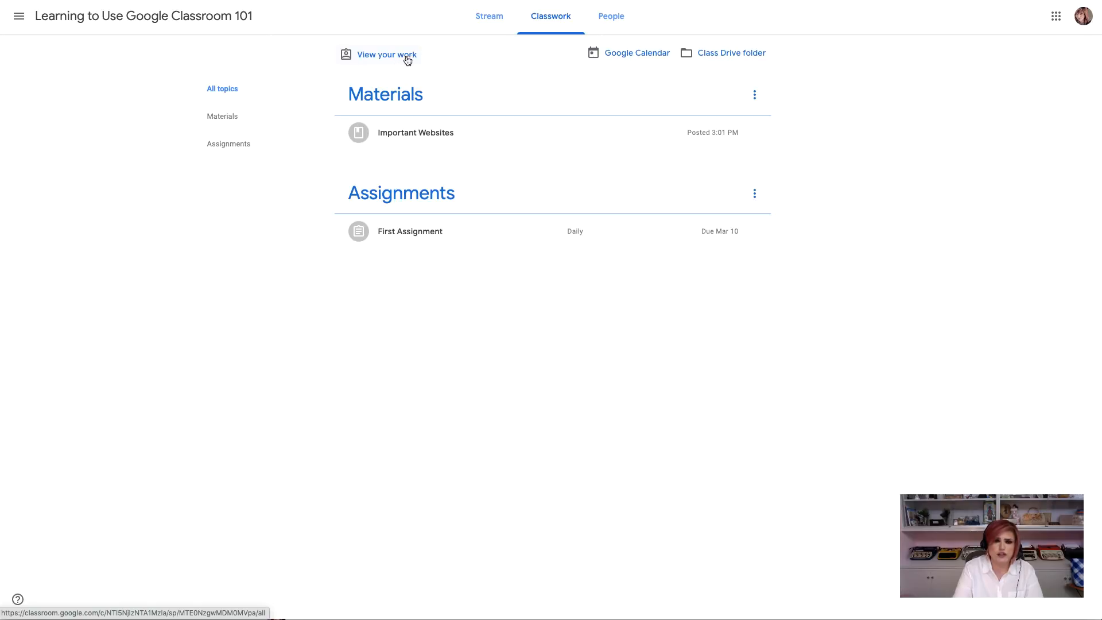
# Filter the student's work by Returned with grade, then Missing, then back
pyautogui.click(385, 54)
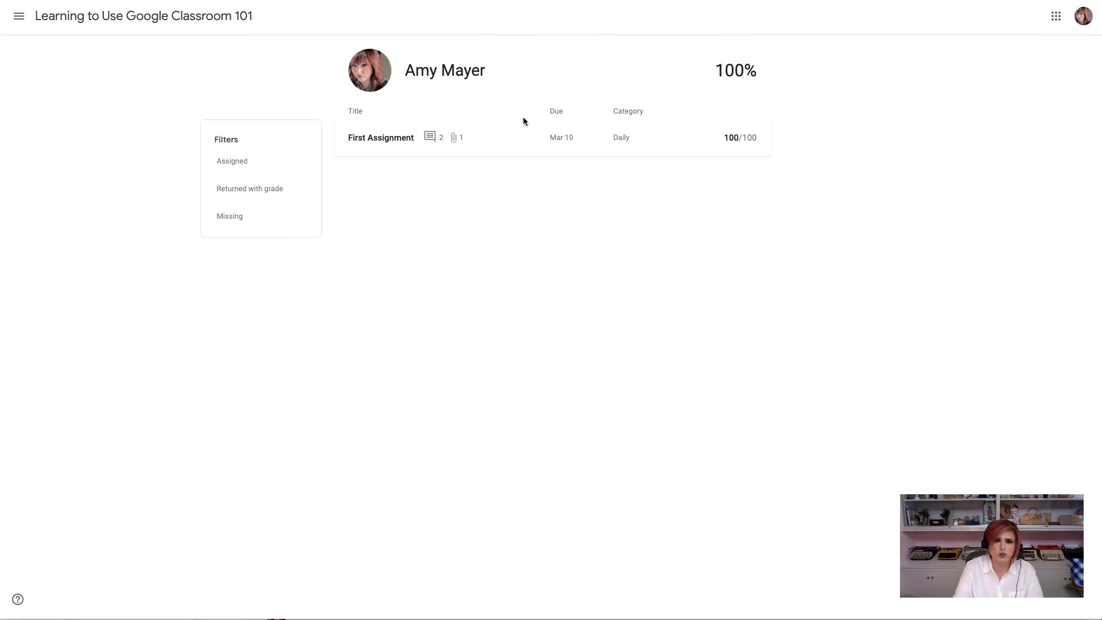
pyautogui.moveTo(434, 148)
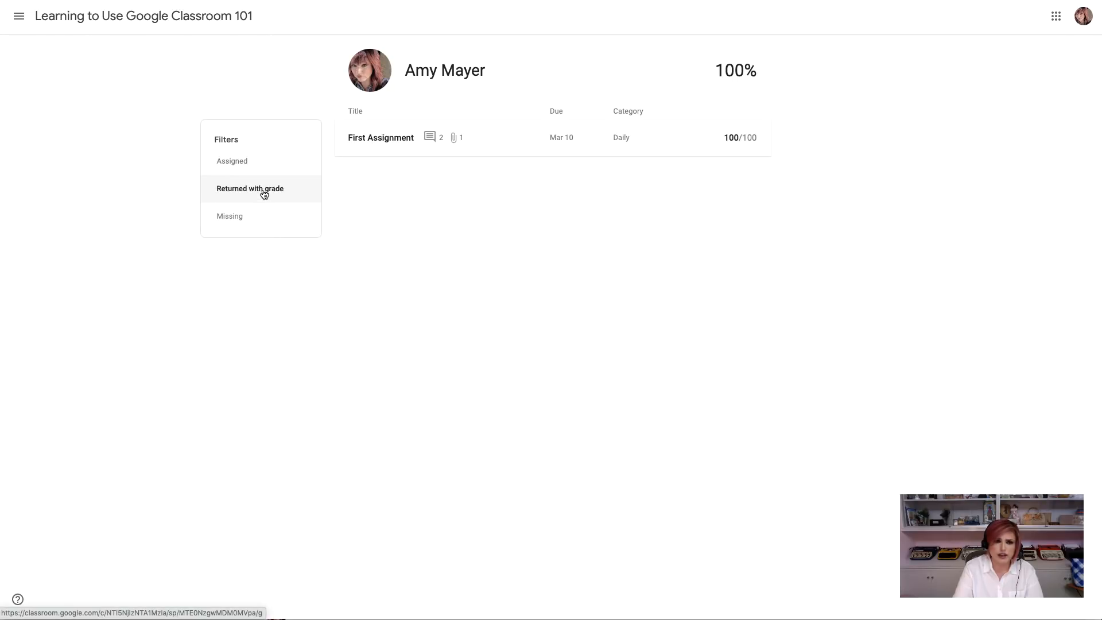
pyautogui.click(249, 188)
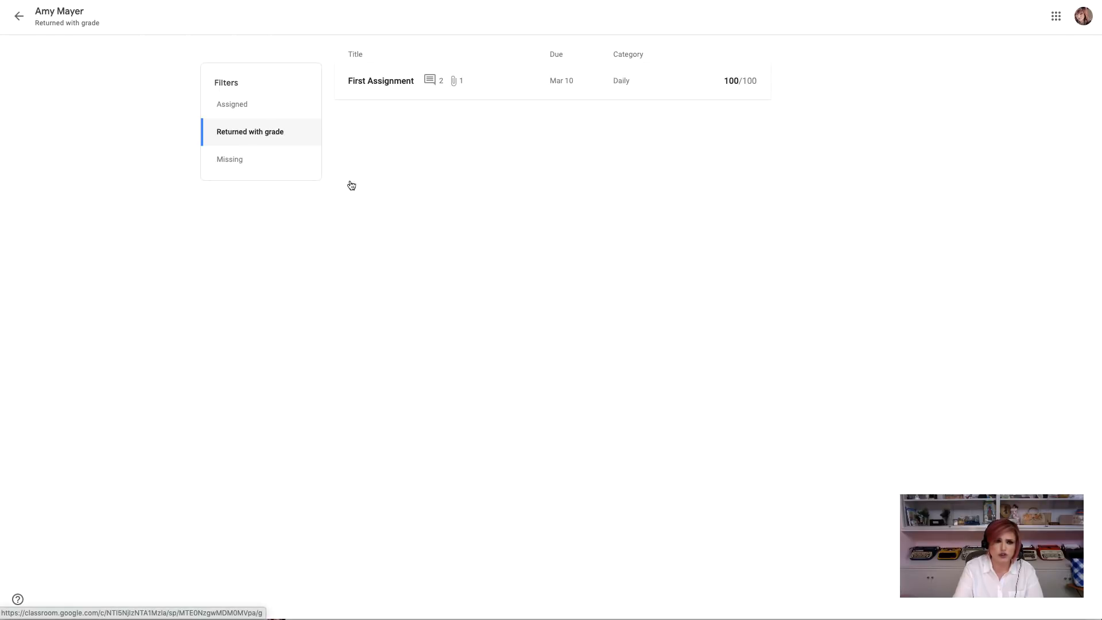
pyautogui.click(229, 159)
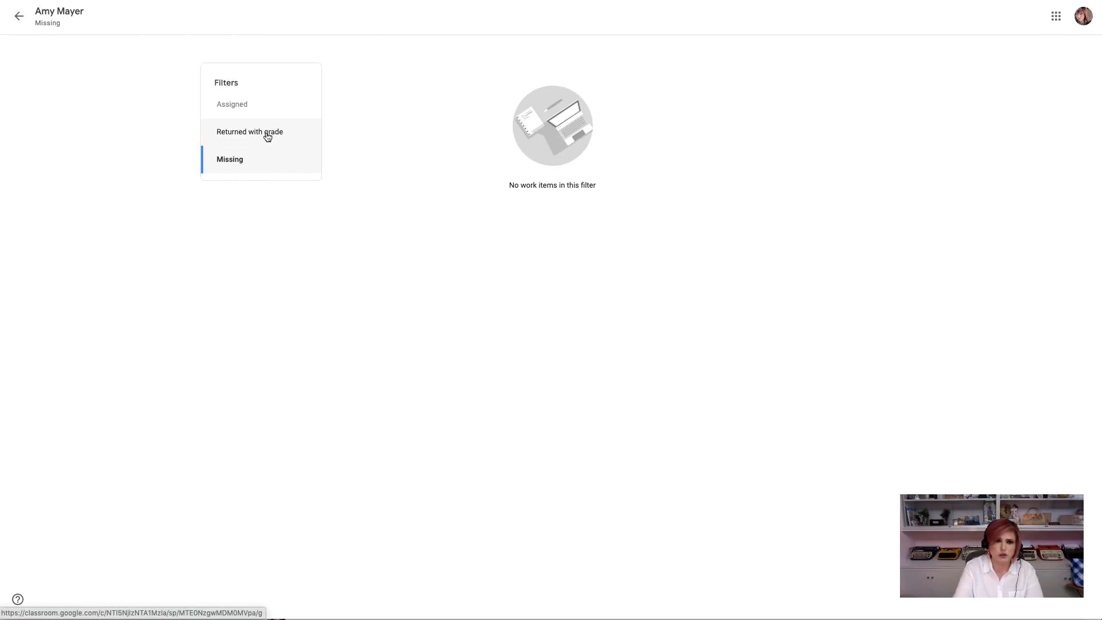
pyautogui.click(249, 131)
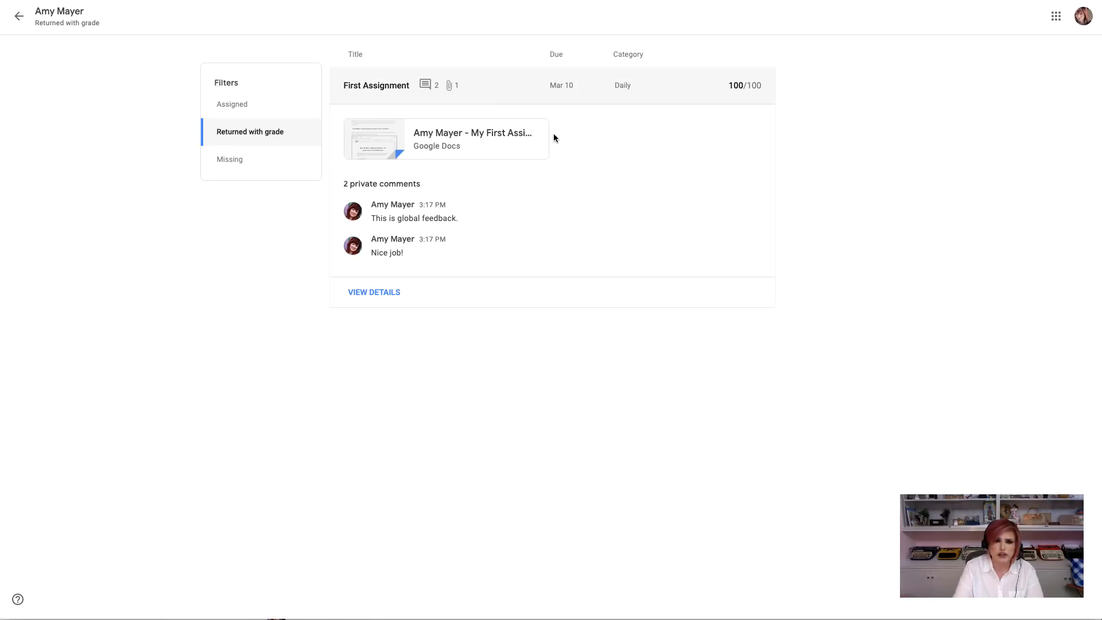
pyautogui.moveTo(372, 218)
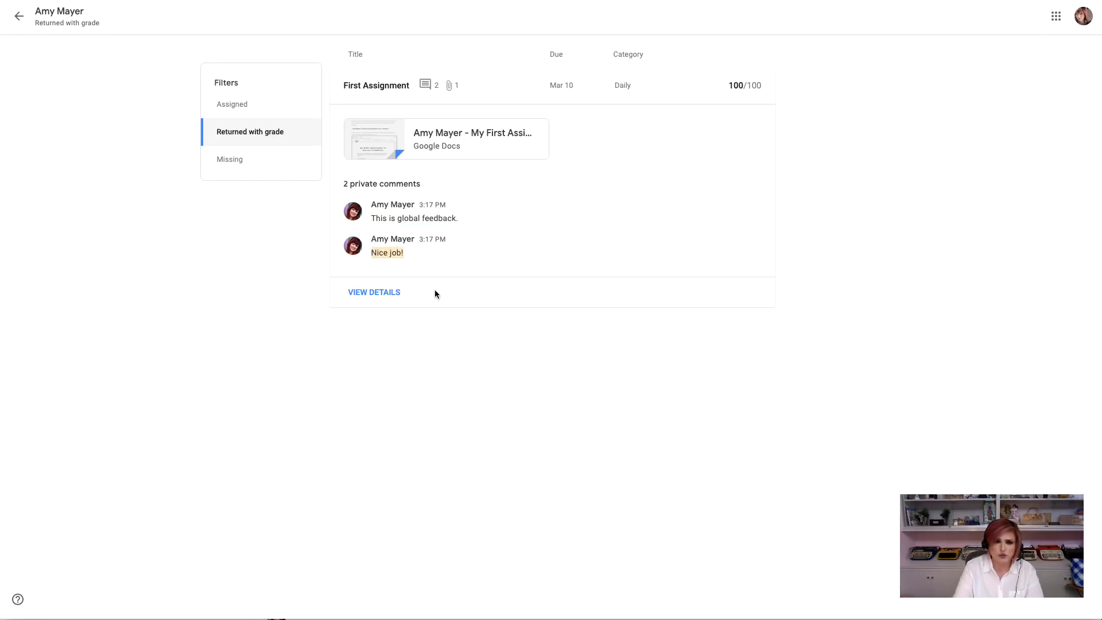
# Review First Assignment's full details at 100/100, then bring up the class gradebook
pyautogui.click(445, 139)
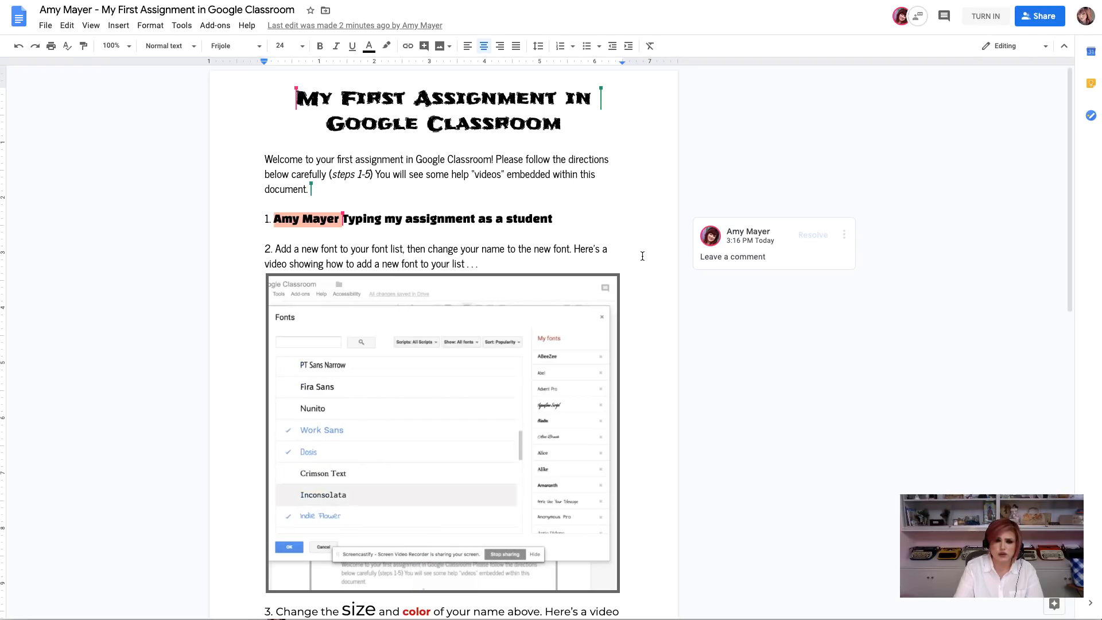
pyautogui.scroll(-3)
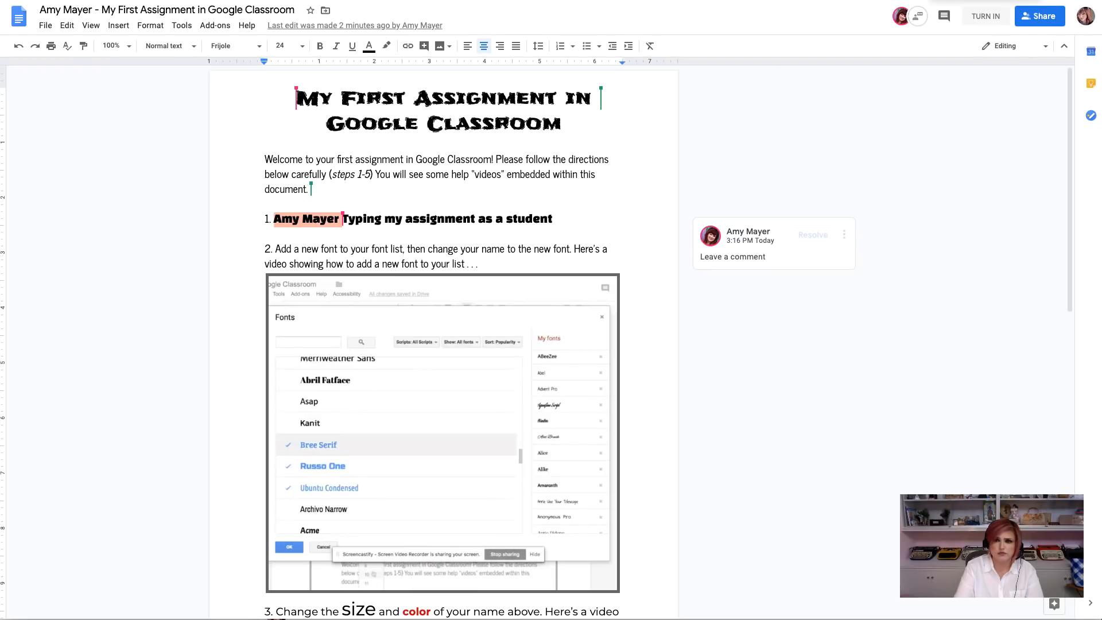
pyautogui.click(636, 18)
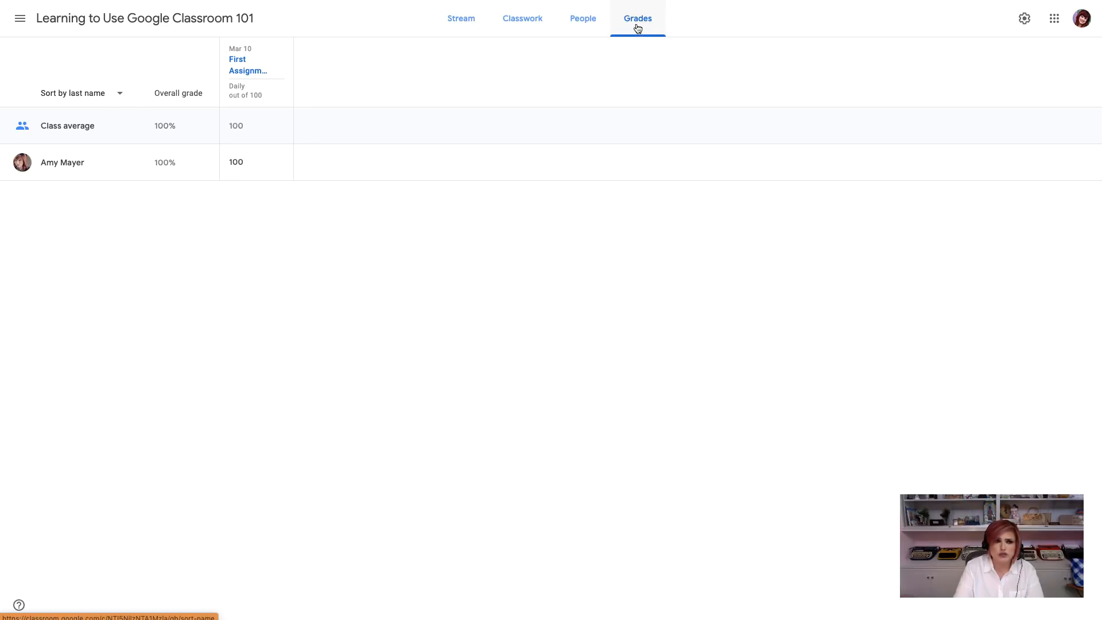
pyautogui.moveTo(258, 134)
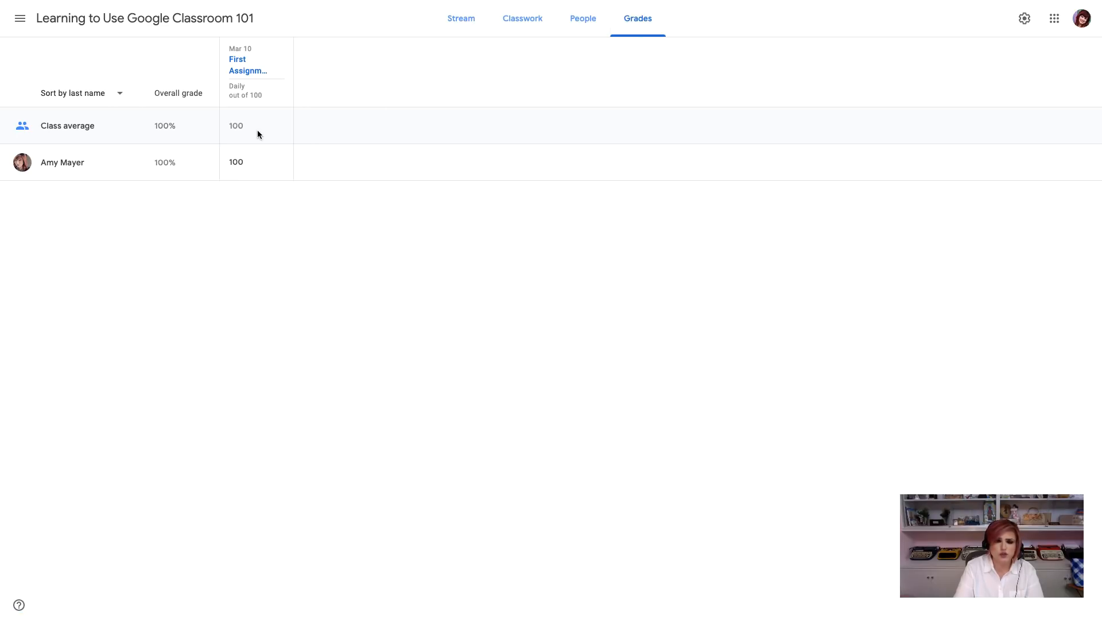
pyautogui.moveTo(334, 133)
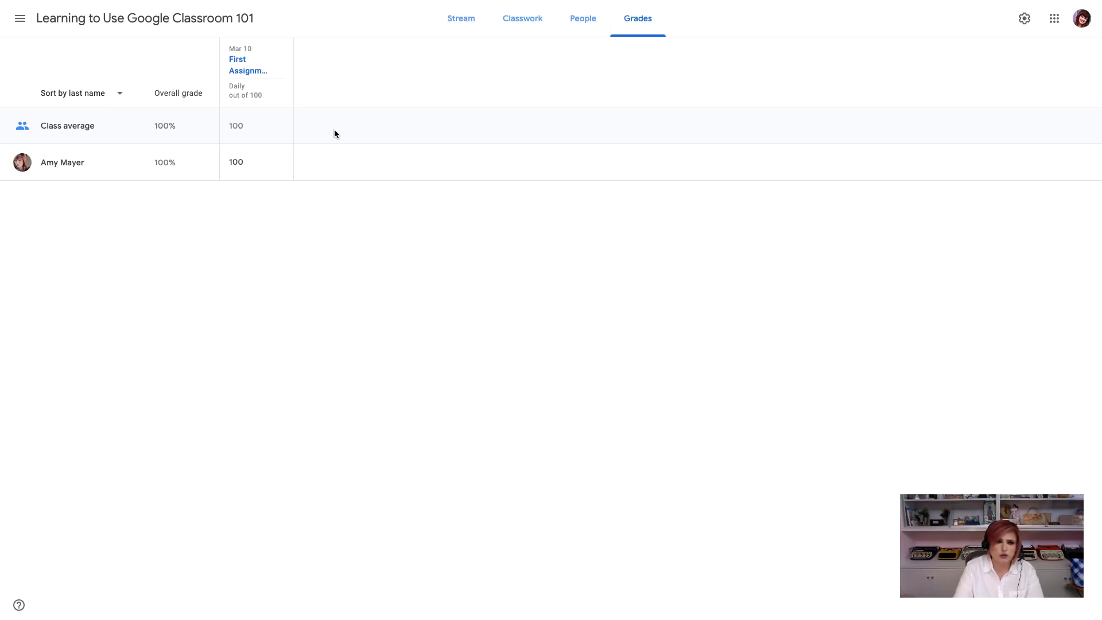
pyautogui.moveTo(252, 133)
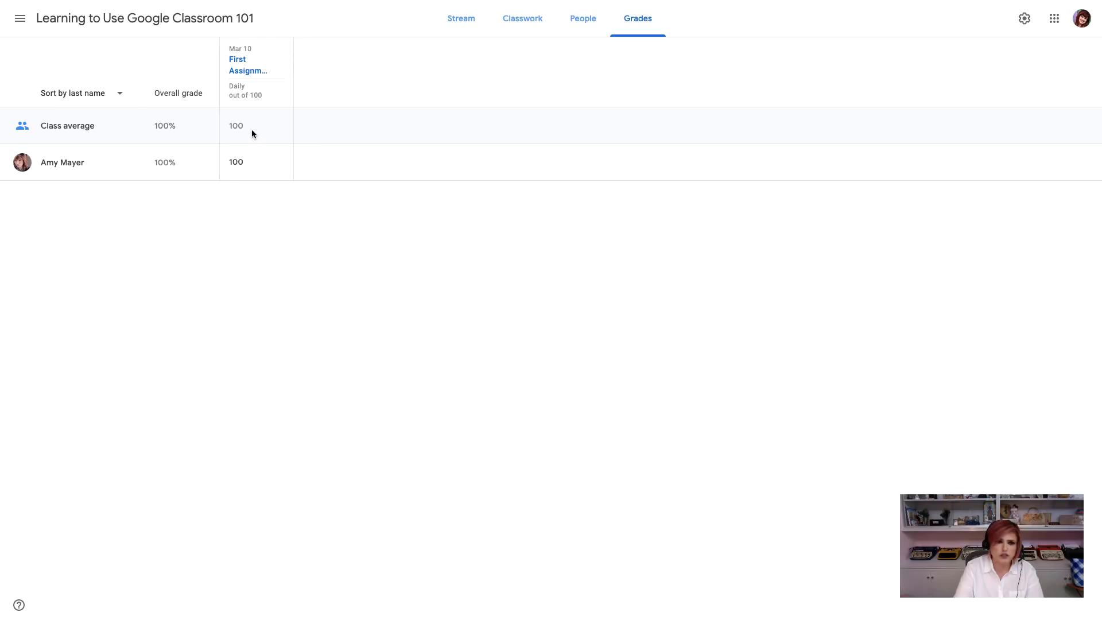
pyautogui.moveTo(265, 143)
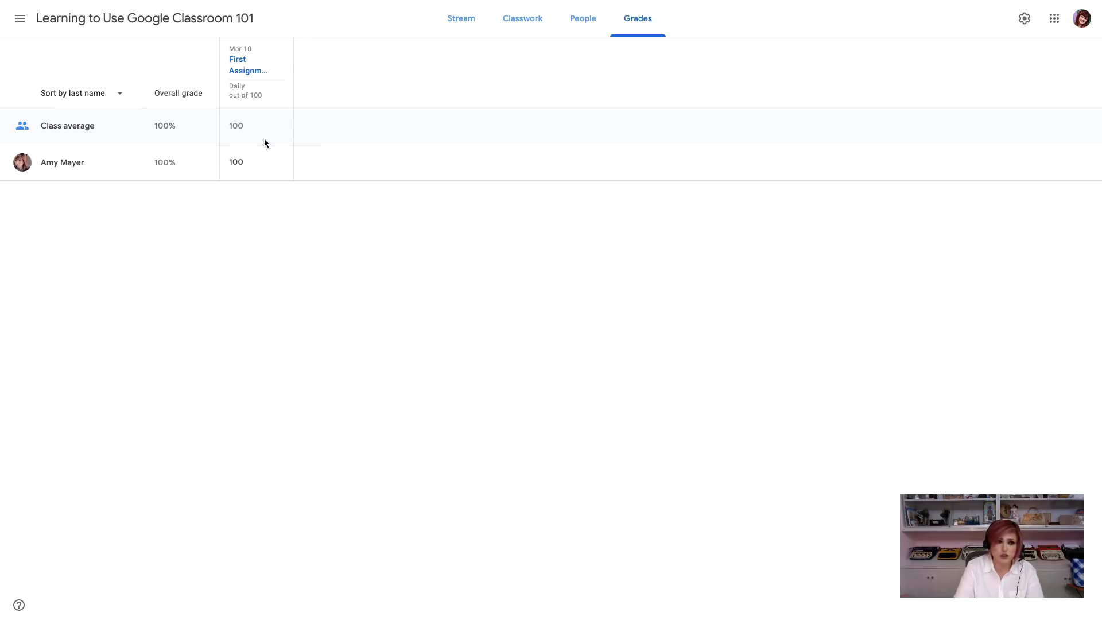
# Check the 100% First Assignment cell and its column options, then show the Classwork list
pyautogui.click(237, 162)
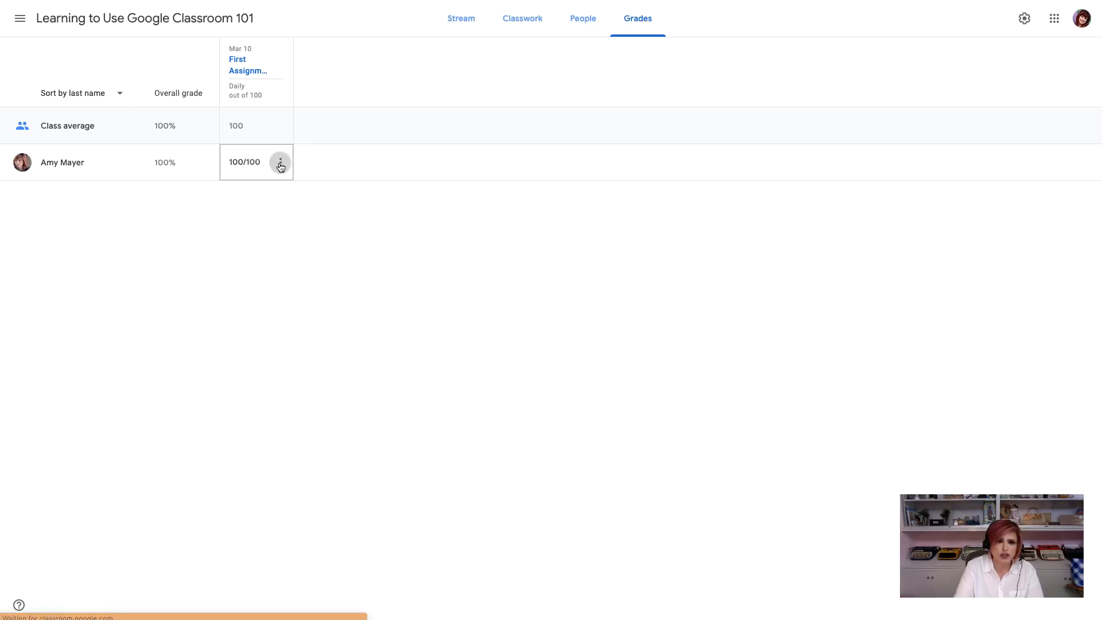
pyautogui.click(280, 161)
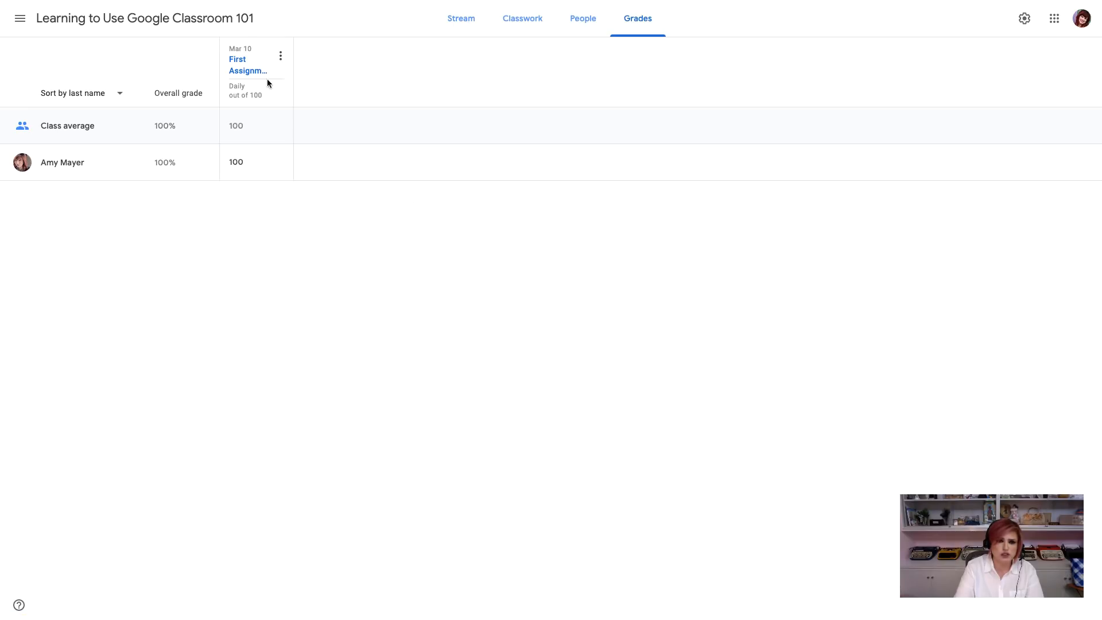
pyautogui.click(280, 57)
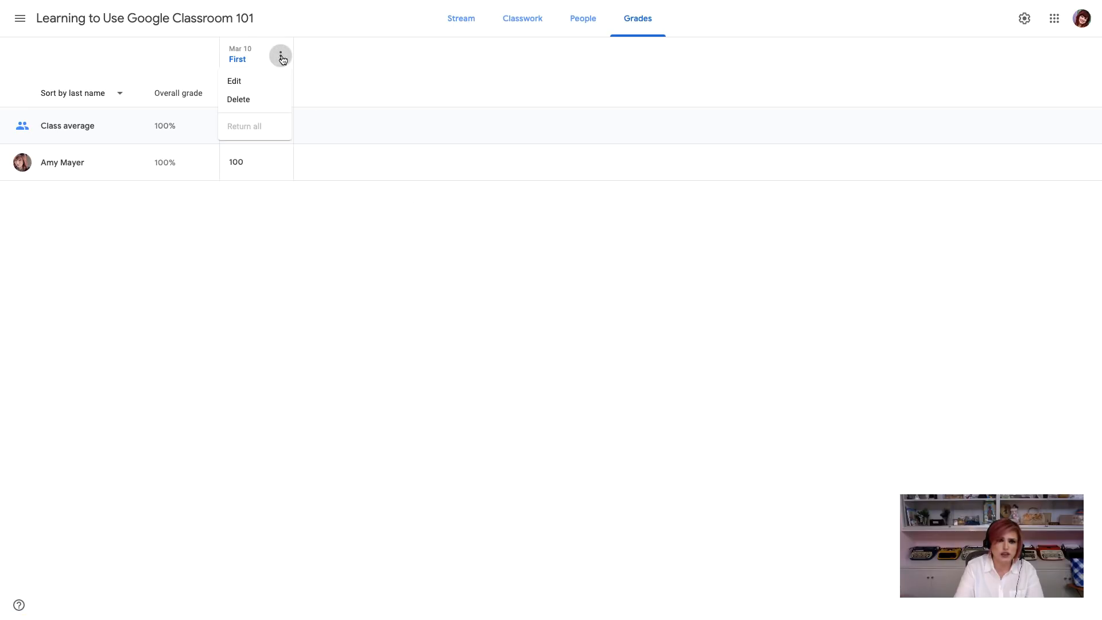
pyautogui.moveTo(453, 83)
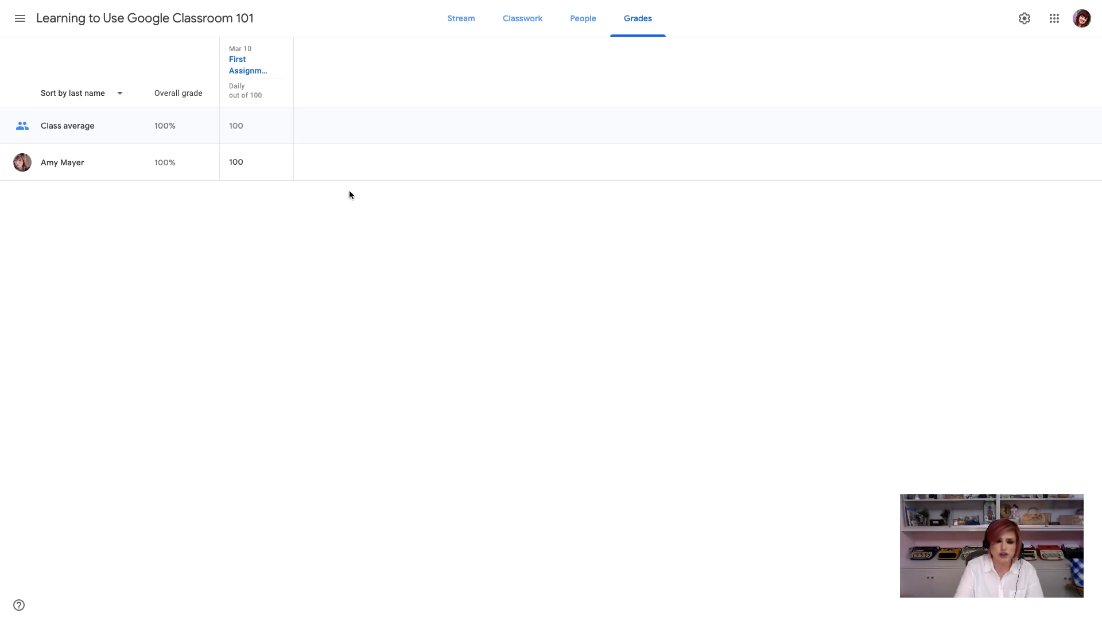
pyautogui.moveTo(750, 209)
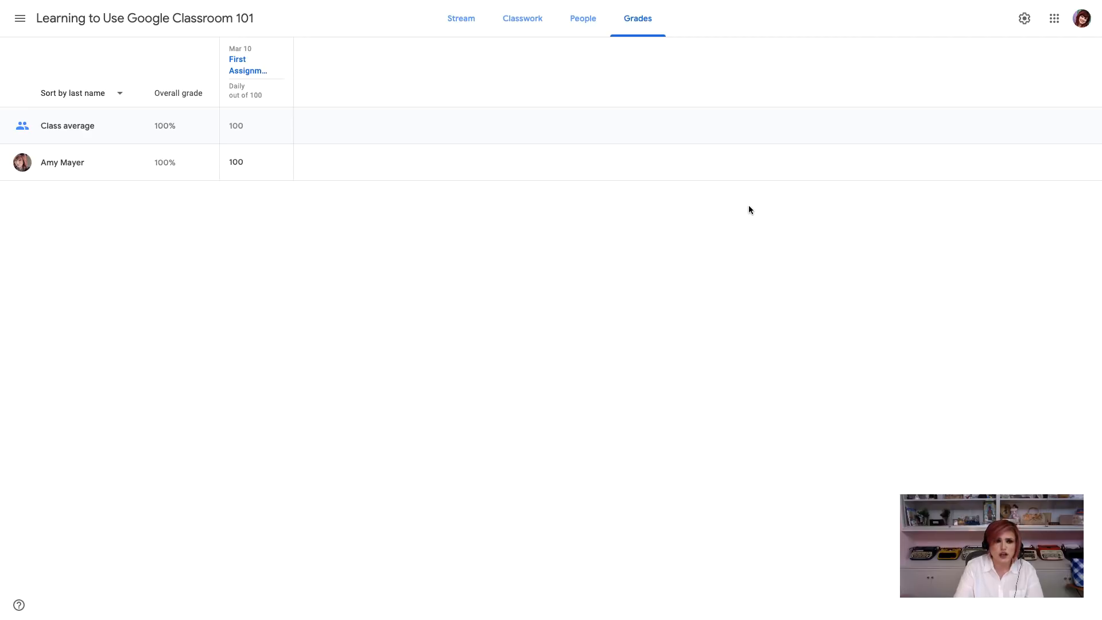
pyautogui.moveTo(742, 212)
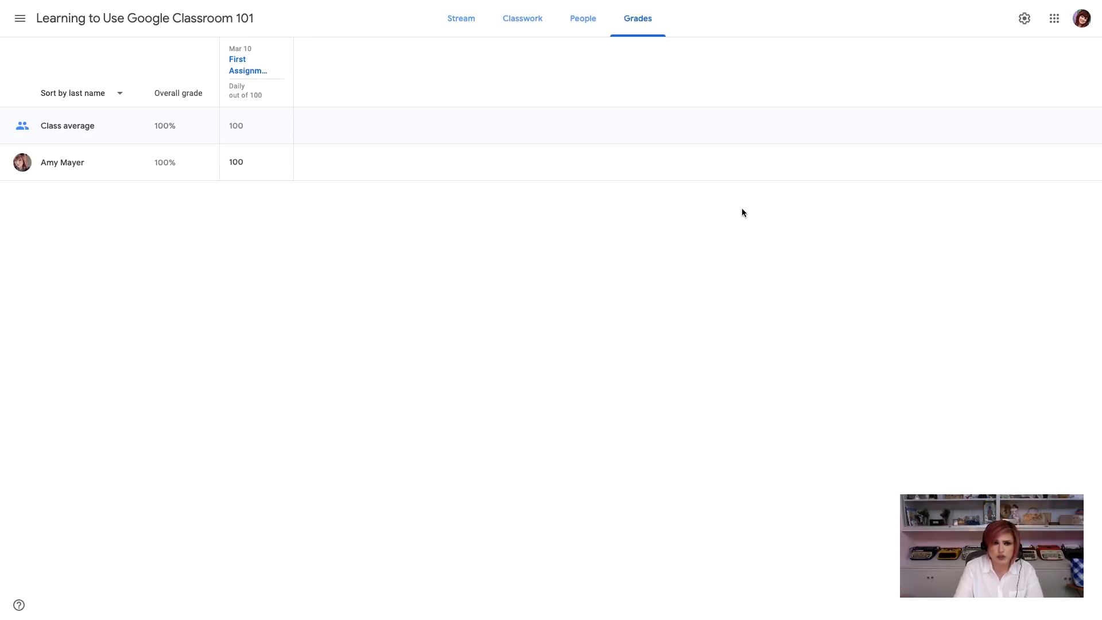
pyautogui.click(522, 19)
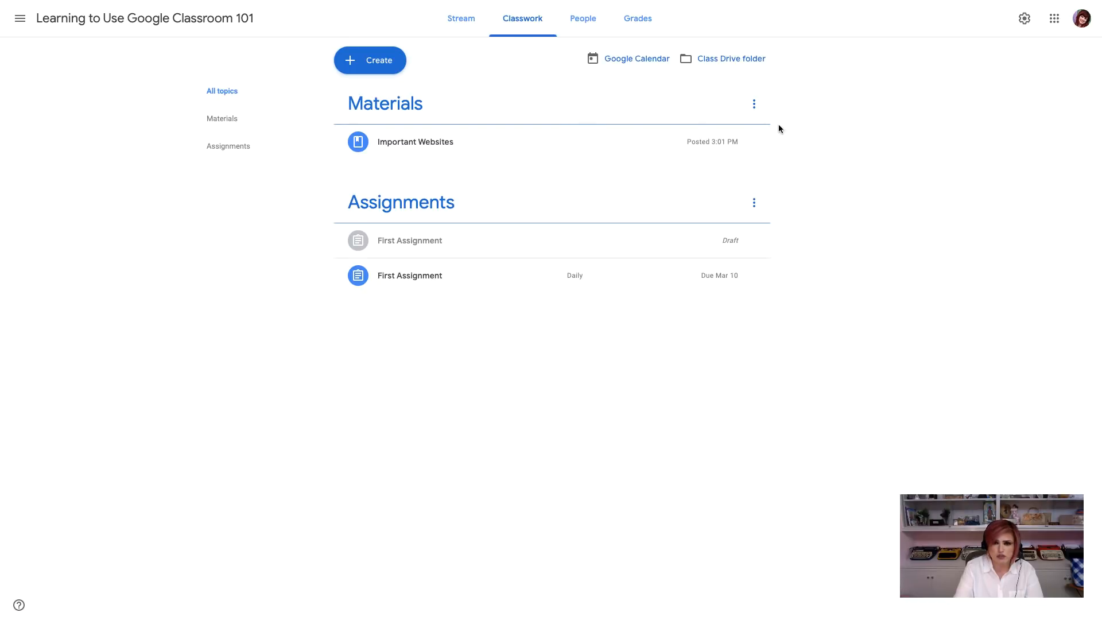
pyautogui.moveTo(789, 132)
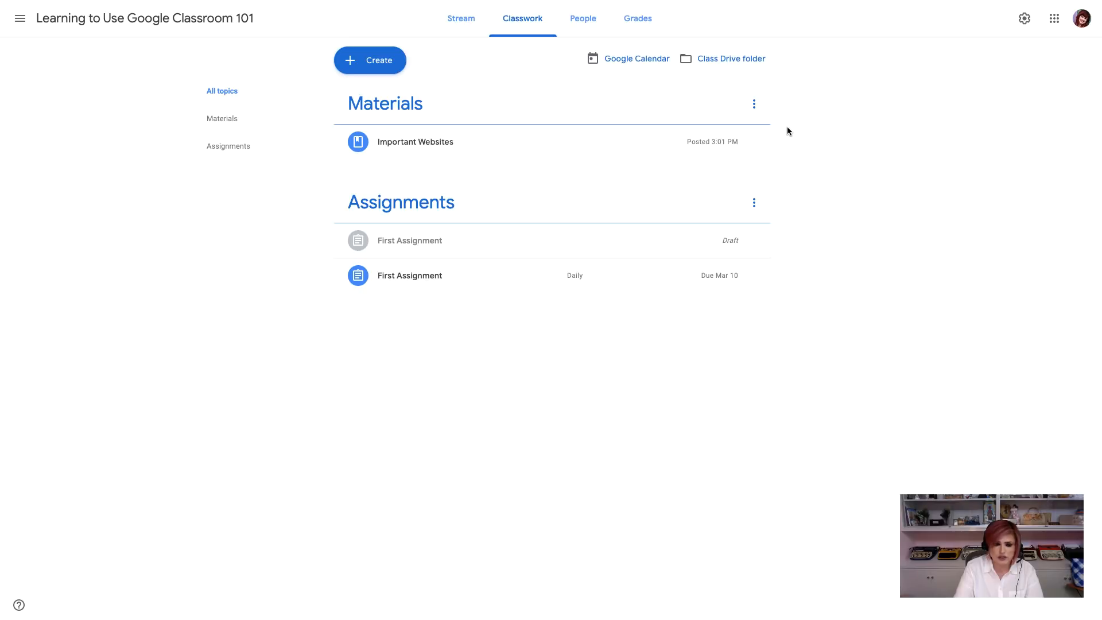
pyautogui.moveTo(791, 125)
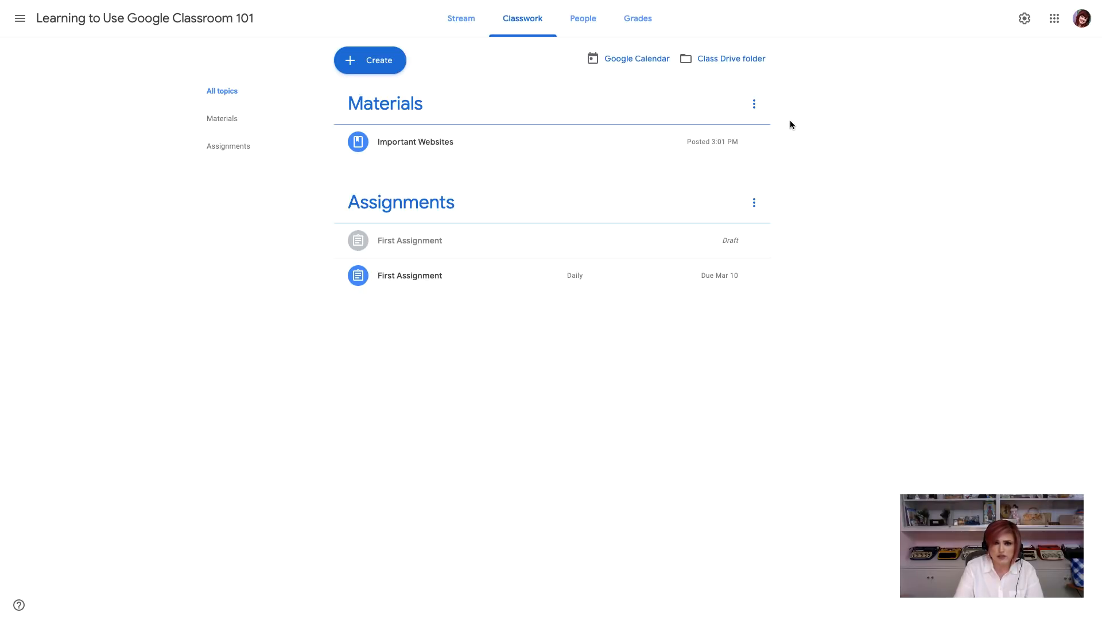
pyautogui.moveTo(842, 86)
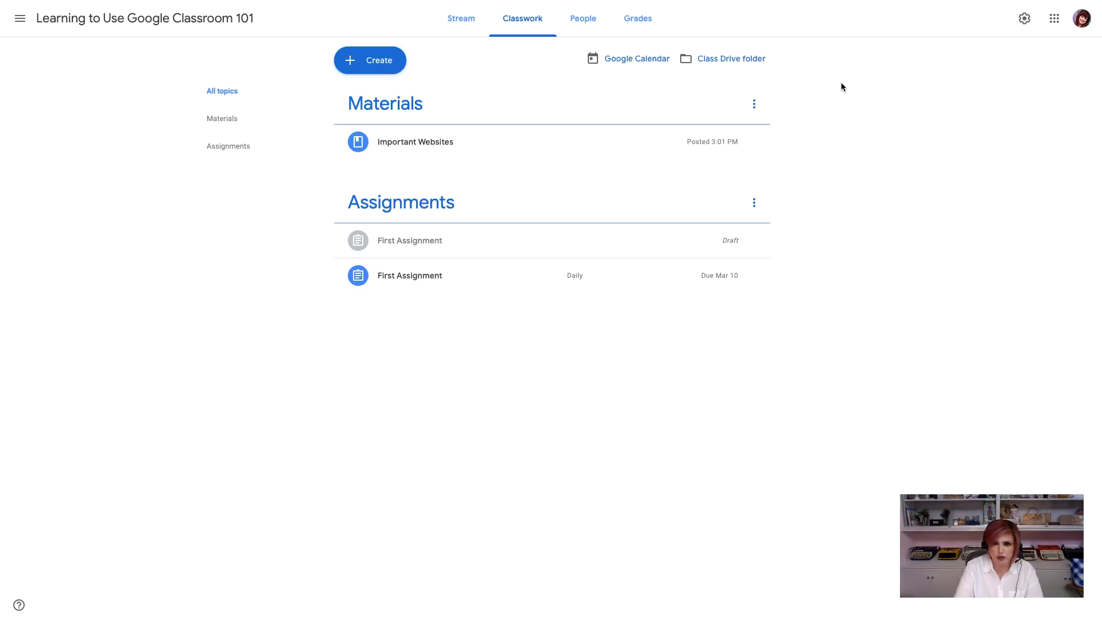
pyautogui.moveTo(837, 83)
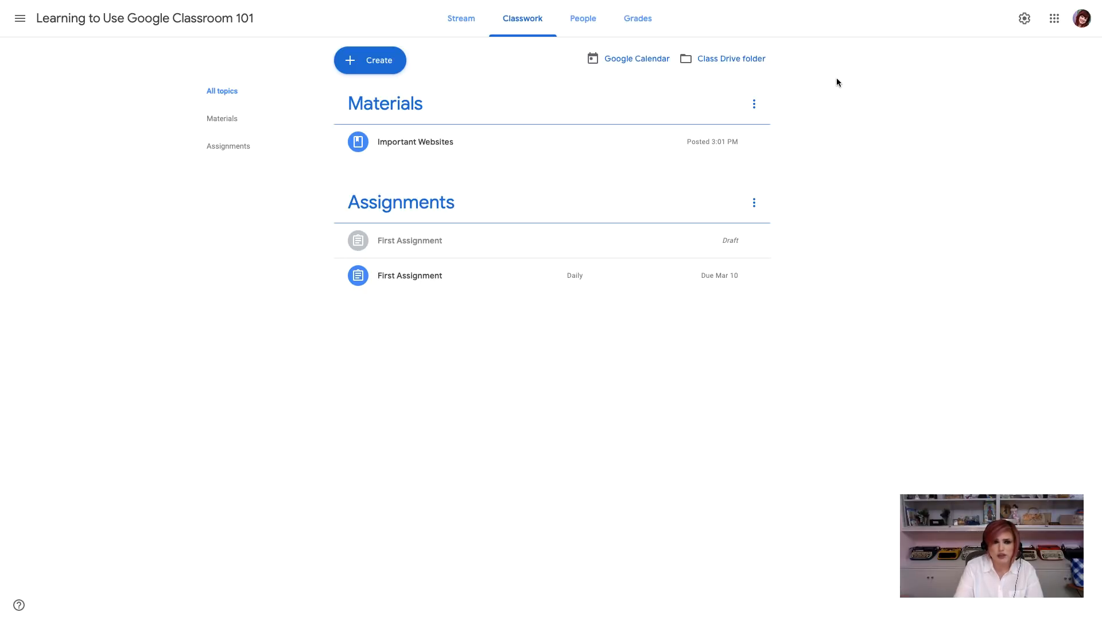
pyautogui.moveTo(890, 109)
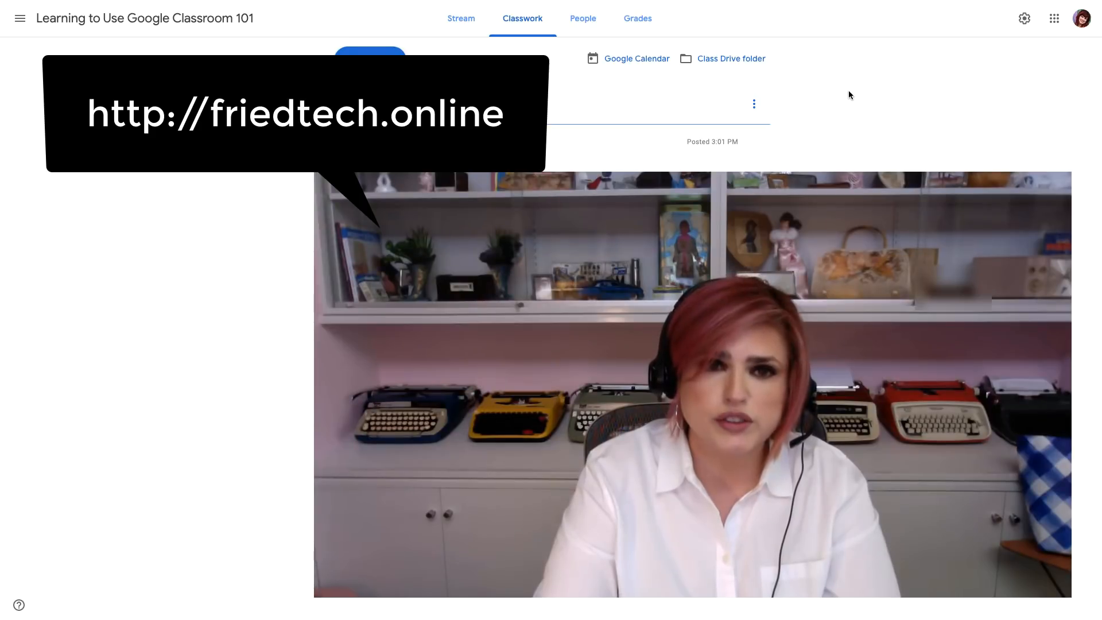
pyautogui.moveTo(863, 99)
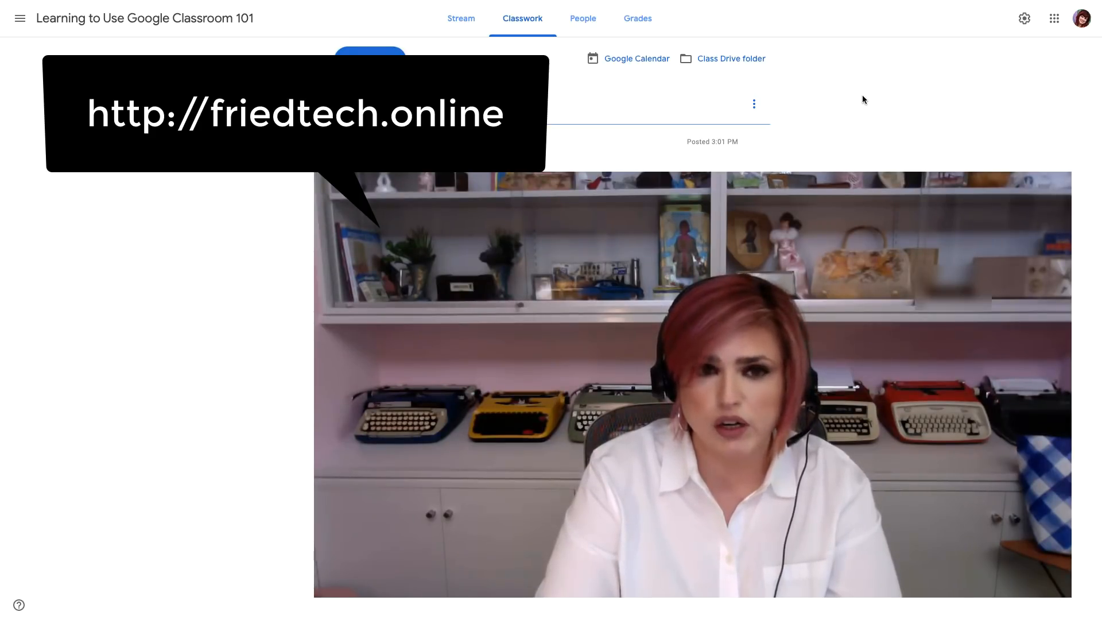
pyautogui.moveTo(854, 101)
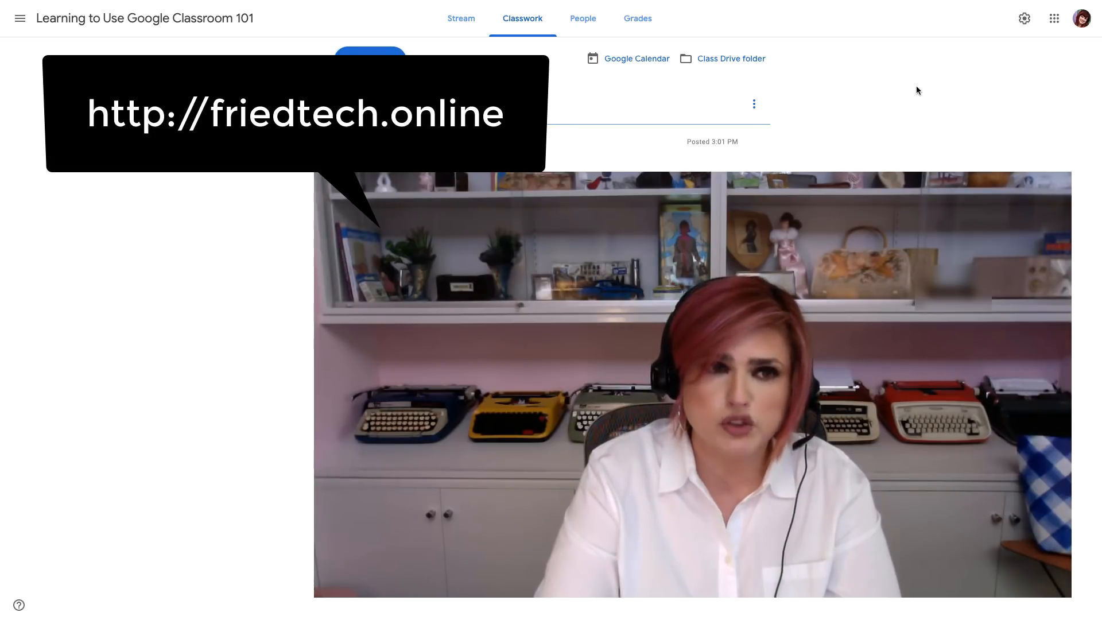
pyautogui.moveTo(775, 100)
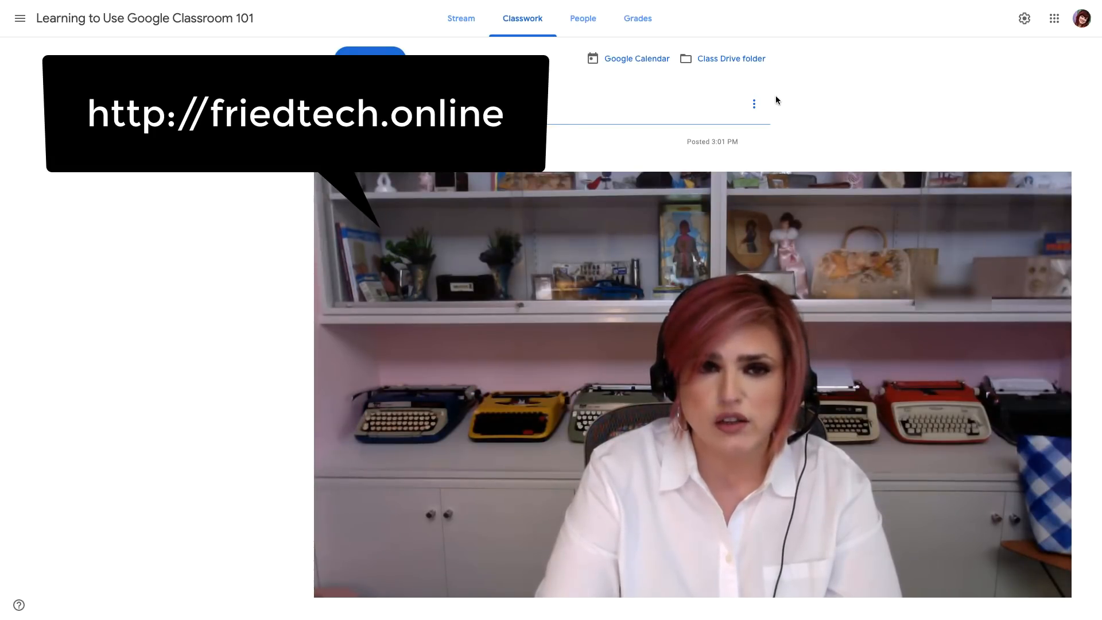